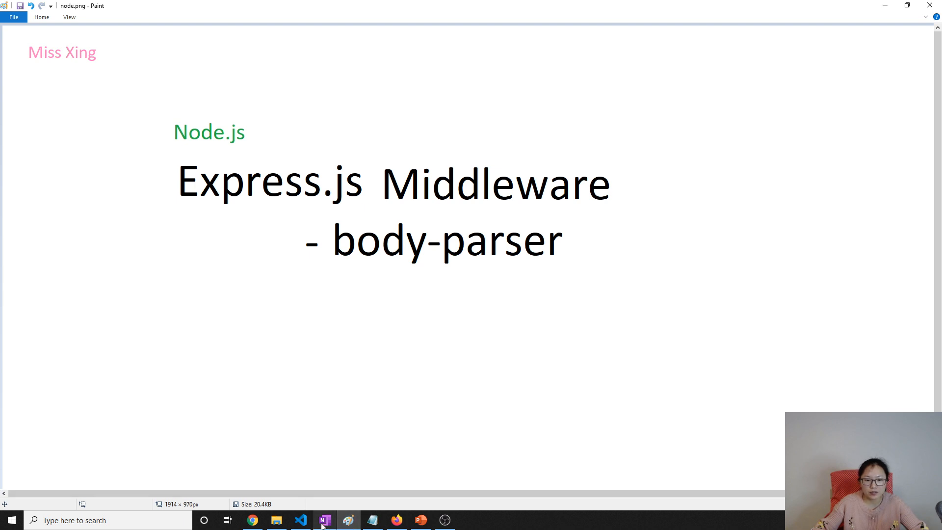
Step: Switch from the Paint title slide to the OneNote body-parser notes page
left_click(325, 520)
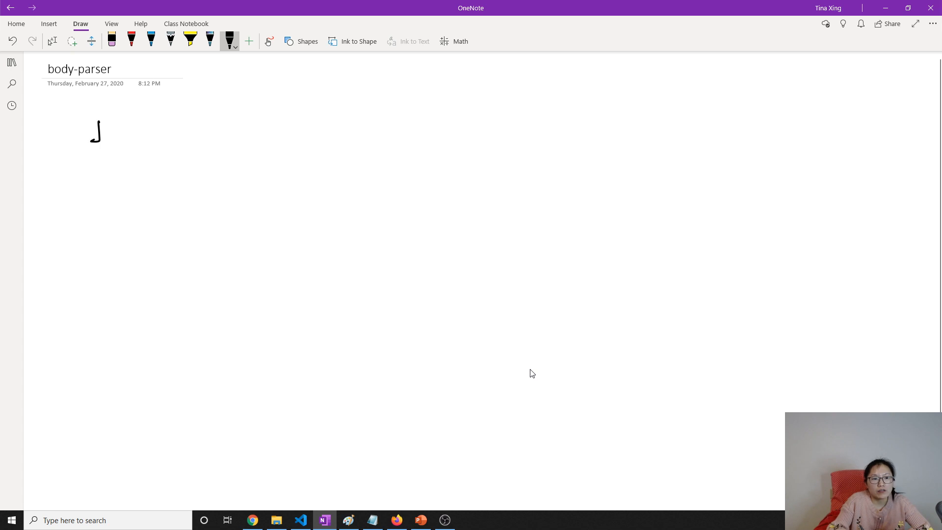
Step: Handwrite json(): and urlencoded() for normal HTML forms on the body-parser page
left_click_drag(102, 126, 131, 130)
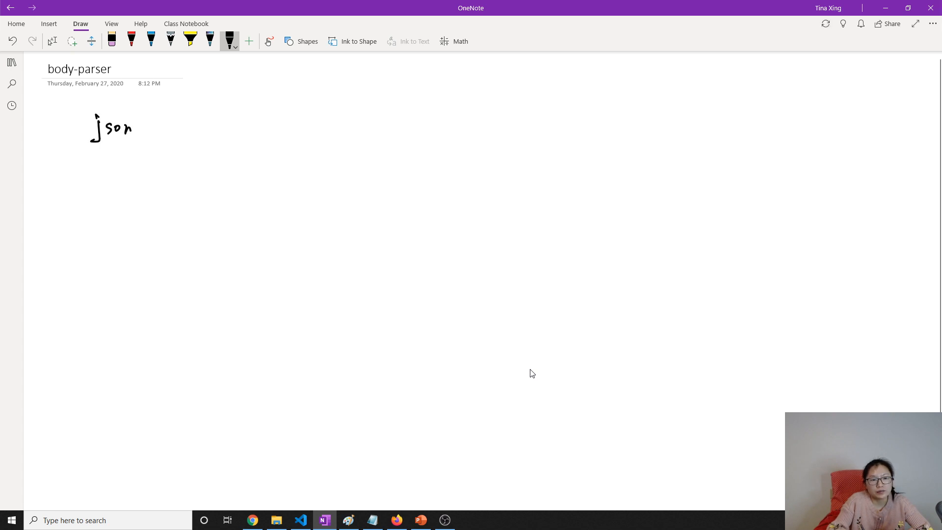
left_click_drag(141, 129, 171, 129)
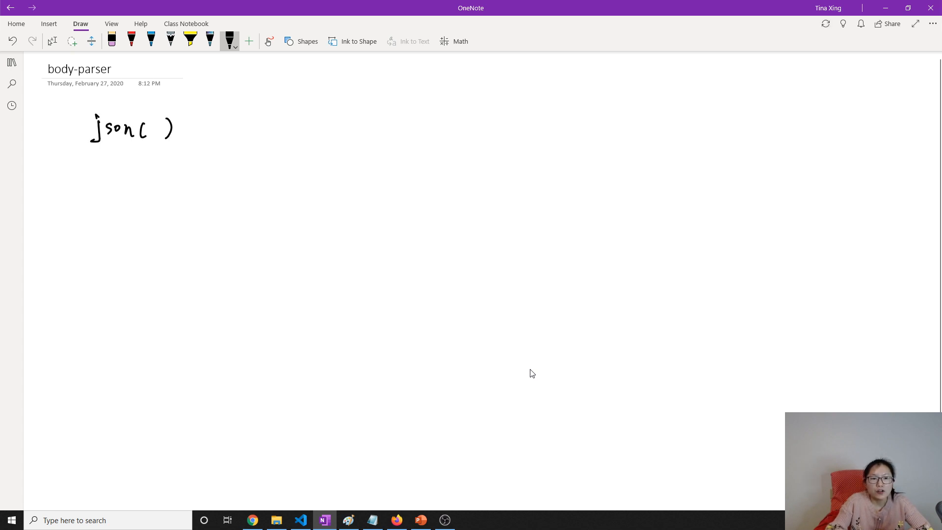
left_click_drag(204, 124, 205, 133)
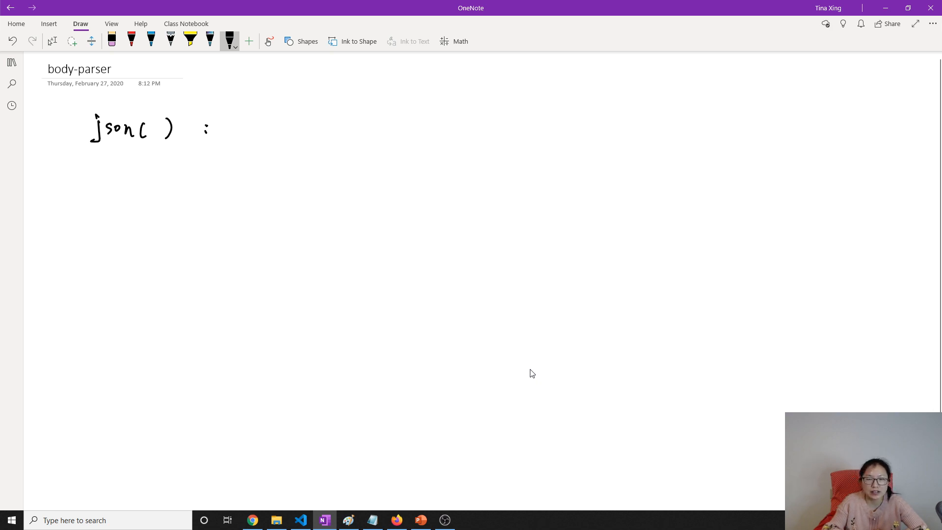
left_click_drag(93, 193, 130, 192)
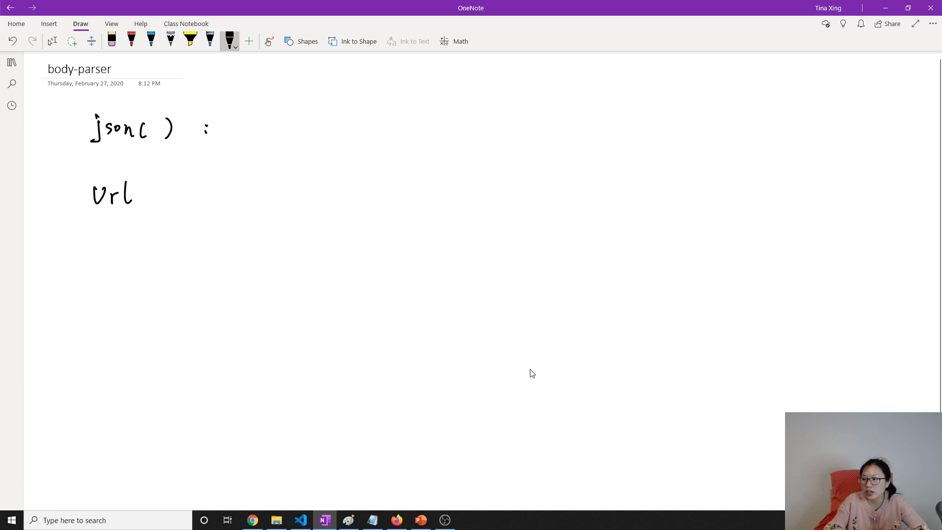
left_click_drag(130, 195, 161, 195)
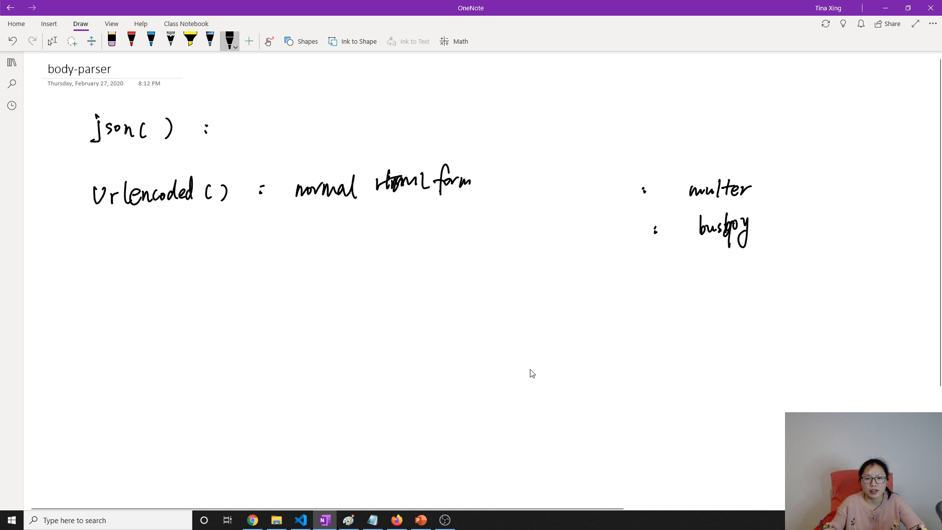
Step: Add raw() and text() below, stop inking, and switch over to VS Code
left_click(119, 253)
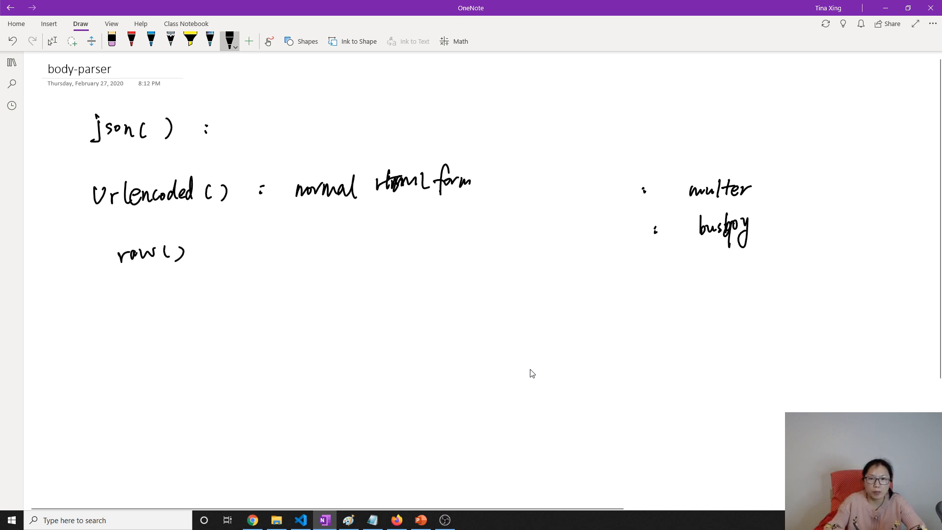
left_click(124, 293)
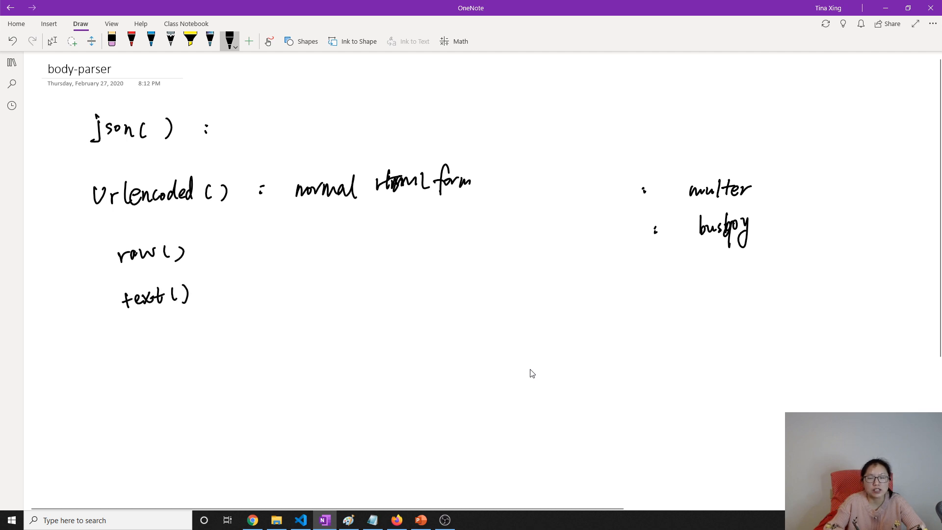
left_click(52, 41)
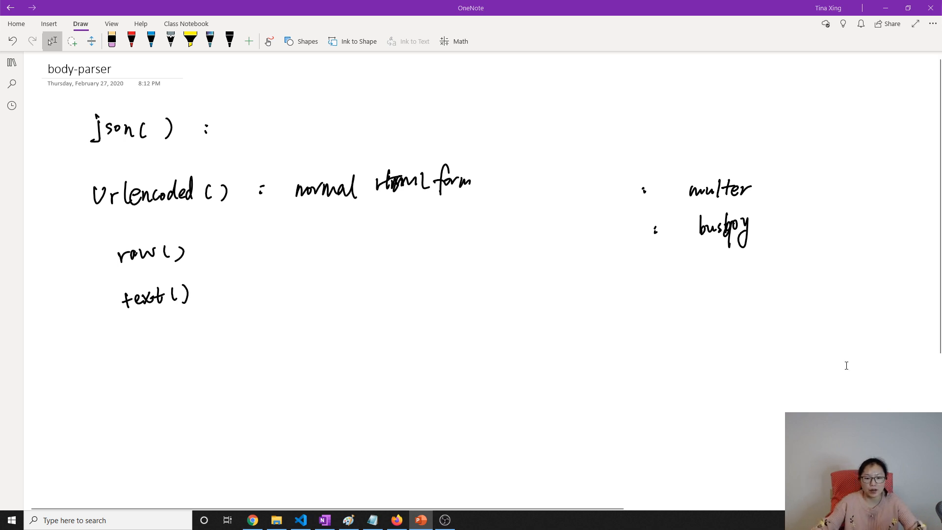
left_click(323, 520)
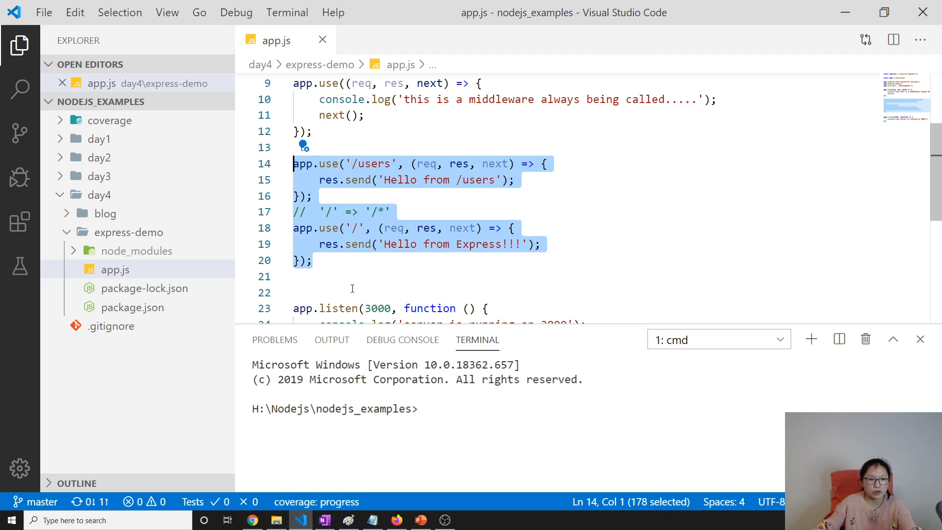
mouse_move(432, 288)
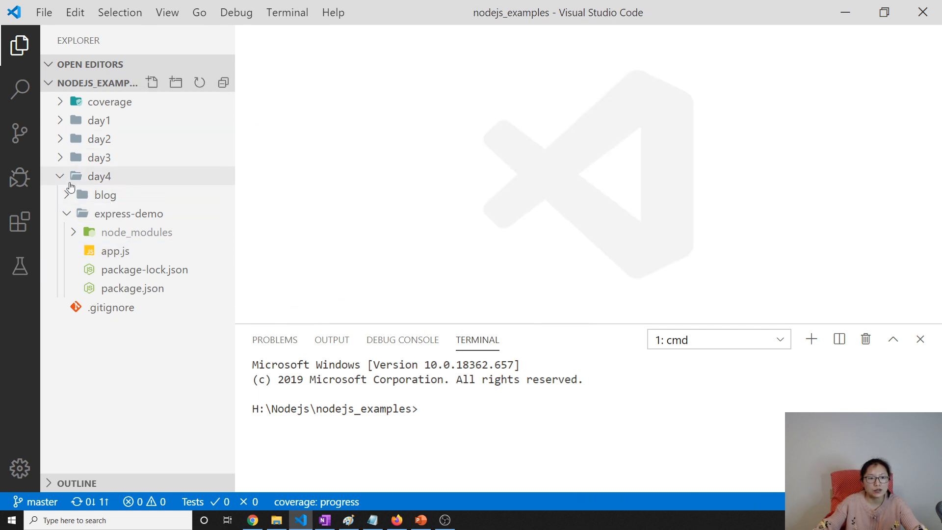
Step: Collapse day4 and create a new day5 folder at the project root
left_click(99, 175)
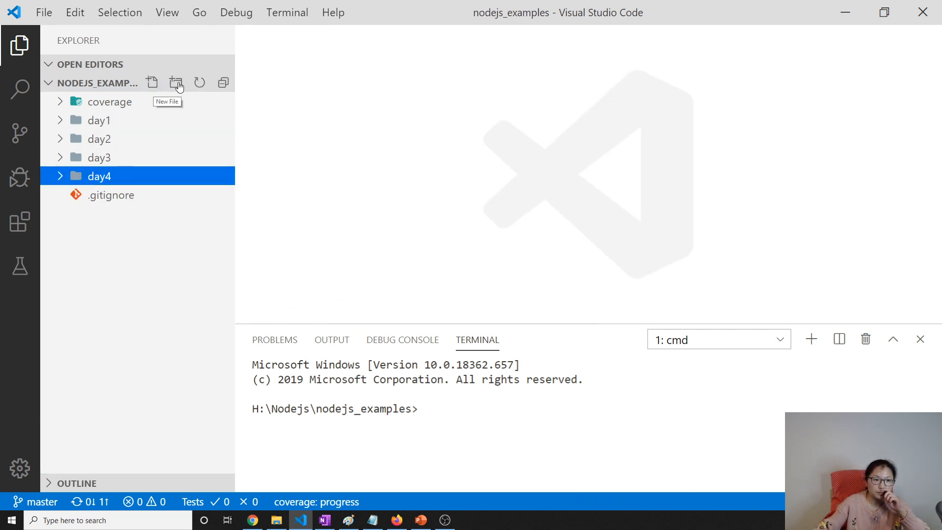
left_click(176, 82)
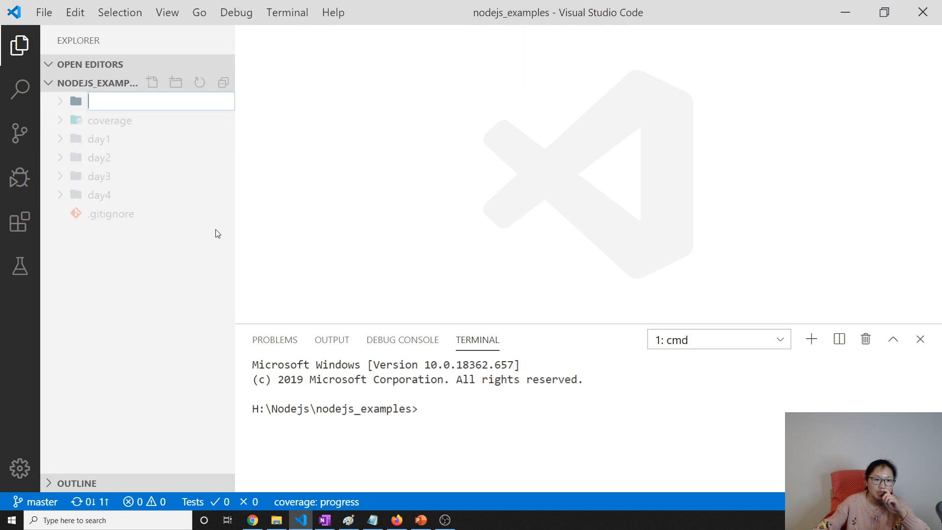
type("day5")
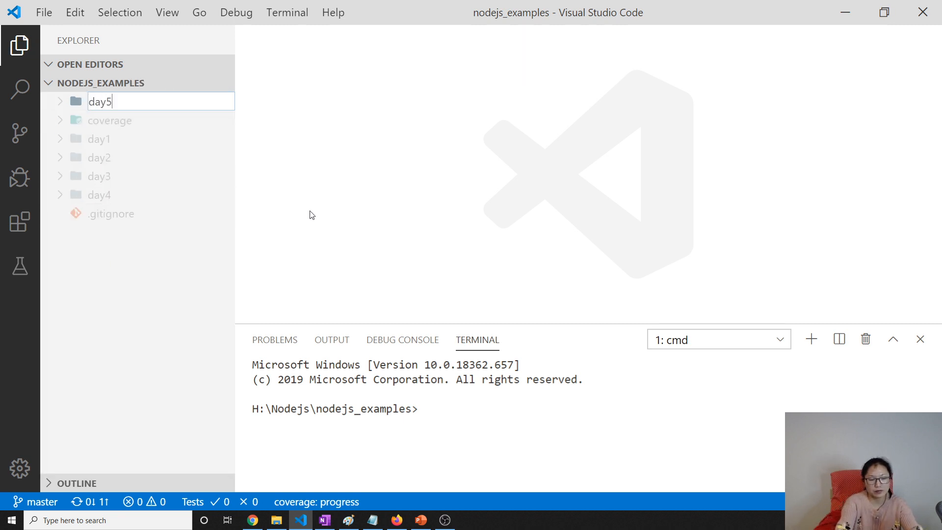
key("Return")
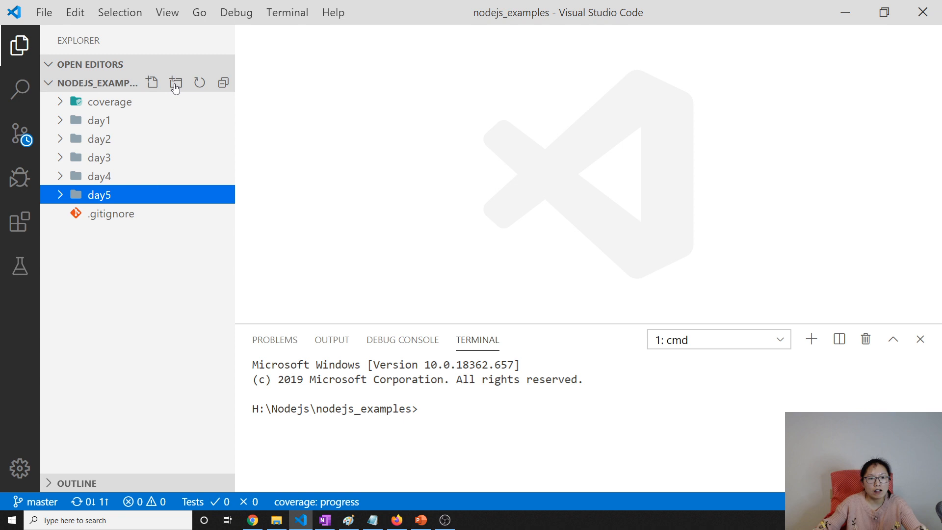
mouse_move(175, 82)
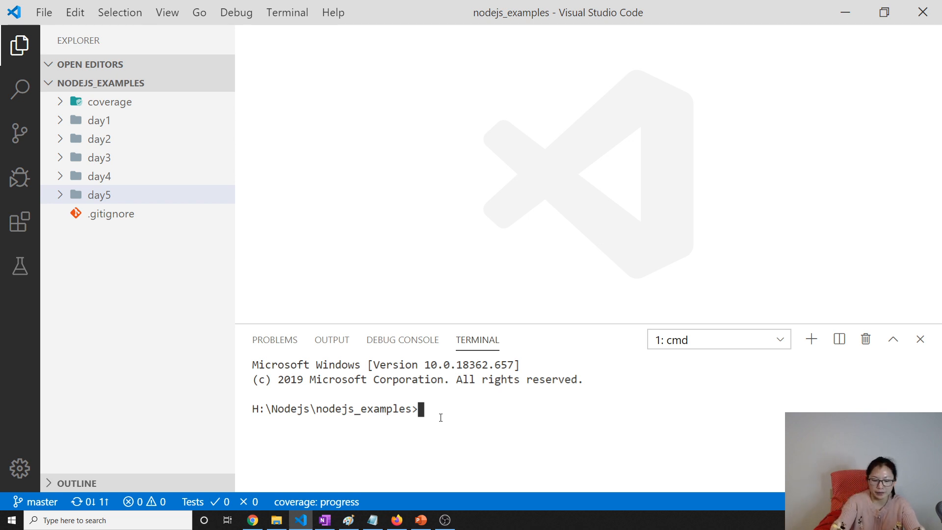
Step: Run npm init in the terminal with package name onlineshopping, accepting the defaults
type("npm i")
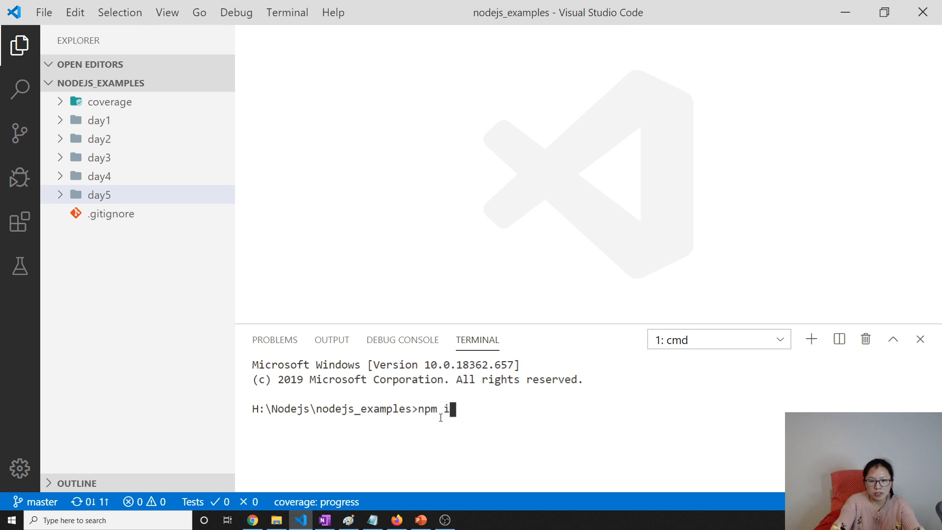
type("nit")
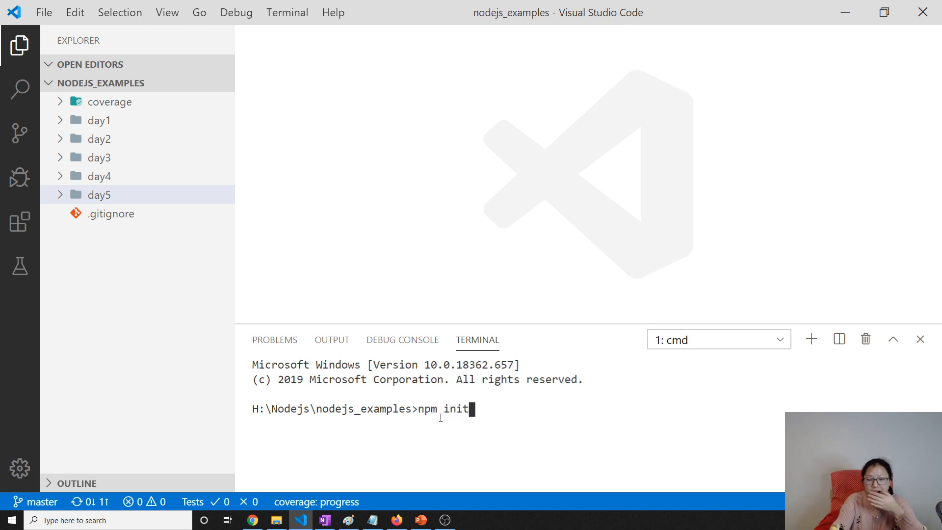
key("Return")
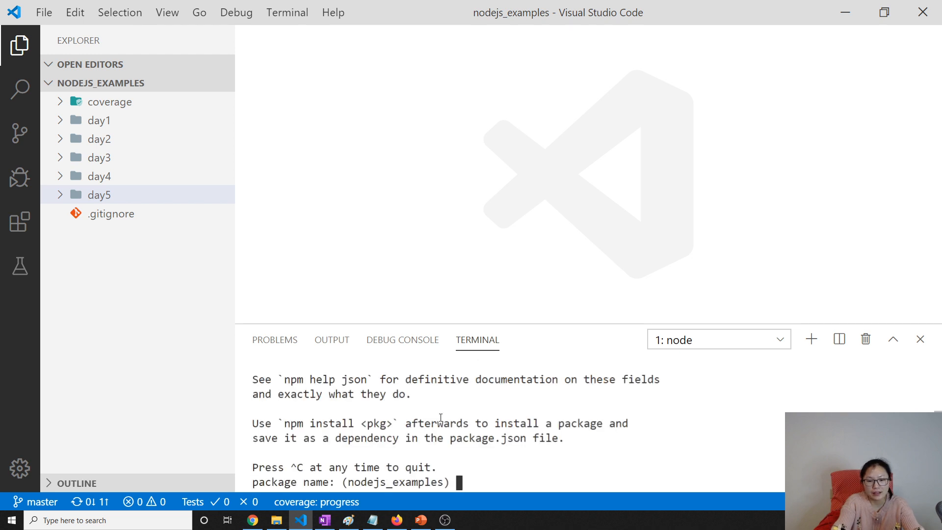
type("onlineshopping")
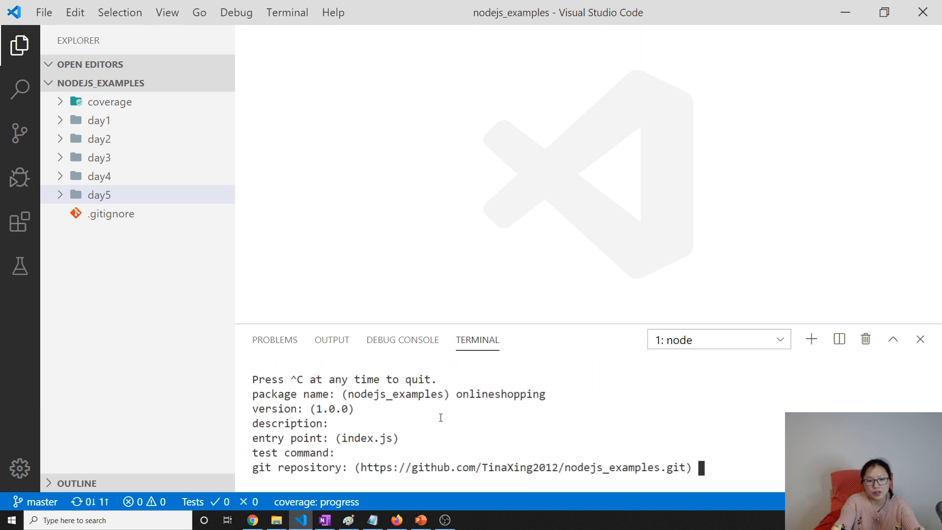
key("Return")
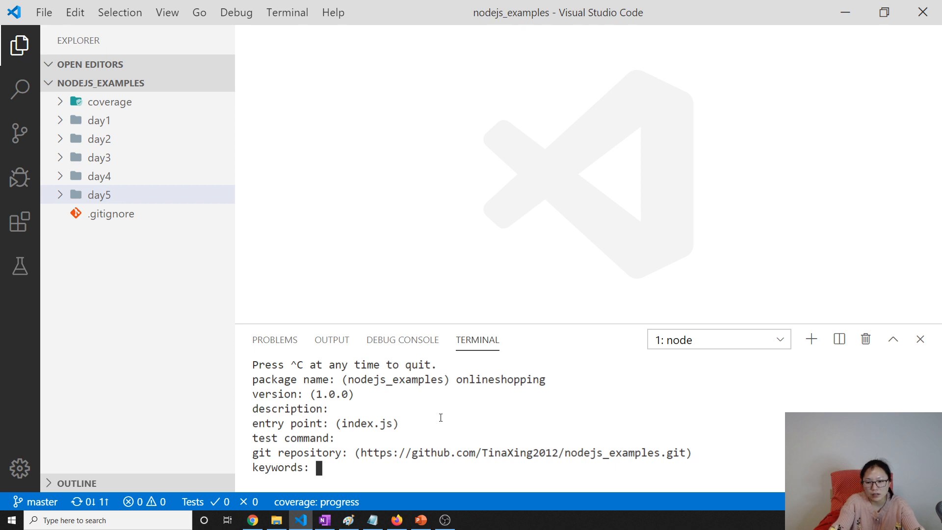
key("Return")
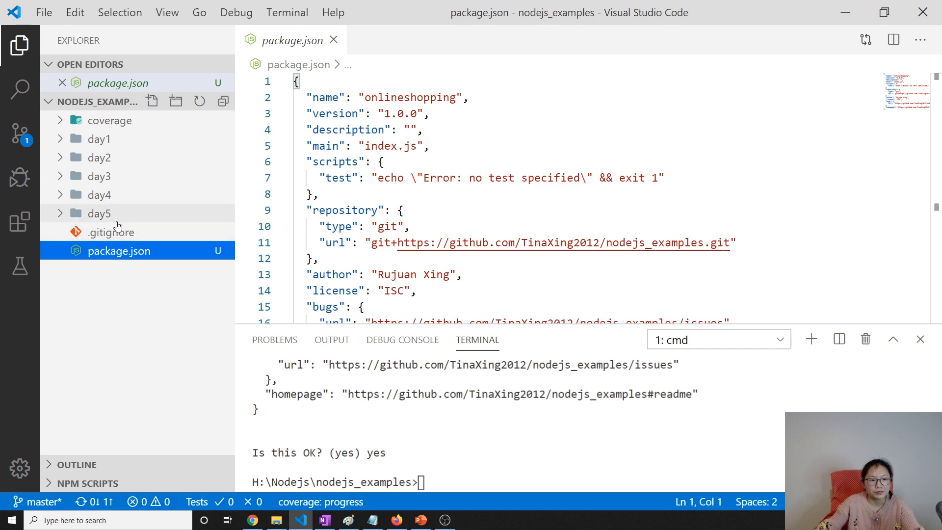
Step: Delete the misplaced package.json generated at the project root
scroll("down", 3)
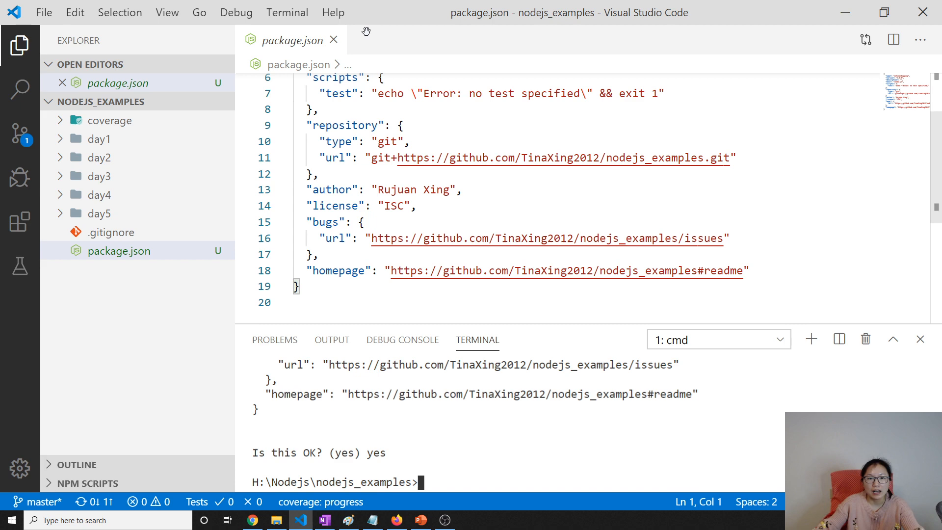
right_click(119, 251)
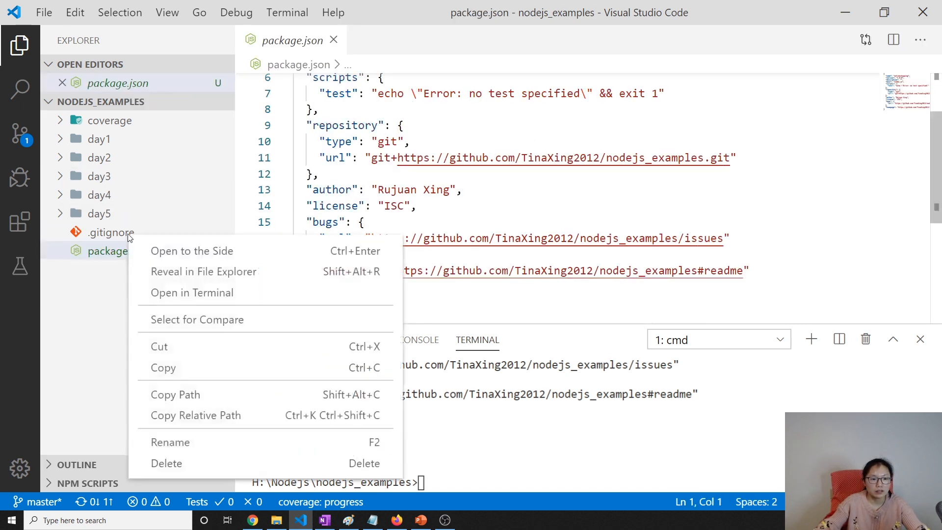
left_click(167, 463)
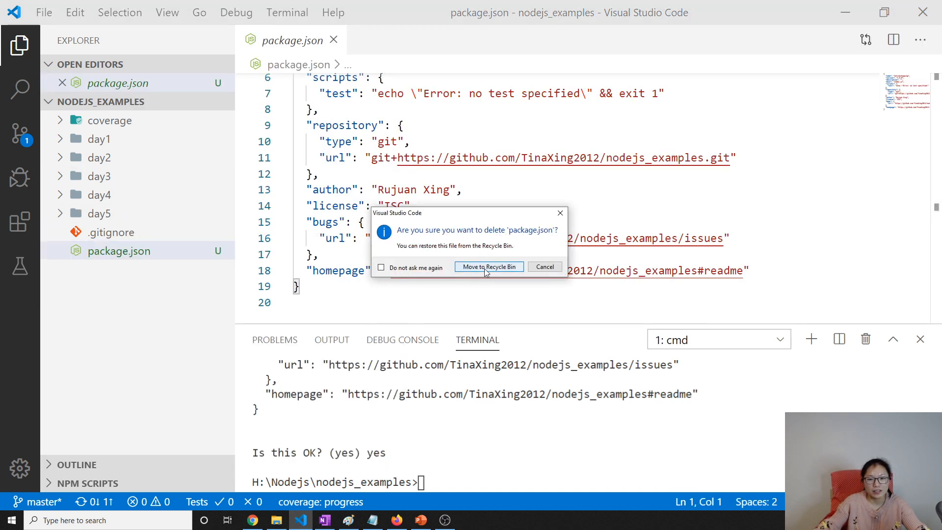
left_click(489, 266)
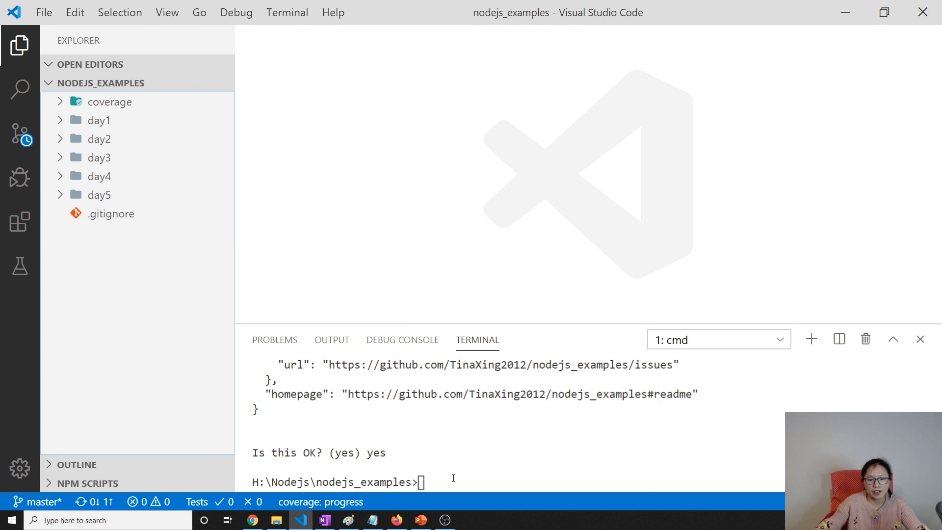
Step: cd into day5, rerun npm init as onlineshopping, and open the new package.json
type("cd")
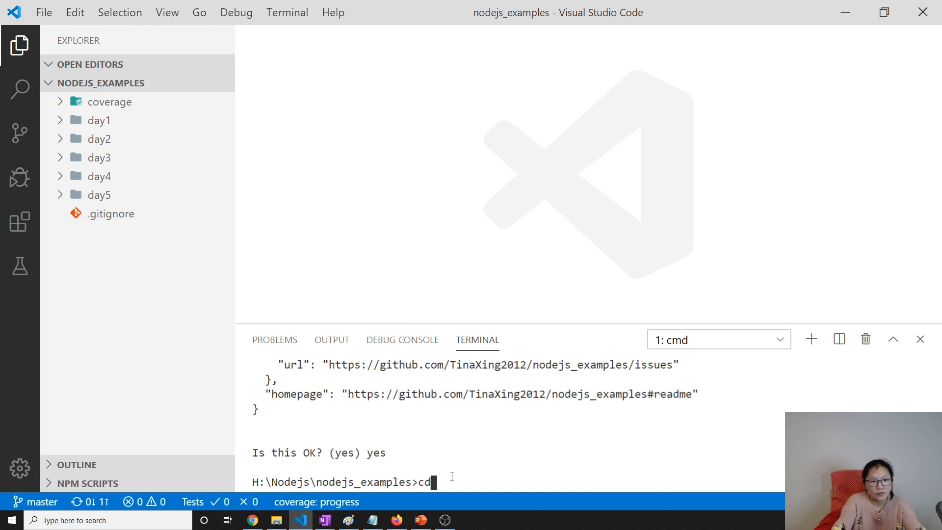
type("day")
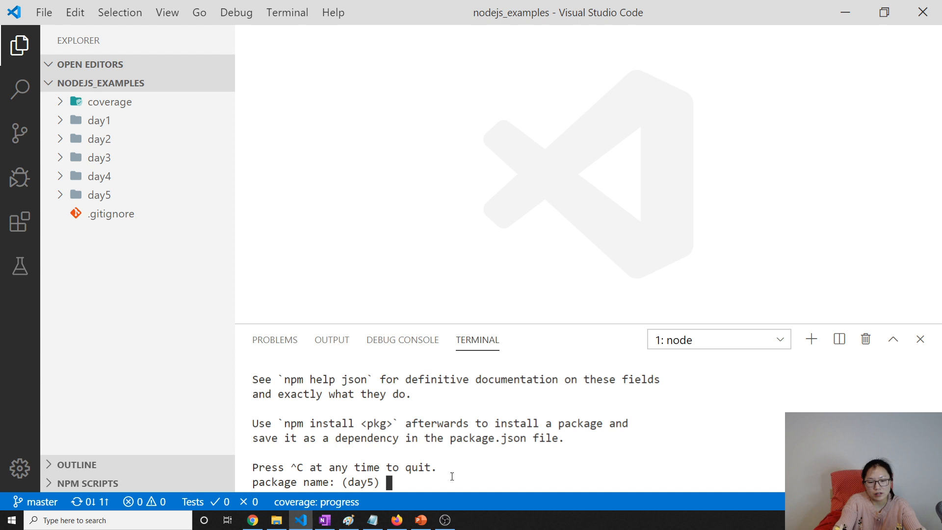
type("onlinesh")
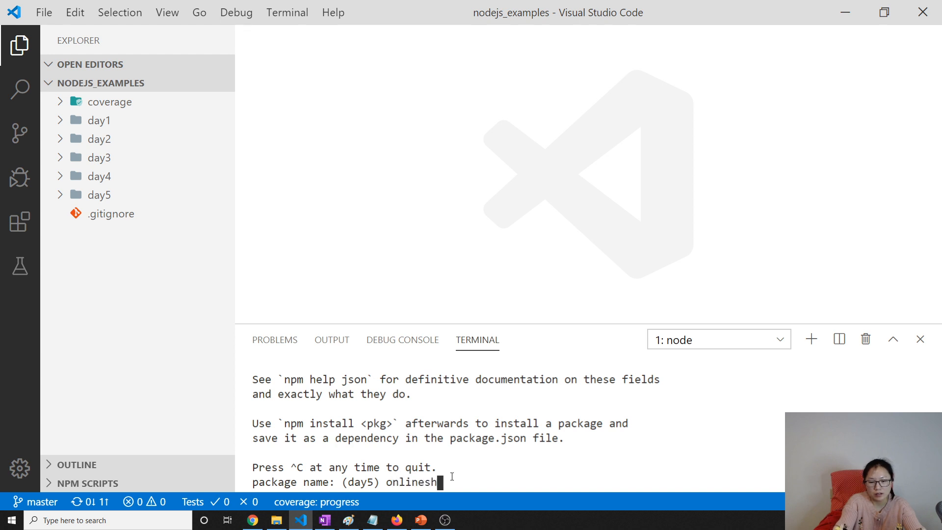
type("opping")
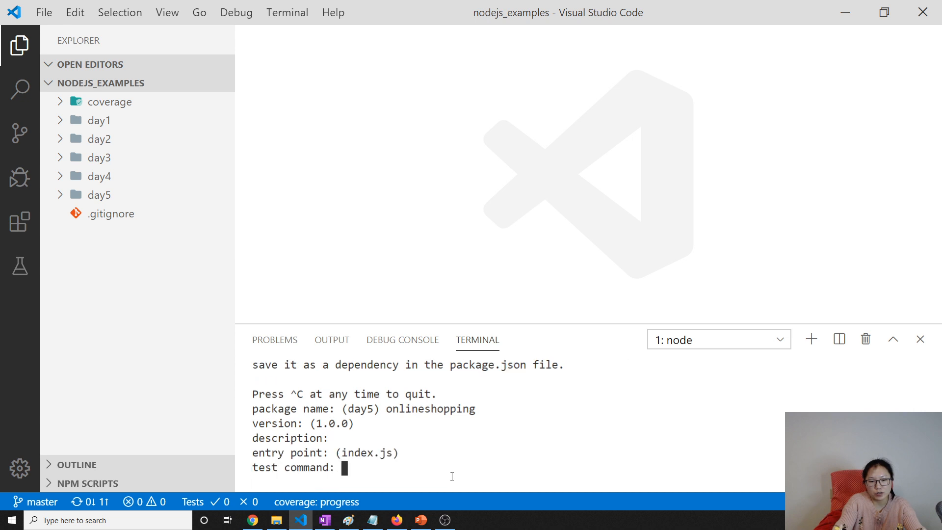
key("Return")
type("yes")
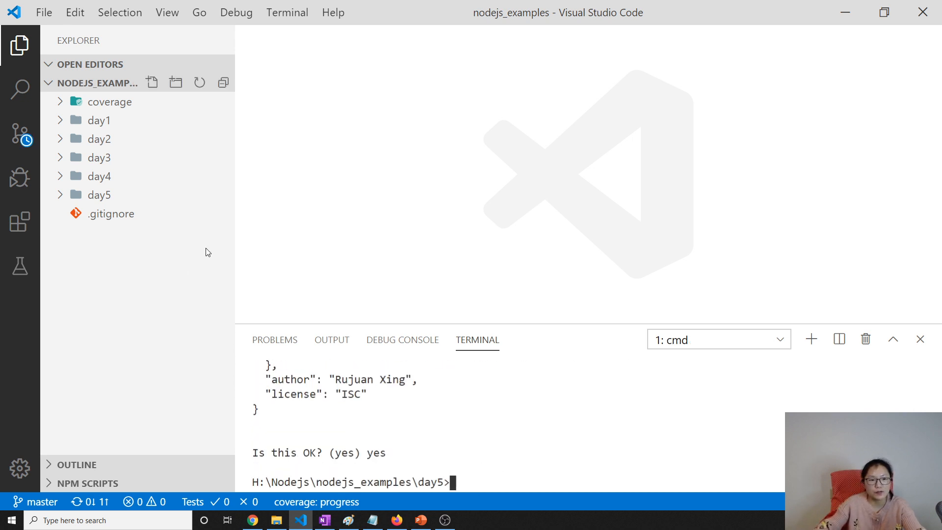
left_click(99, 194)
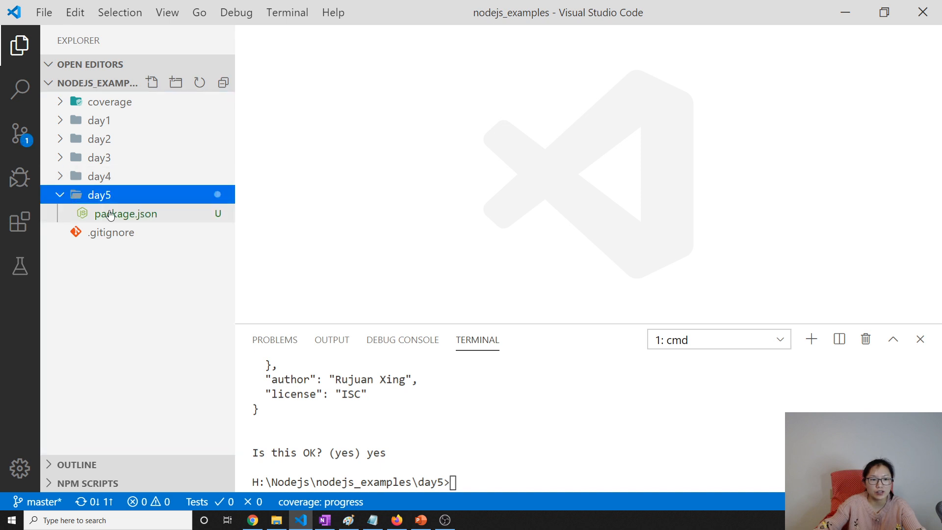
left_click(125, 213)
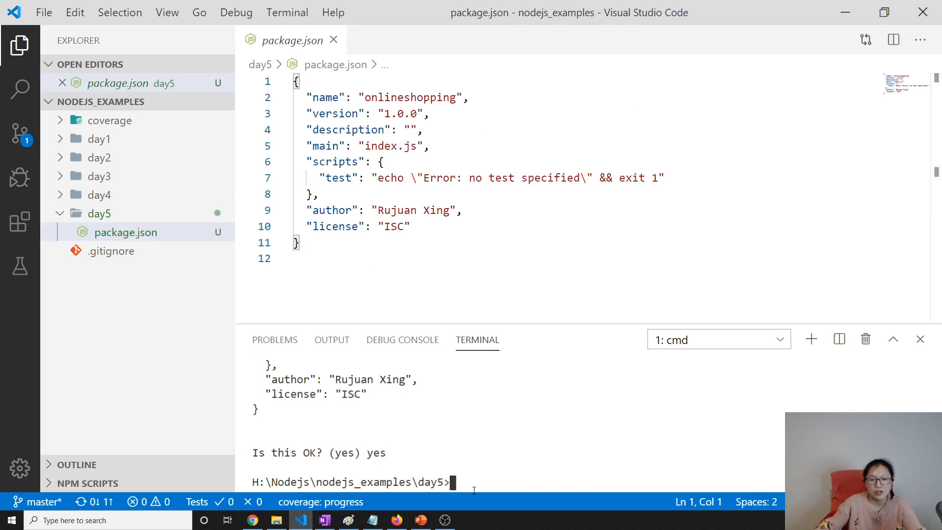
Step: Install express and body-parser in day5 with npm install, adding them to package.json dependencies
type("npm")
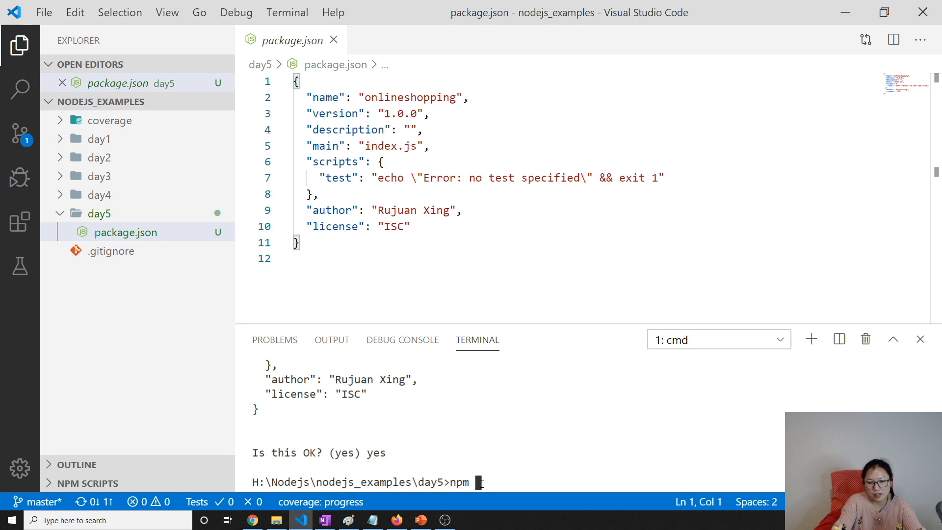
type("install")
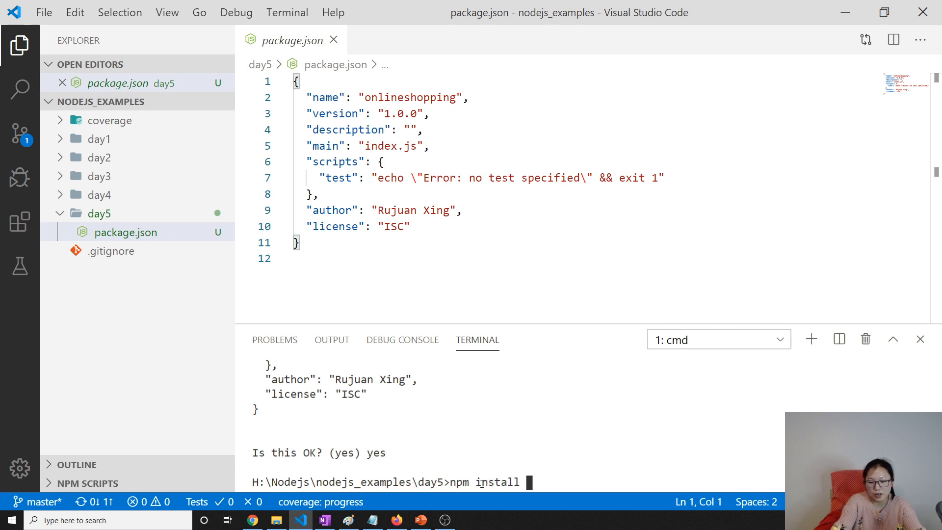
type("express -")
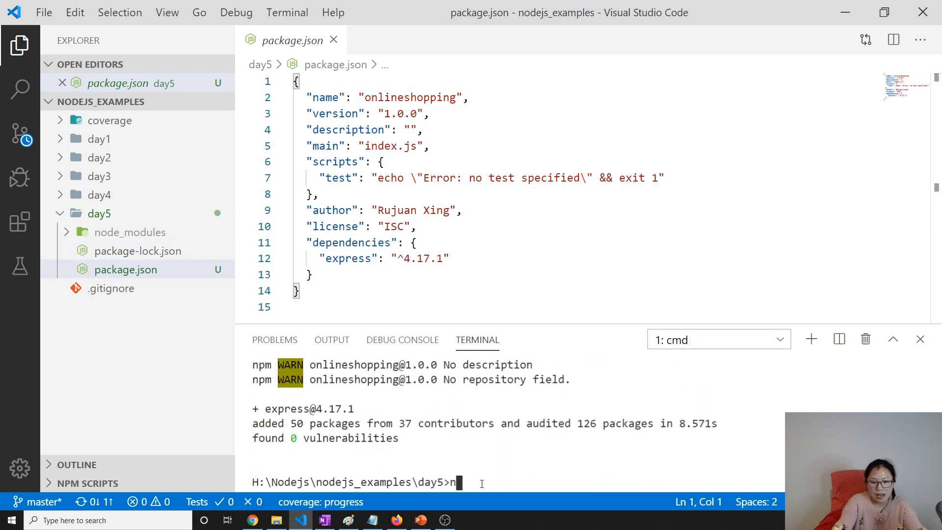
type("pm install")
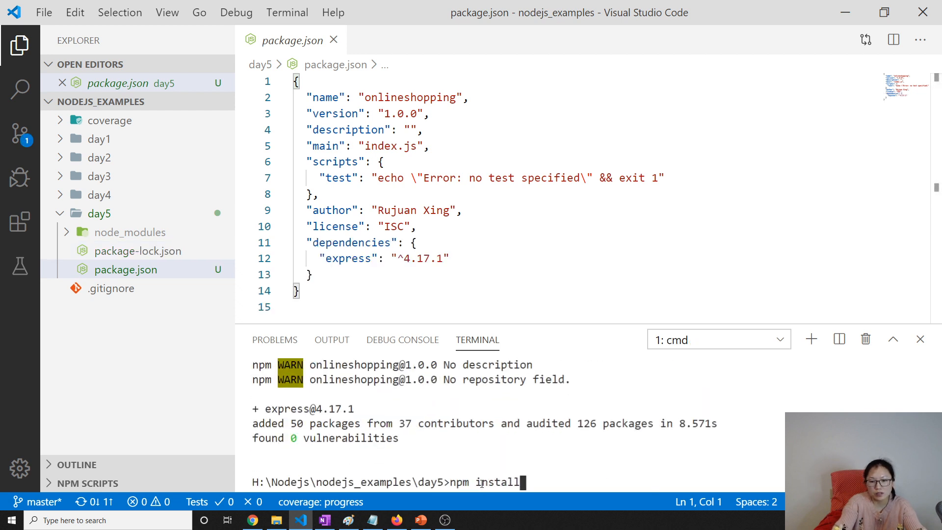
type("body-pars")
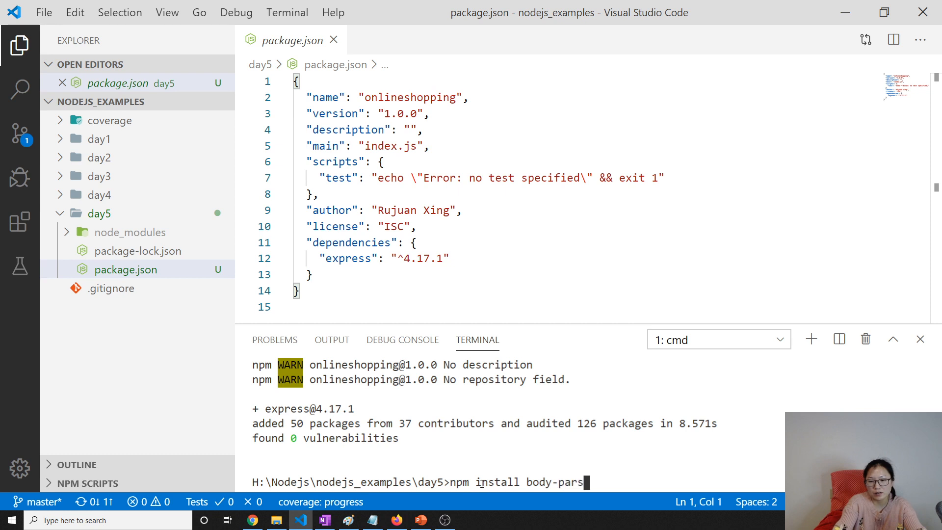
key("Return")
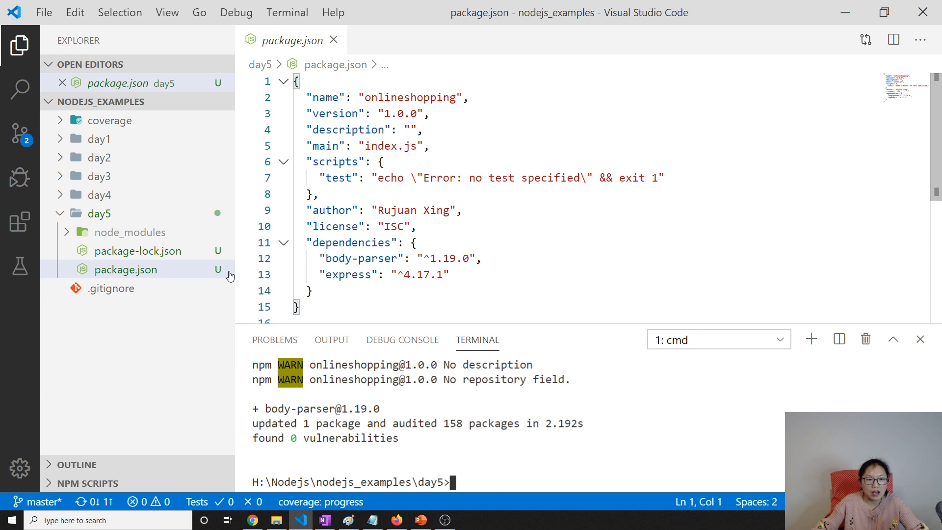
mouse_move(97, 213)
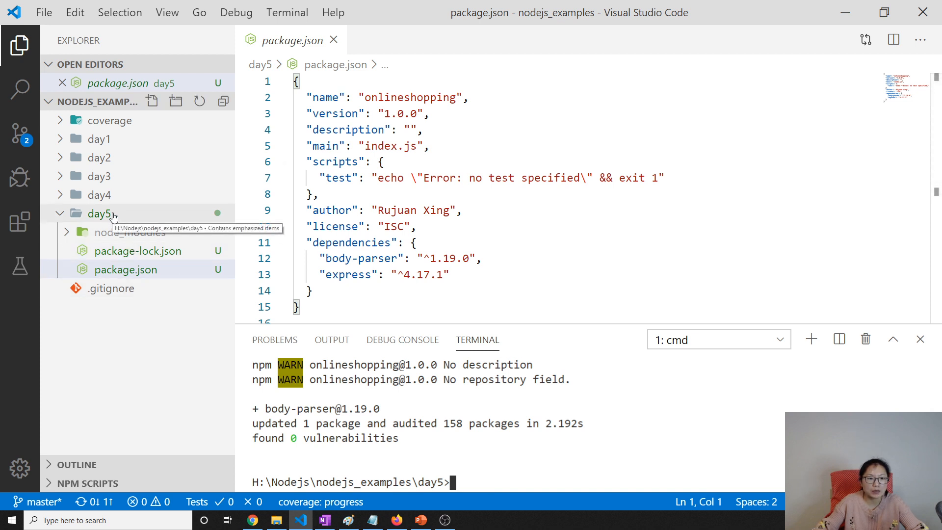
Step: Delete the stray file a and create a new app.js inside day5
left_click(152, 101)
type("a")
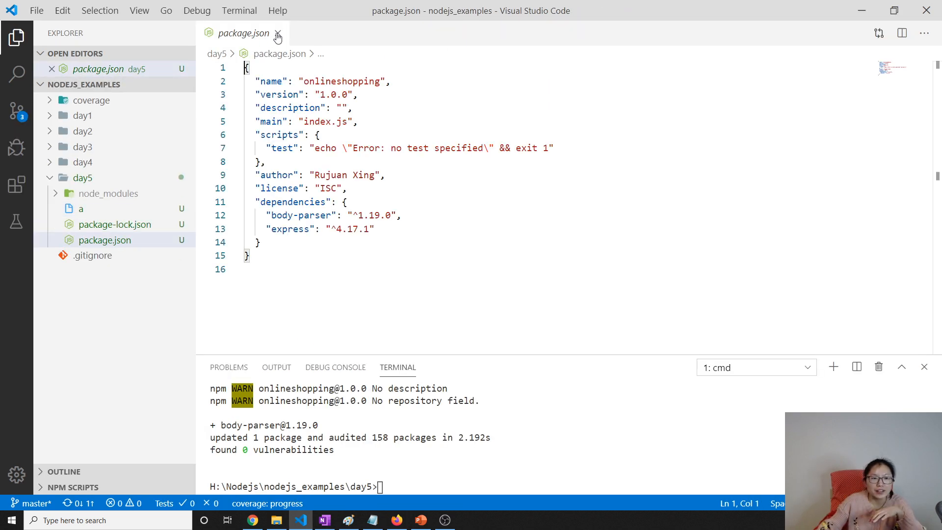
right_click(80, 208)
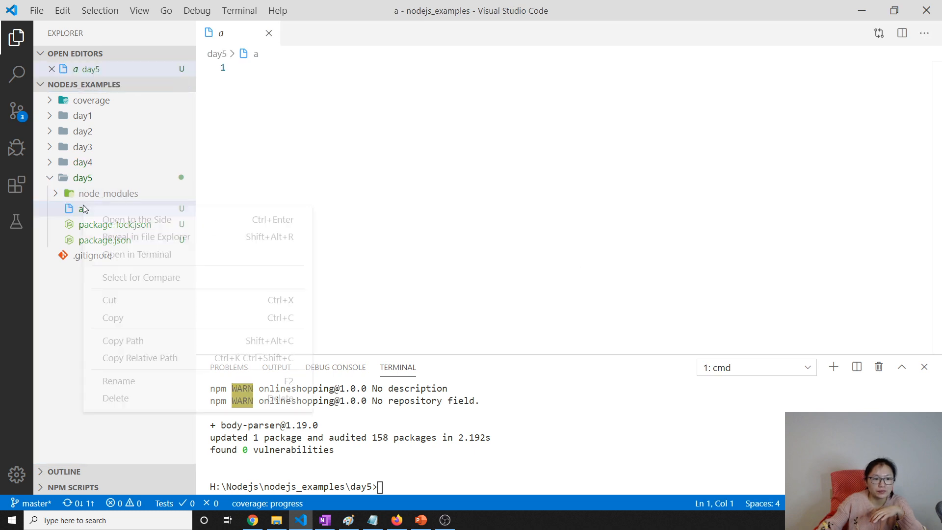
left_click(116, 397)
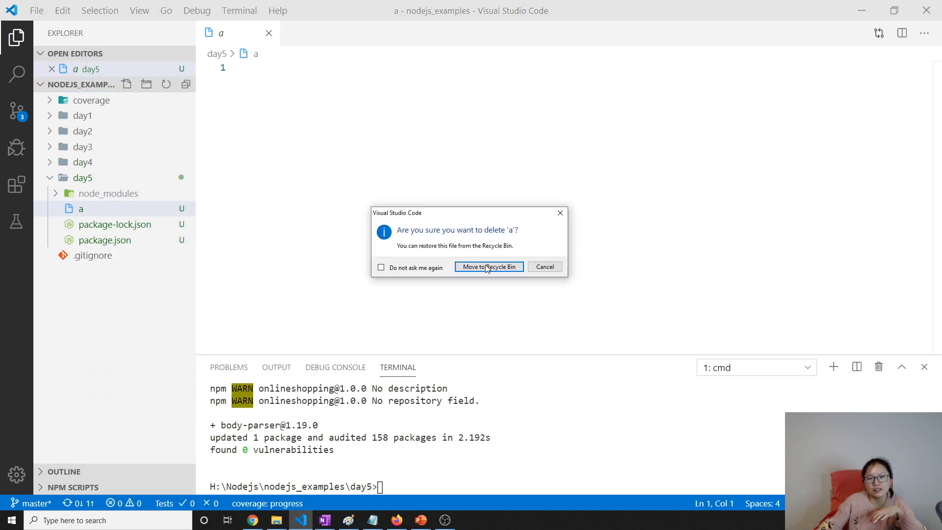
left_click(489, 267)
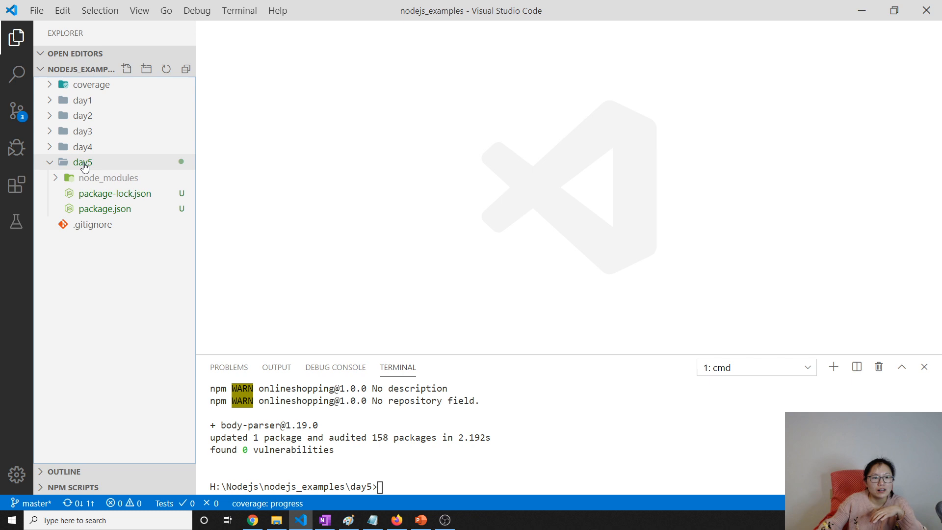
left_click(82, 162)
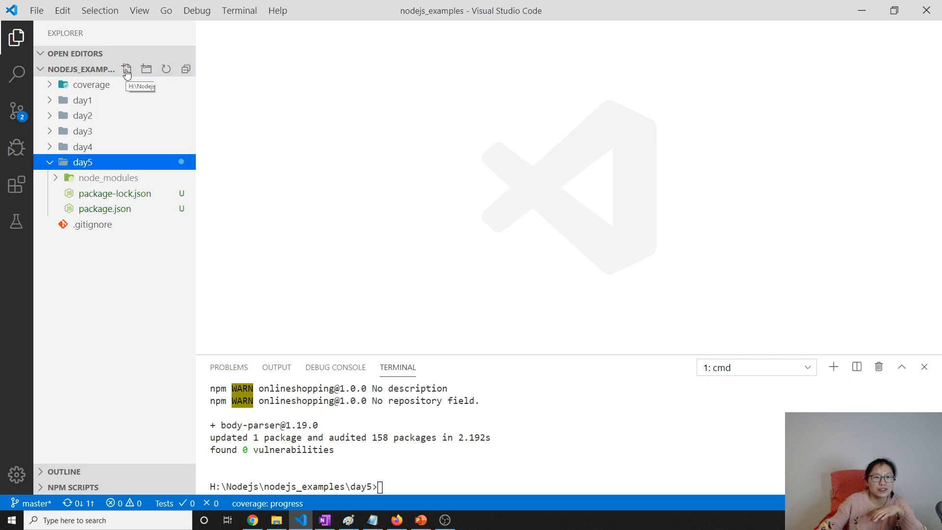
left_click(127, 68)
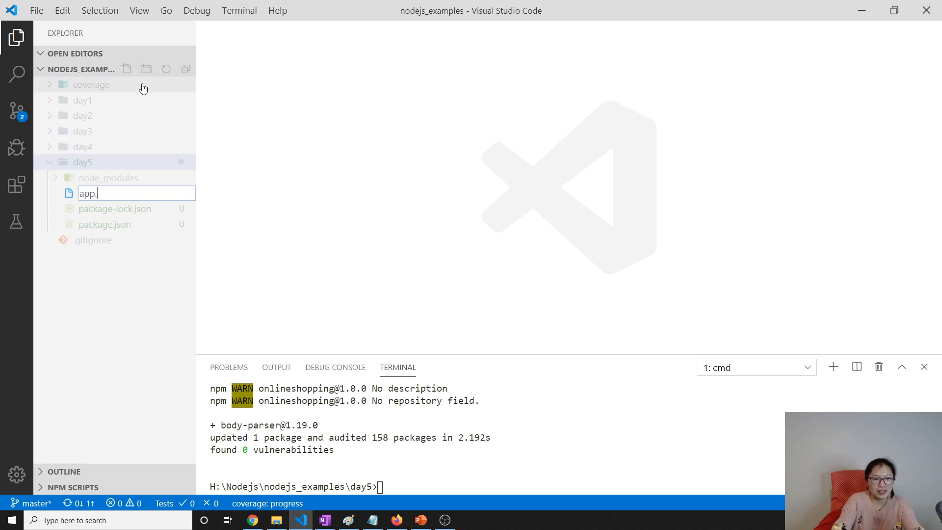
type("js")
key("Return")
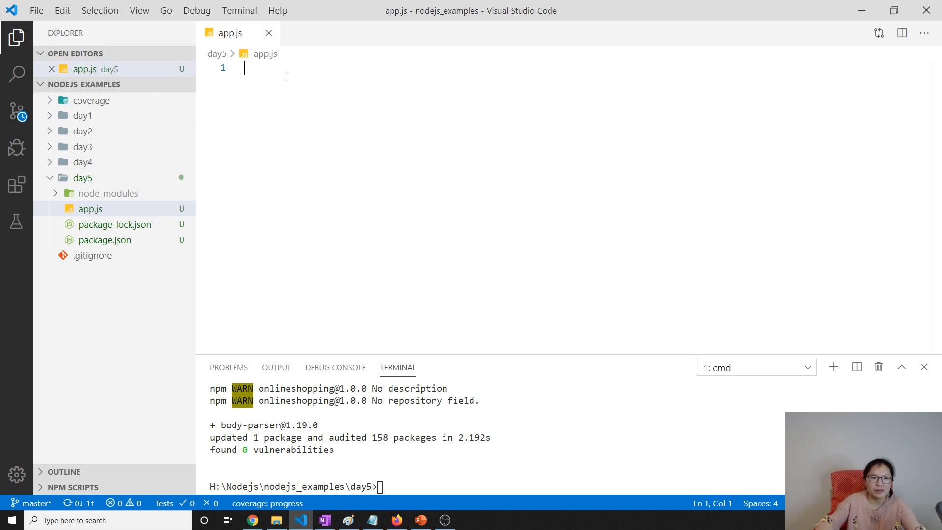
Step: Write const express = require('express') and const bodyParser = require('body-parser')
type("const")
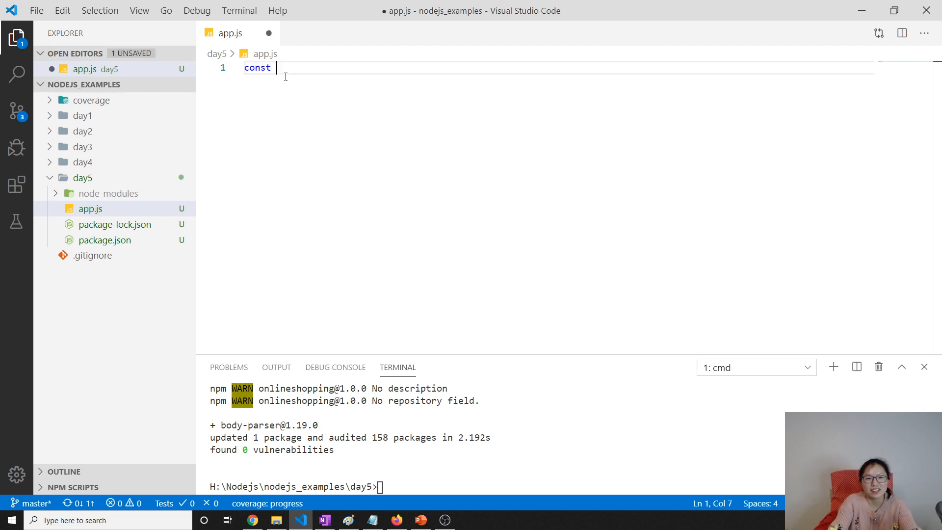
type("express =")
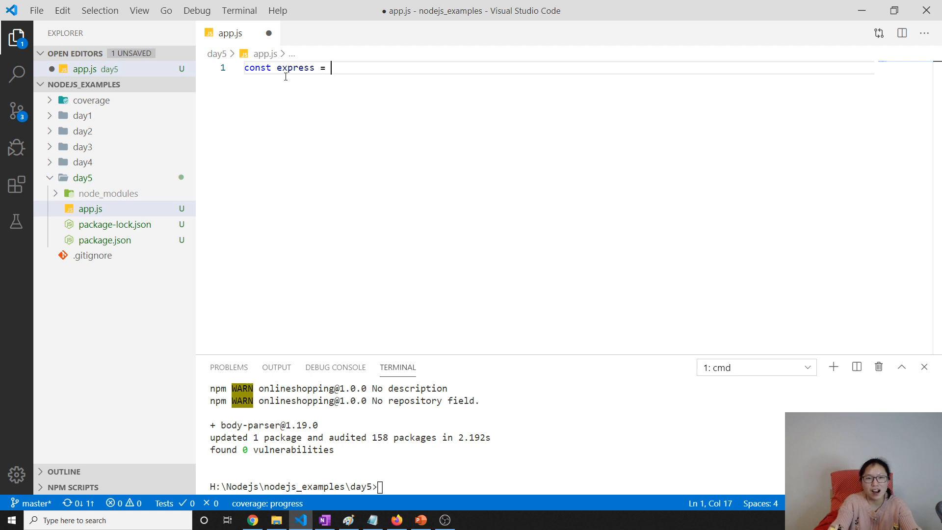
type("require")
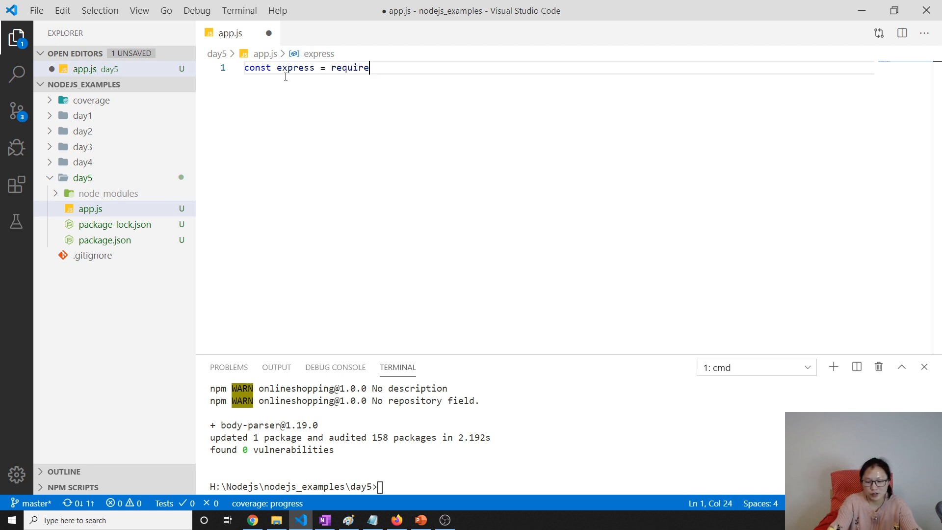
type("('")
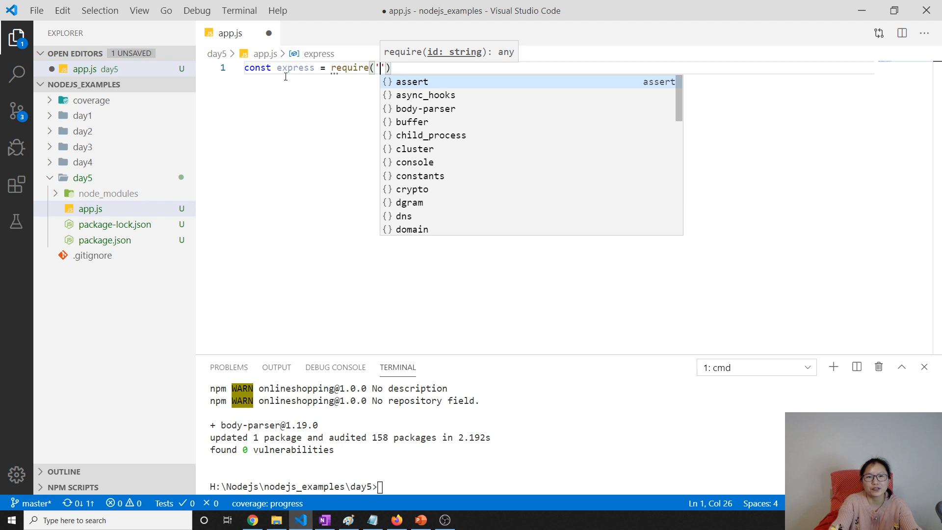
type("express")
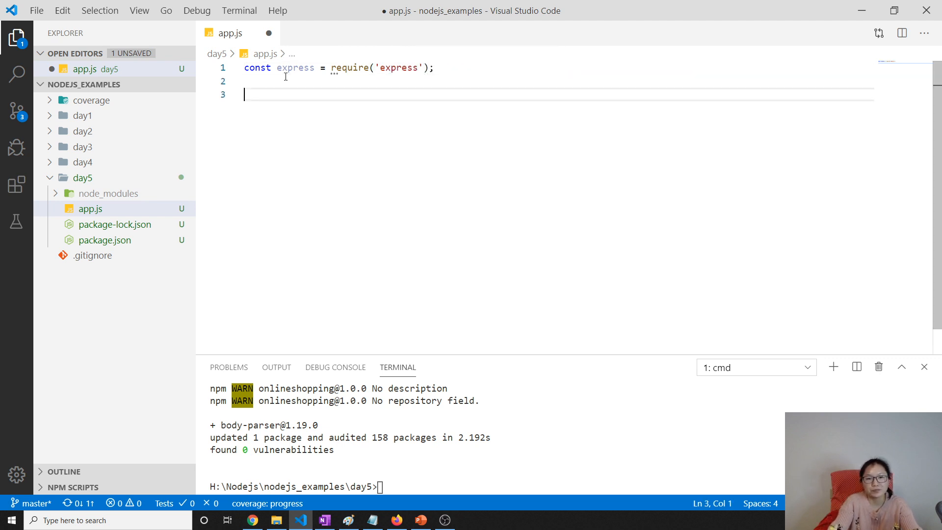
key("Backspace")
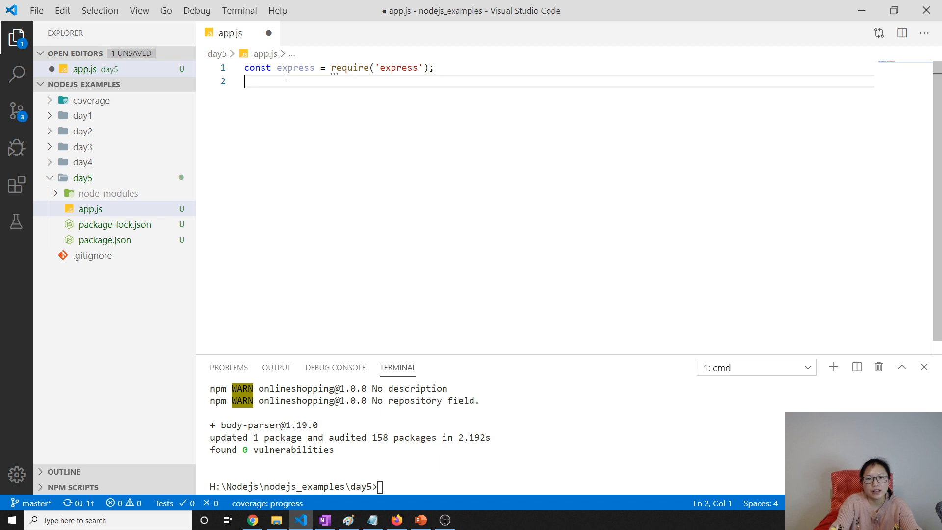
type("const bod")
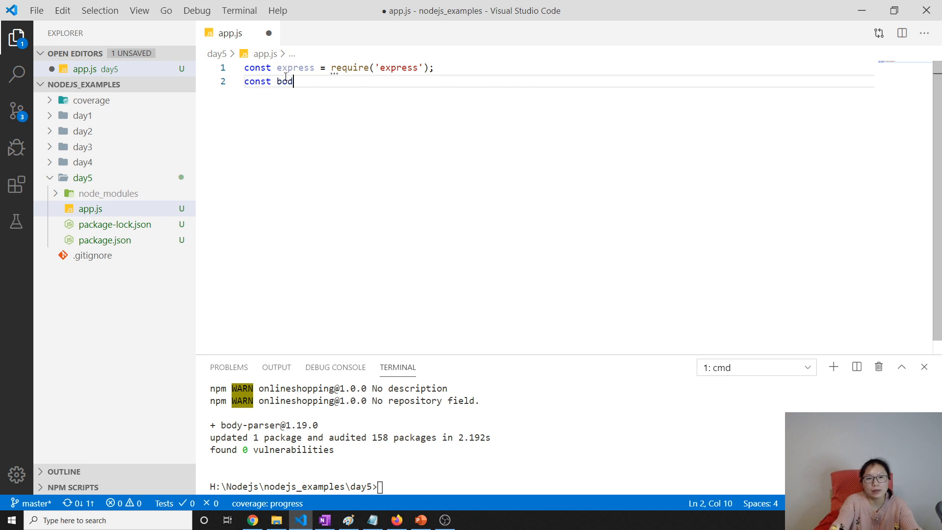
type("yParser")
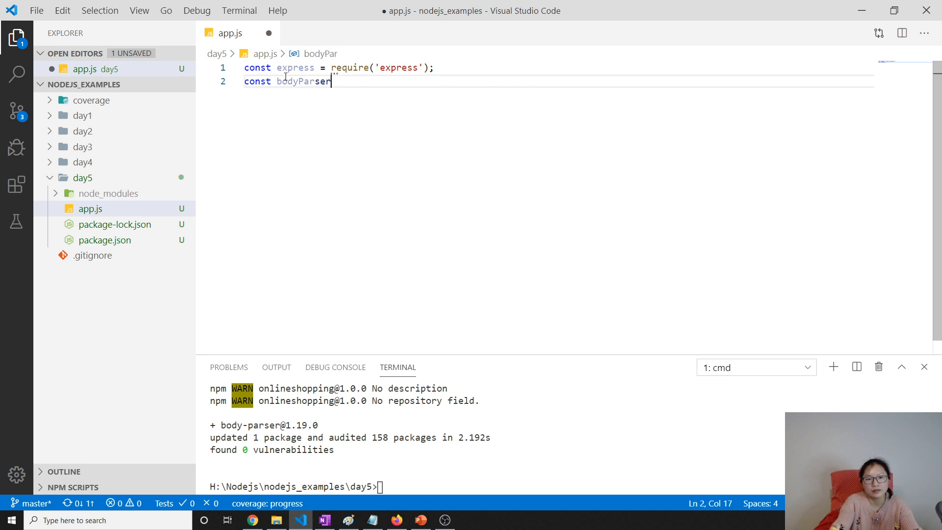
type("= require")
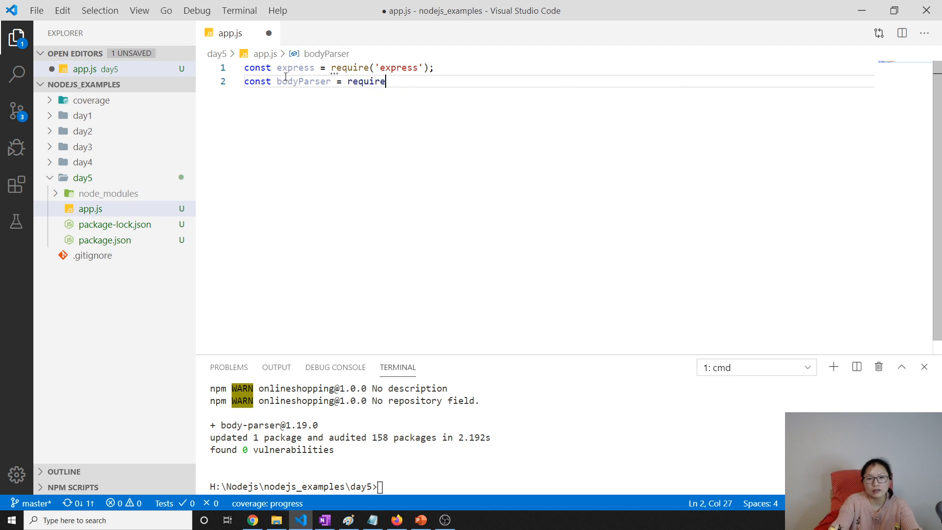
type("('body-parser');")
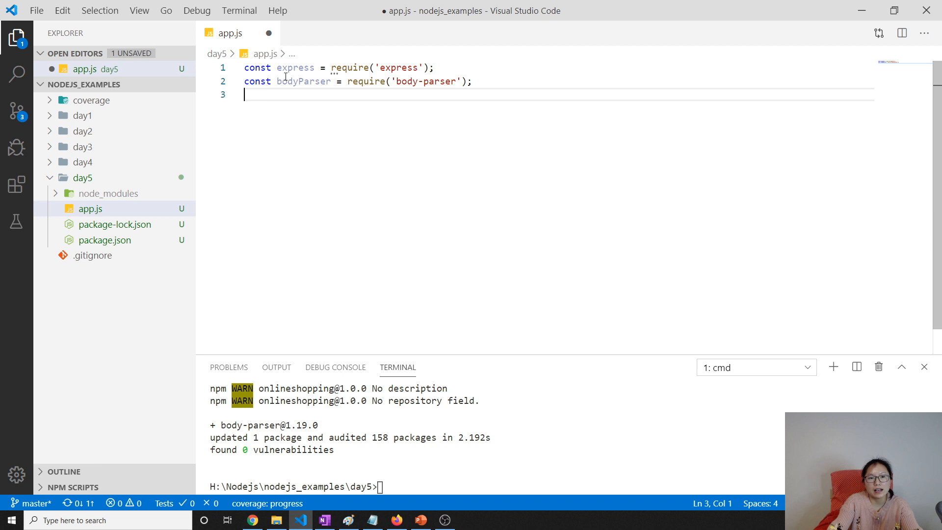
Step: Add const app = express() and an app.listen() call, tidying blank lines
type("const")
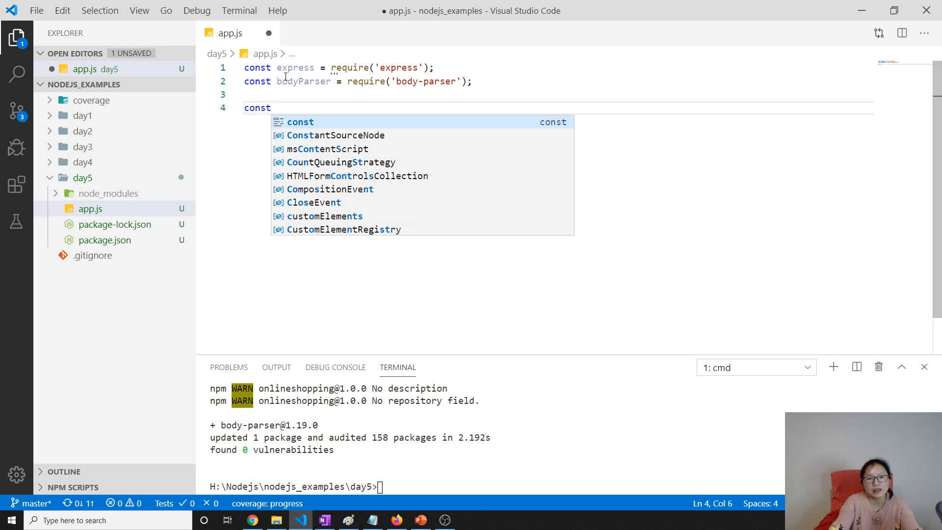
type("app =")
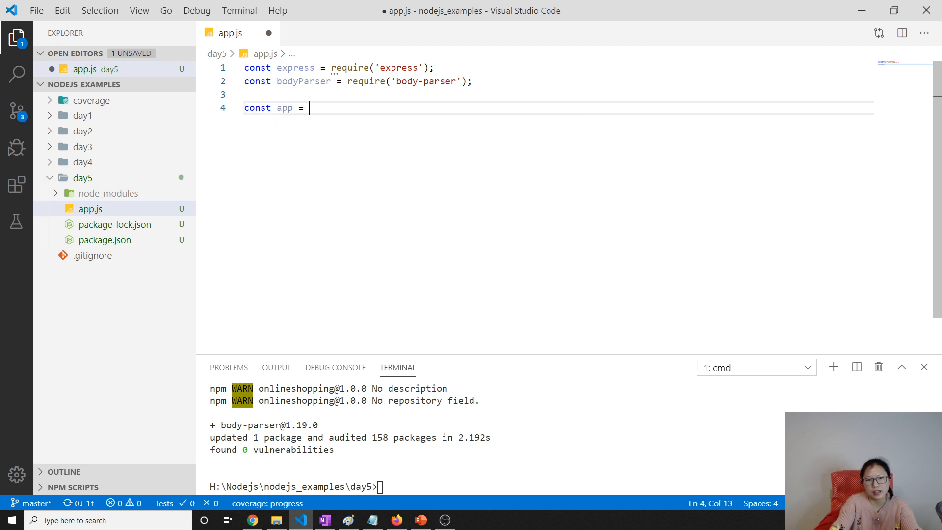
type("express()")
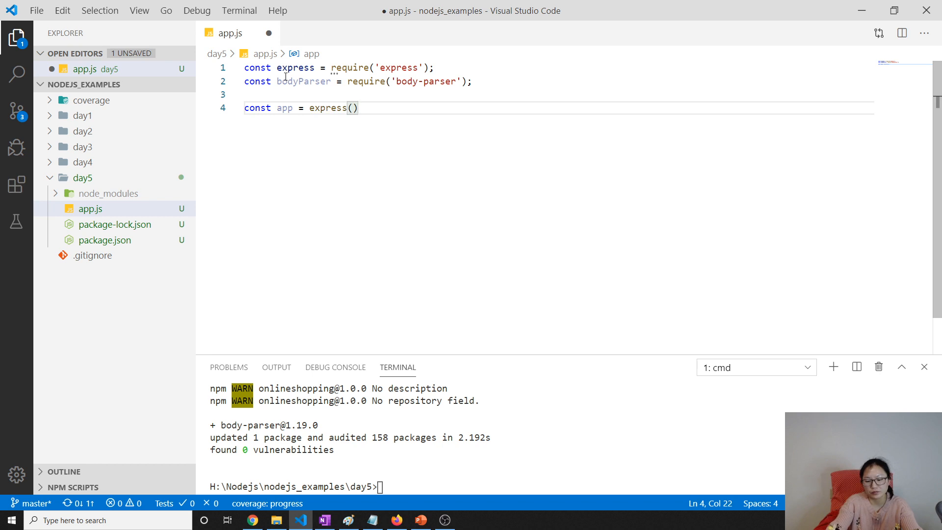
type("app")
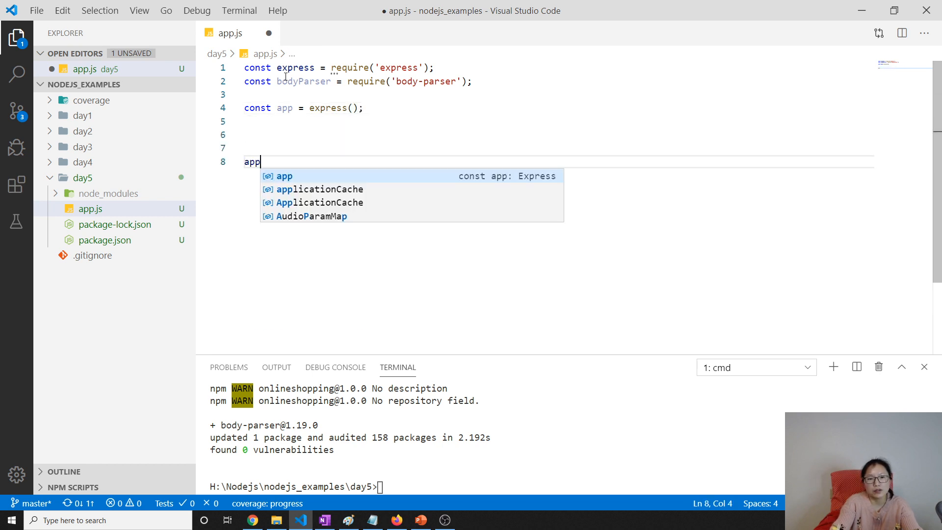
type(".listen")
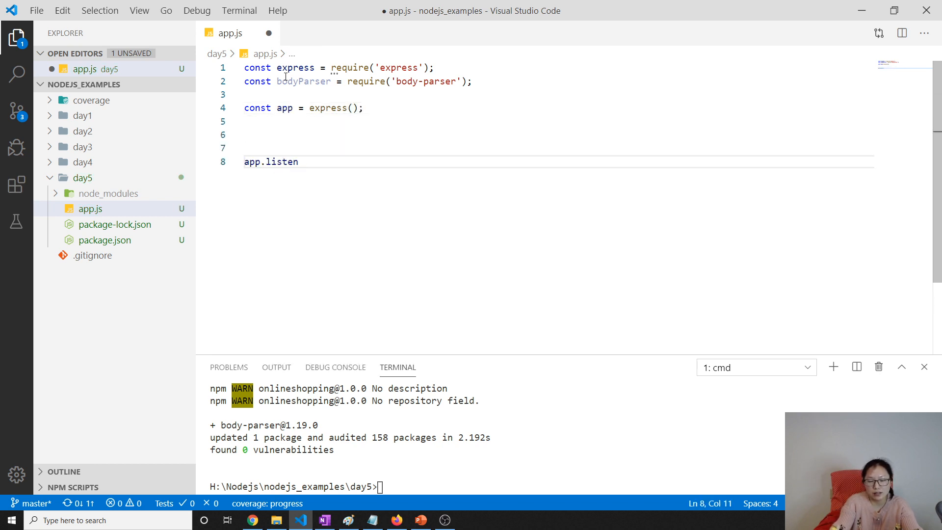
type("(")
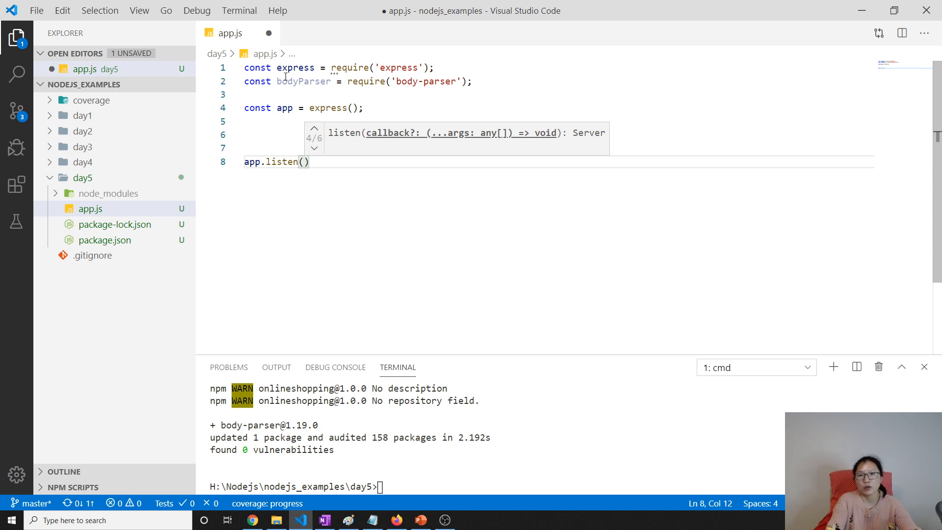
key("Enter")
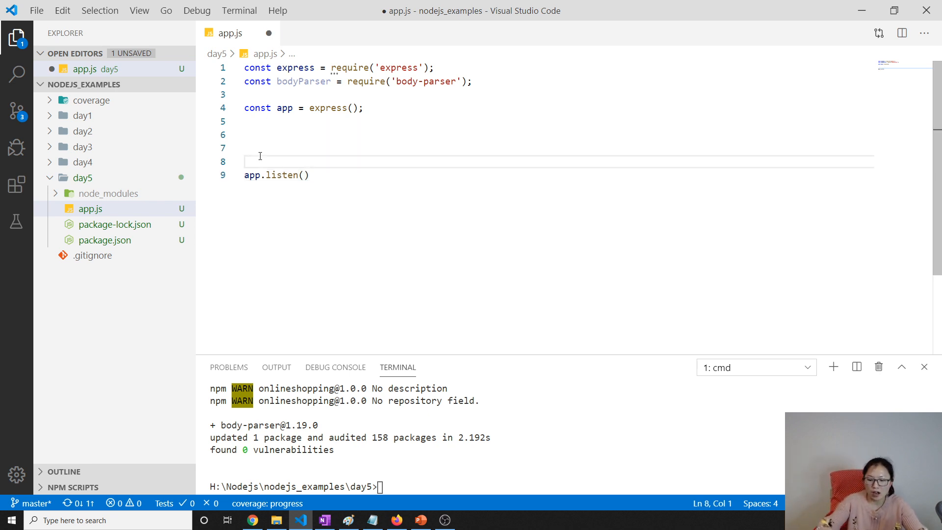
key("Backspace")
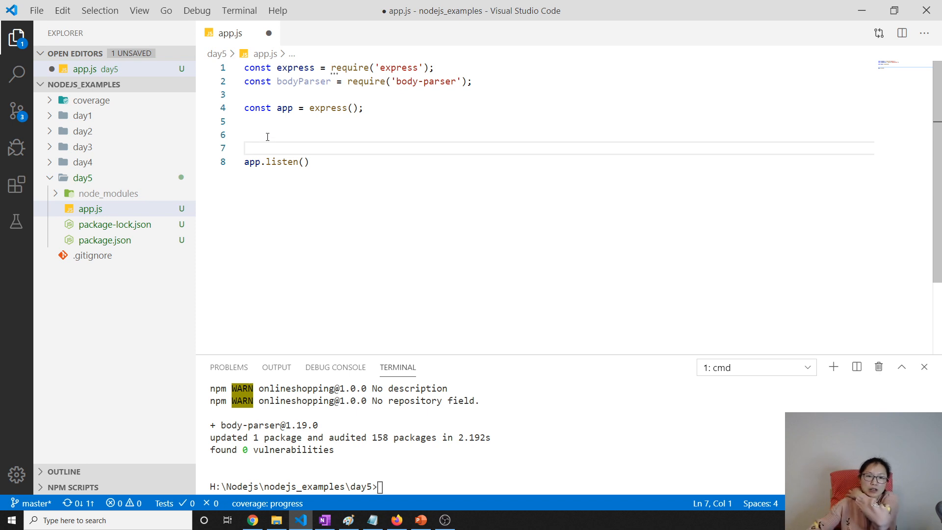
double_click(285, 108)
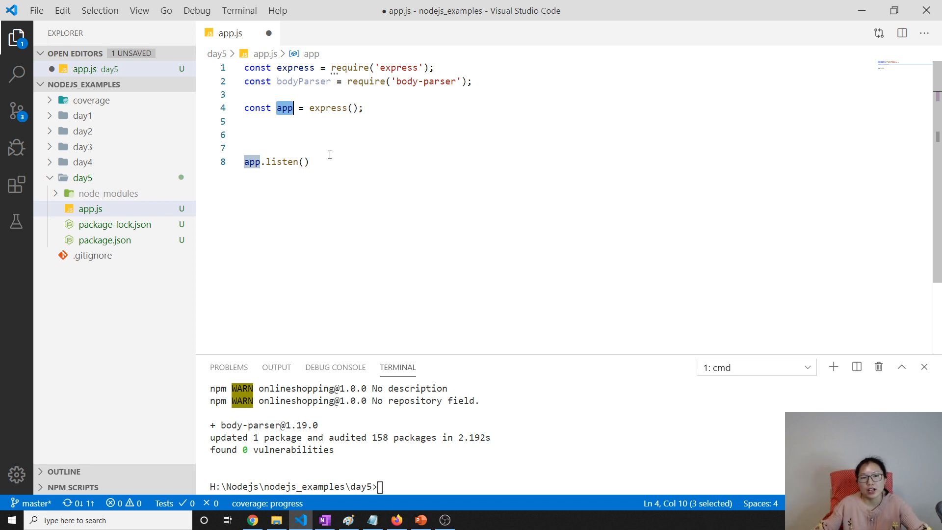
mouse_move(319, 154)
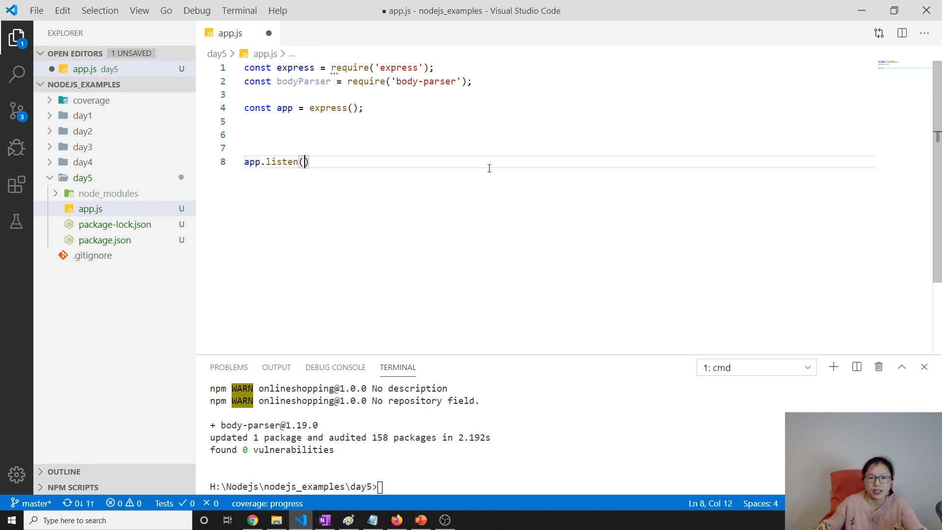
Step: Set the listen port to 3000 and start an app.use statement above it
type("300")
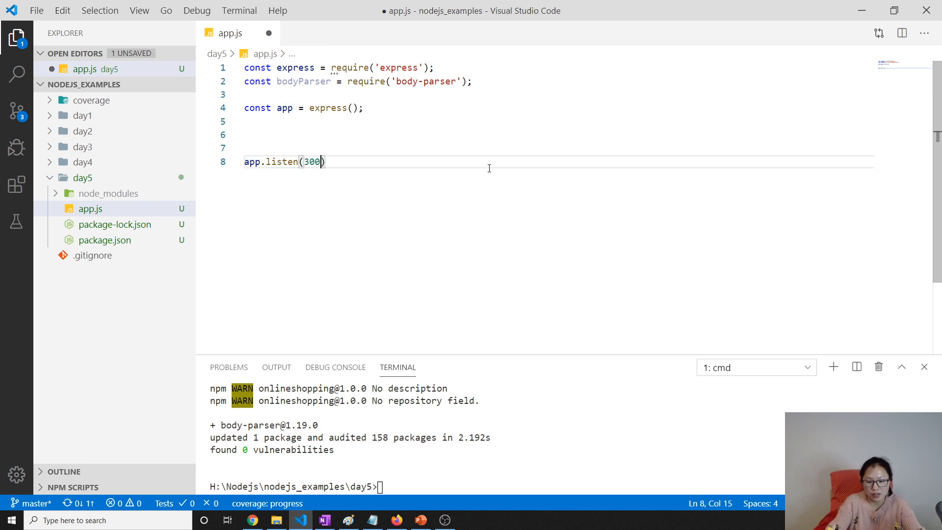
type("0")
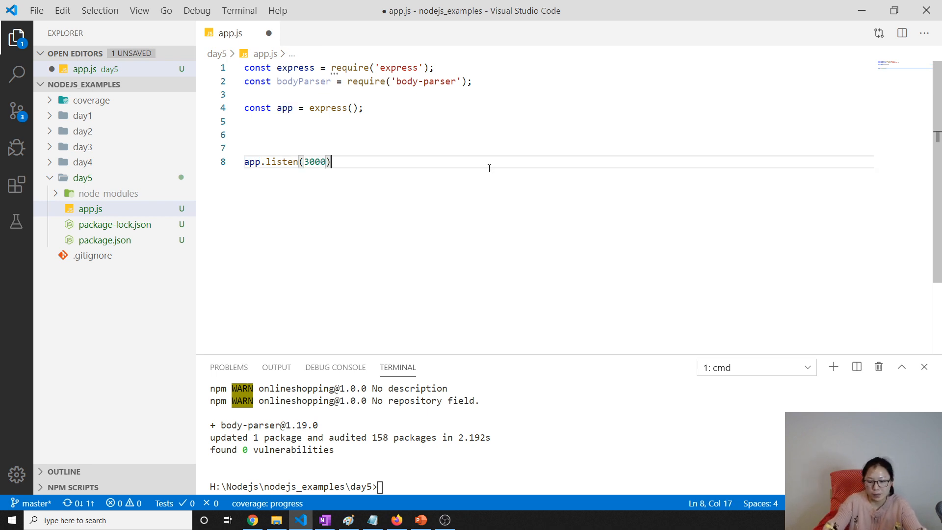
key("Enter")
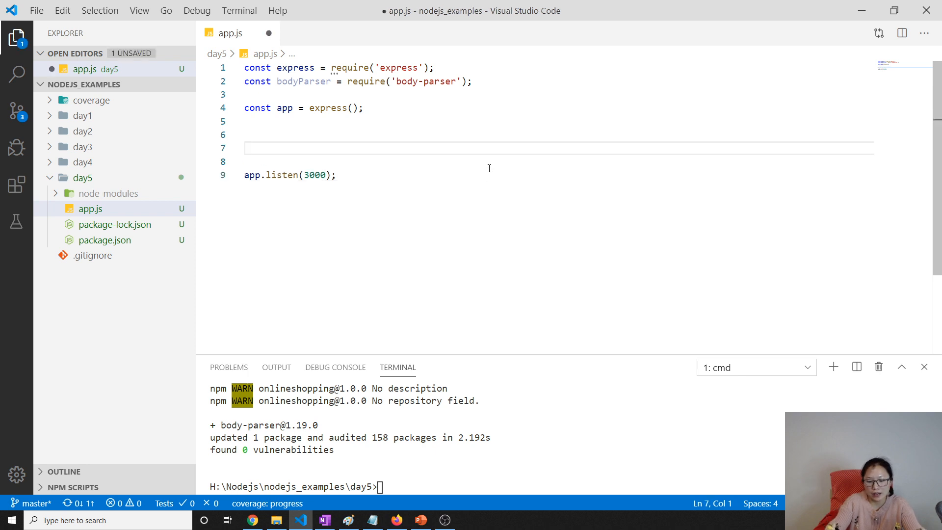
type("app.use('/',")
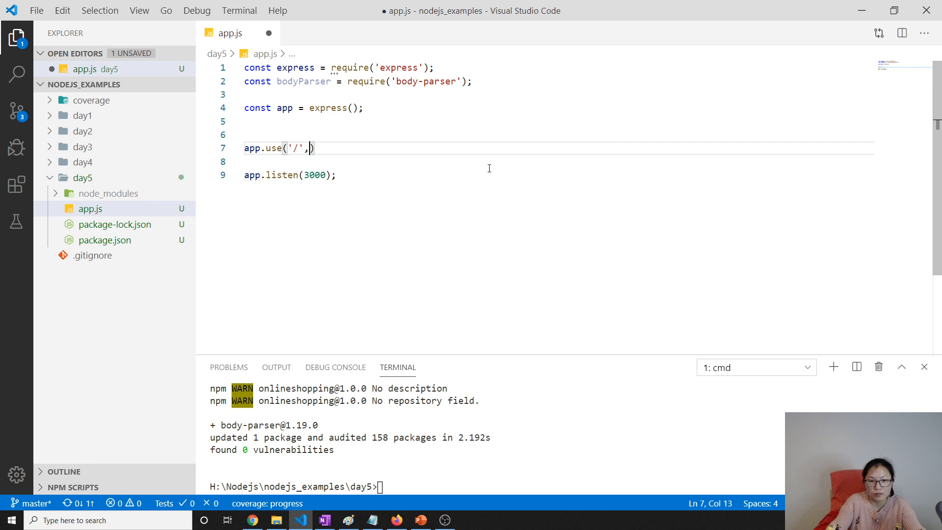
Step: Give app.use('/') an empty (req, res, next) arrow callback
type("'re'")
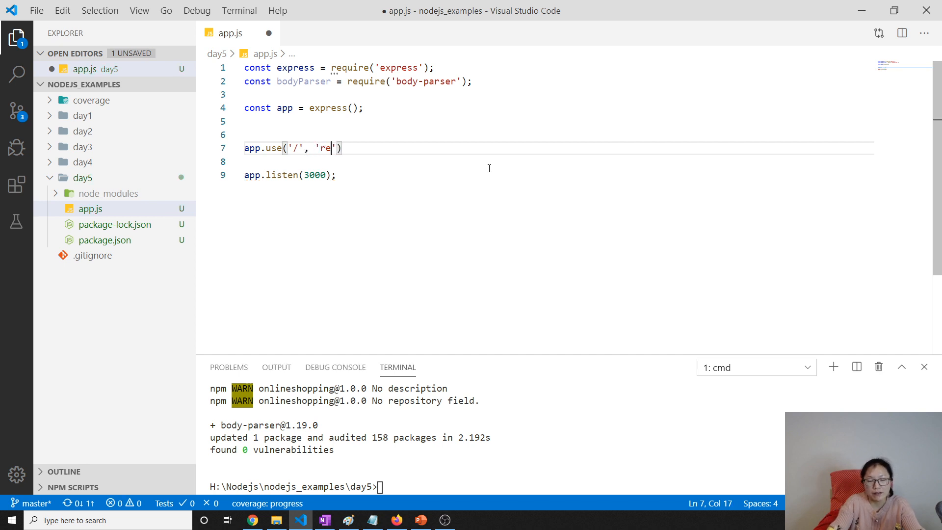
type("(req, res, next")
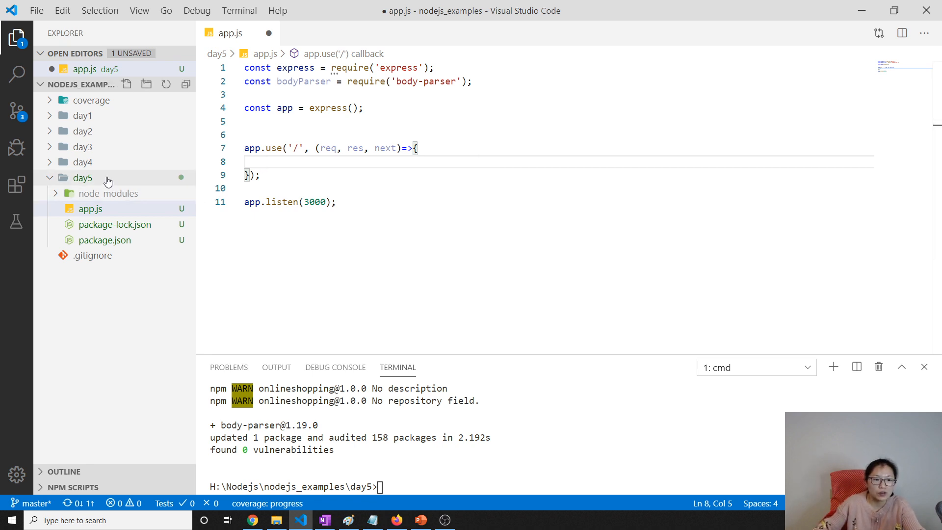
Step: Create a views folder inside day5
right_click(82, 178)
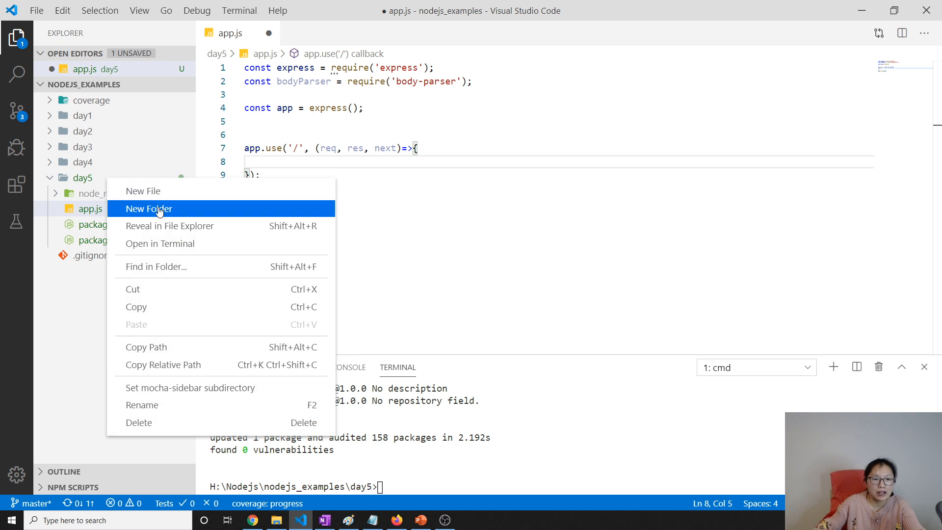
left_click(149, 208)
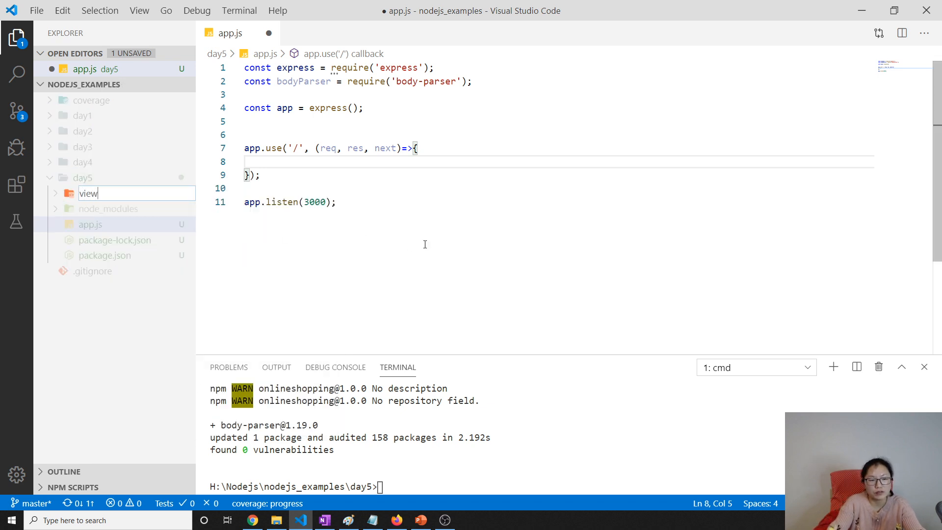
type("s")
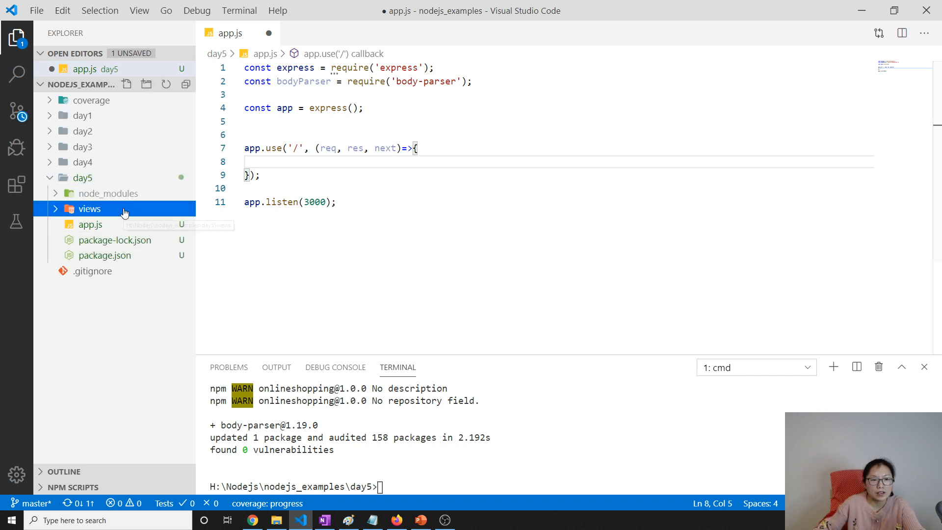
Step: Create add-product.html inside the views folder
left_click(126, 83)
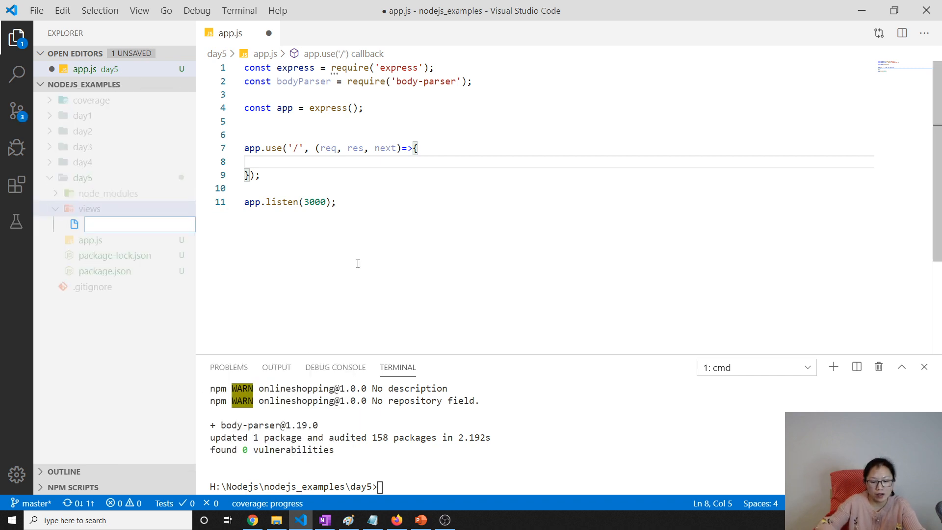
type("add-")
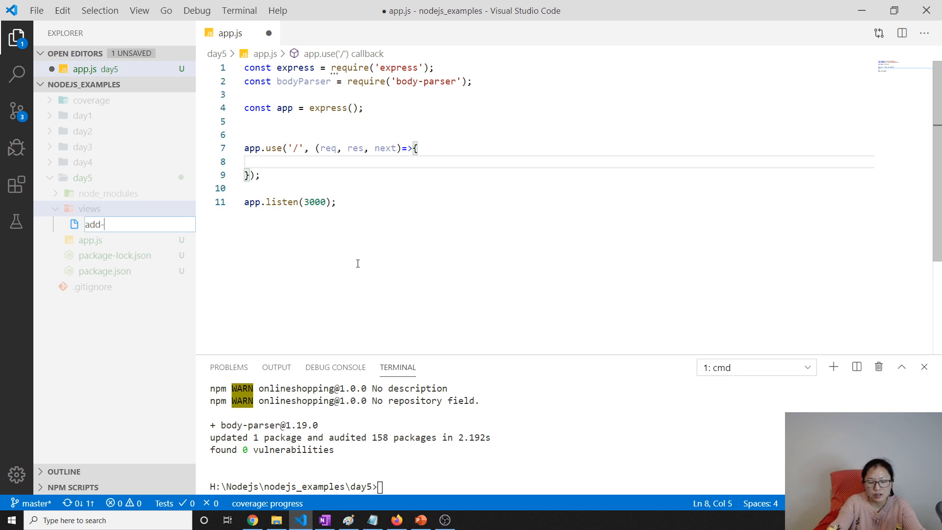
type("product")
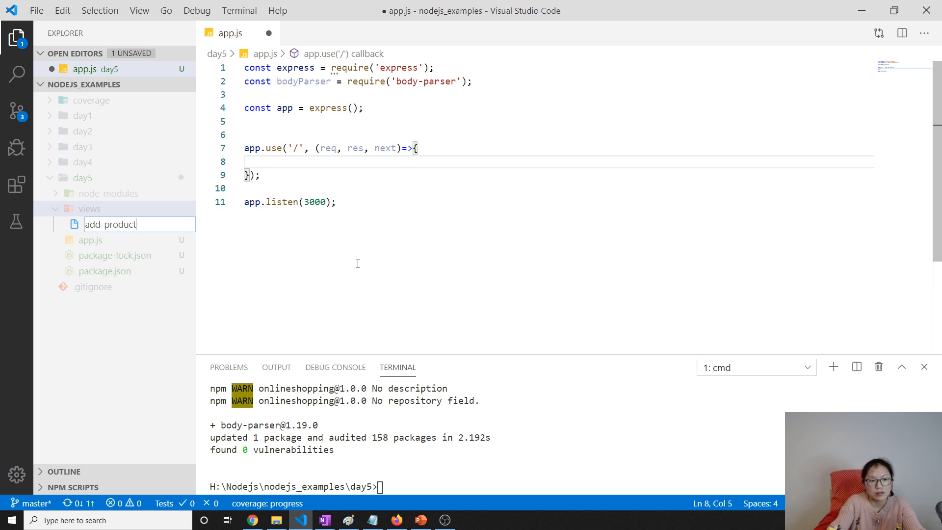
key("Enter")
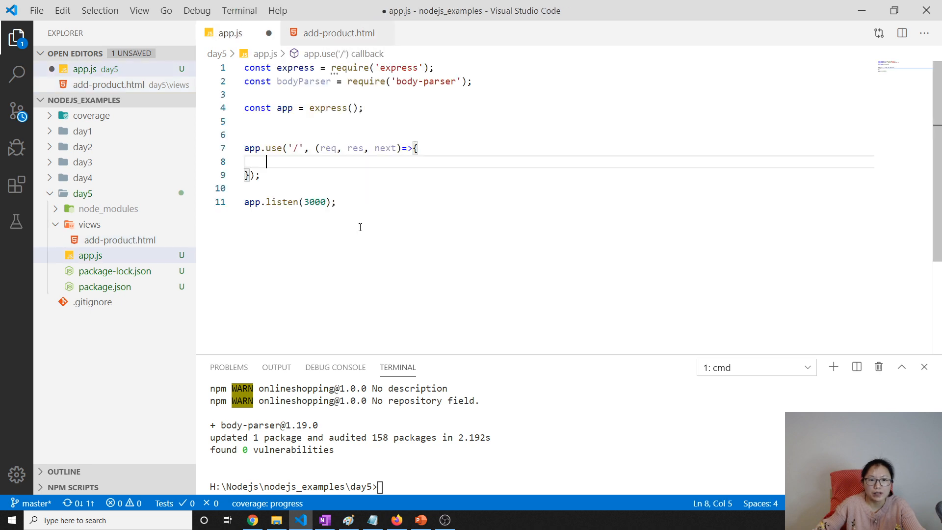
Step: Change the first route path to '/add-product'
type("add")
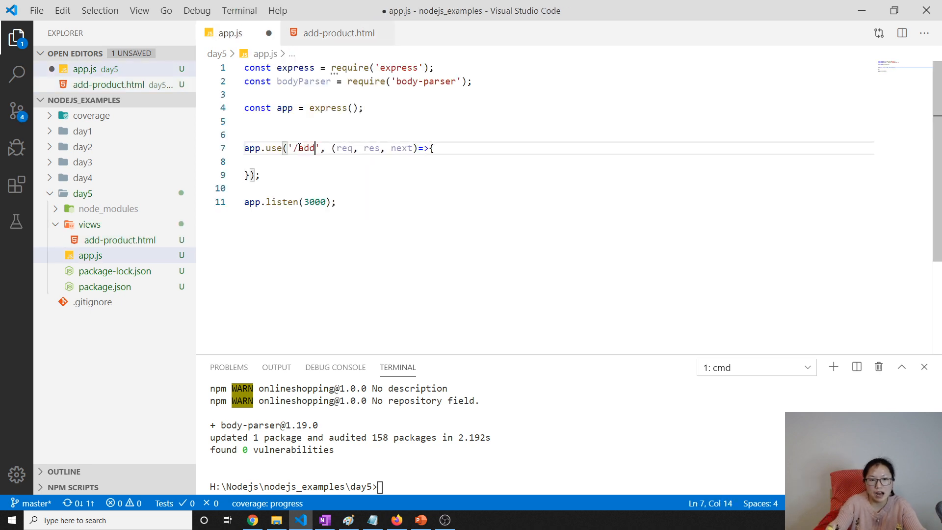
type("-")
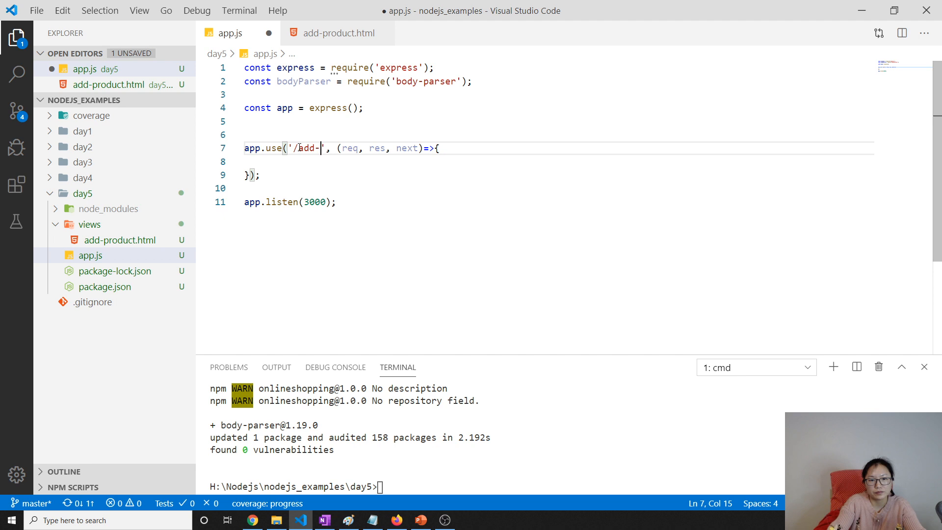
type("product")
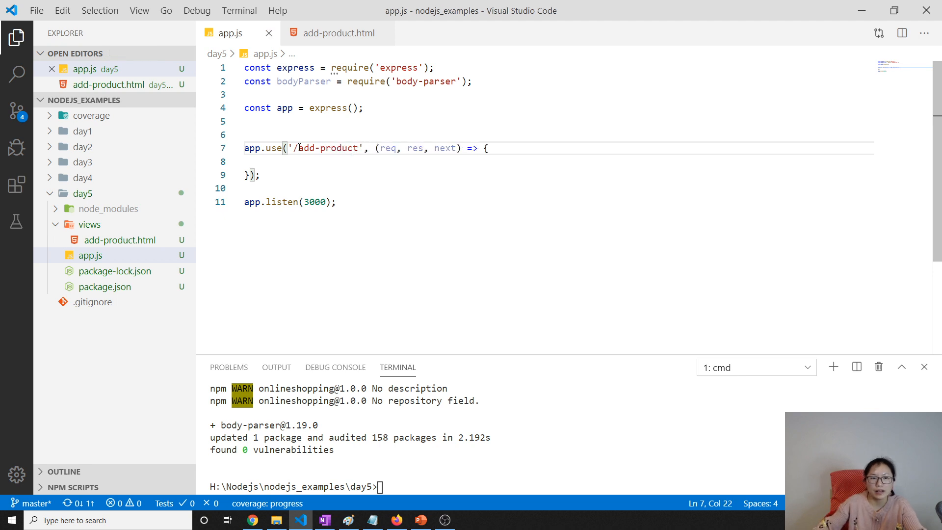
Step: Add an empty app.use('/save-product', (req, res, next) => {}) handler and return to the add-product body
type("a")
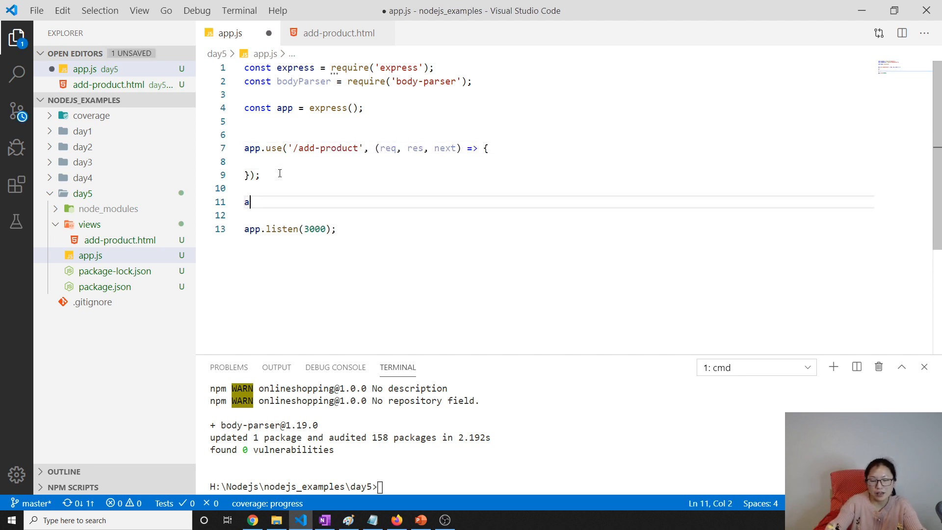
type("pp.use")
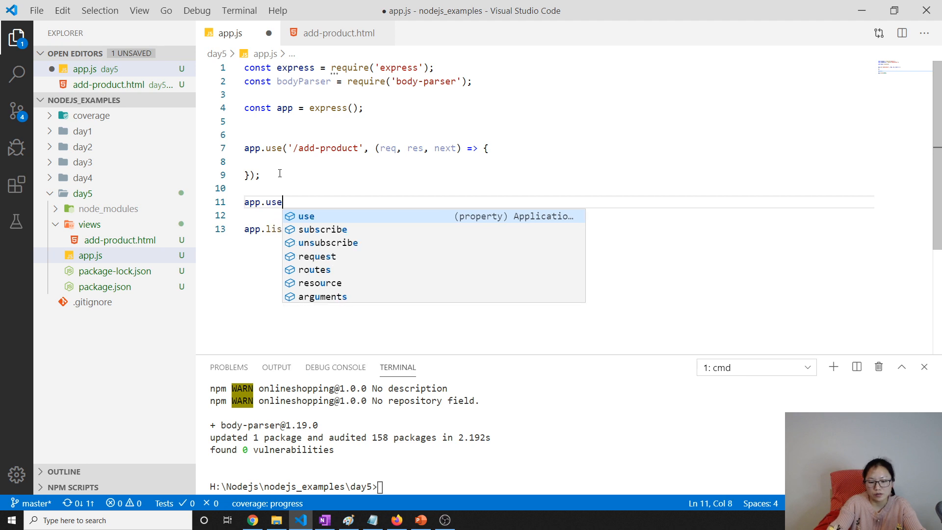
type("('/')")
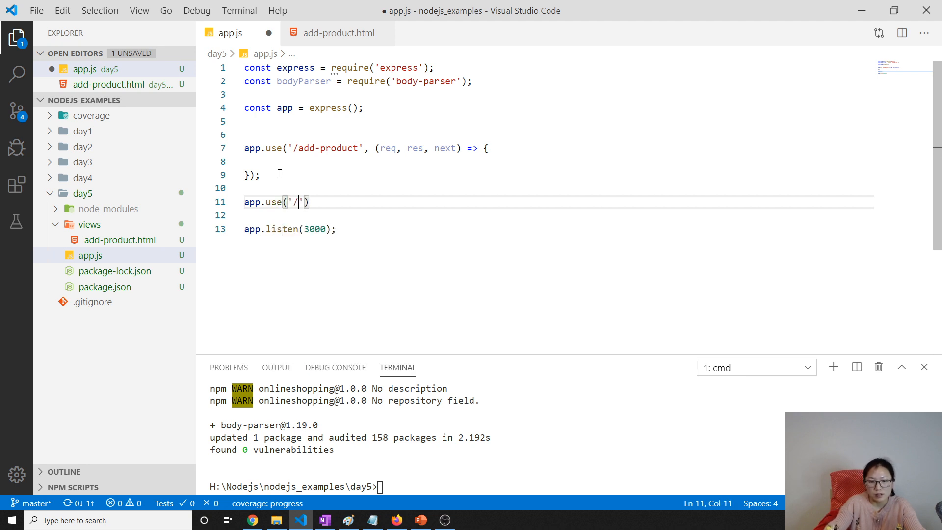
type("save")
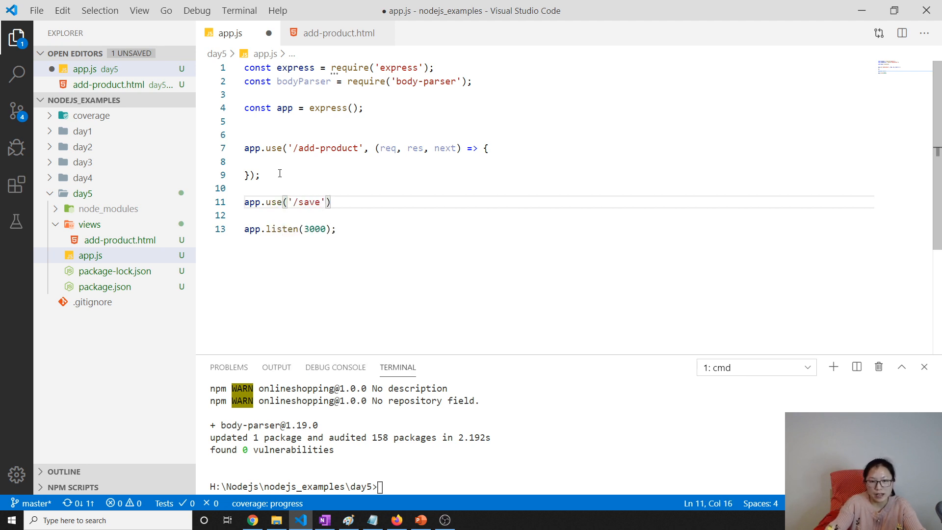
type("-or")
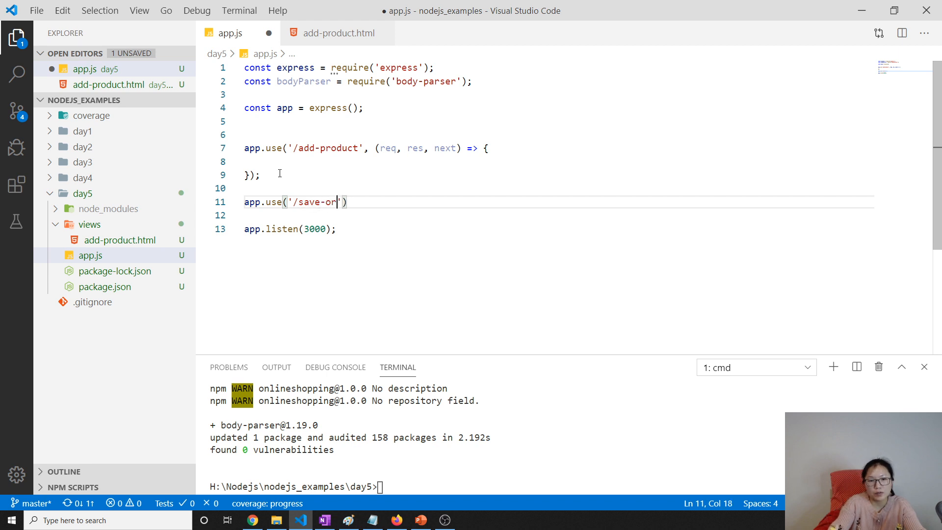
type("product', re")
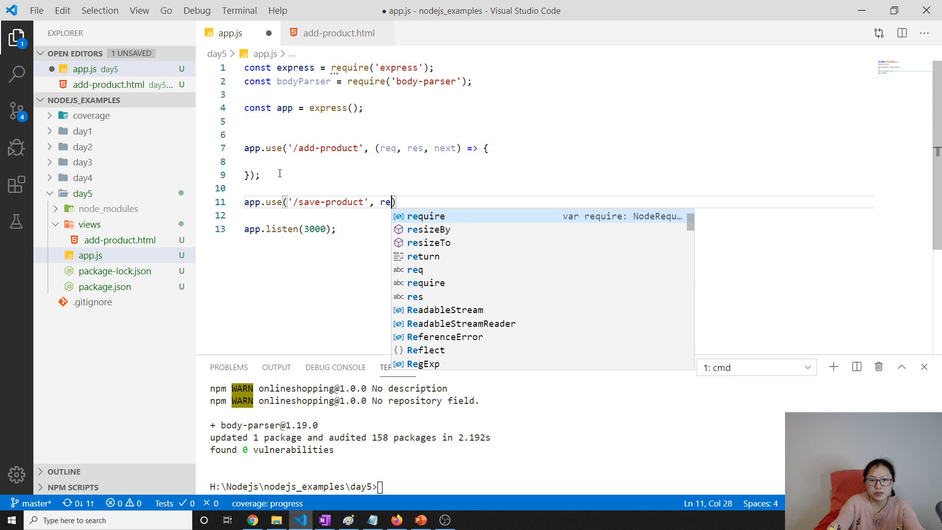
type("(req, e")
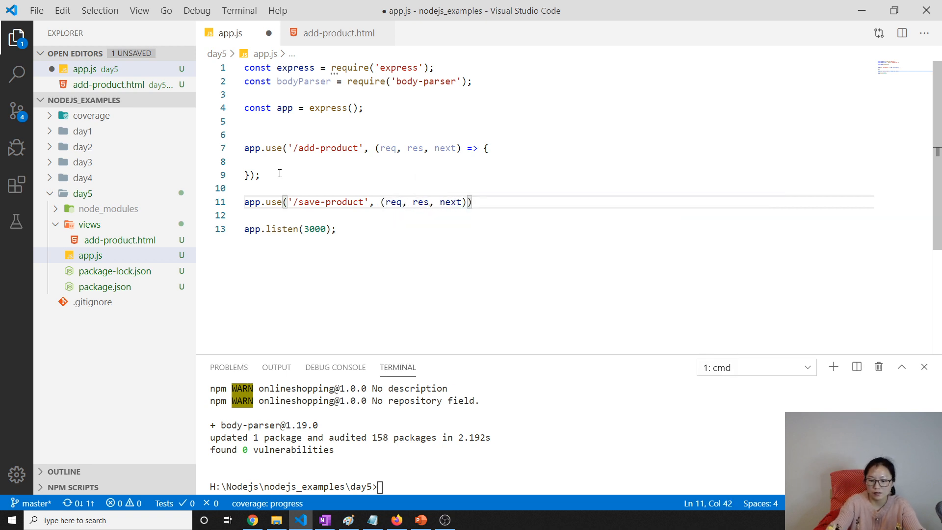
type("=>{}")
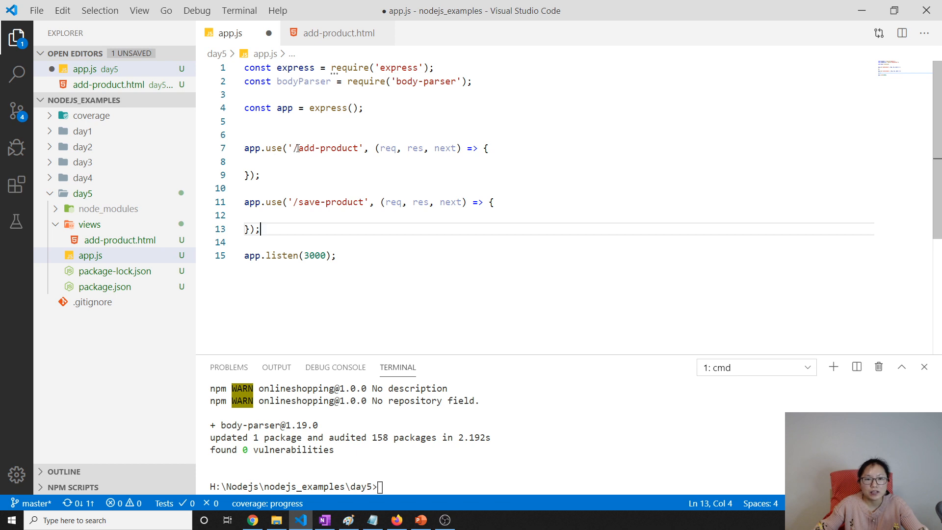
left_click(270, 161)
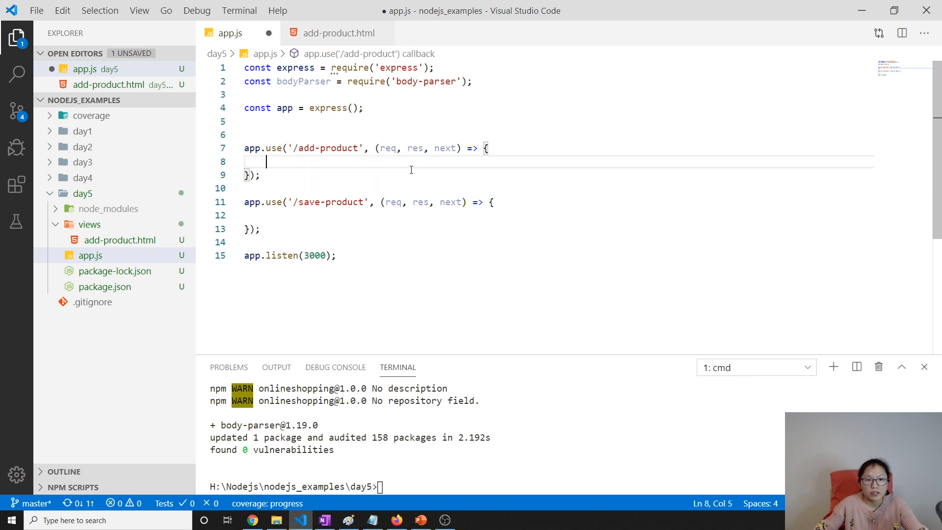
mouse_move(90, 224)
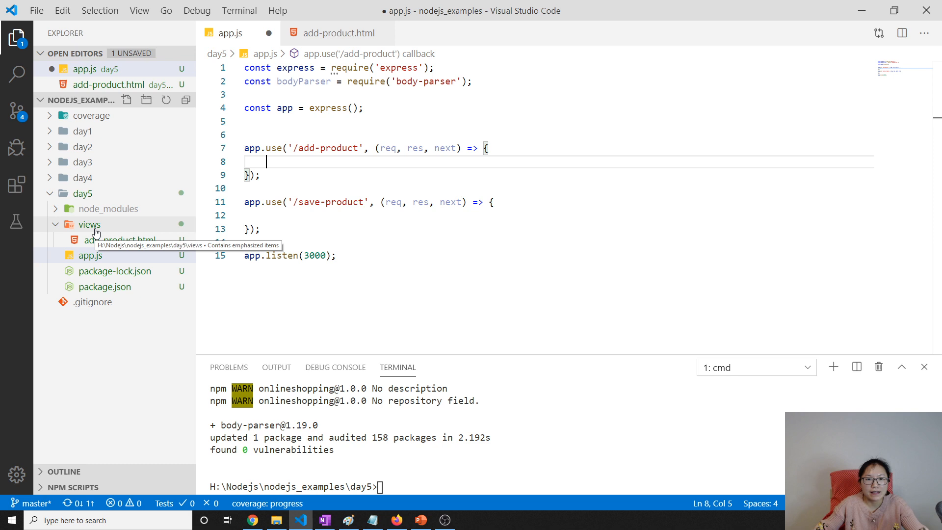
mouse_move(446, 161)
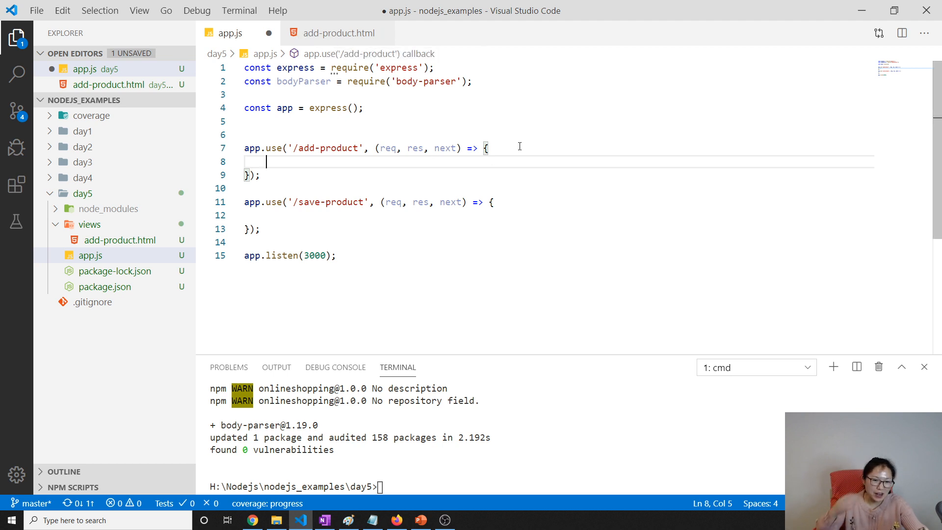
mouse_move(338, 34)
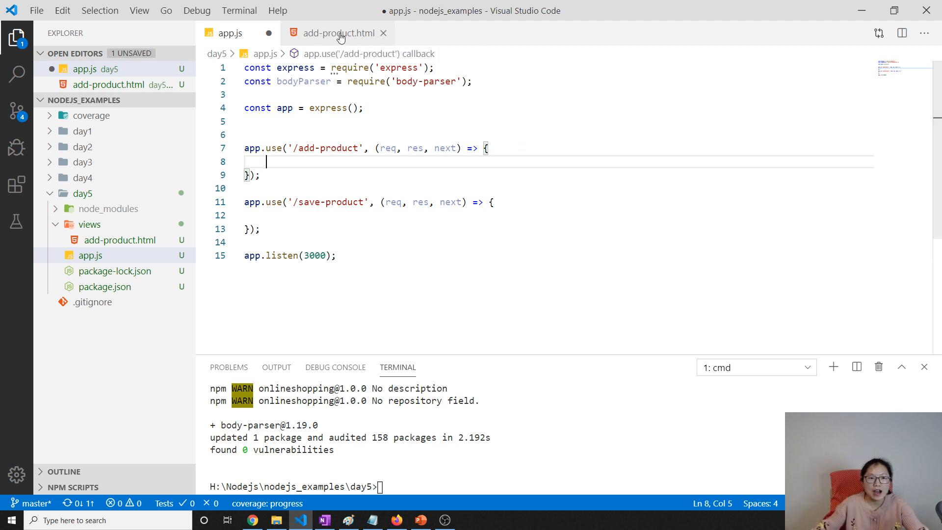
Step: Copy the markup of day4/blog/index.html to reuse in add-product.html
left_click(83, 177)
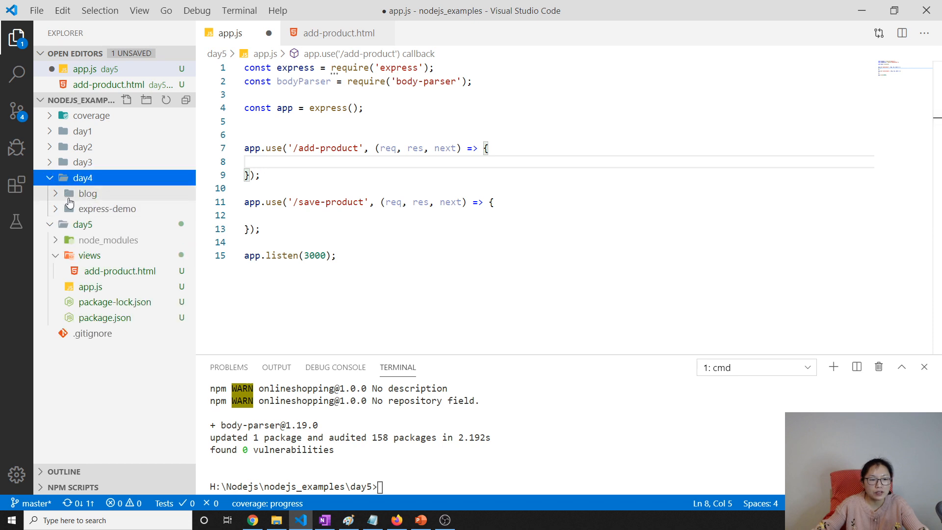
left_click(102, 208)
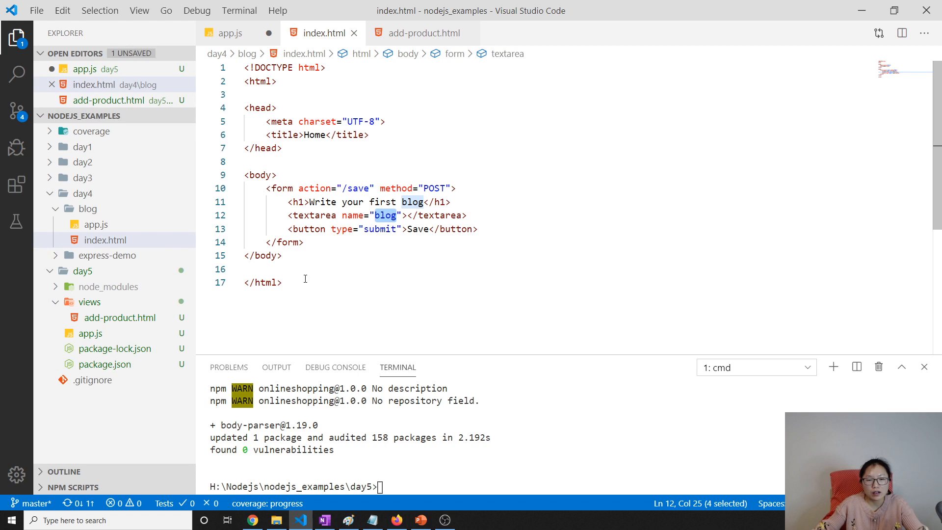
key("ctrl+a")
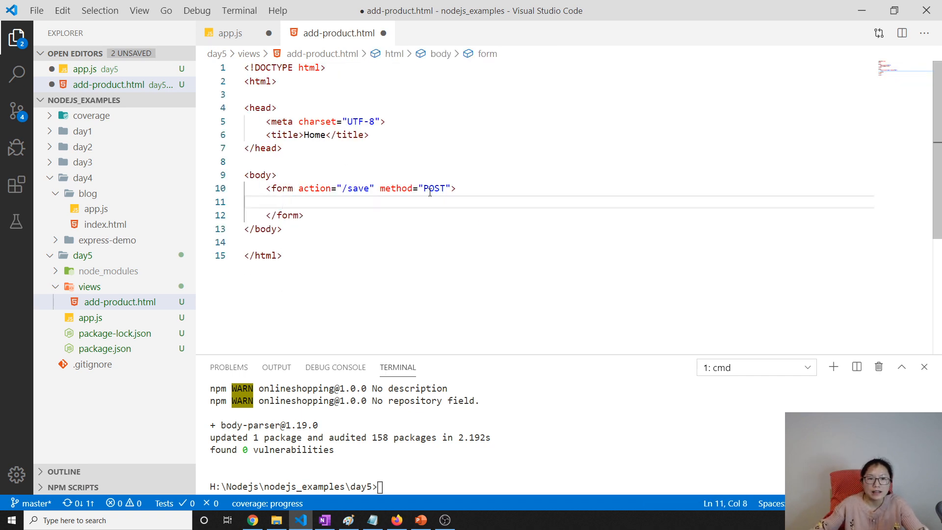
Step: Take '/save-product' from app.js as the form action in add-product.html
left_click(227, 32)
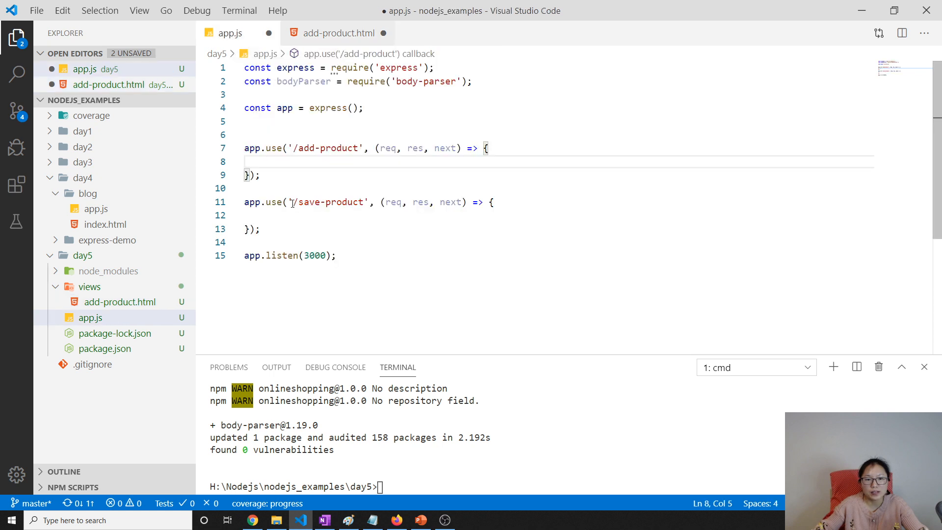
double_click(327, 202)
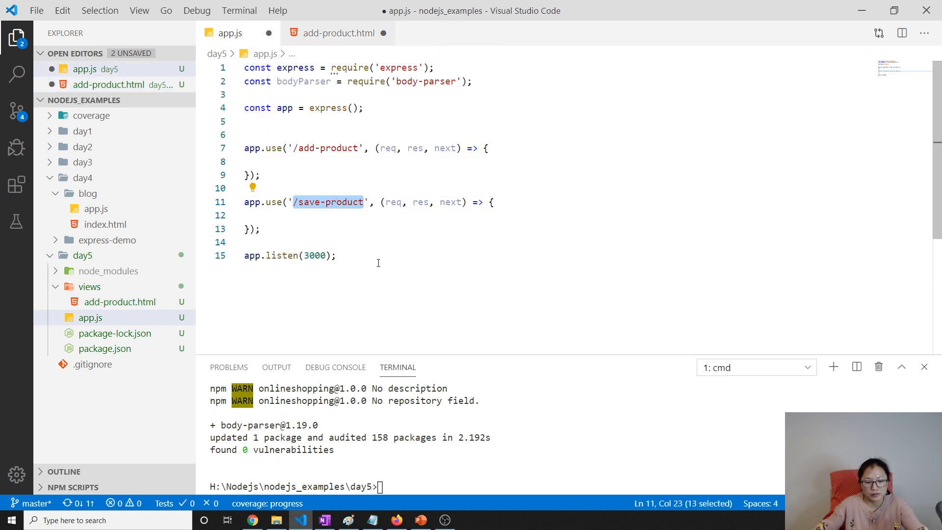
left_click(338, 34)
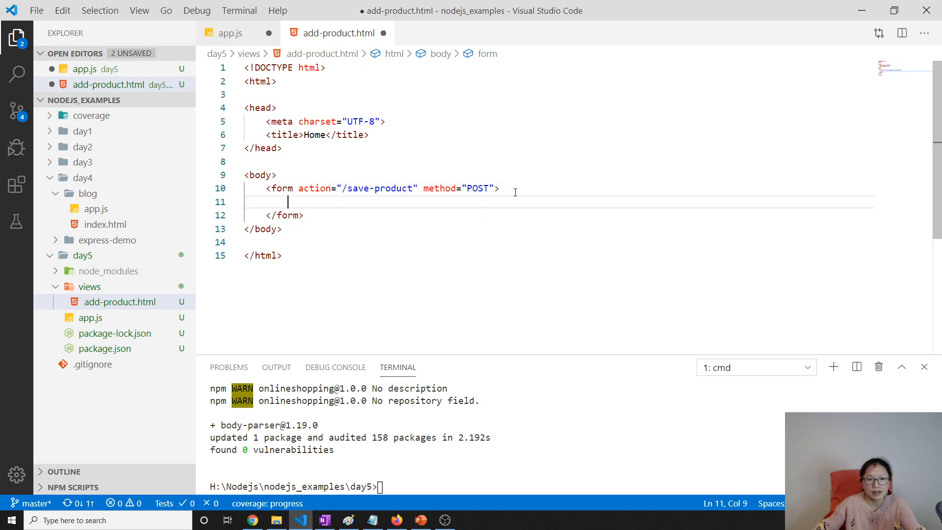
Step: Add <label>Title</label> and <input type="text" name="title"/> inside the form
type("<")
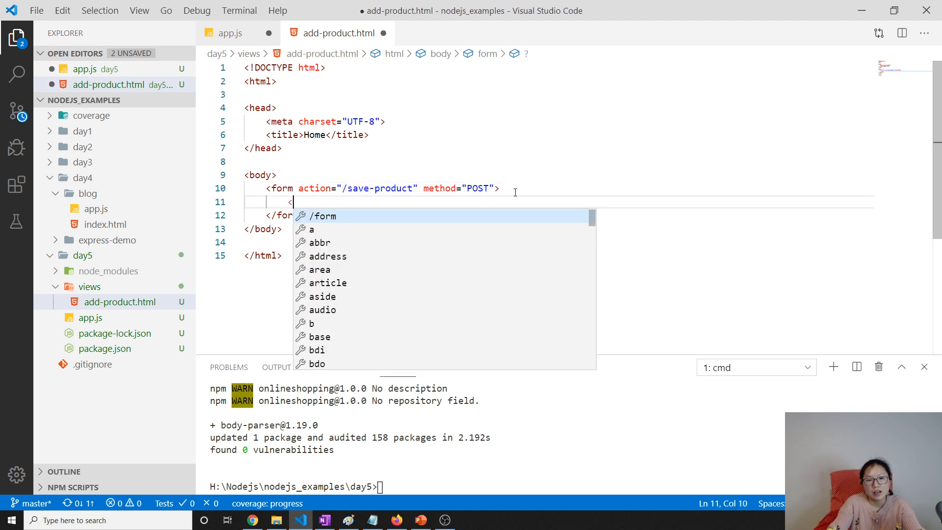
type("label></label>")
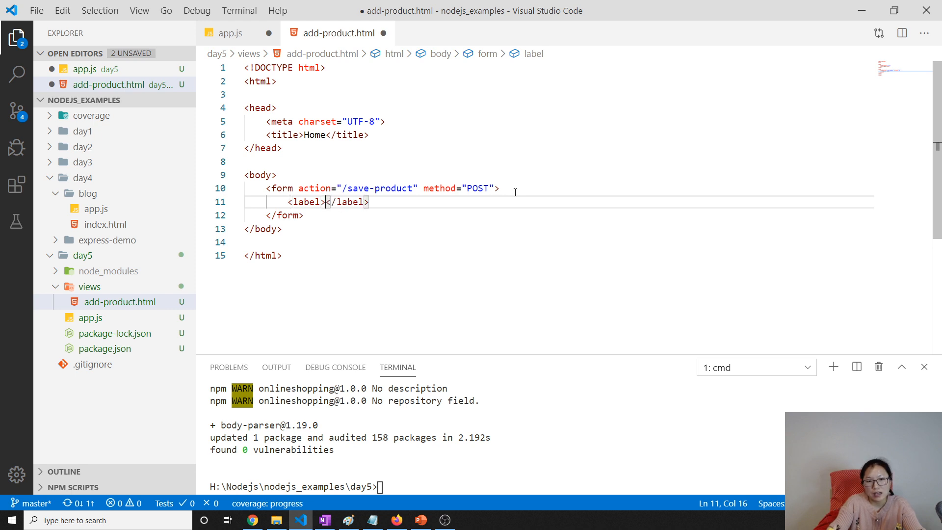
type("Title")
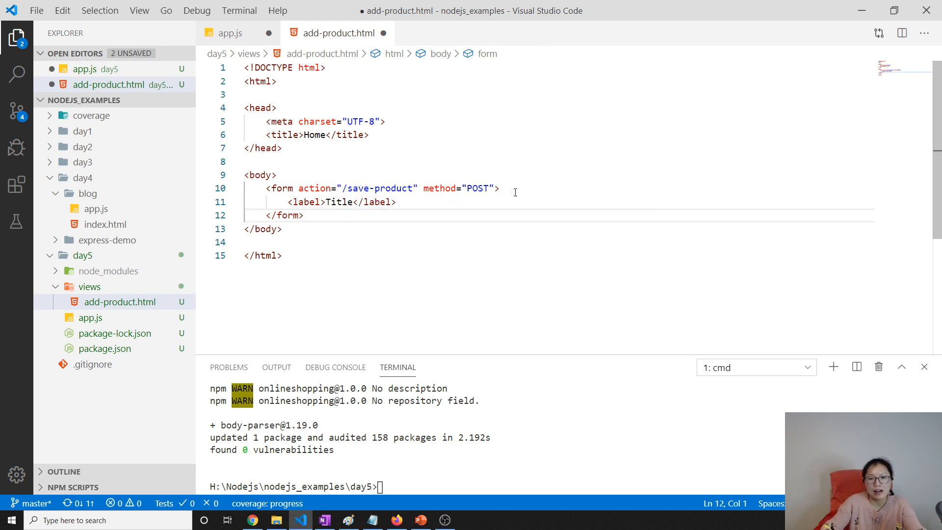
type("<")
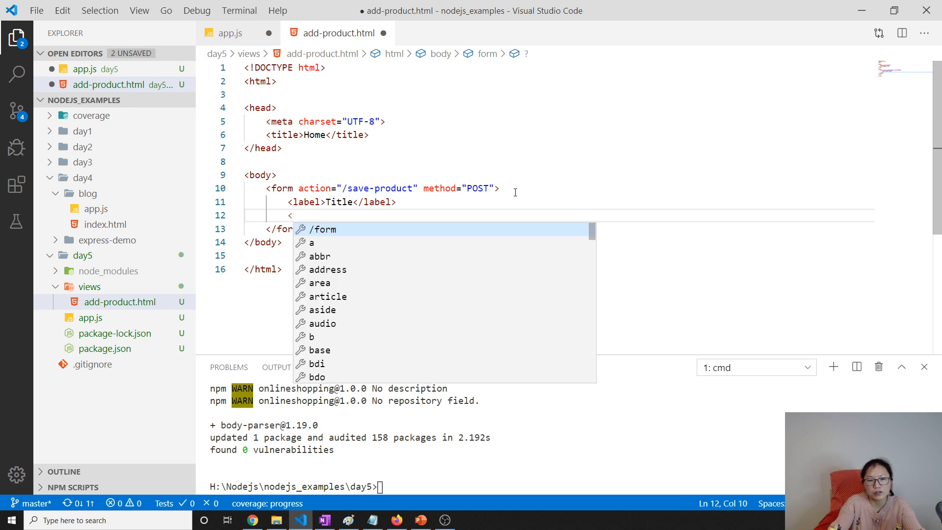
type("input type=\"text")
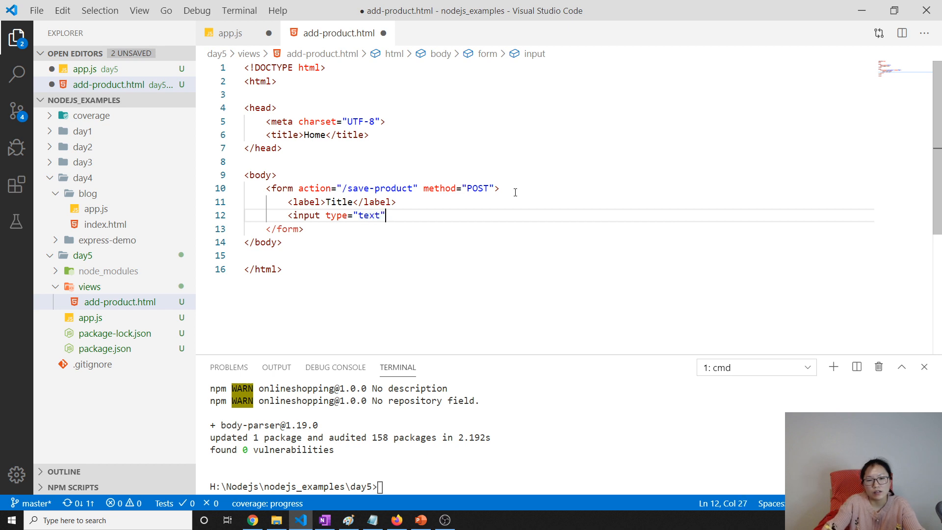
type("name=")
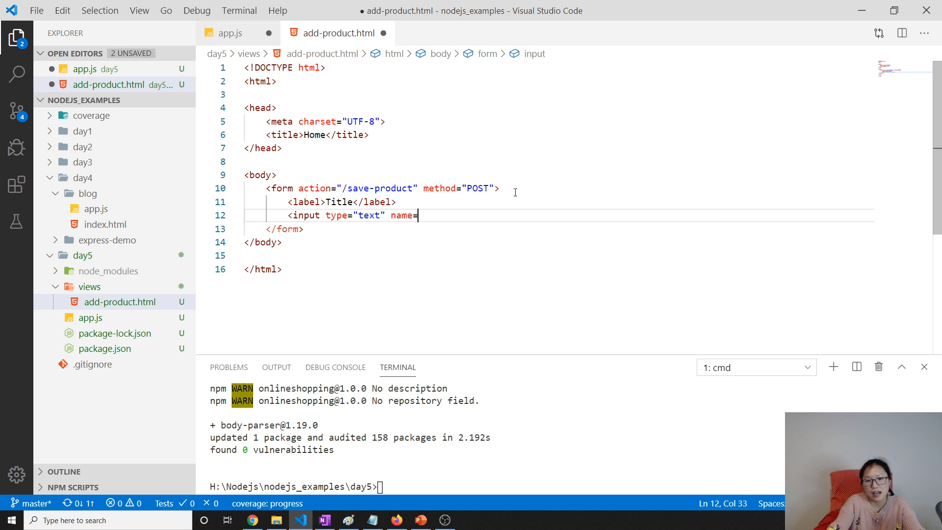
type("\"title\"")
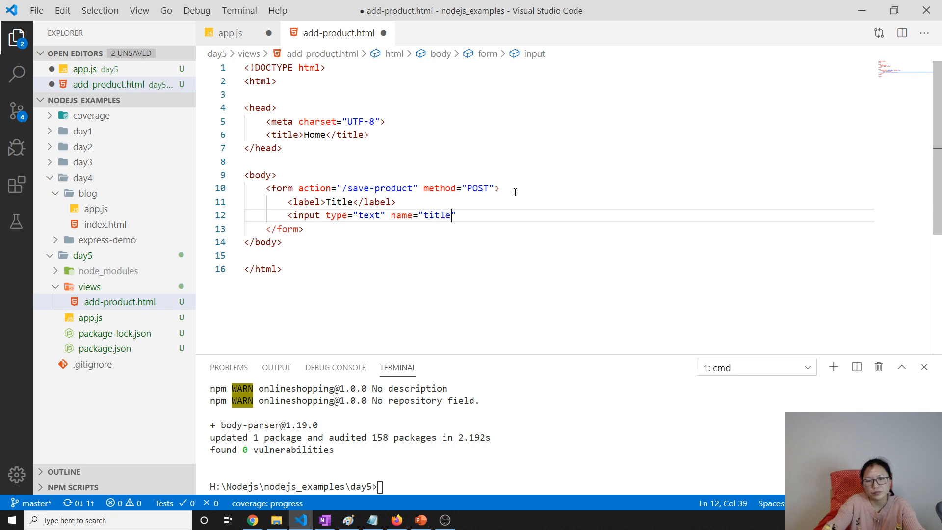
type("/>")
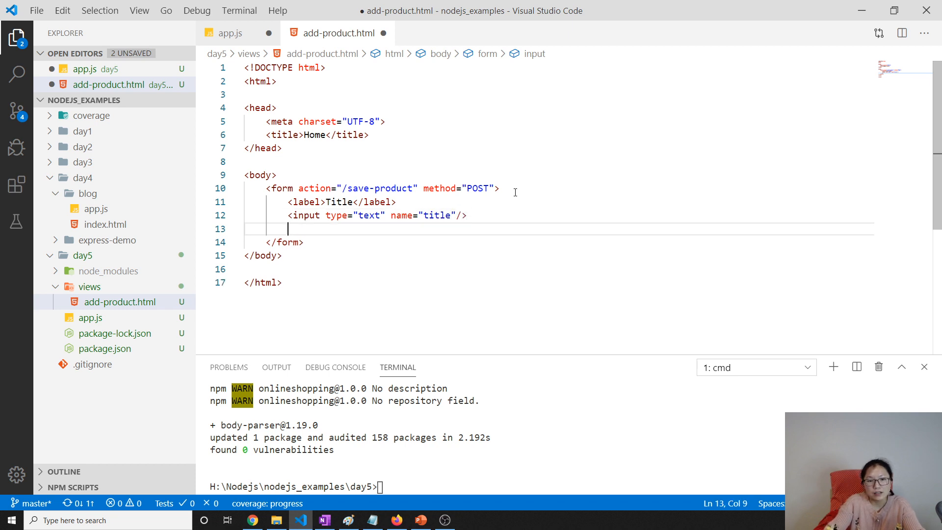
left_click(498, 189)
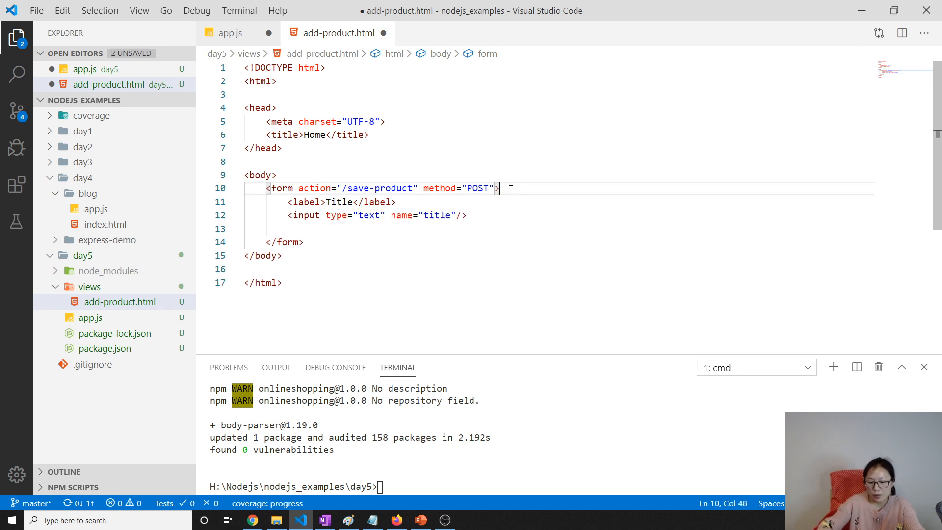
Step: Wrap the Title label and input in a <p> paragraph
type("<p></p>")
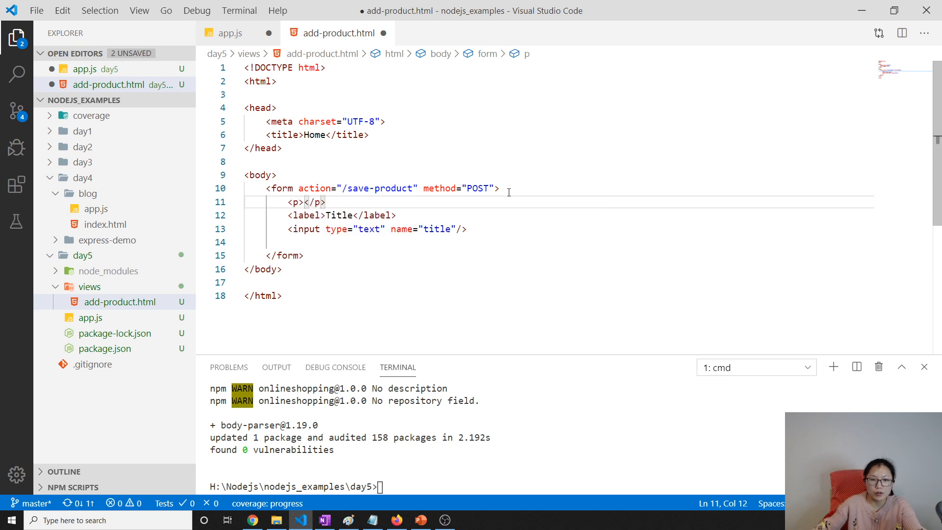
key("Backspace")
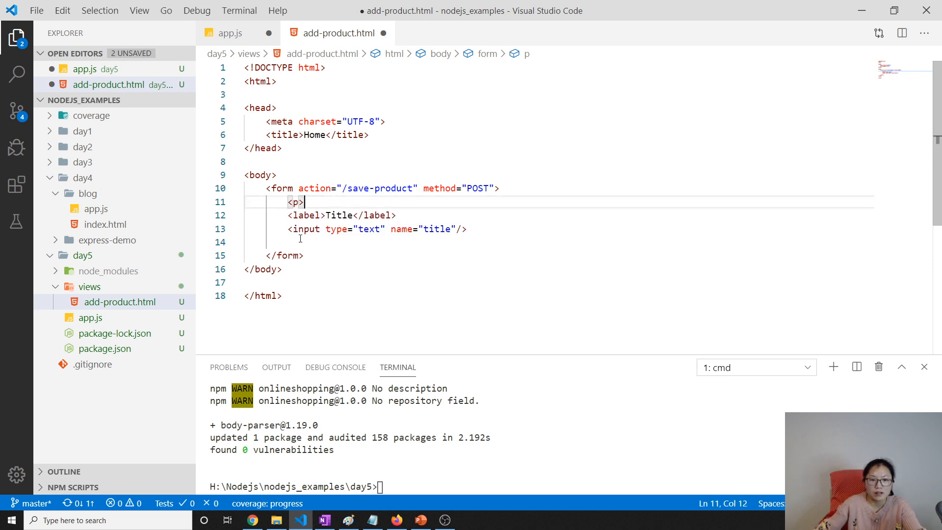
type("</p>")
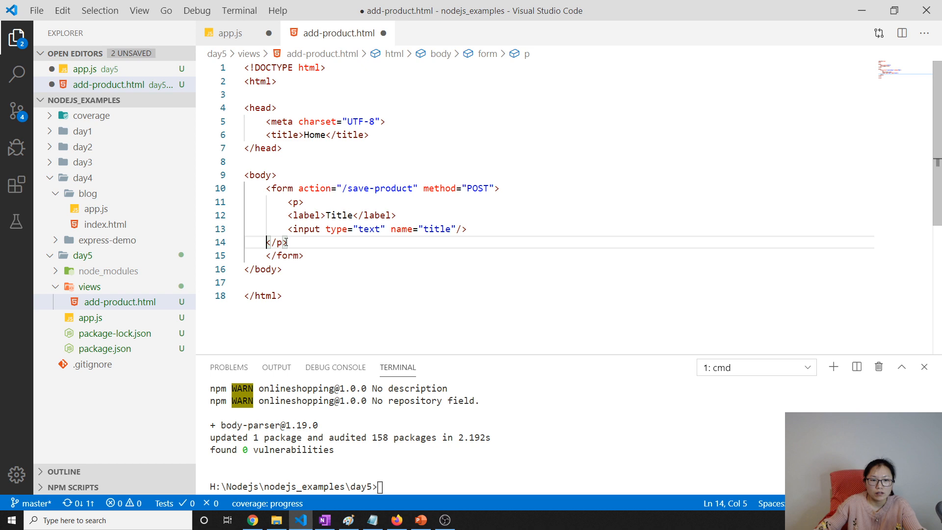
key("enter")
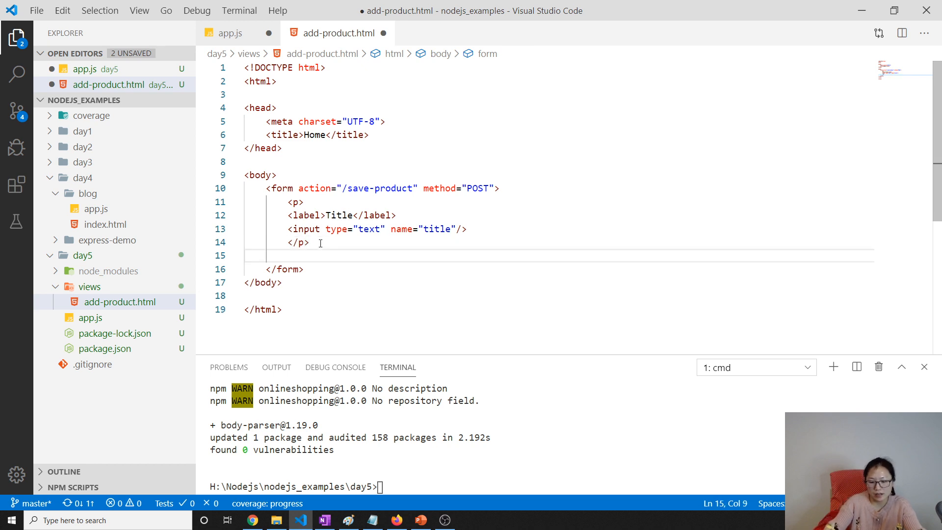
Step: Add a second <p> with <label>Price</label> and a number input named price
type("<p></p>")
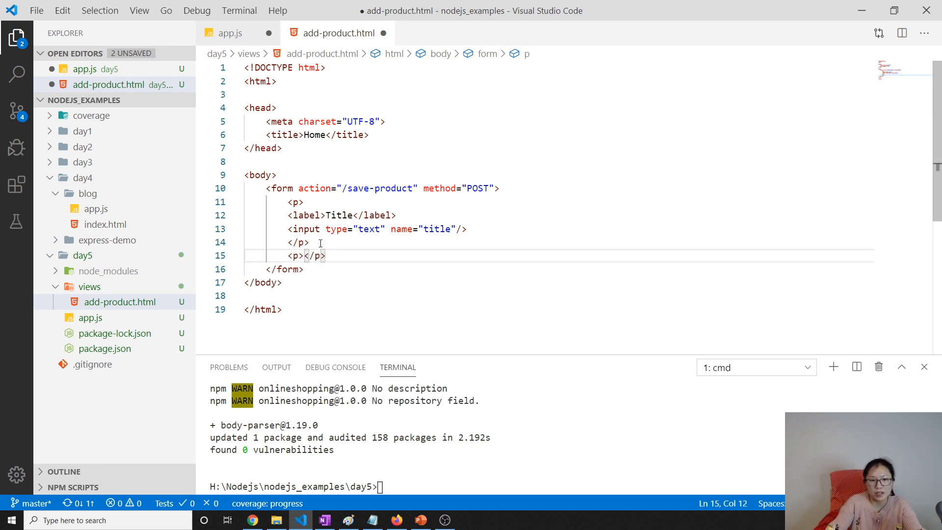
type("<;a")
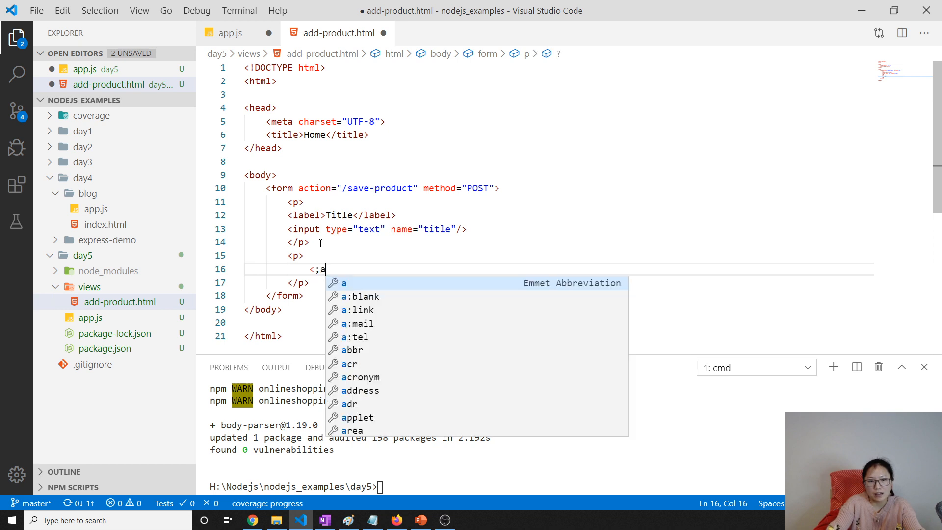
type("label>Descr</label>")
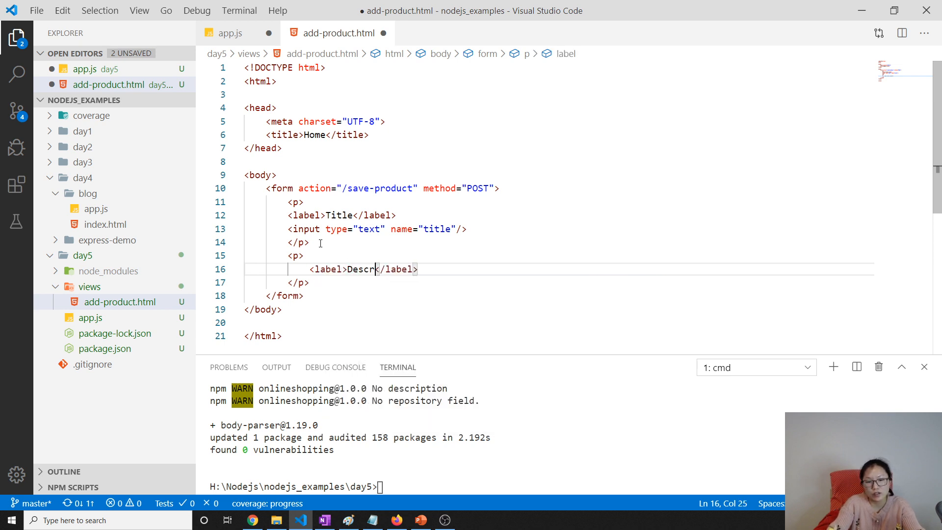
type("pri")
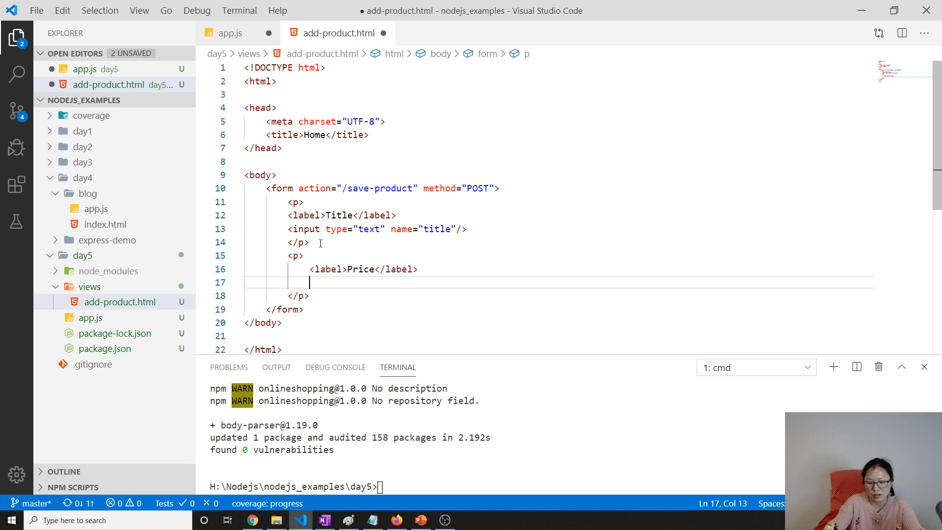
type("<input t")
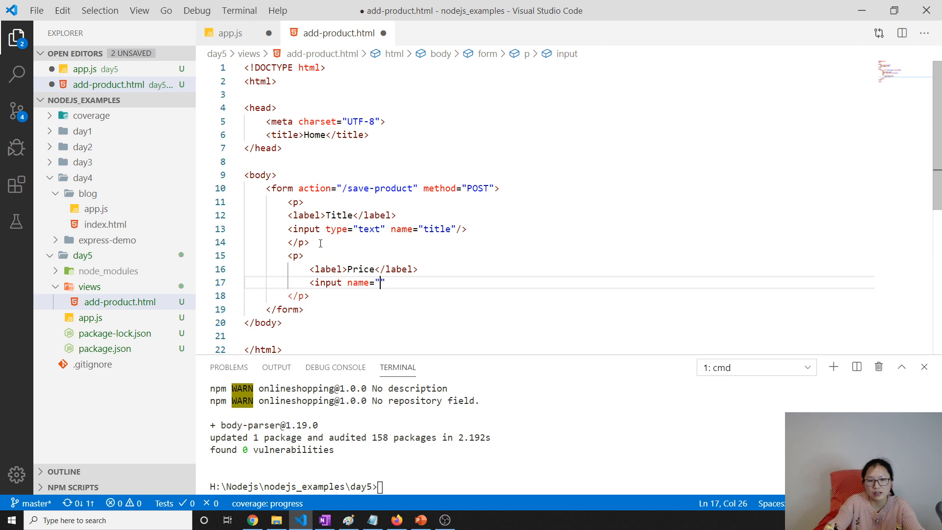
type("price")
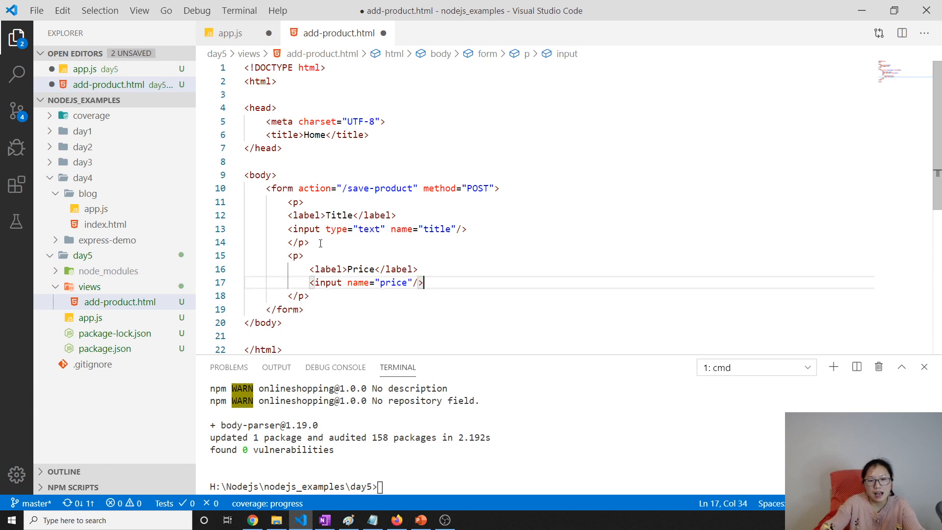
left_click(348, 283)
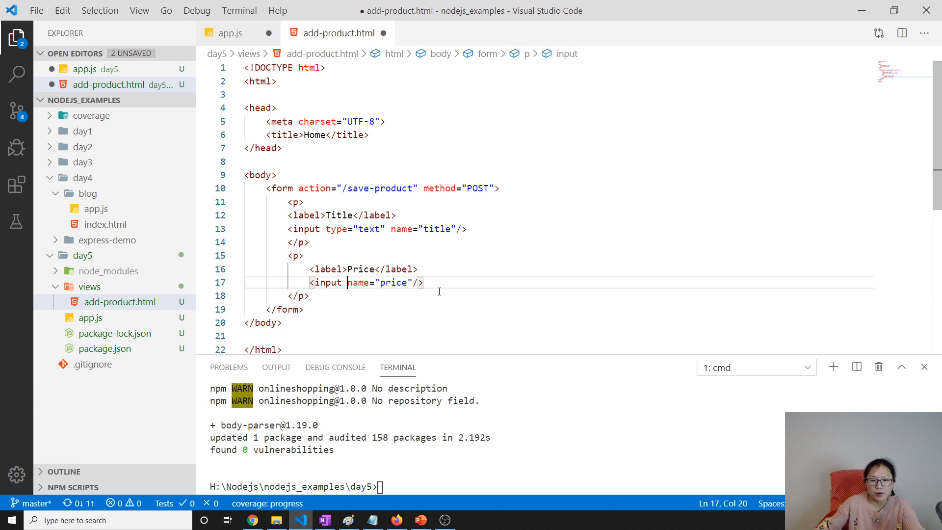
type("type=\"number")
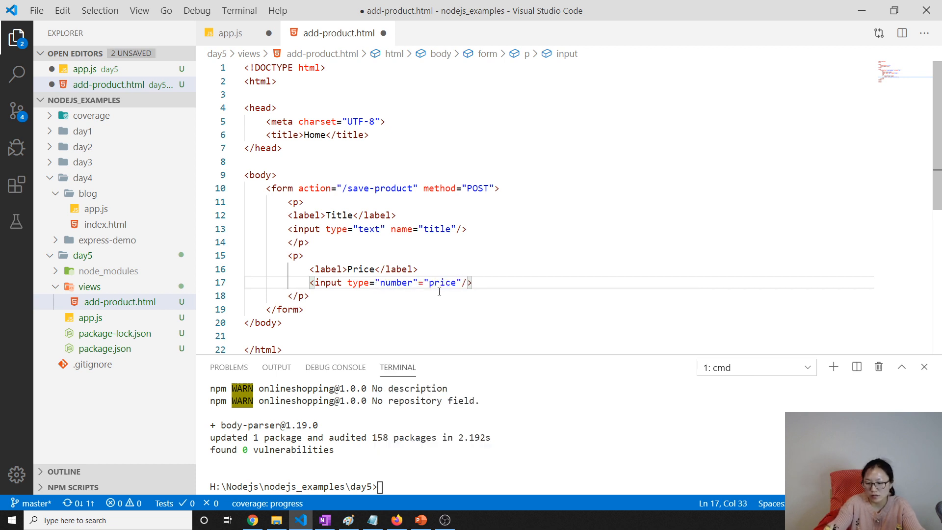
type("price")
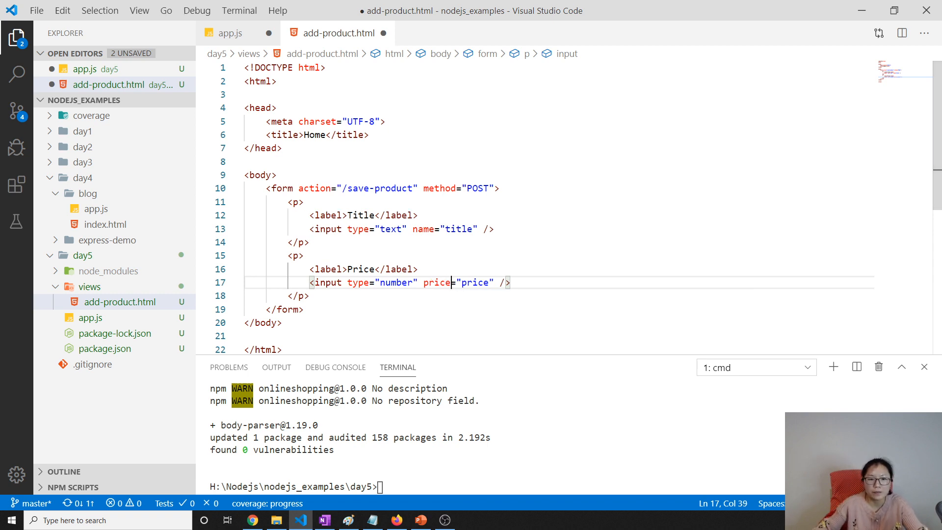
left_click(311, 295)
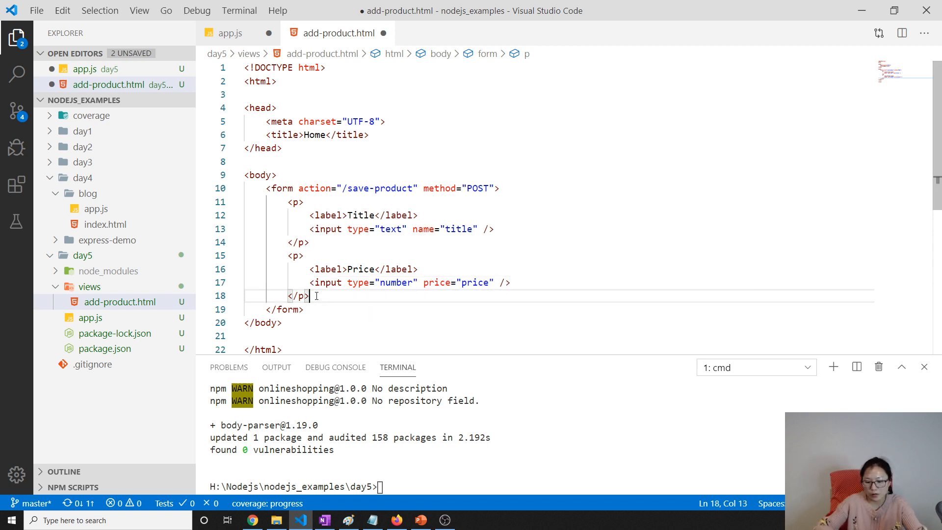
Step: Add a paragraph with a Description label and <textarea name="description"></textarea>
type("<p>")
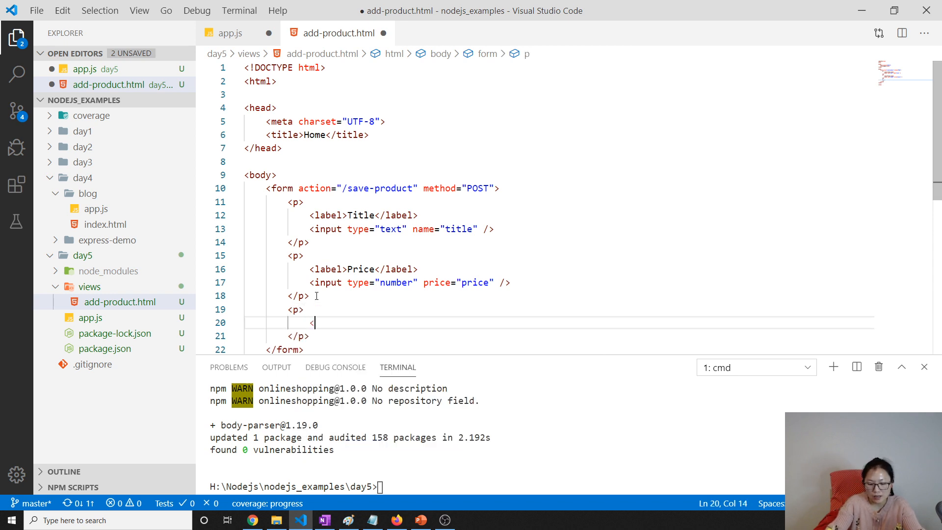
type("label")
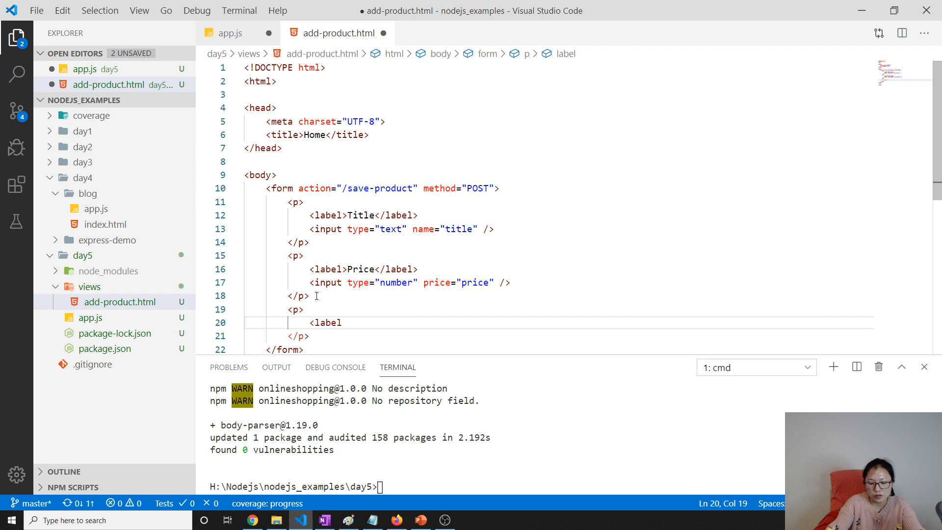
type(">Description</label>")
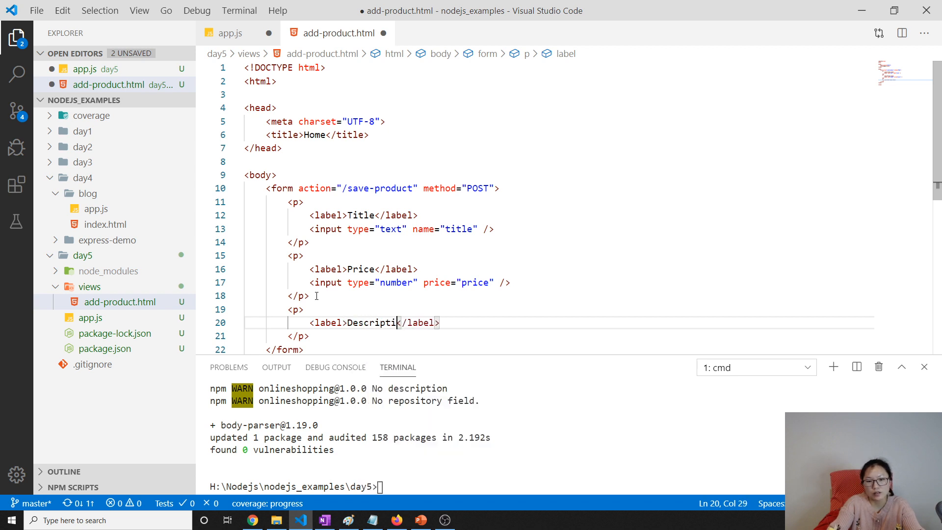
type("on")
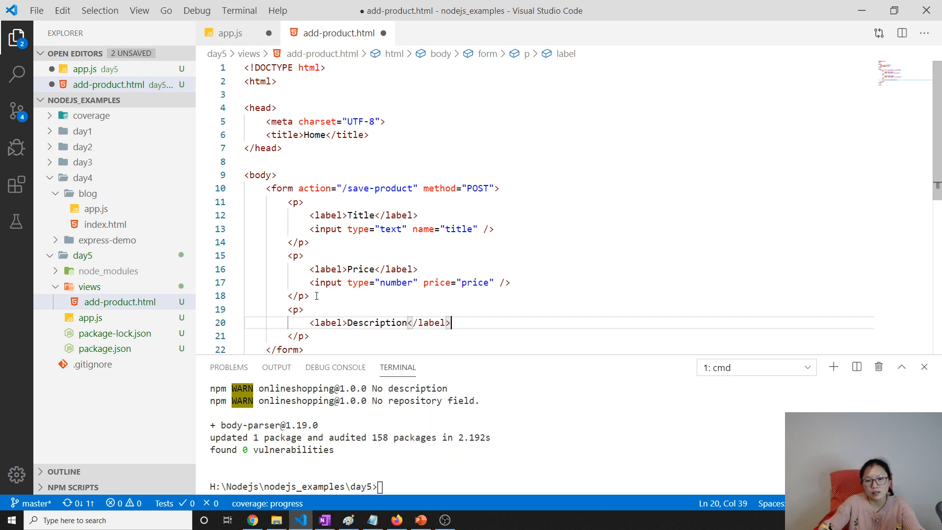
type("M")
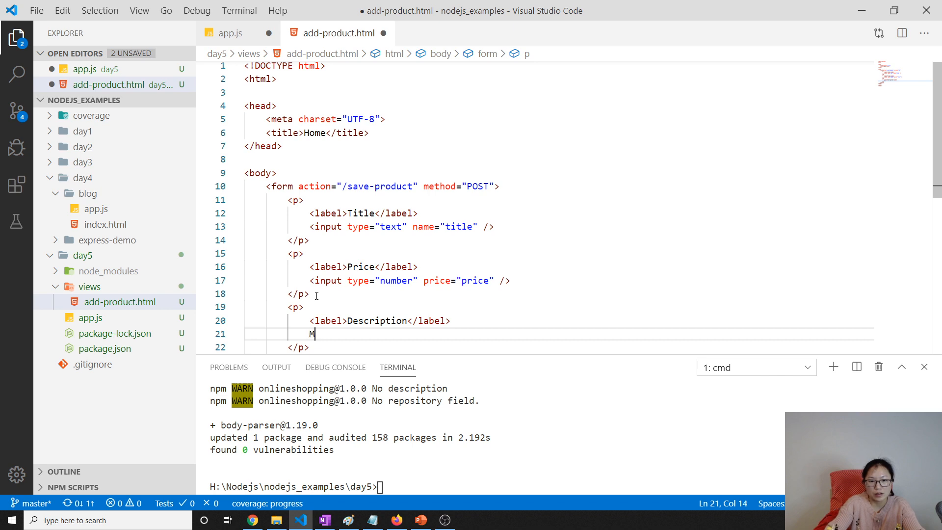
type("textarea></textarea>")
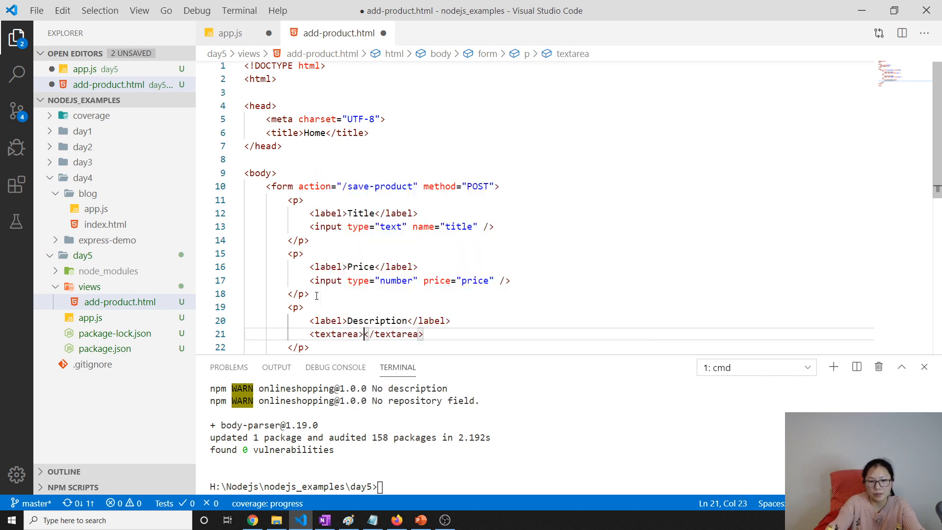
type("name")
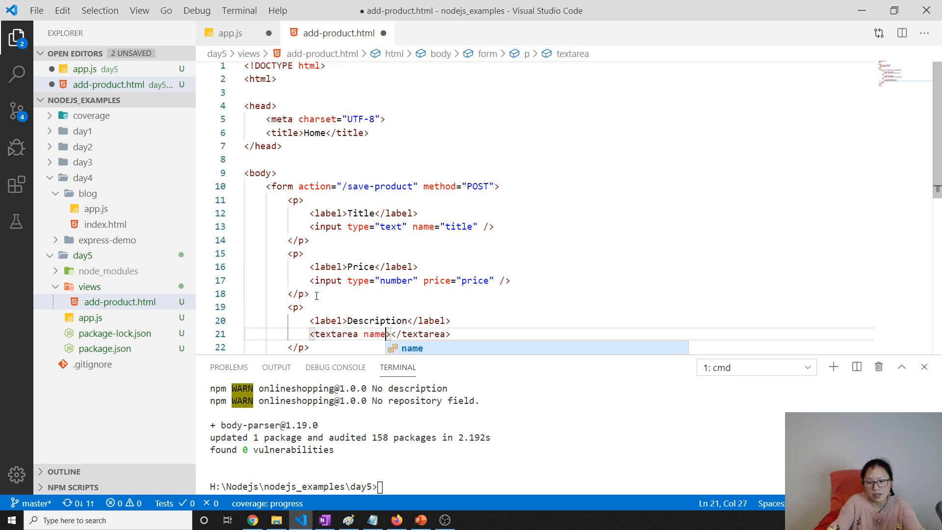
type("=\"d")
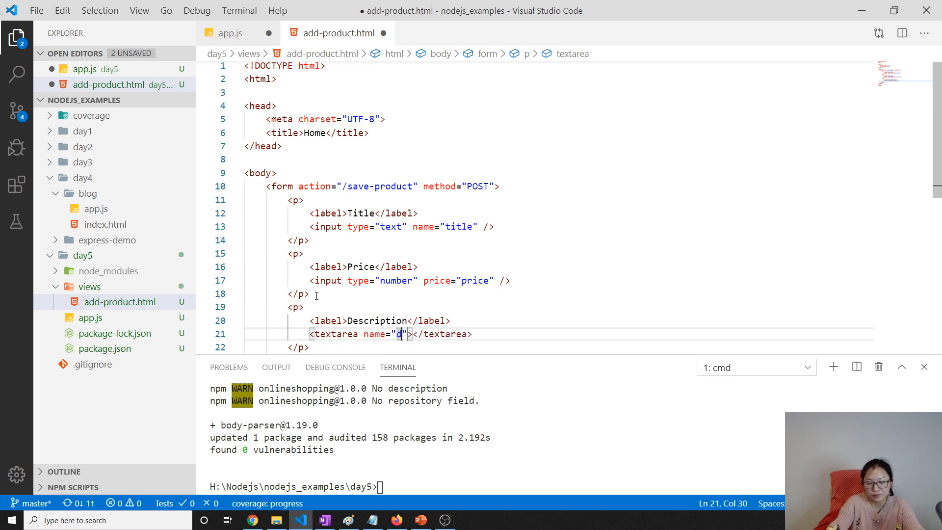
type("escription")
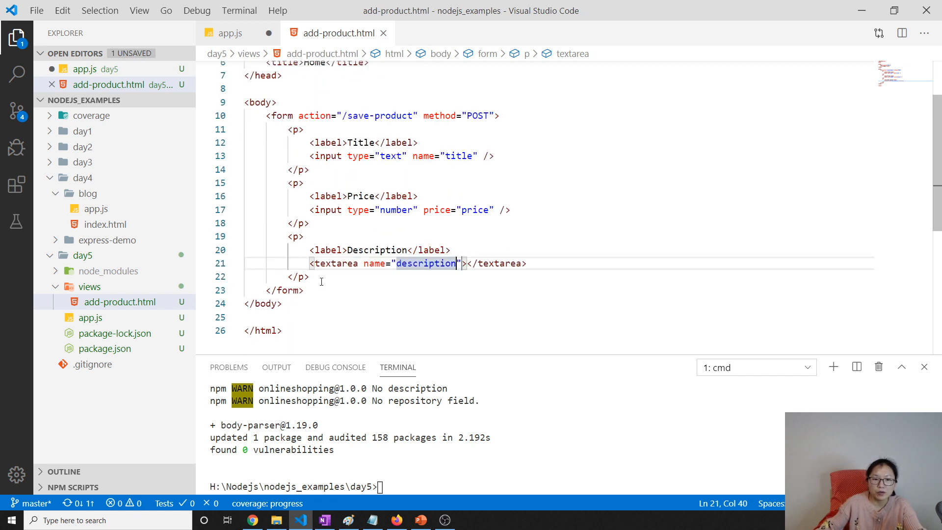
Step: Add <button type="submit">Submit</button> to the form and save the file
type("<button></button>")
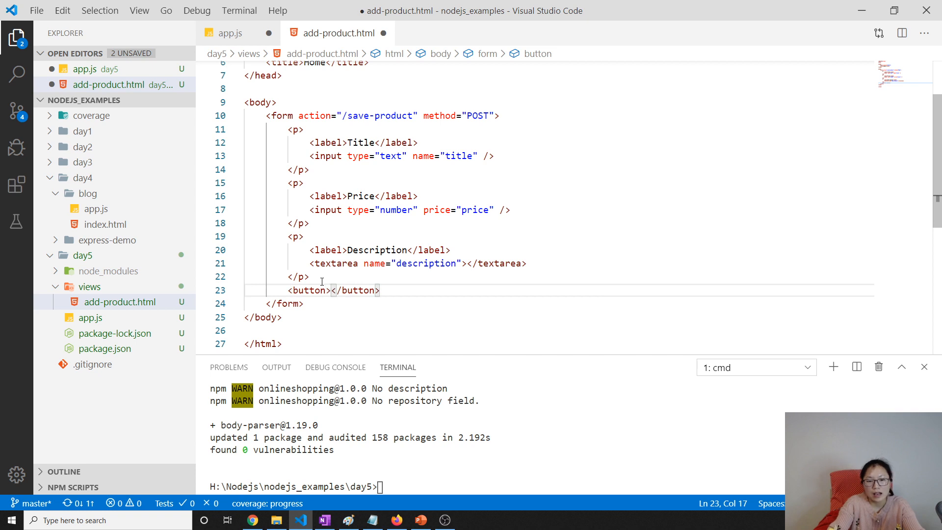
type("Submit")
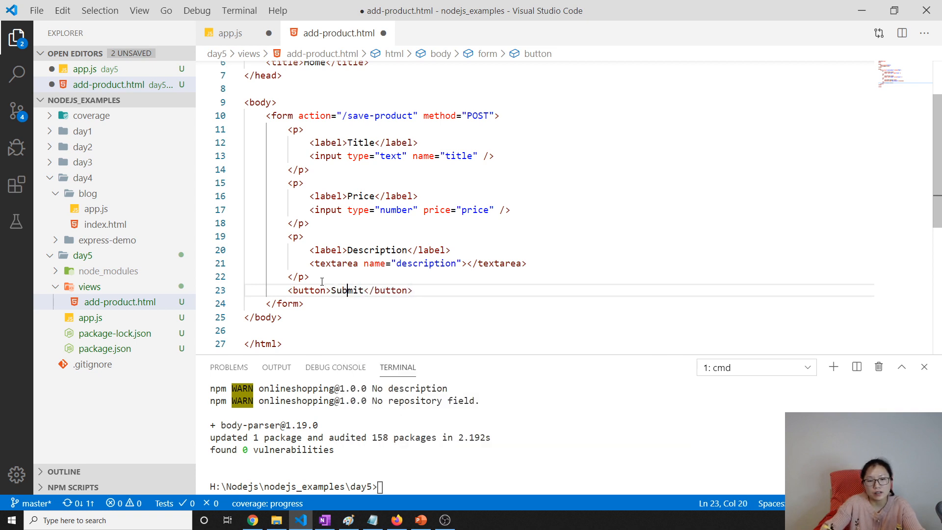
type("type=\"submit\"")
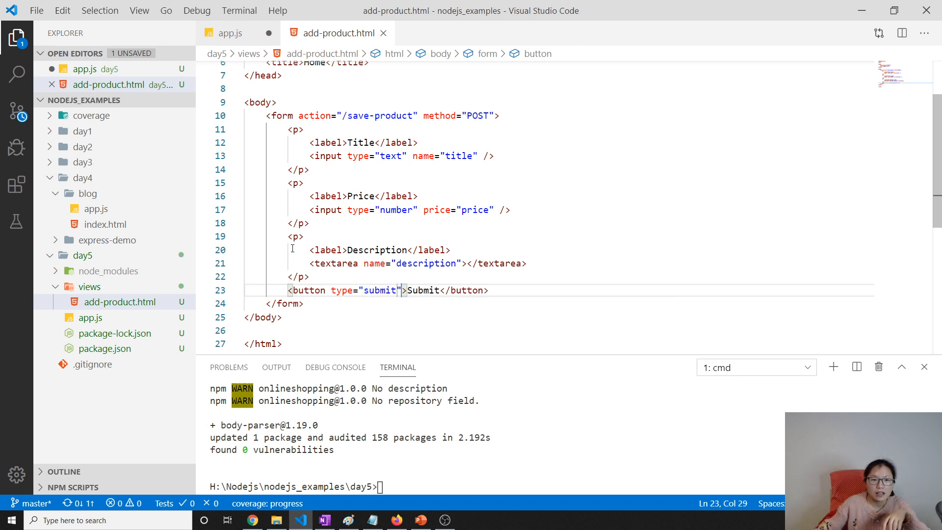
left_click(230, 32)
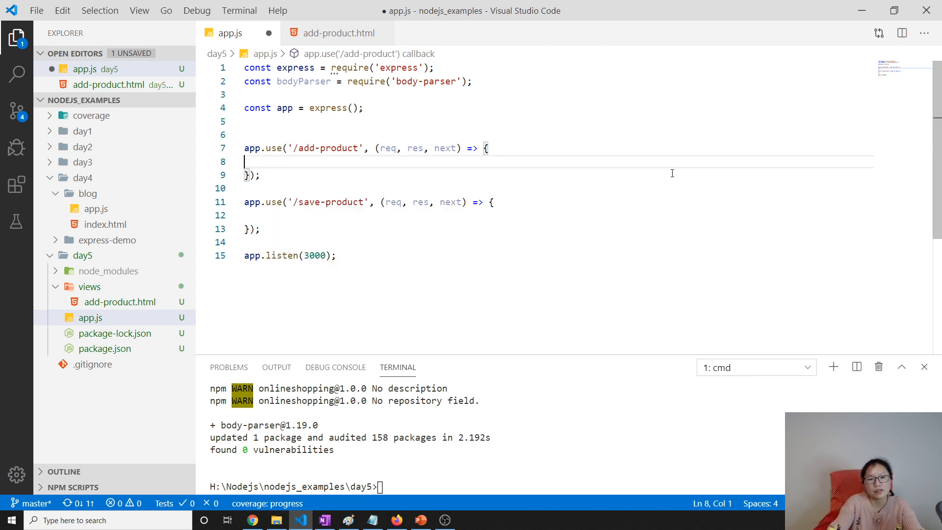
Step: Require fs and start res.send(fs.readFileSync()) in the add-product route
left_click(271, 94)
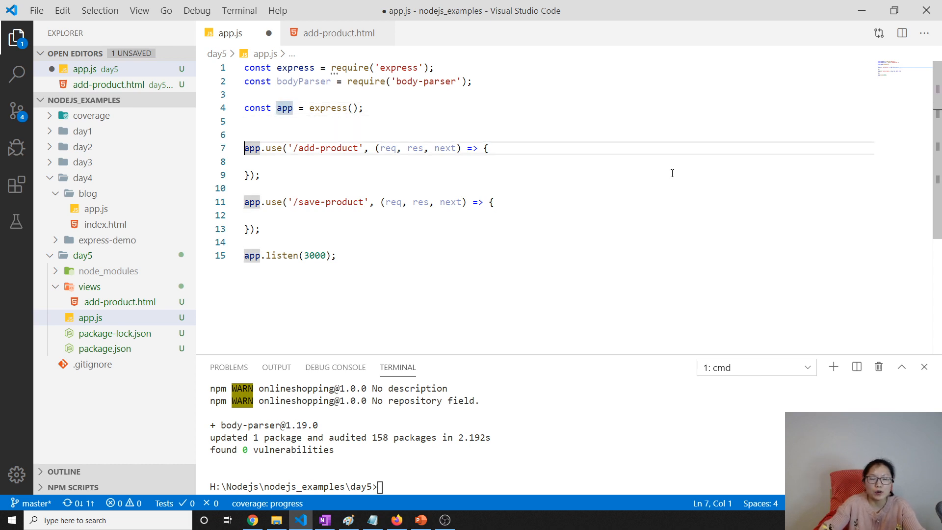
left_click(271, 162)
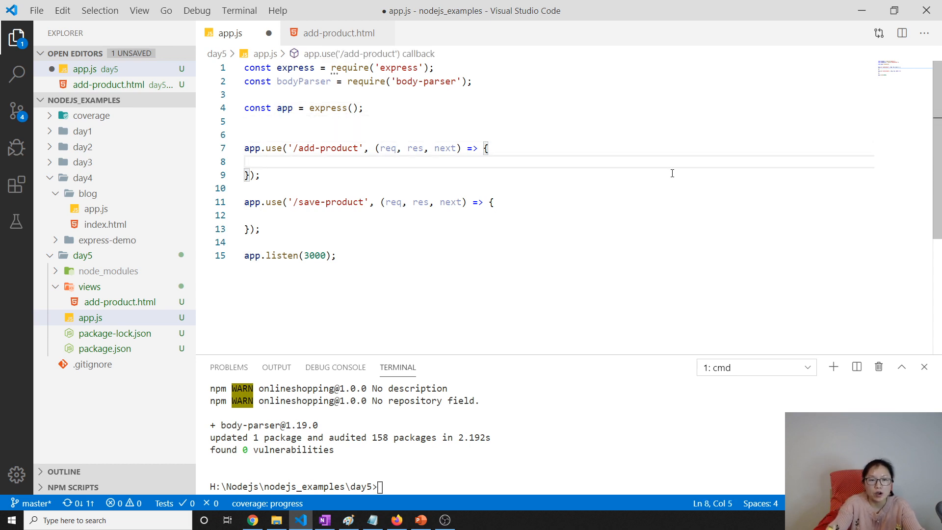
type("res.")
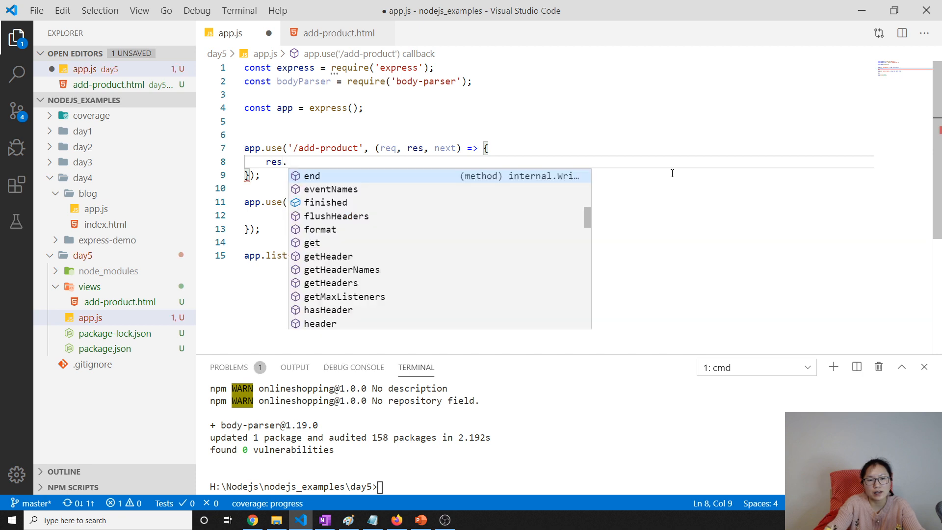
type("send(")
left_click(559, 95)
type("const fs")
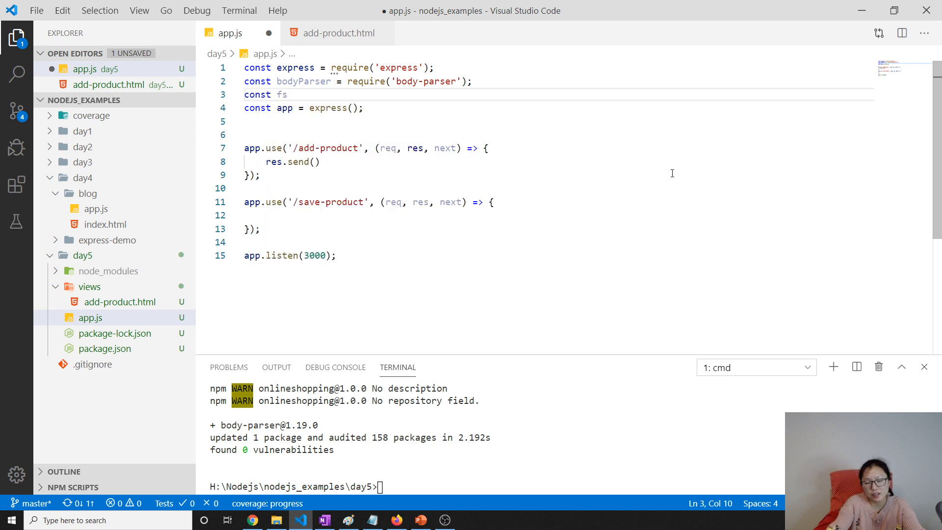
type("= f")
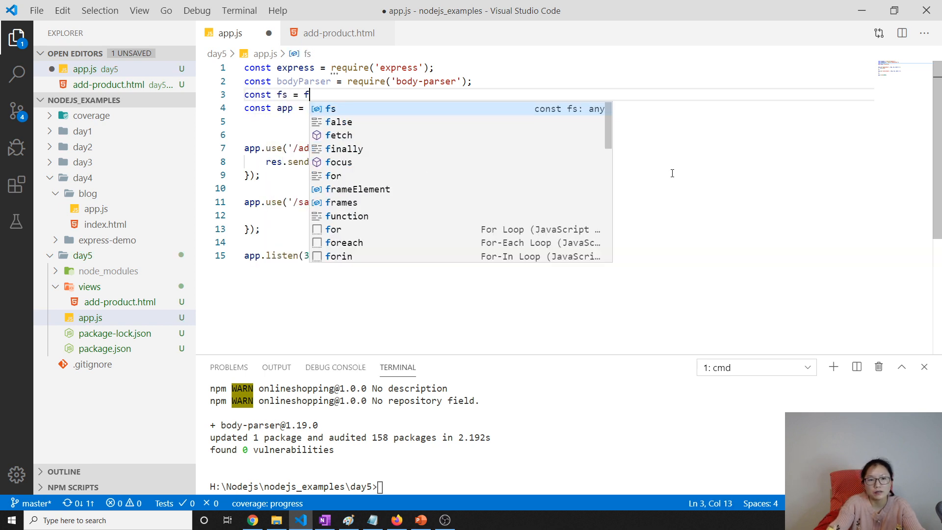
type("equire('fs")
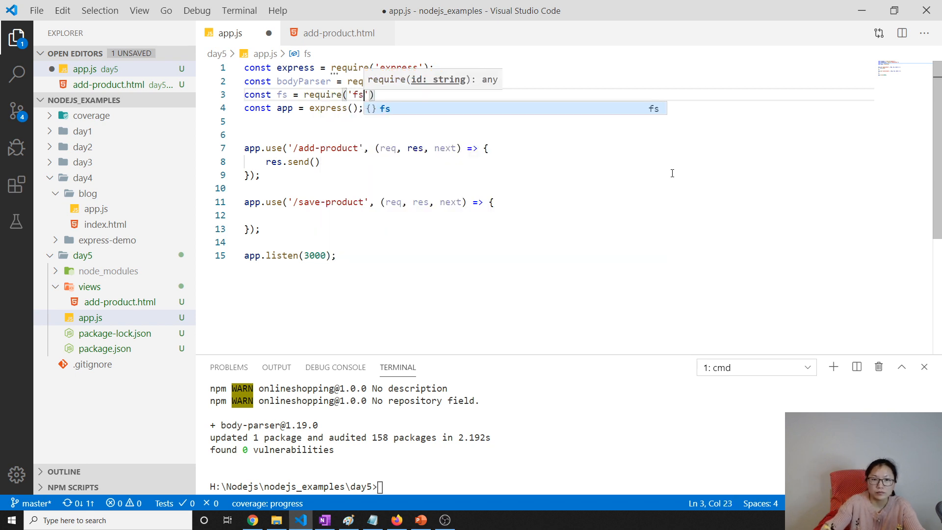
key("Enter")
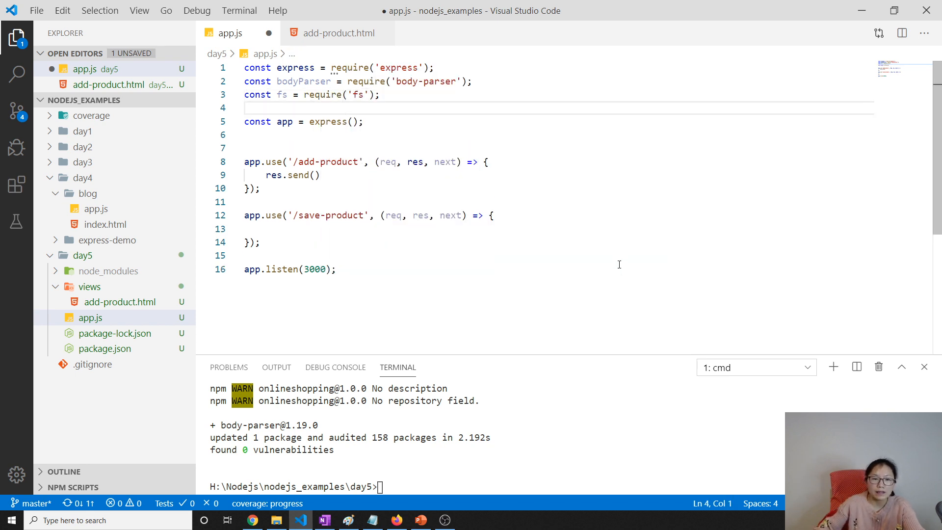
type("fs")
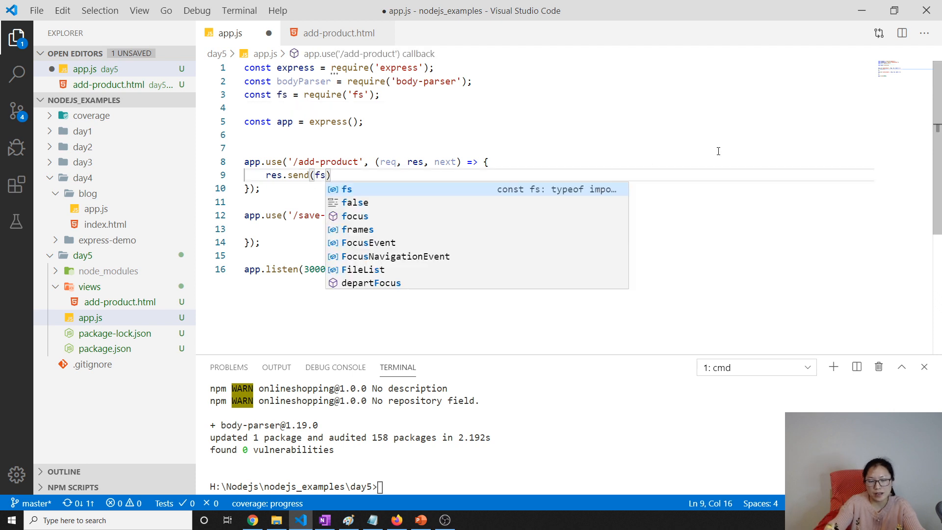
type(".sen")
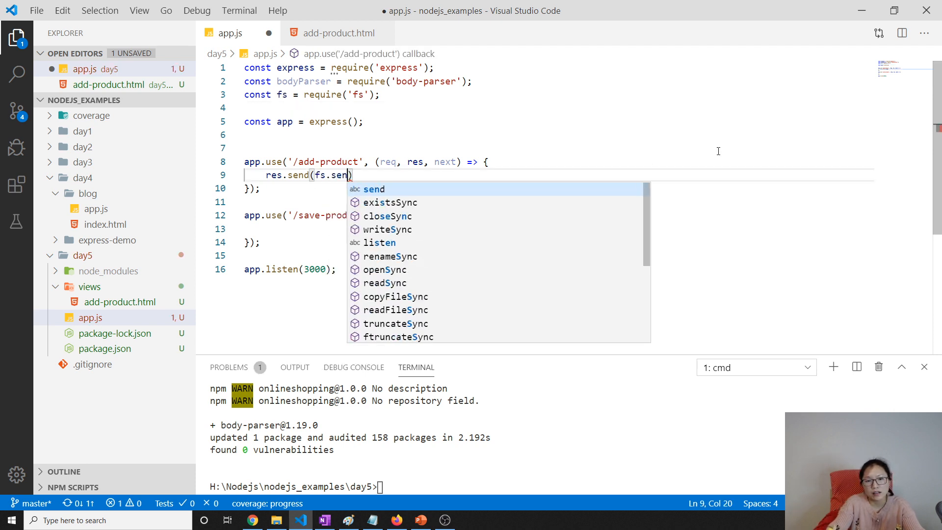
type("readFileSync(")
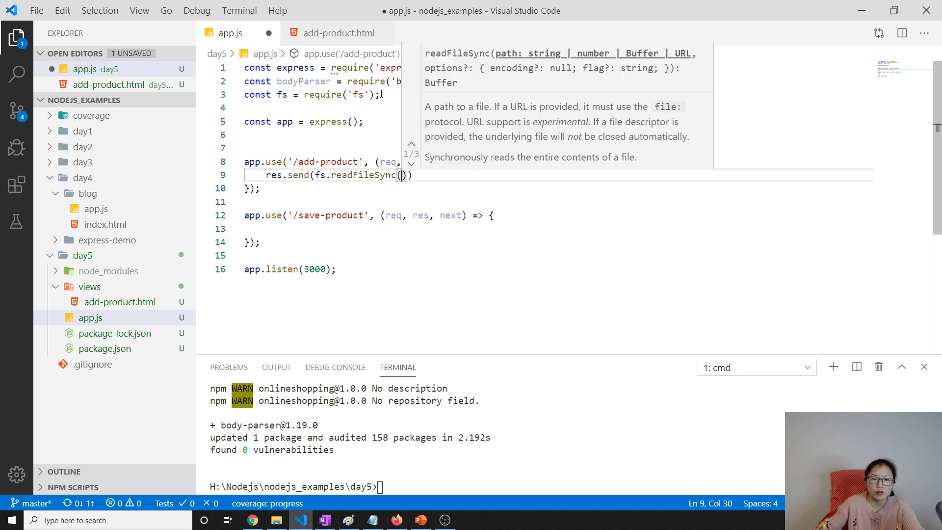
Step: Add const path = require('path') to app.js
type("const p")
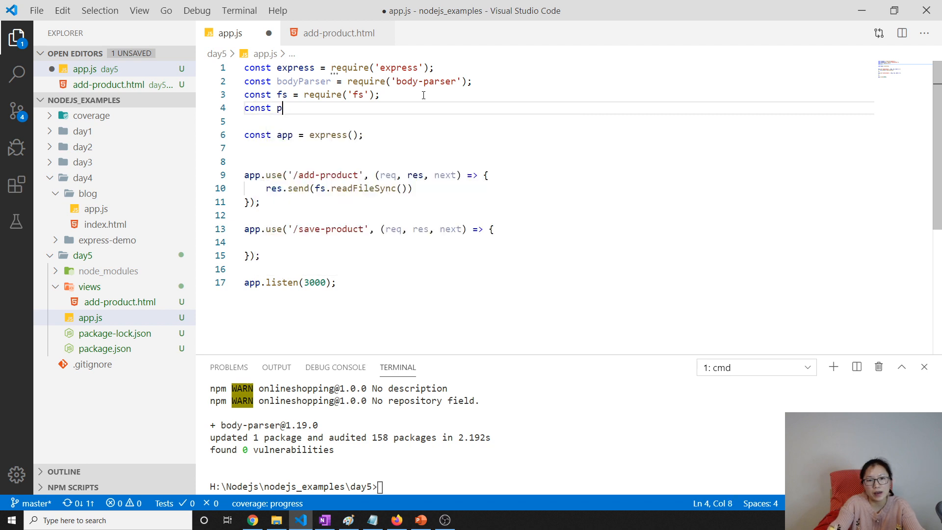
type("ath = requi")
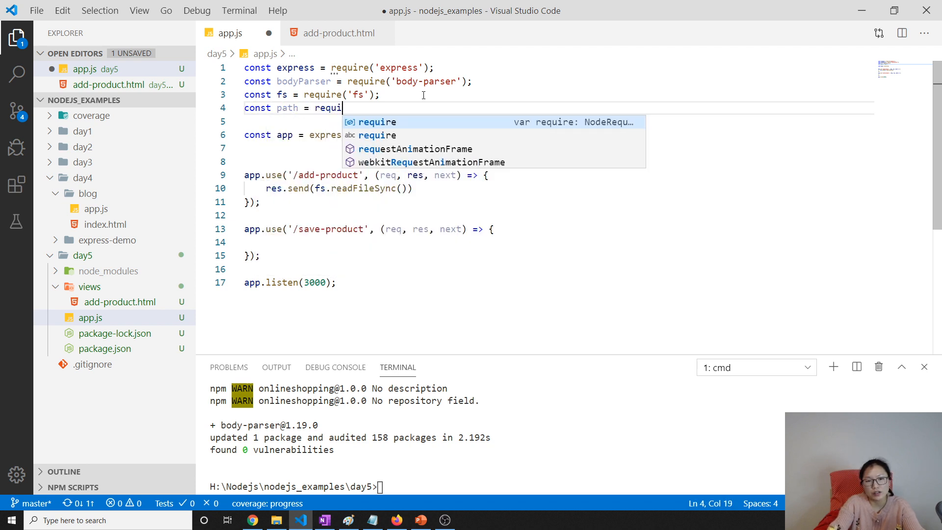
left_click(377, 122)
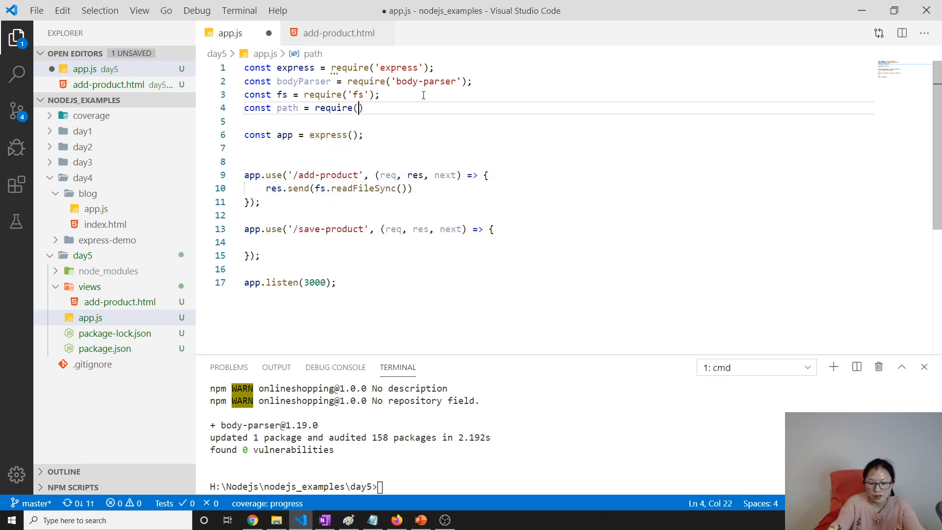
type("'path")
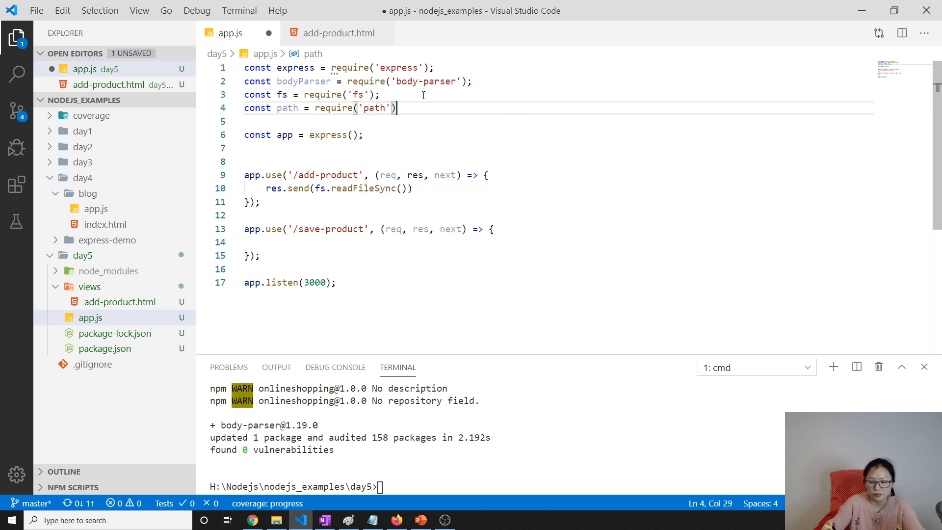
Step: Read path.join(__dirname, 'views', 'index.html') inside readFileSync and save
left_click(404, 189)
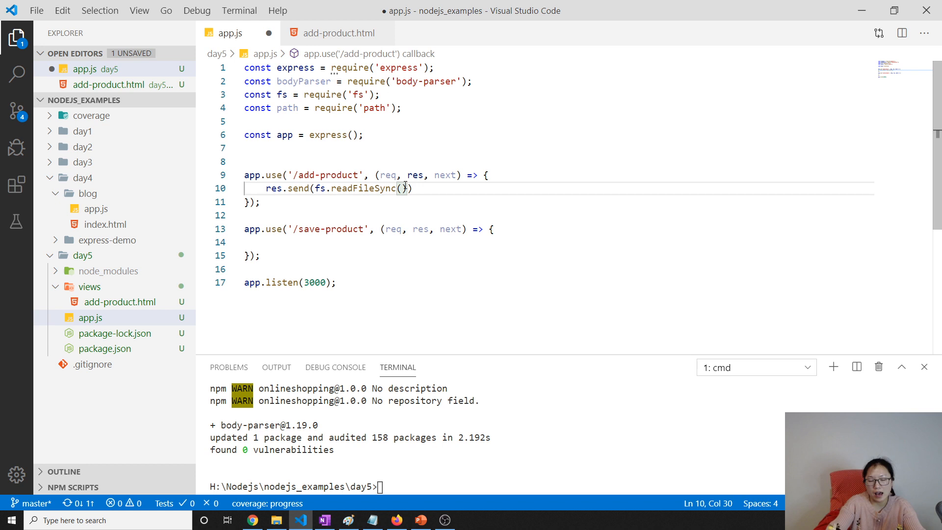
type("path.join(_-")
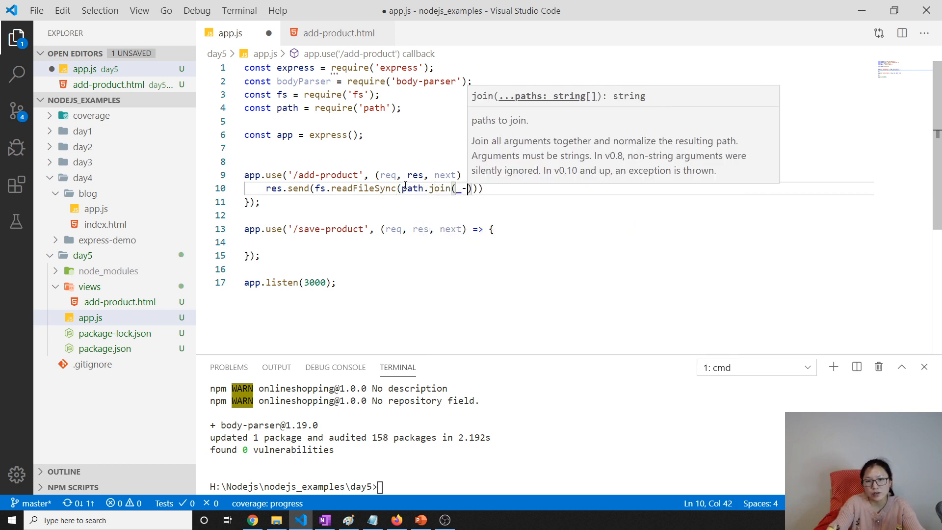
type("__dirname")
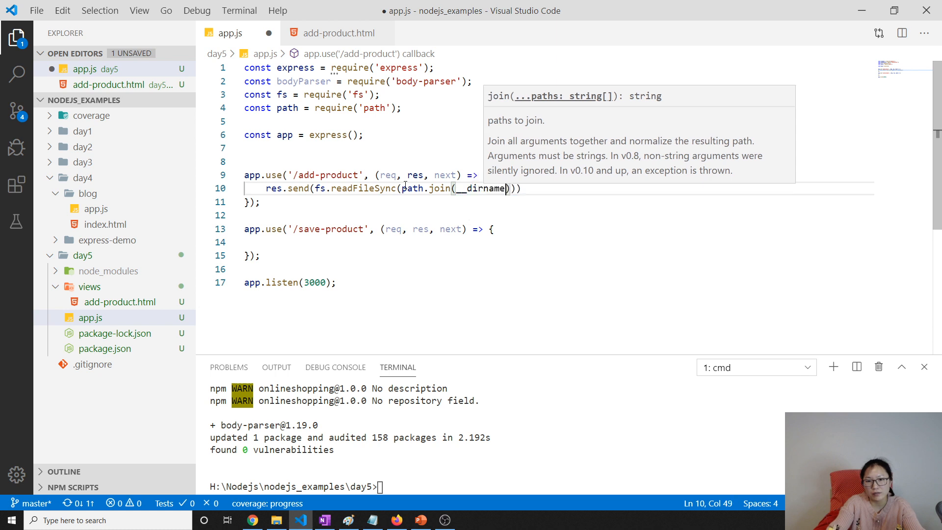
type(",")
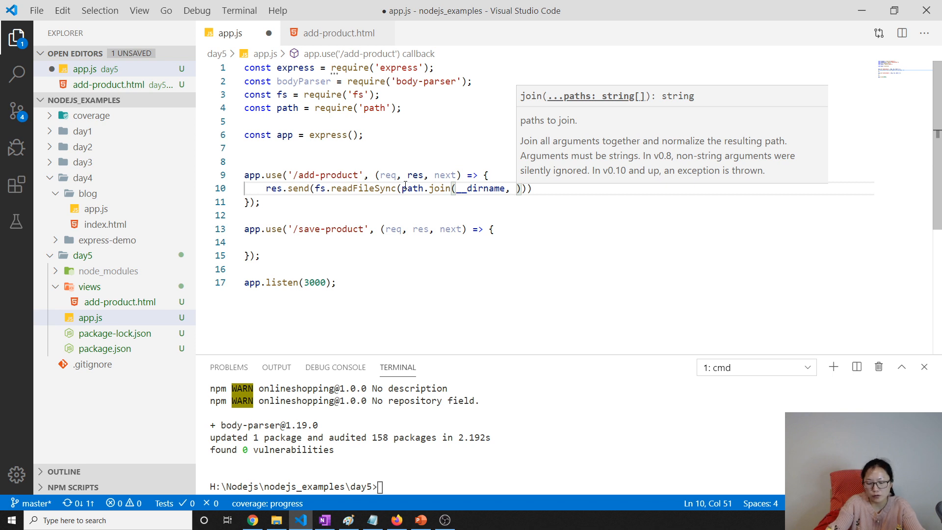
type("'views'")
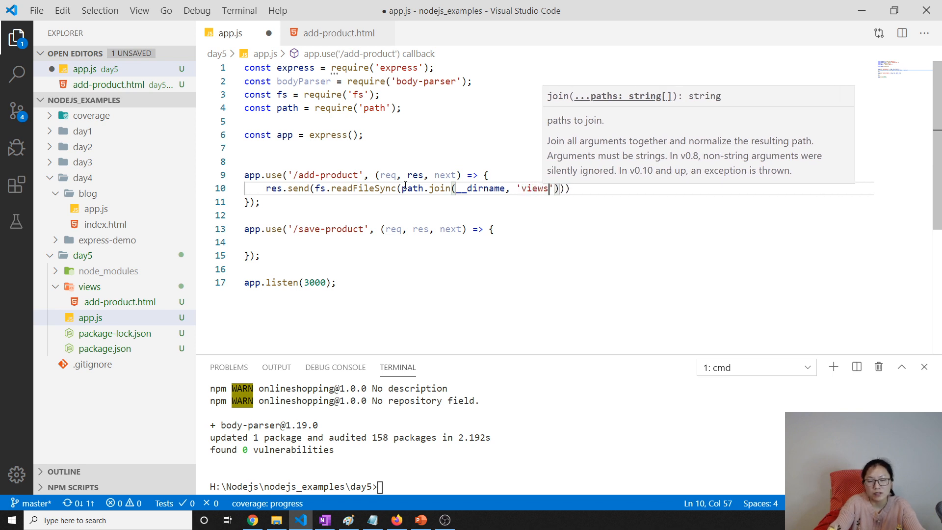
type(",")
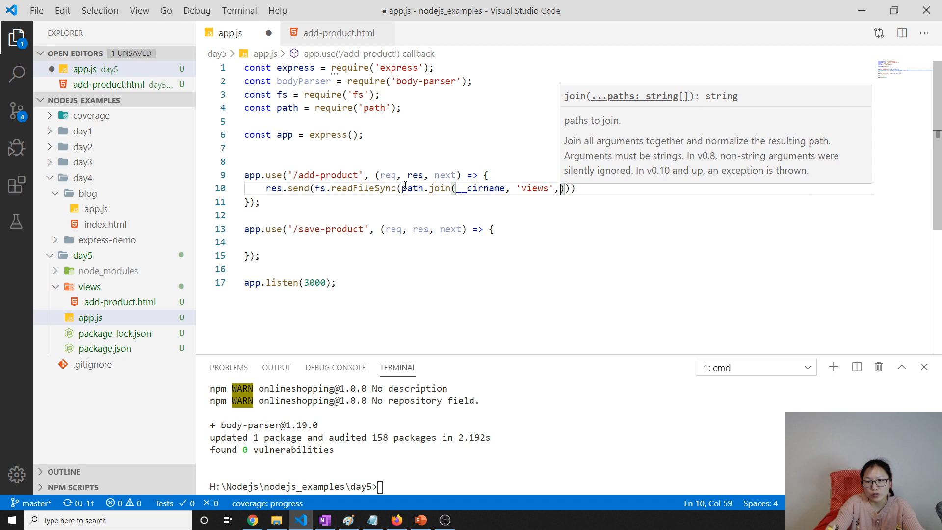
type("'iu'")
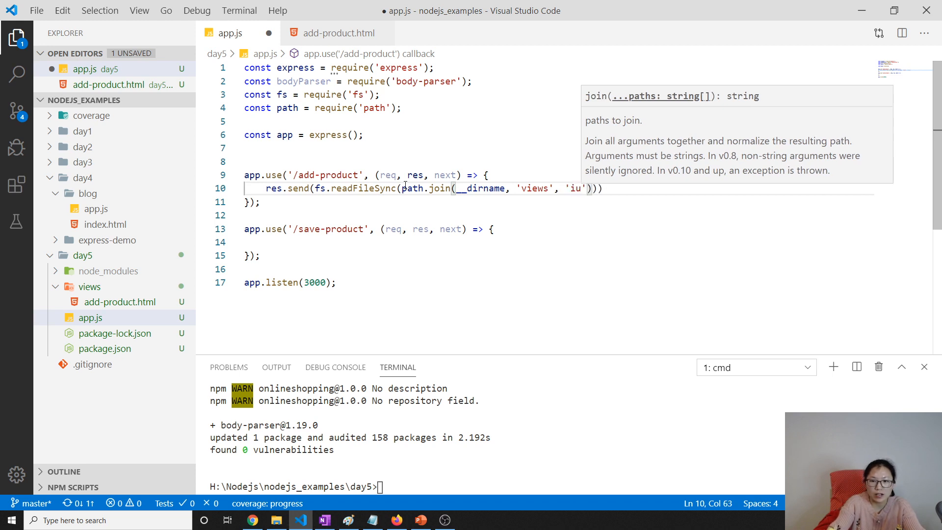
type("ndex.html")
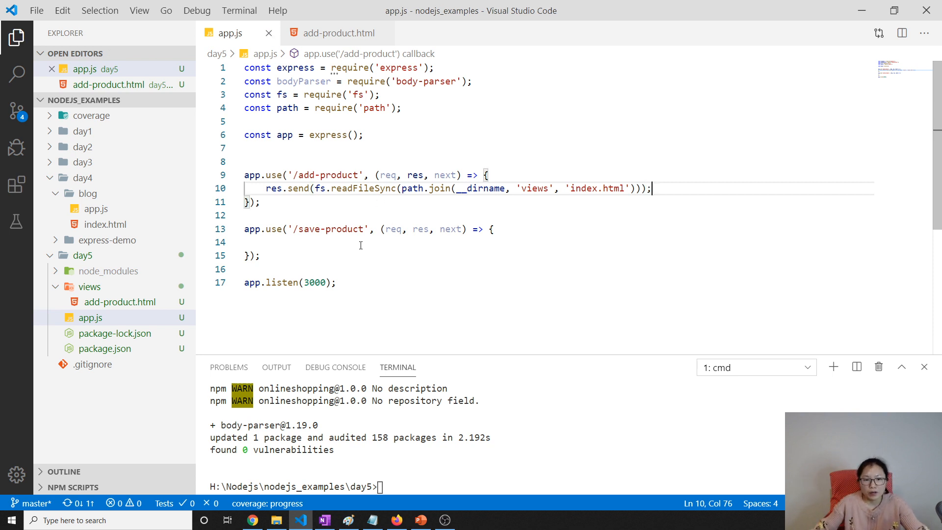
left_click(17, 73)
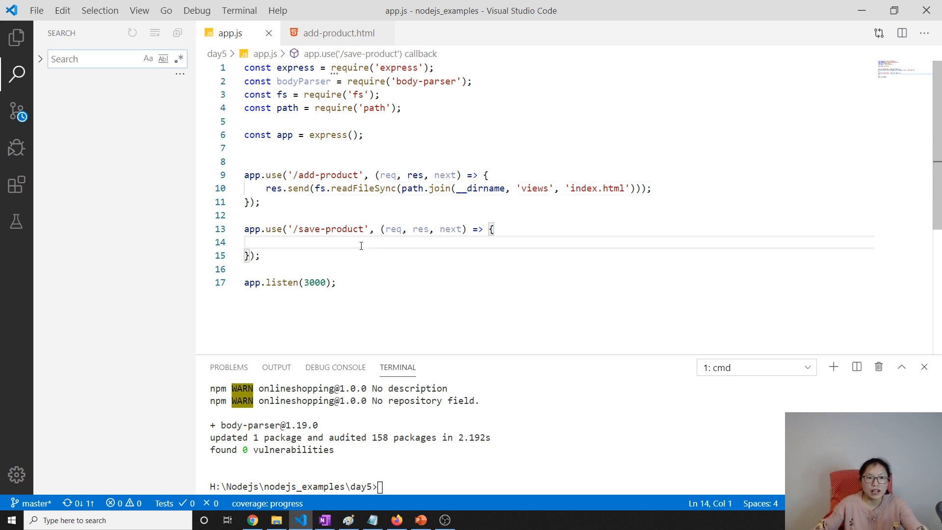
Step: Run nodemon app.js for day5 in the integrated terminal
left_click(17, 37)
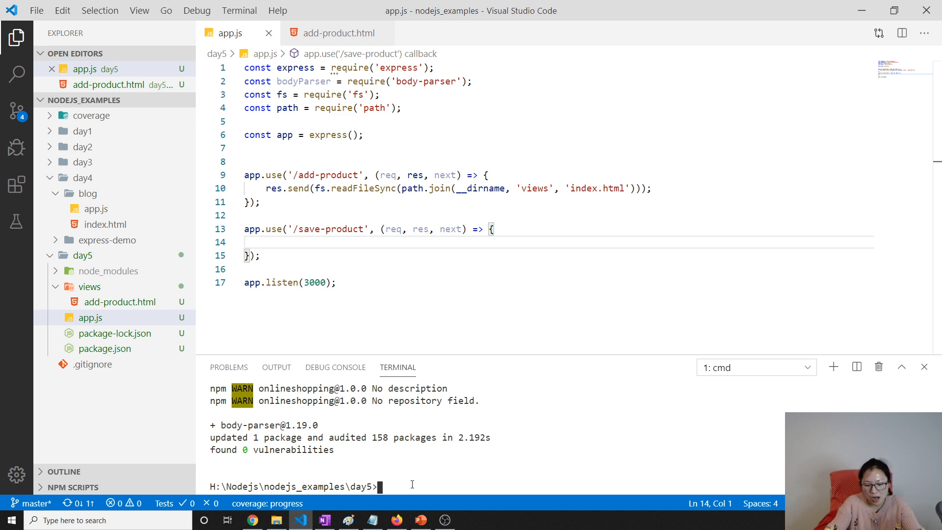
type("npm")
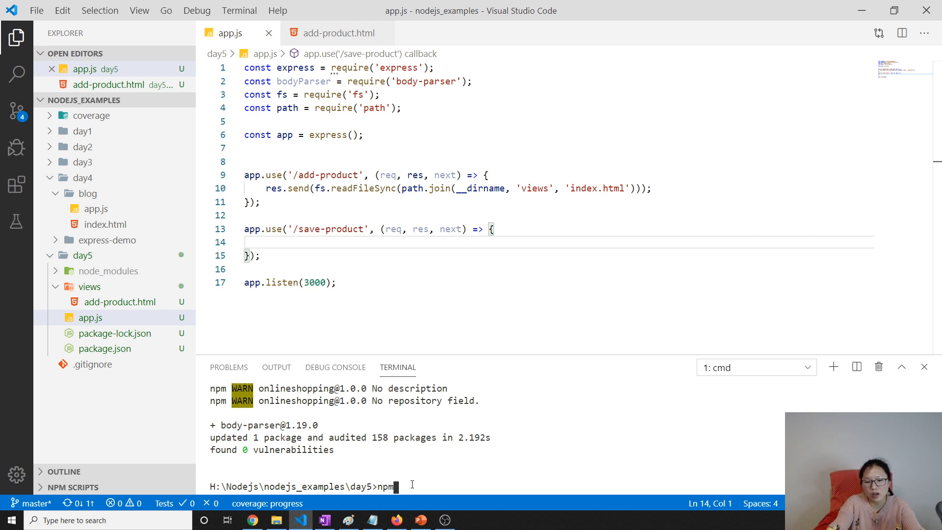
type("odemon app.js")
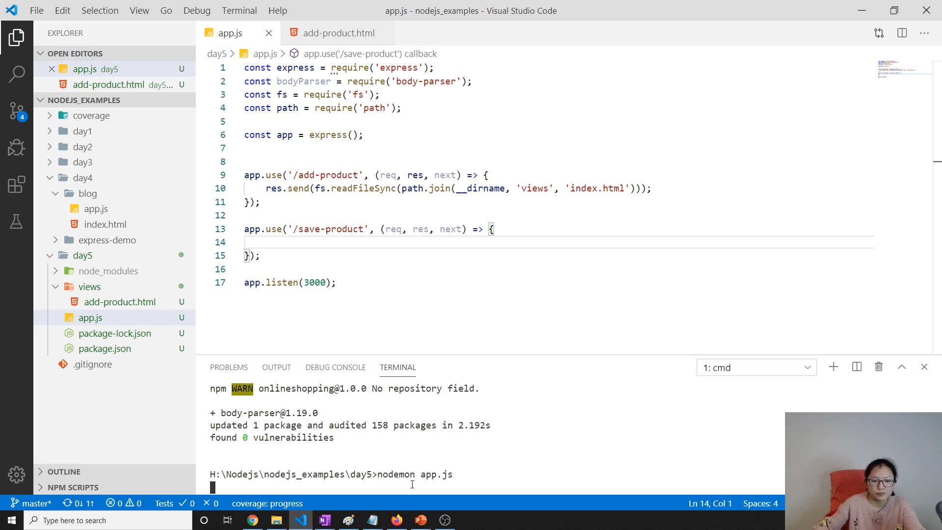
key("Return")
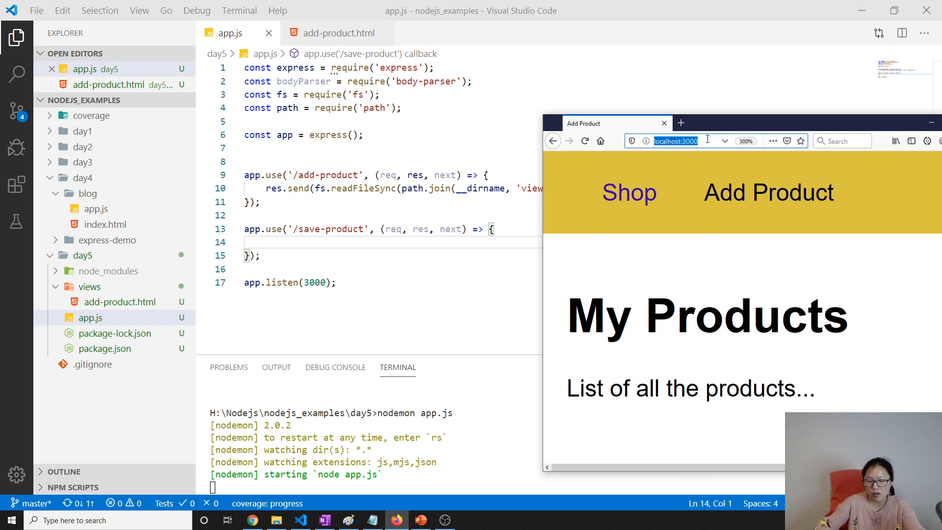
Step: Reload localhost:3000 in Firefox, then request localhost:3000/add-product
key("Return")
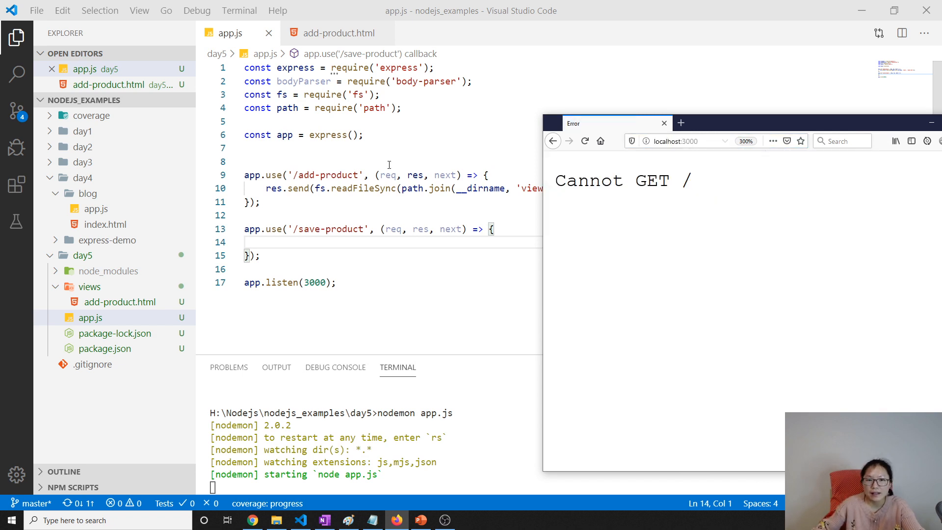
double_click(622, 180)
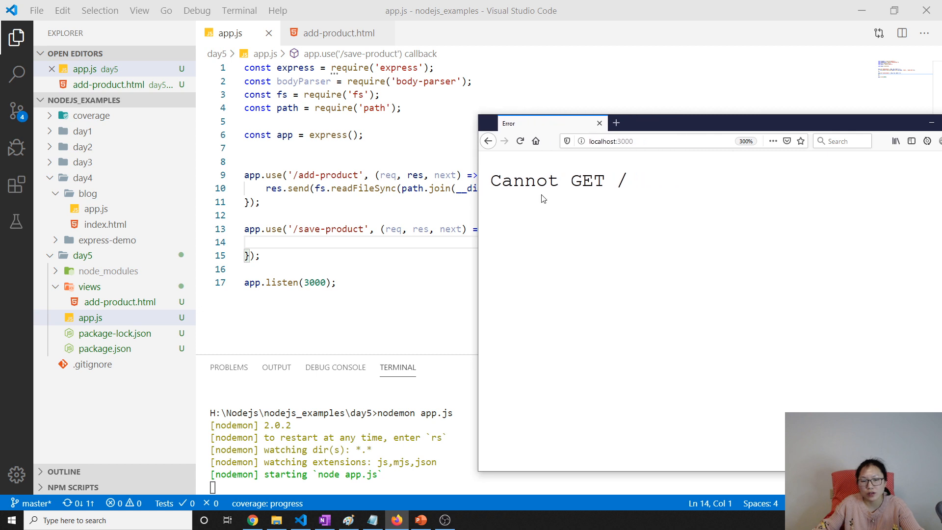
left_click(648, 141)
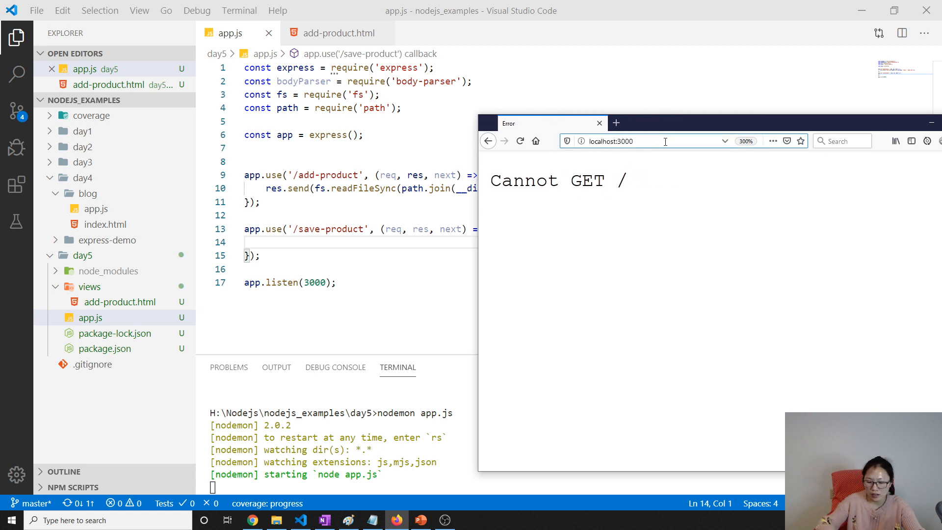
left_click(612, 141)
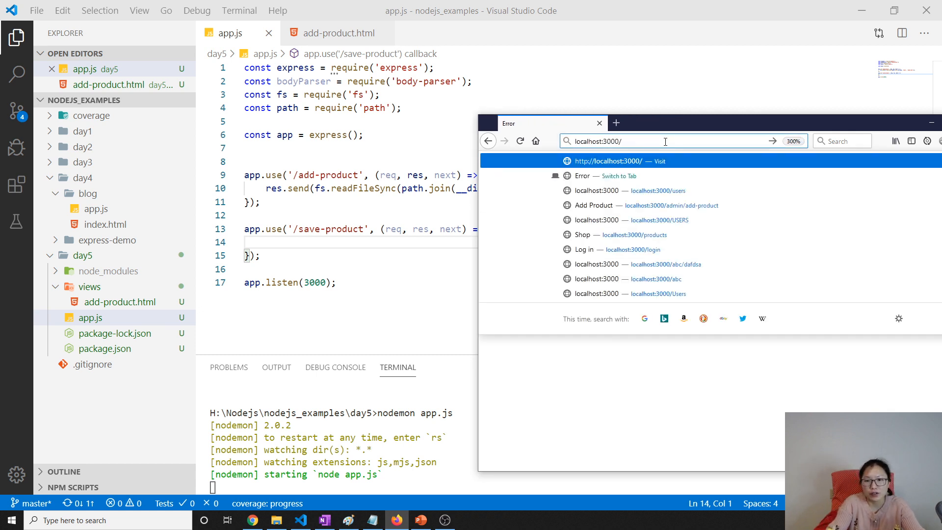
type("add")
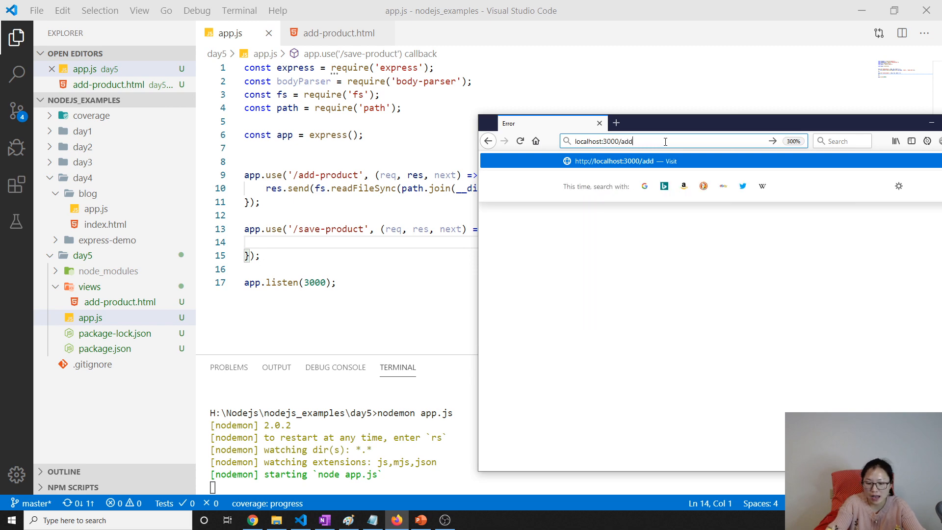
key("Return")
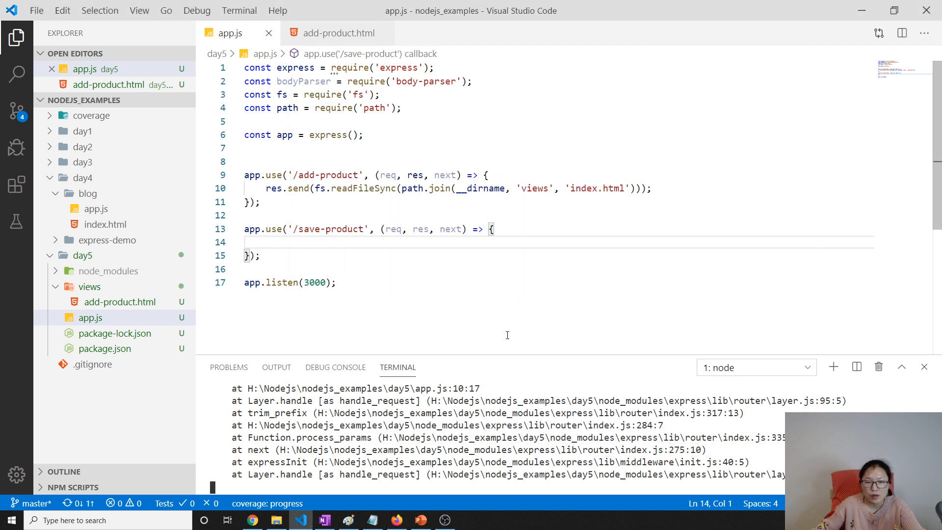
Step: Replace 'index.html' with 'add-product.html' in the route's readFileSync and save
left_click(313, 188)
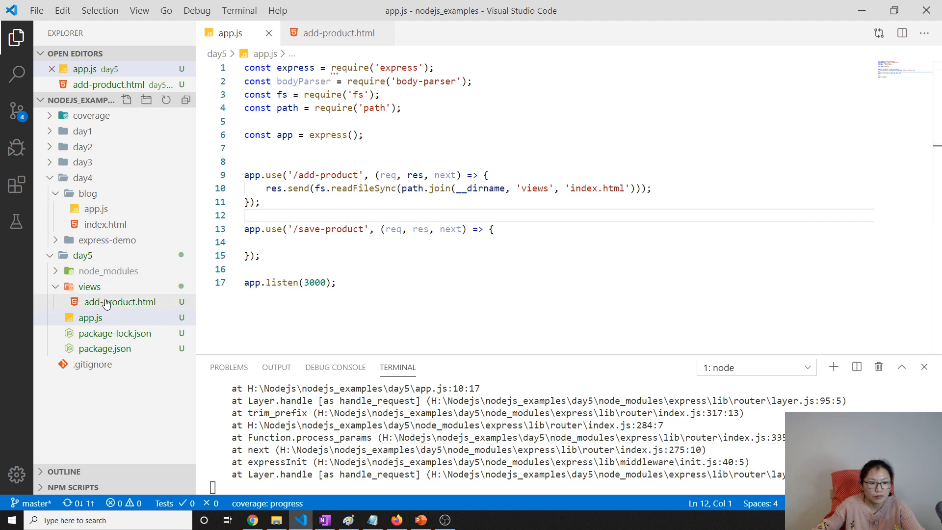
left_click(588, 188)
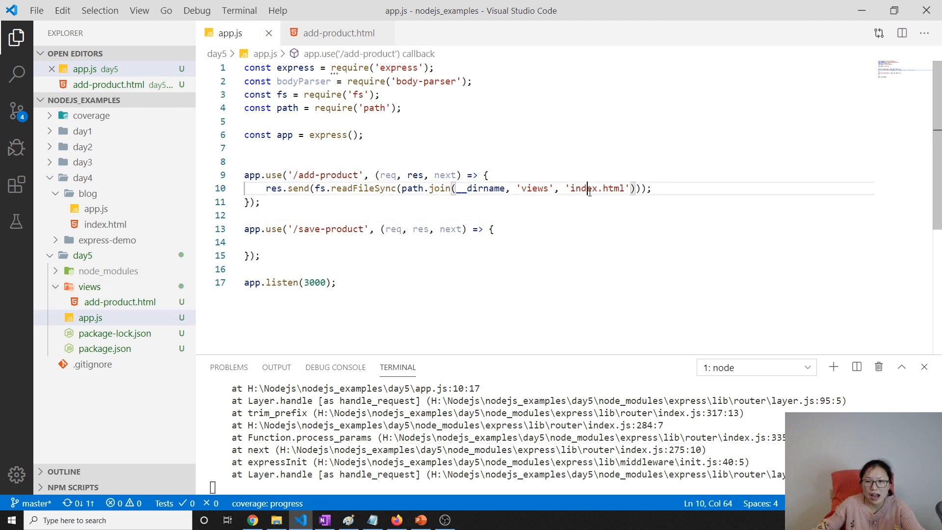
type("a</p>")
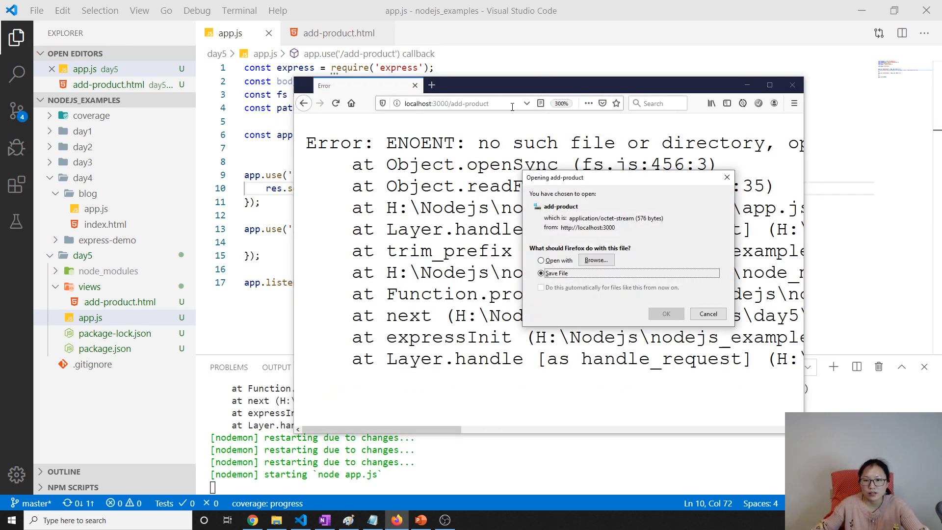
left_click(708, 314)
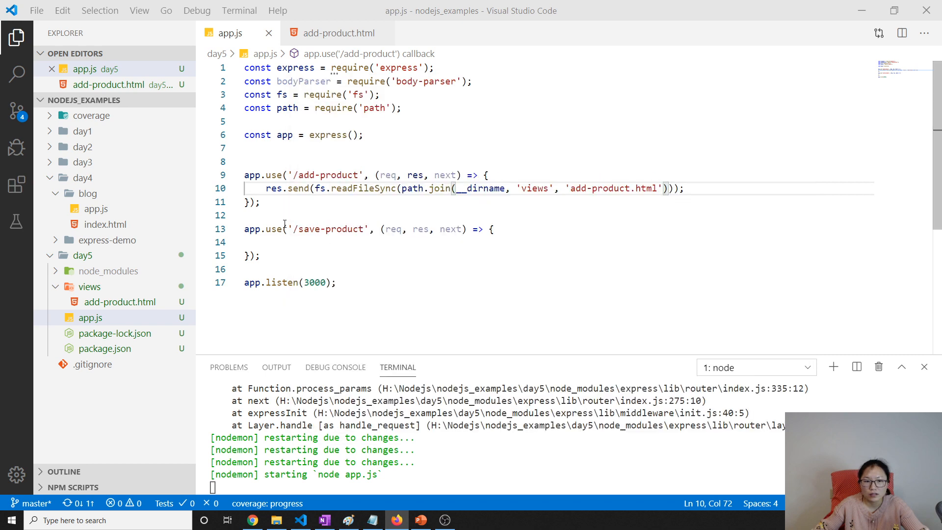
left_click(262, 228)
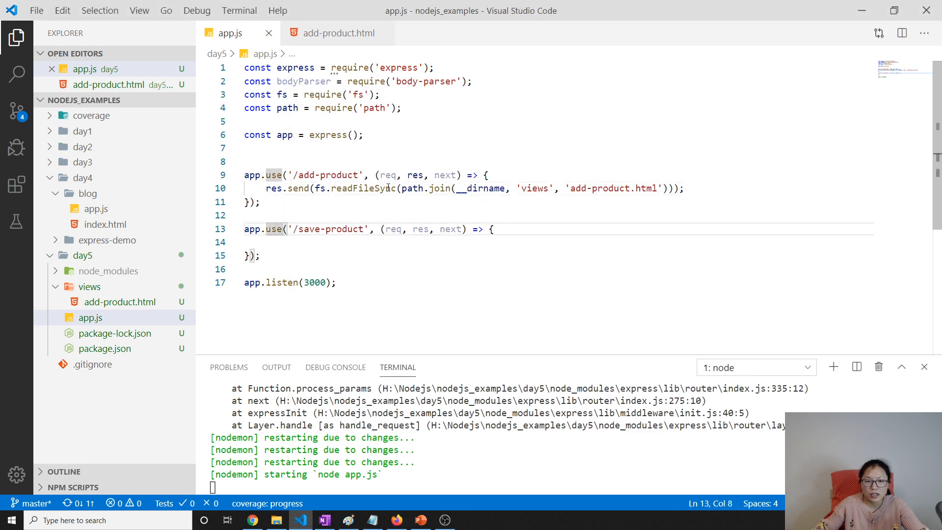
mouse_move(364, 188)
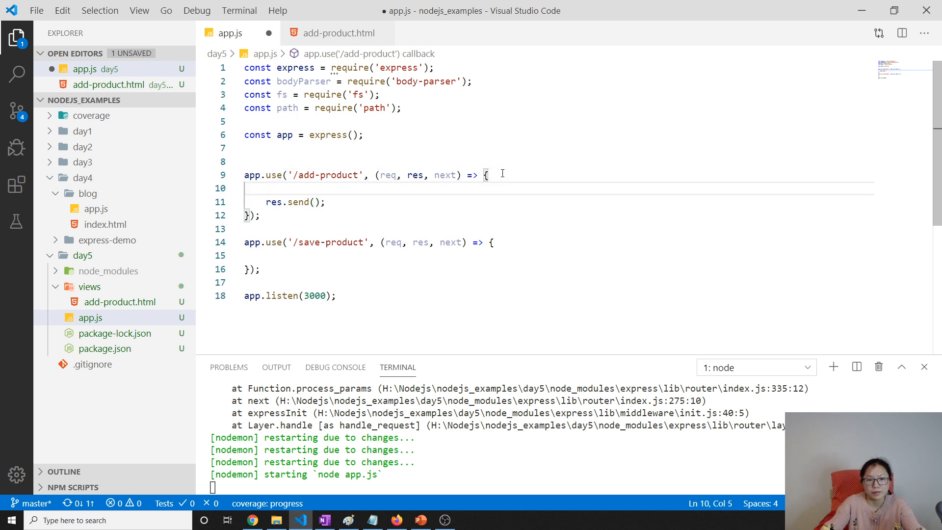
Step: Pass 'utf-8' as readFileSync's second argument, save, and return to Firefox
type("fs.readFileSync(path.join(__dirname, 'views', 'add-product.html')")
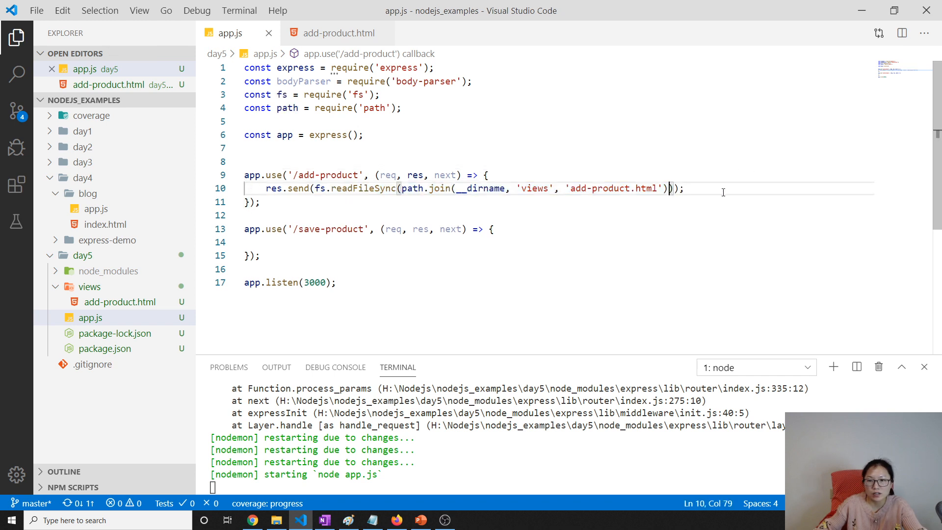
type(",")
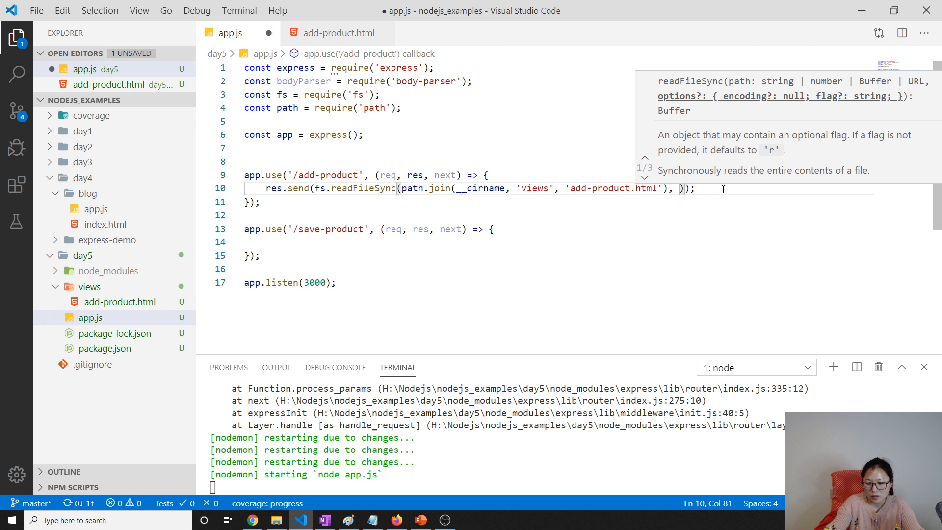
type("'urf'")
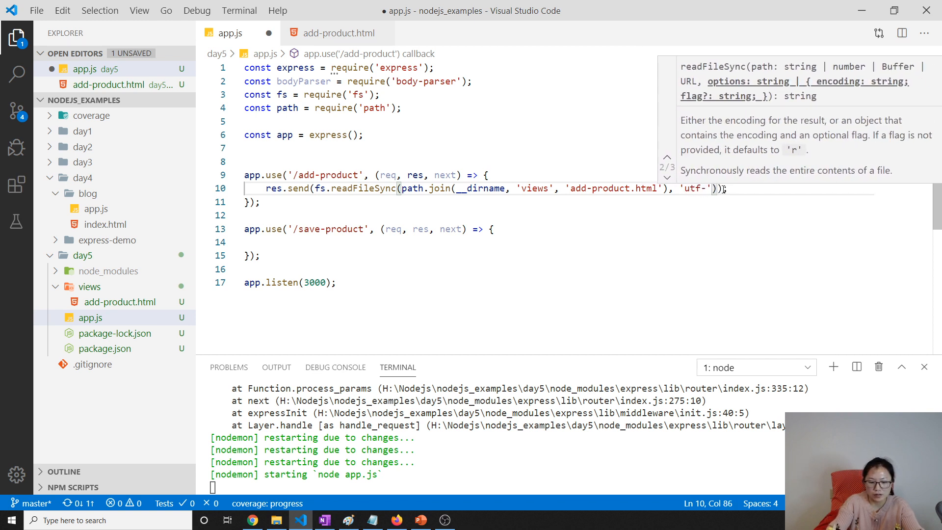
type("8")
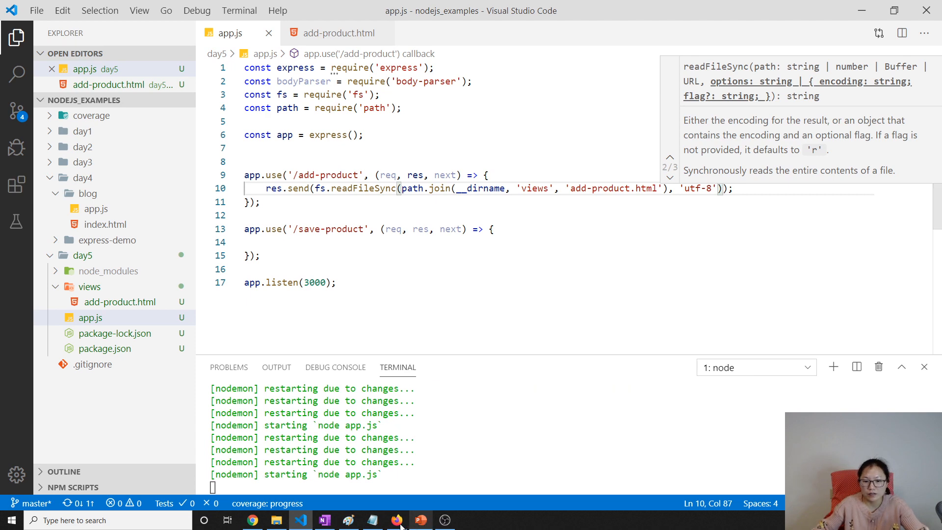
left_click(395, 521)
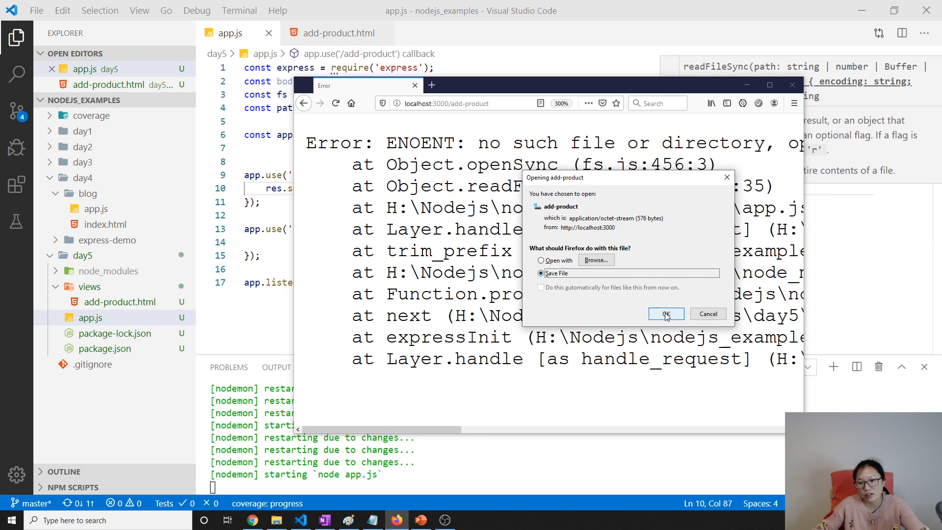
Step: Dismiss the add-product download prompt with OK and return to VS Code
left_click(666, 314)
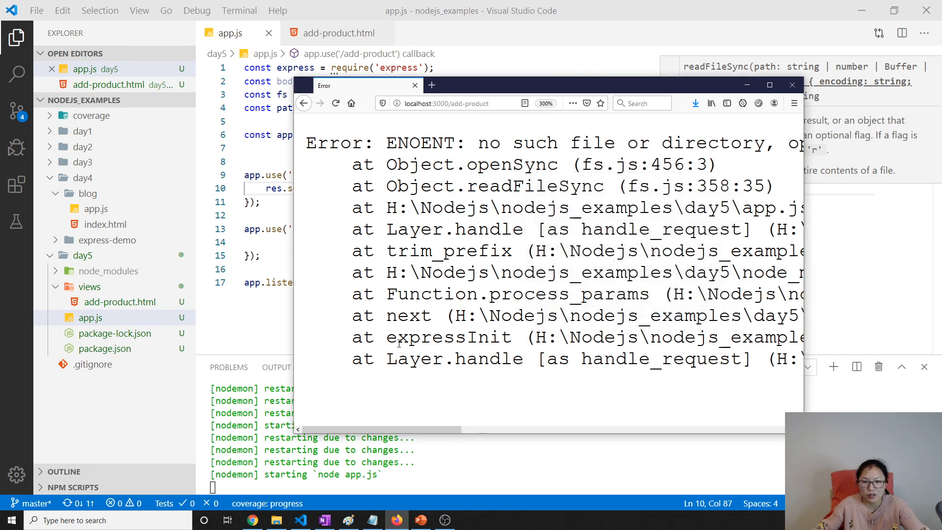
left_click(792, 84)
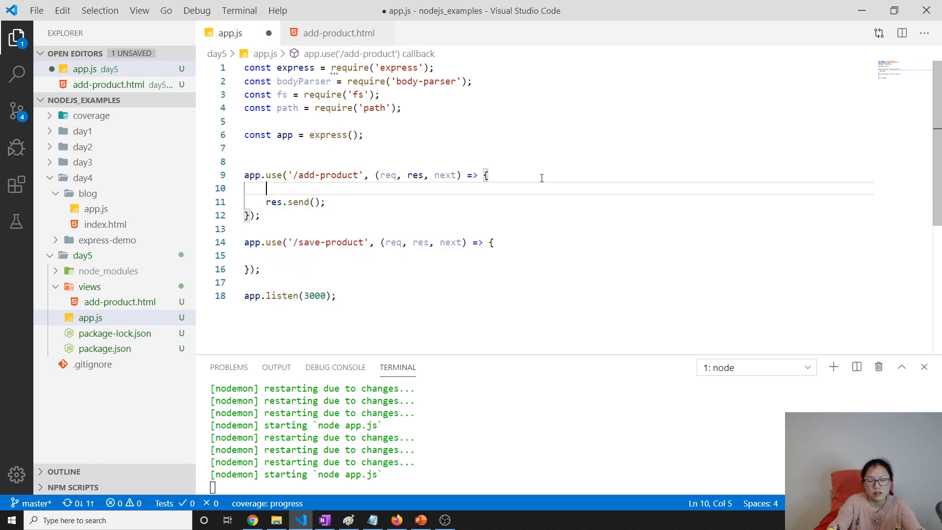
Step: Store readFileSync of views/add-product.html ('utf-8') in const file and send file.toString()
type("const fi")
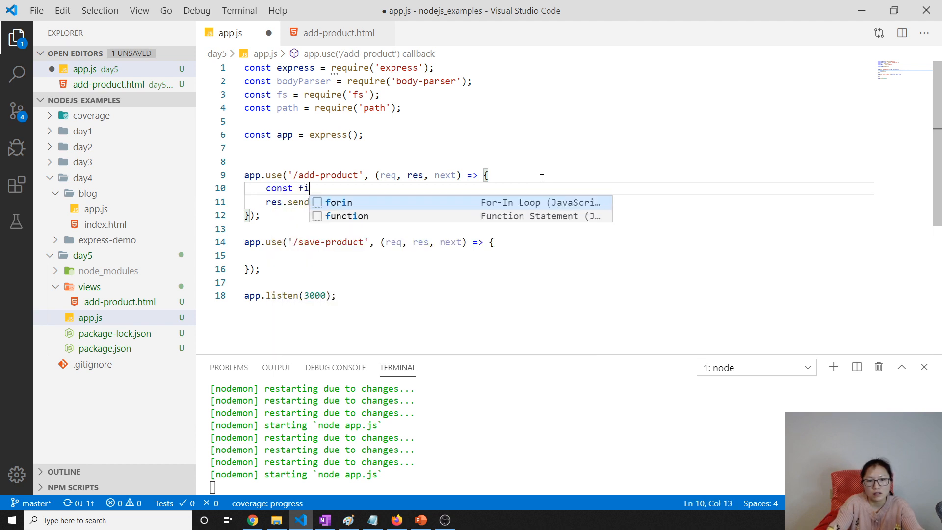
type("= fs.readFileSync(path.join(__dirname, 'views', 'add-product.html'), 'utf-8');")
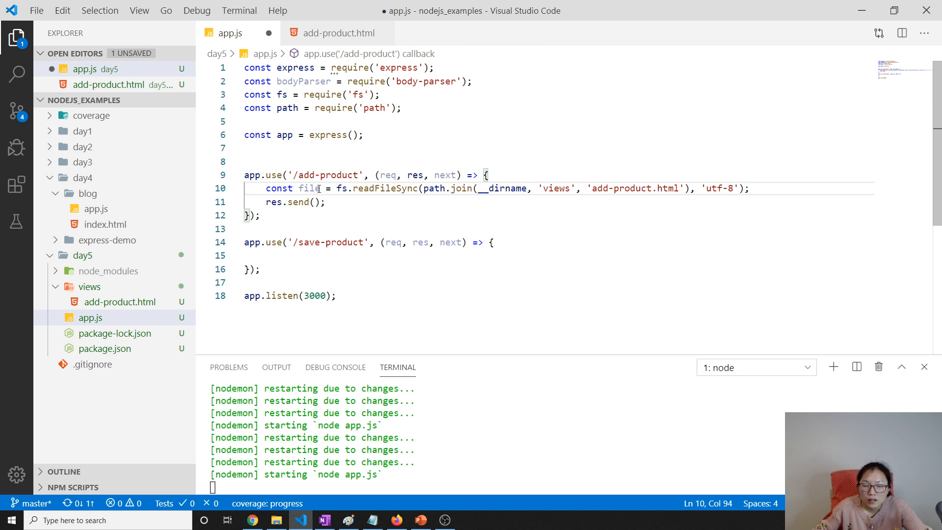
type("file.to")
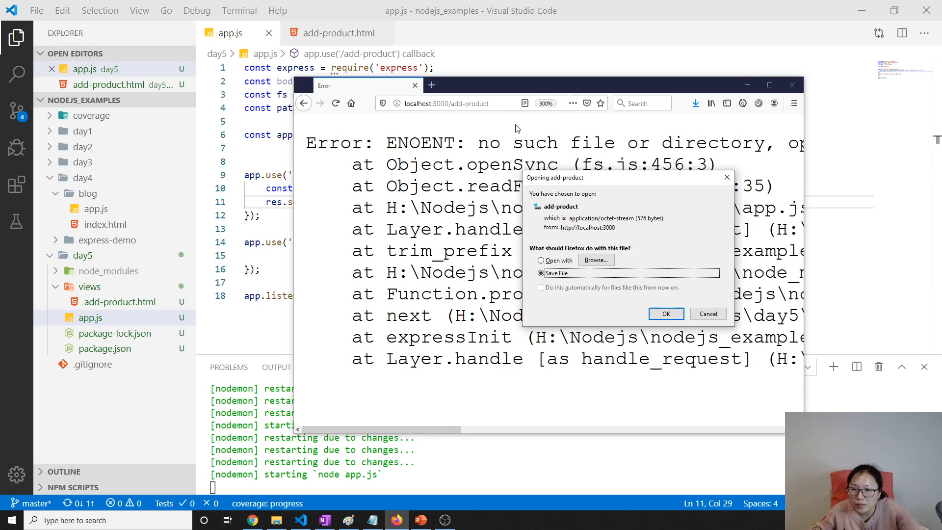
mouse_move(548, 253)
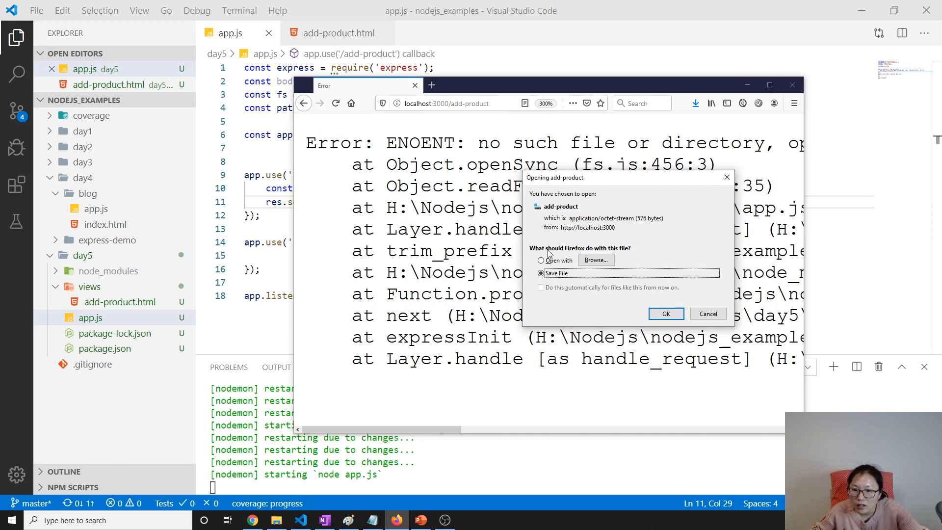
mouse_move(654, 309)
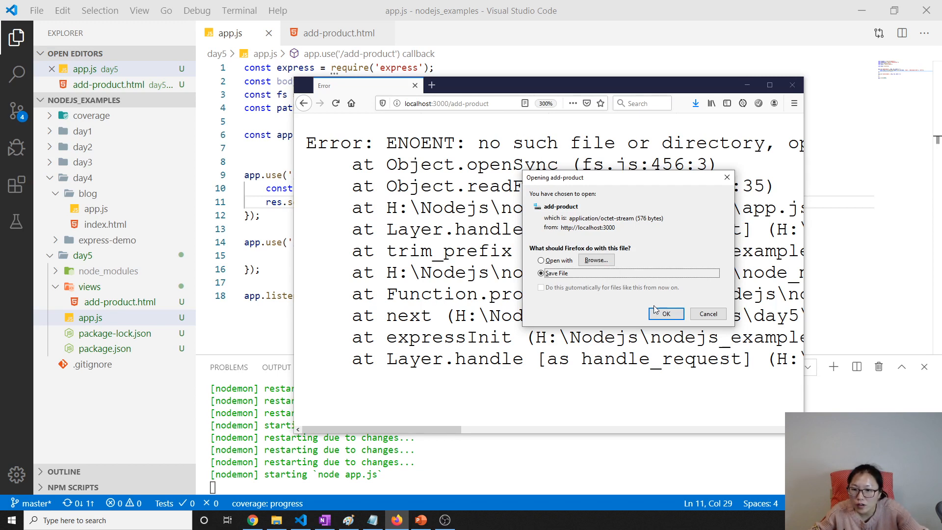
Step: Try opening the downloaded add-product file, then dismiss the open-with chooser
left_click(707, 314)
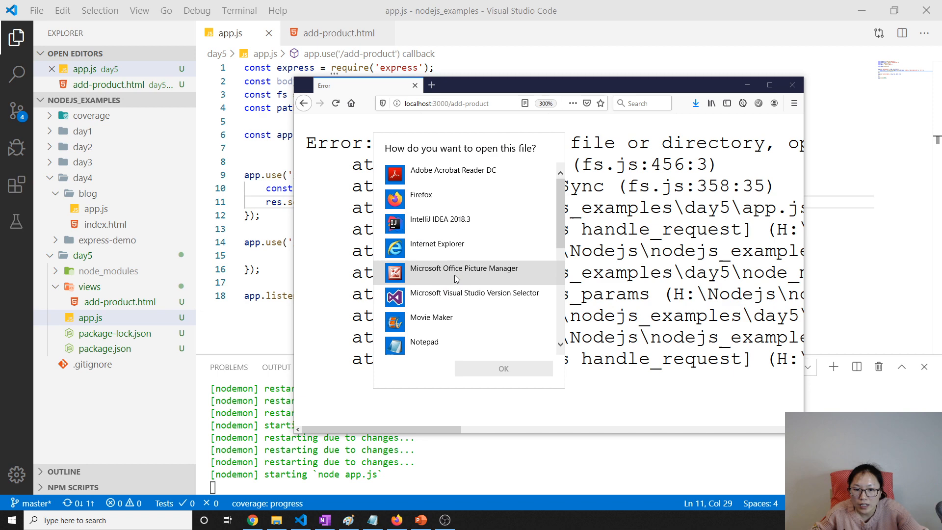
left_click(503, 368)
type("res.")
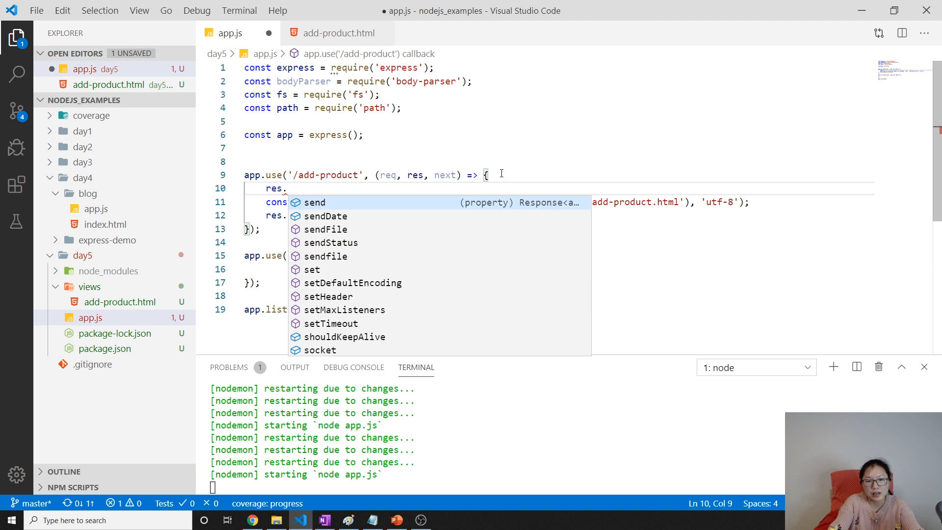
Step: Add res.setHeader('content-type', 'text/html') to the add-product handler and save app.js
type("setHeader(")
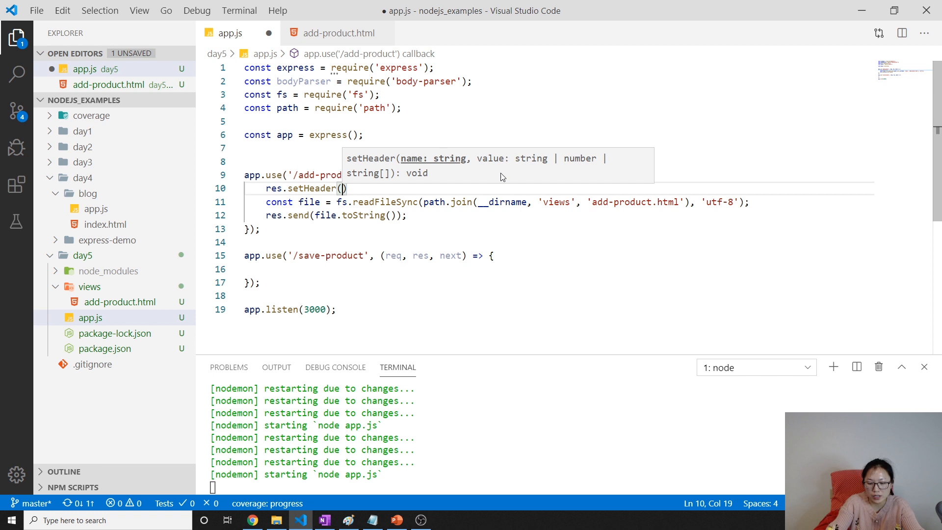
type("3")
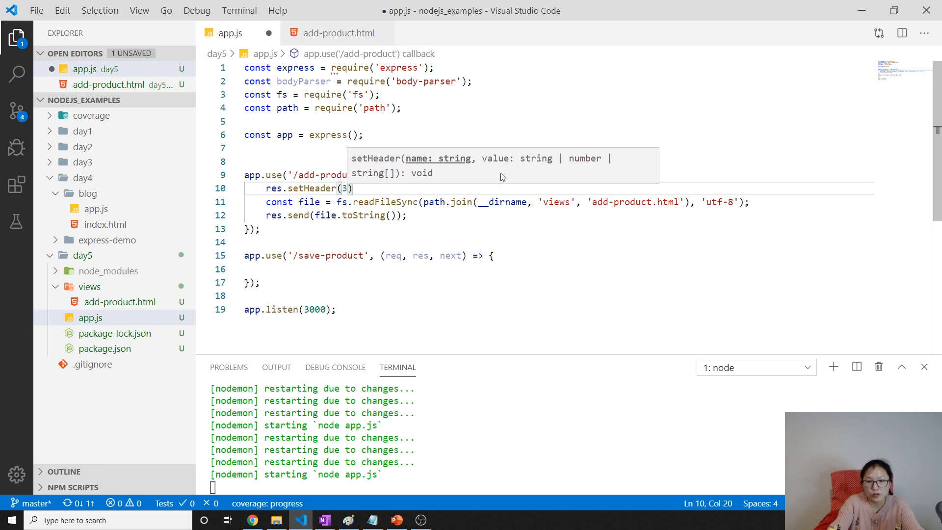
type("''")
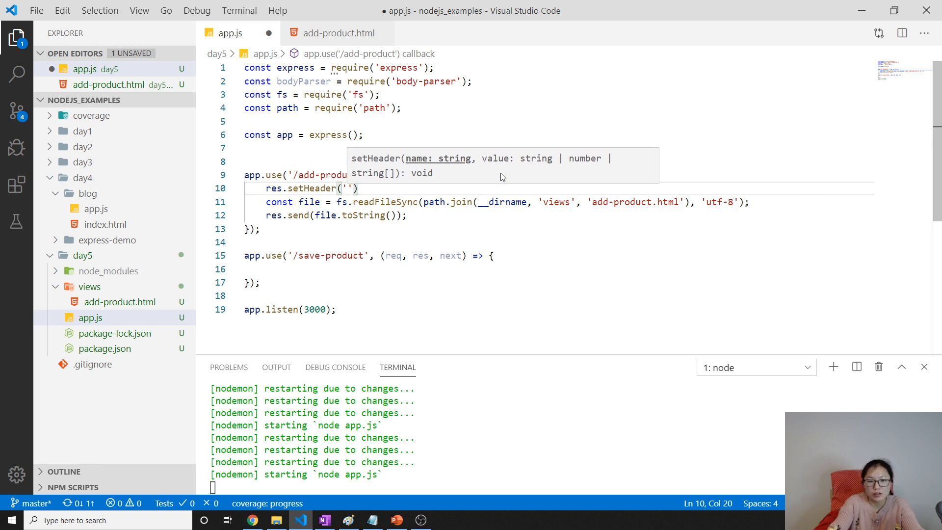
type("content-type',")
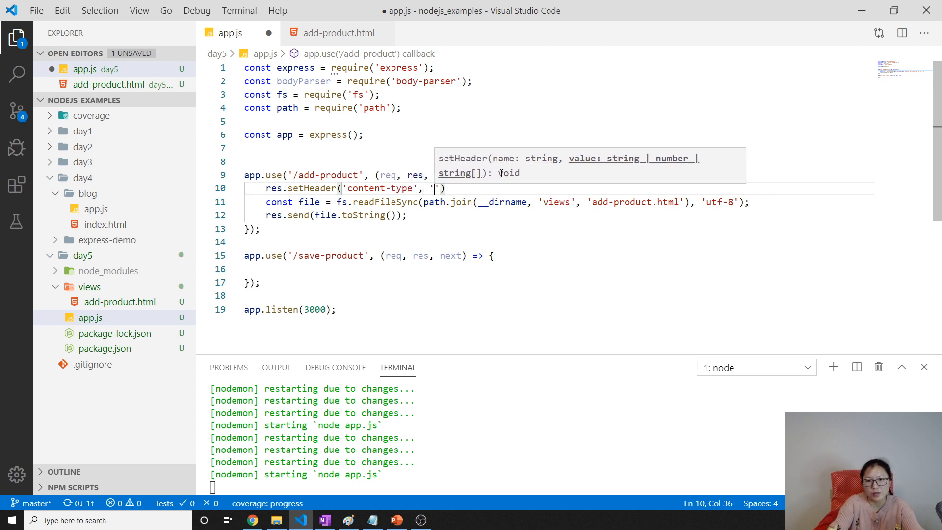
type("text/")
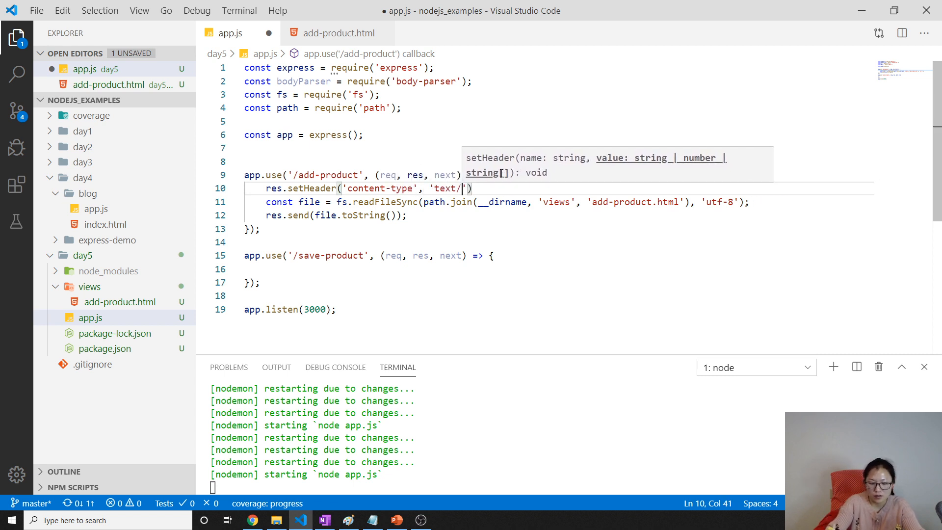
type("html');")
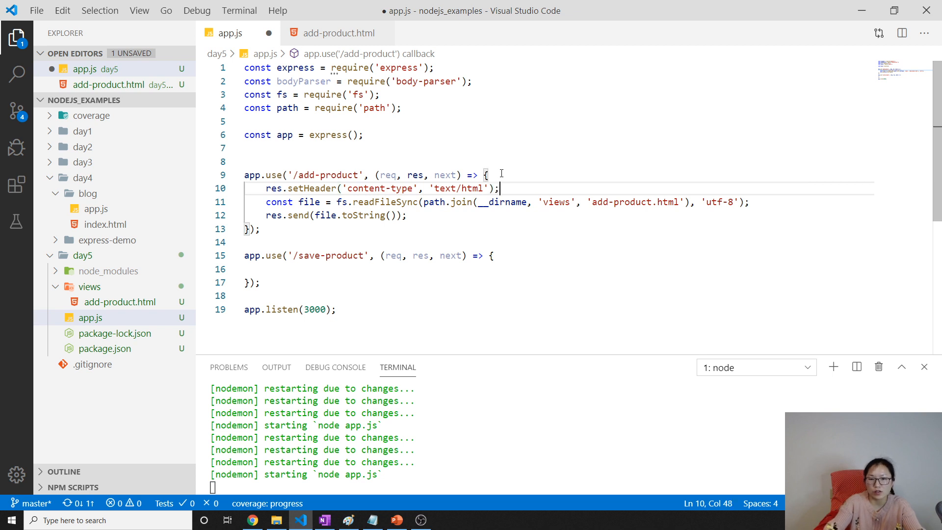
key("ctrl+s")
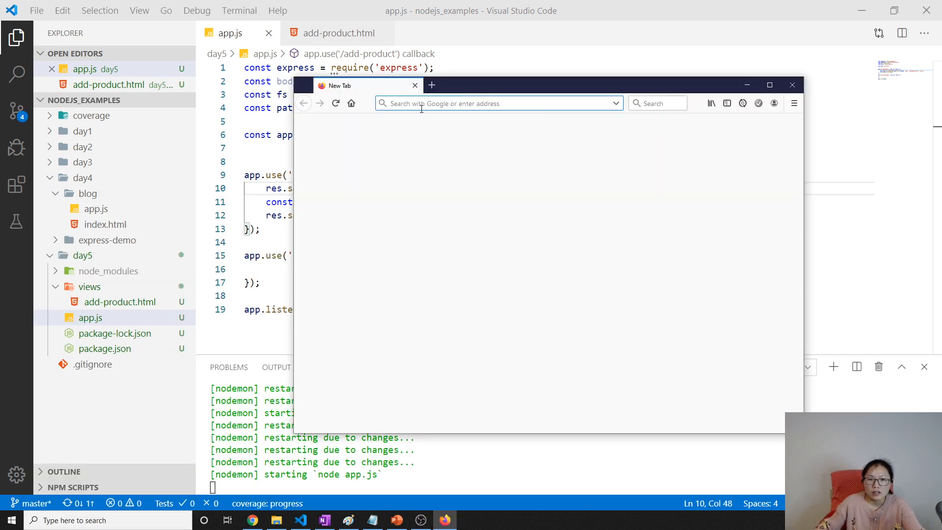
Step: Request localhost:3000/ then localhost:3000/add-product and accept the resulting download prompt
type("localhost:3000/")
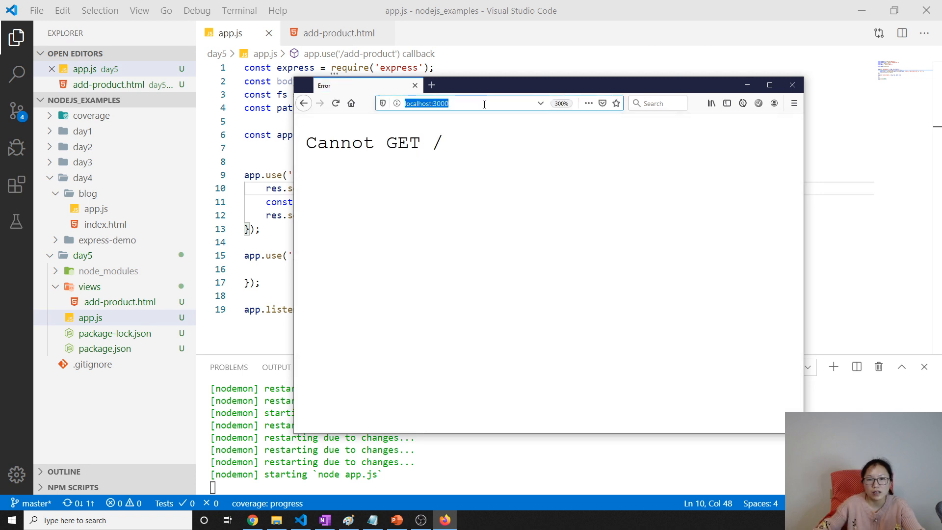
type("localhost:3000/add-product")
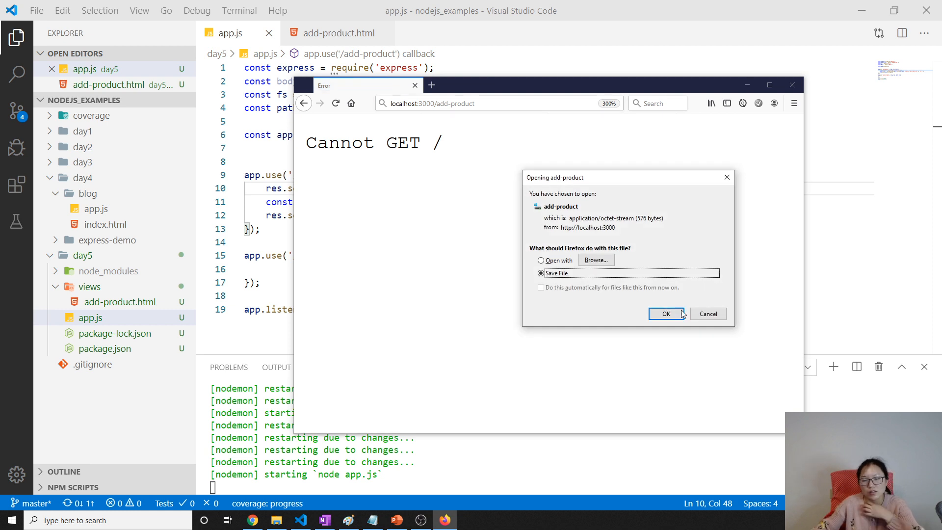
left_click(665, 314)
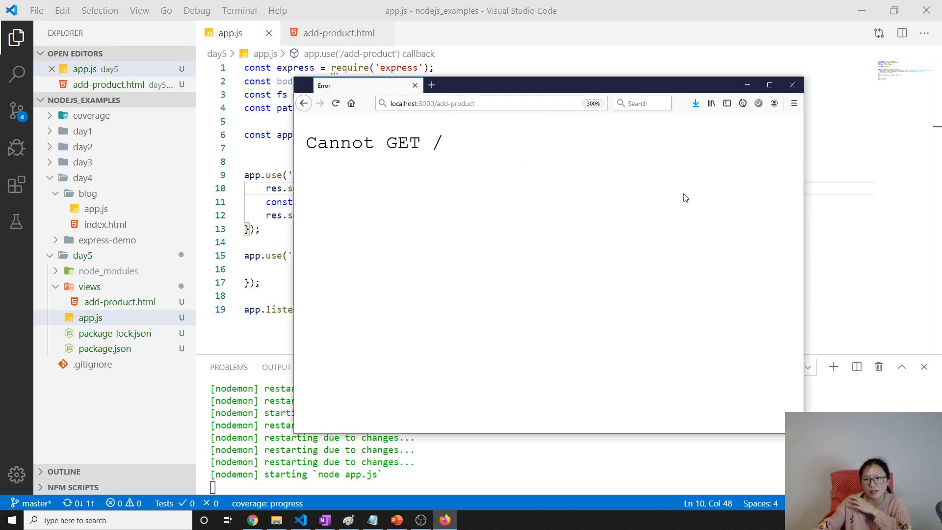
left_click(695, 103)
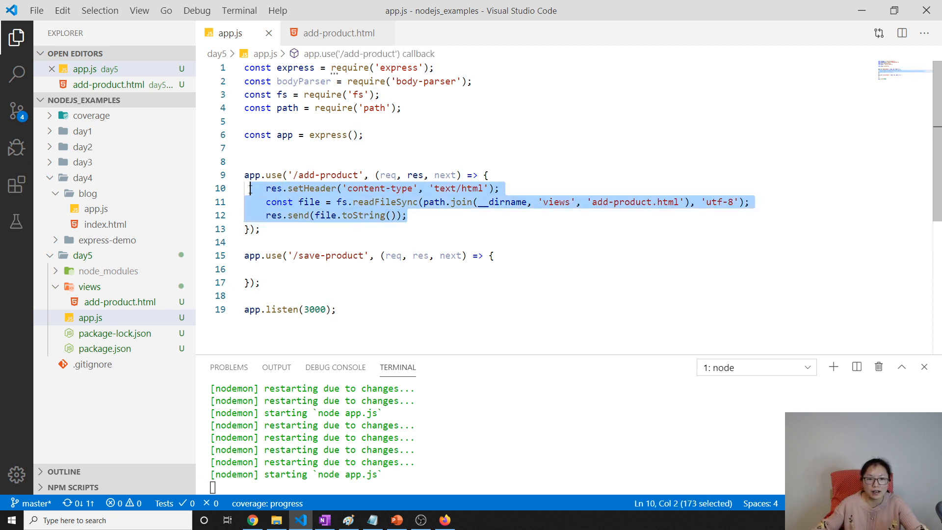
Step: Comment out the old response lines and pipe fs.createReadStream of views/add-product.html into res
key("ctrl+/")
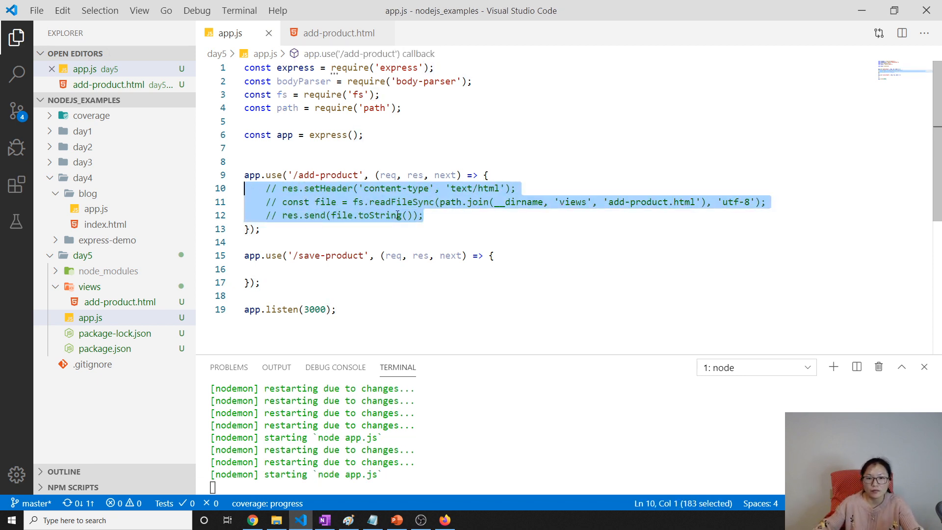
type("fs.")
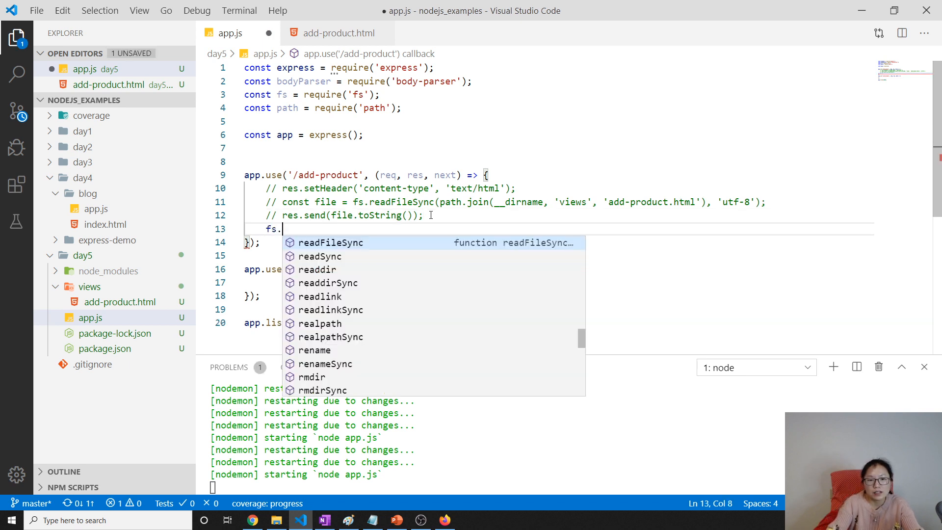
type("createReadStream")
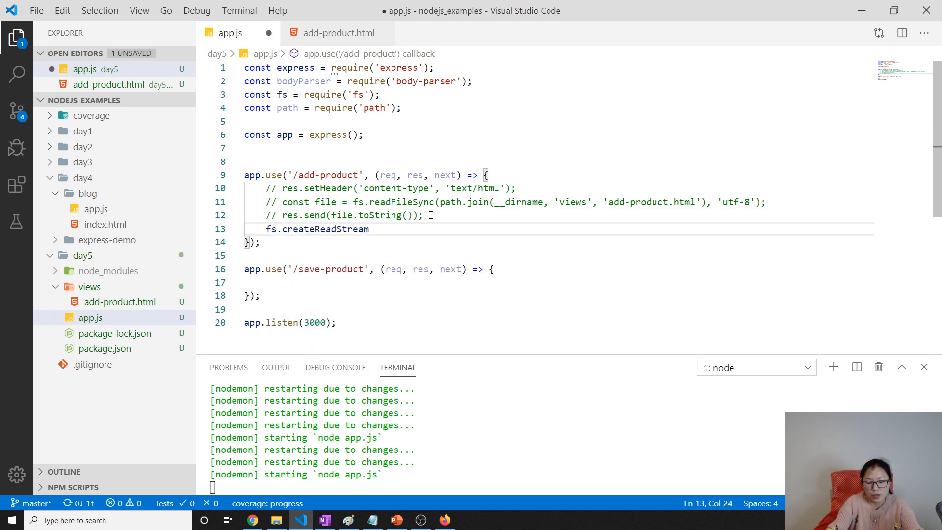
type("()")
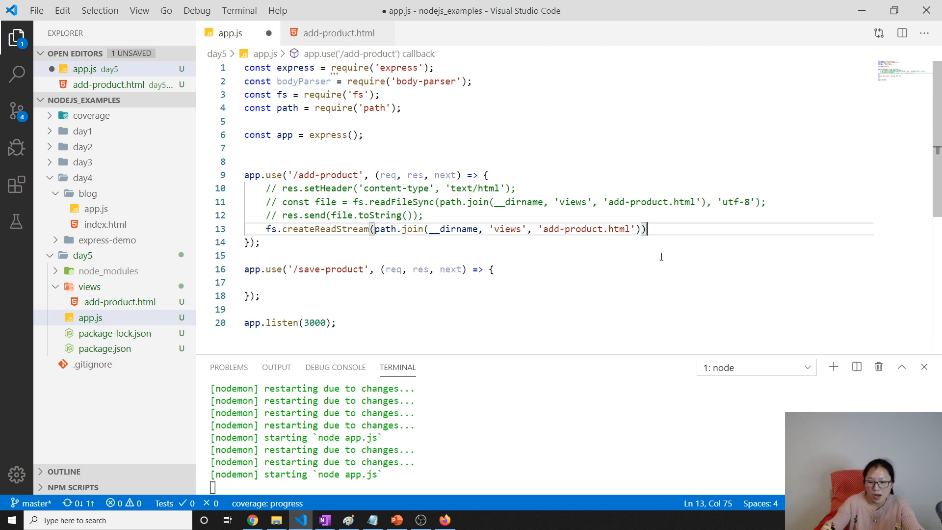
type(".p")
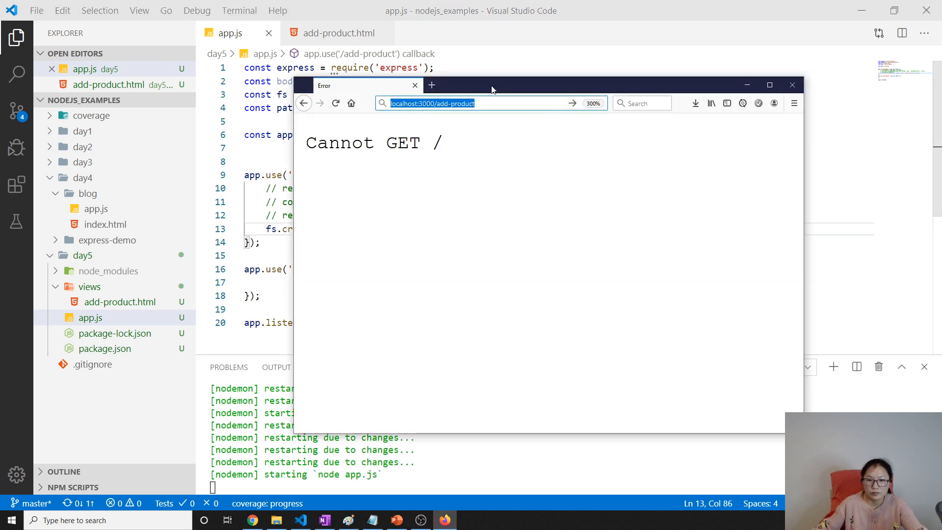
Step: Reload add-product so the form renders, glancing at the commented setHeader line in app.js
left_click(336, 103)
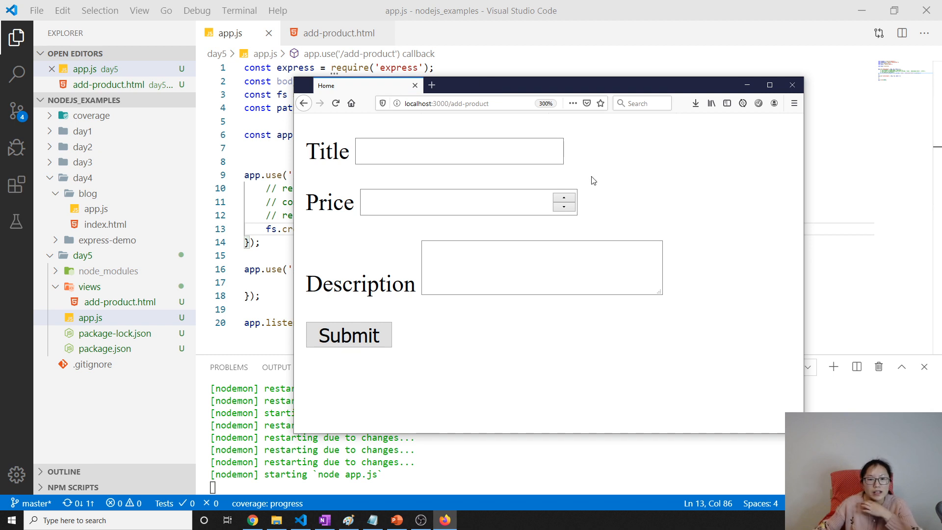
left_click(792, 85)
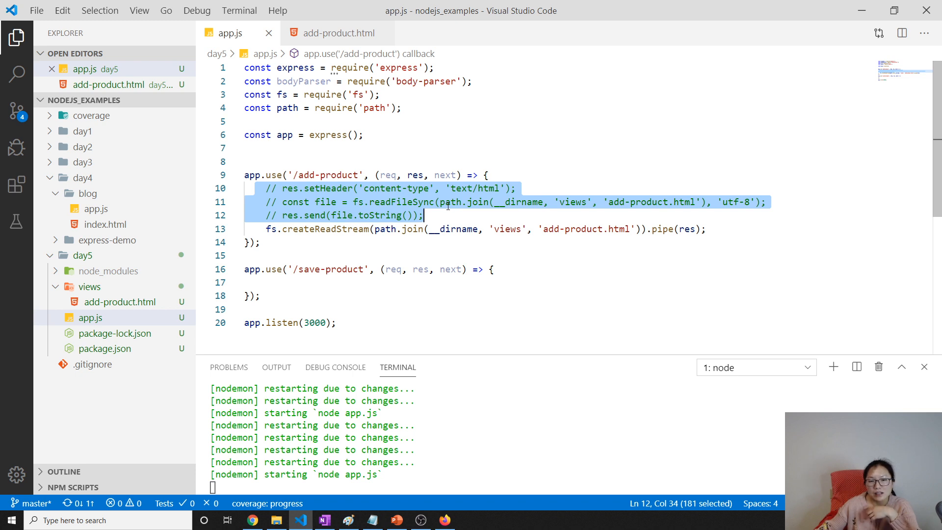
mouse_move(464, 192)
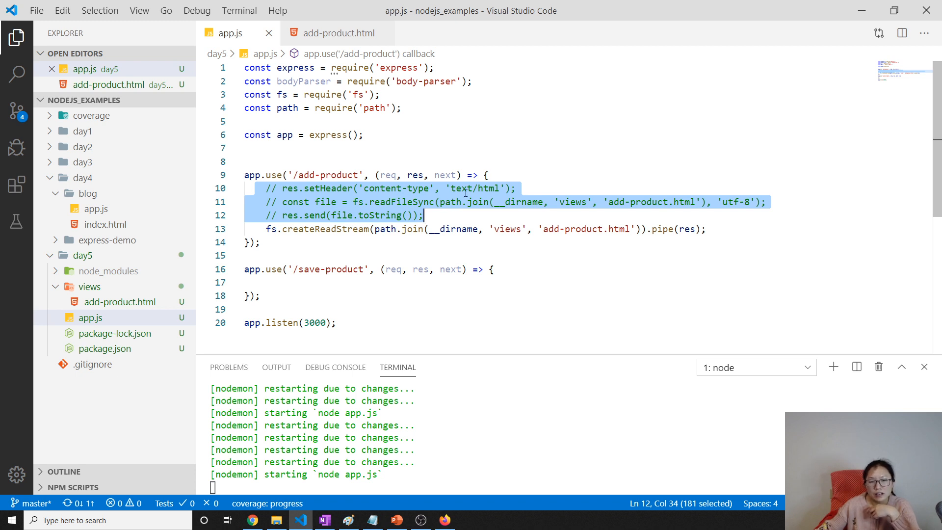
left_click(281, 188)
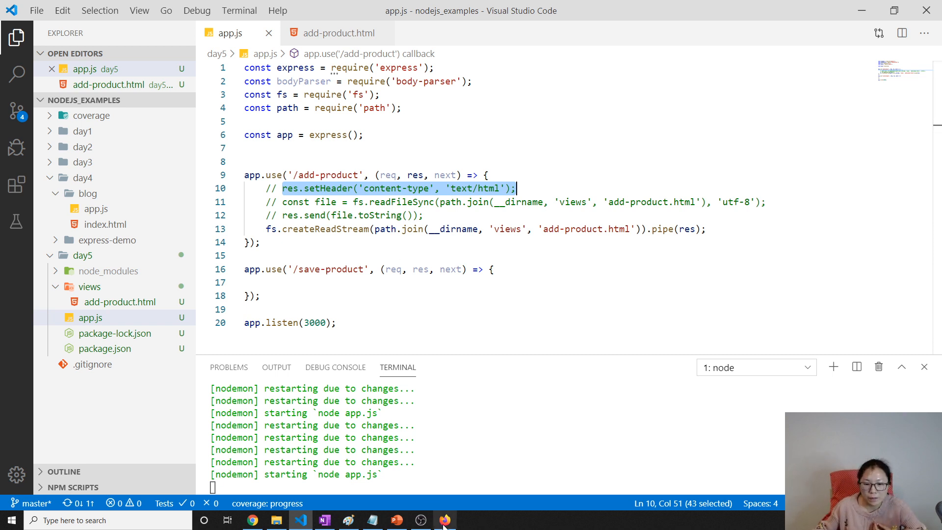
left_click(445, 520)
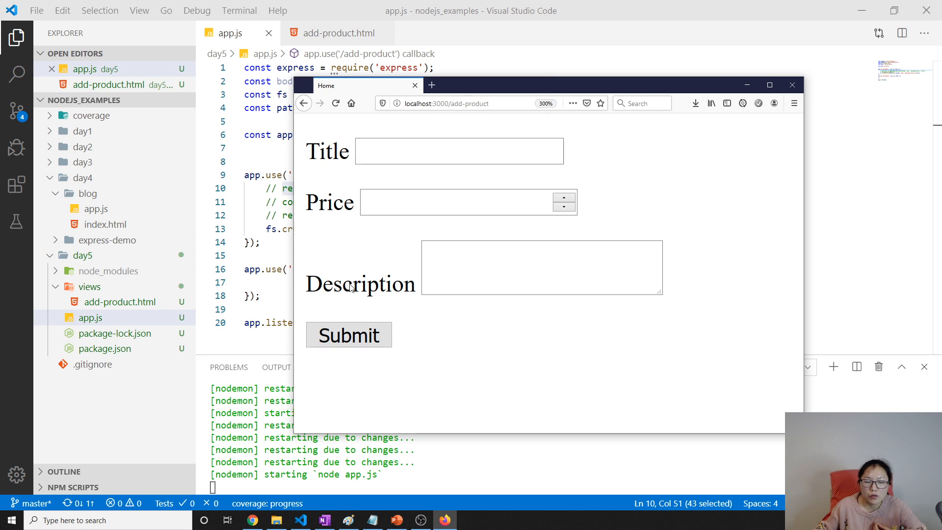
Step: Enter ddd as Title and try text then 0 in the numeric Price field
type("dddd")
type("fdfsda")
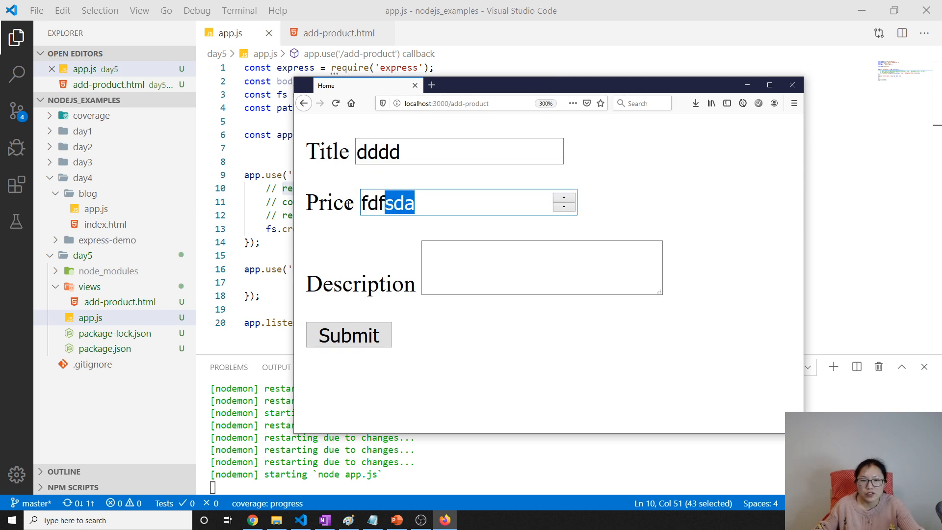
key("Delete")
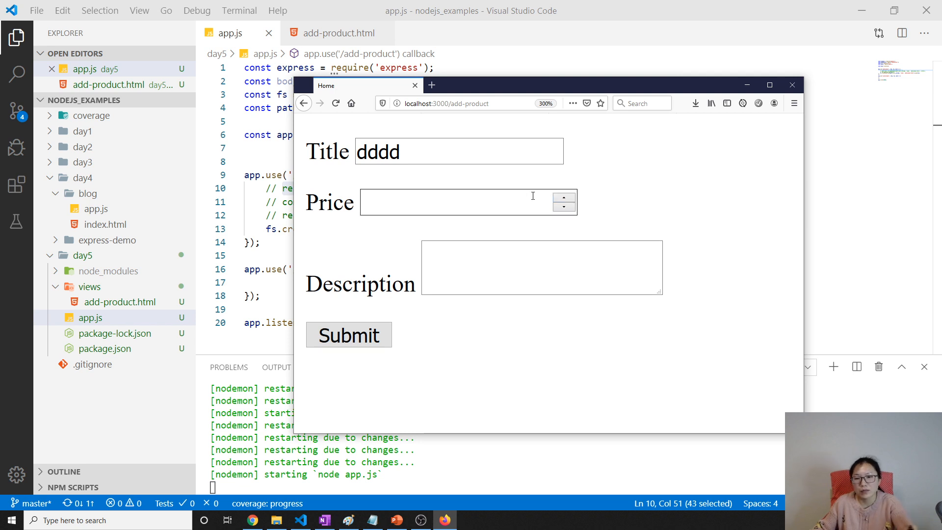
type("0")
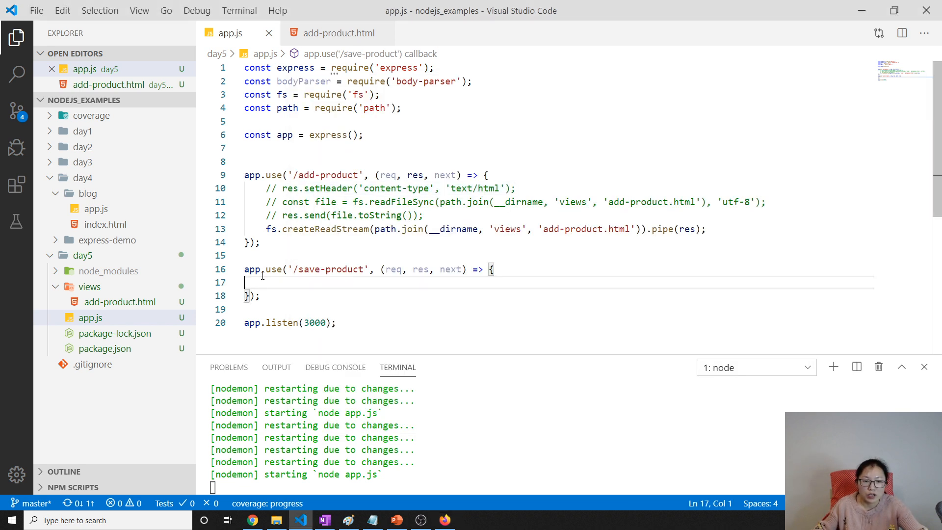
Step: Review the form page, the bodyParser variable and add-product.html markup before editing save-product
double_click(330, 269)
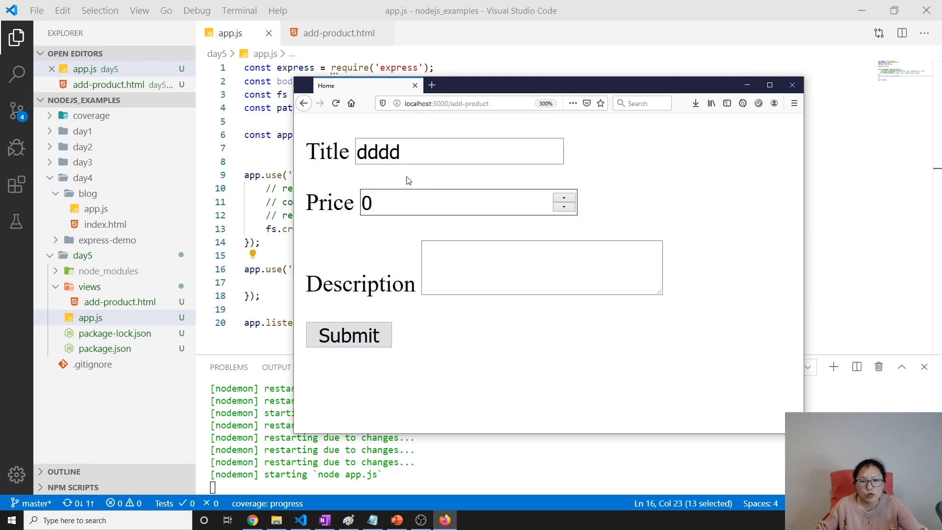
left_click(541, 267)
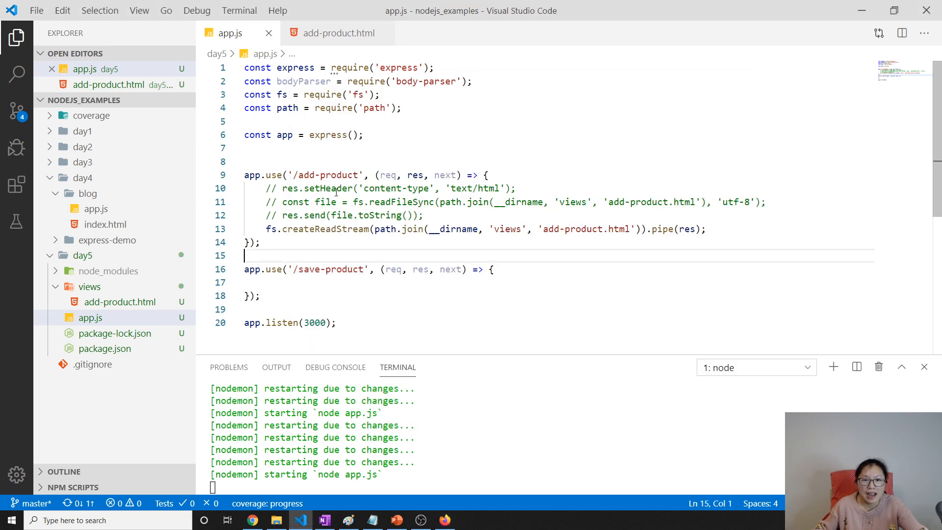
double_click(303, 81)
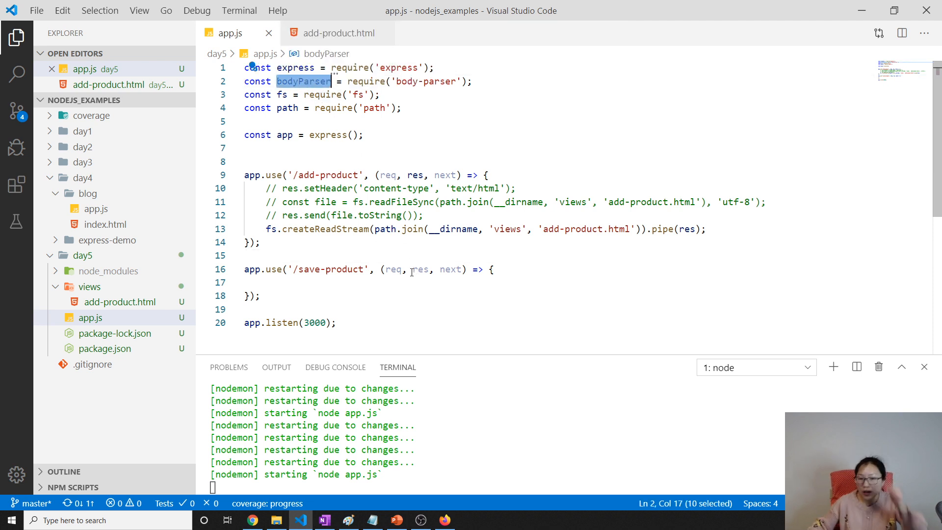
mouse_move(408, 277)
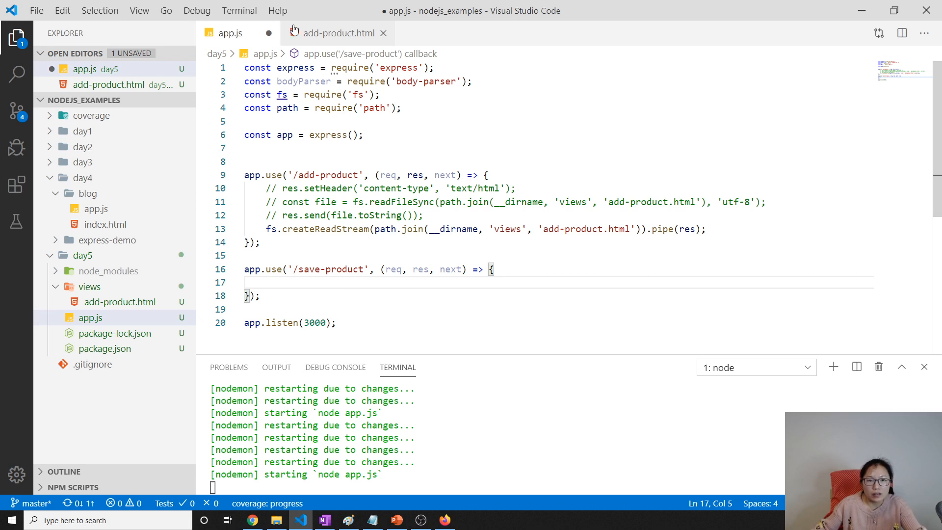
left_click(336, 34)
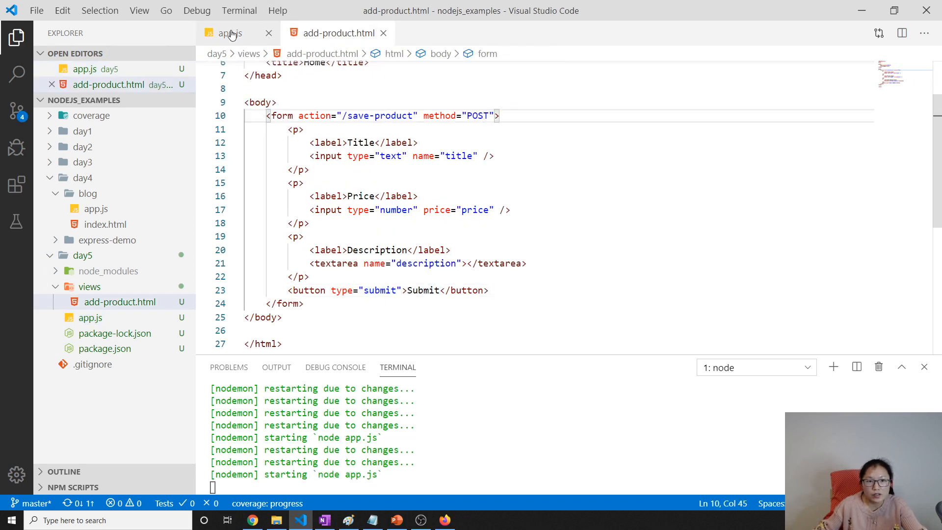
left_click(227, 33)
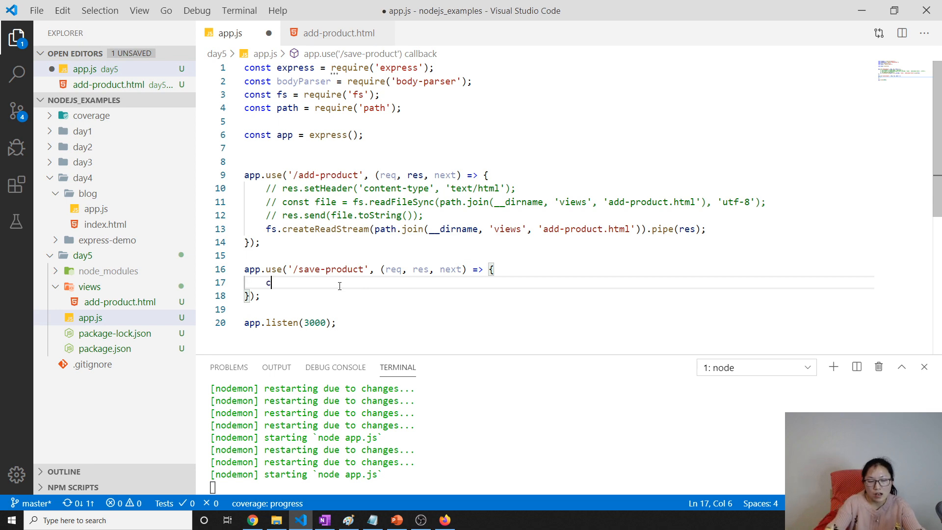
Step: Make save-product log 'save product...' and send 'Save Successfully', then save app.js
type("onsole.log(")
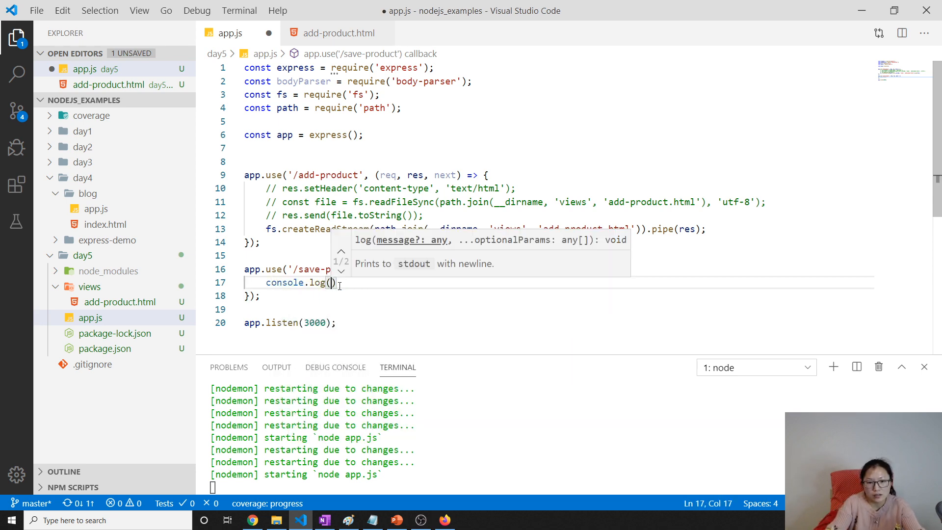
type("'save'")
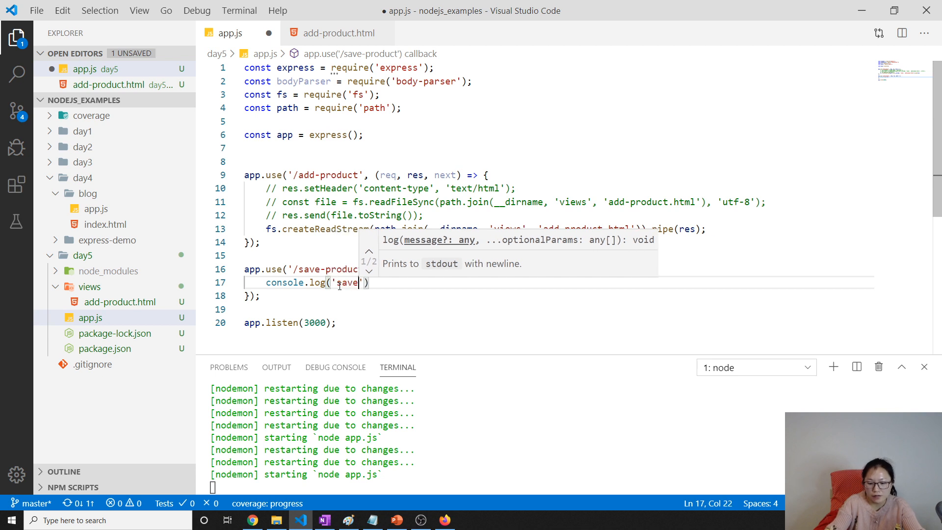
type("p")
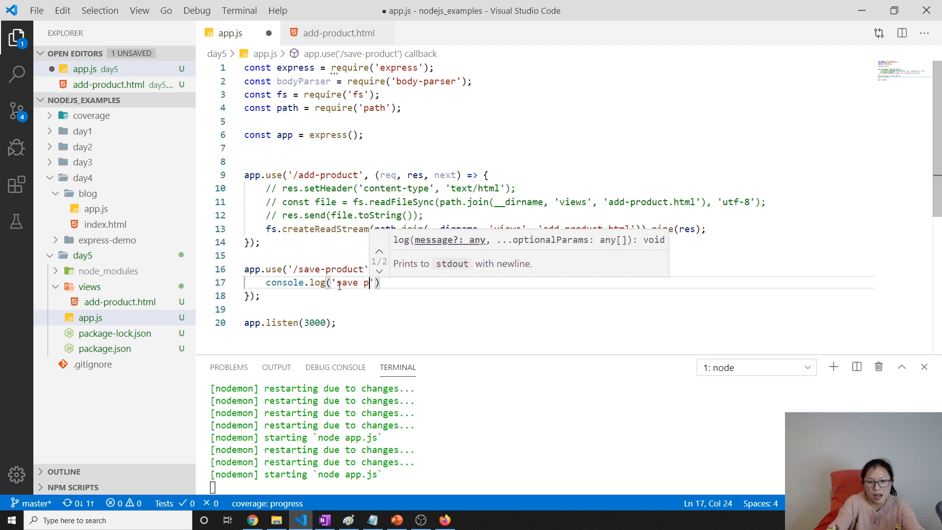
type("roduct/")
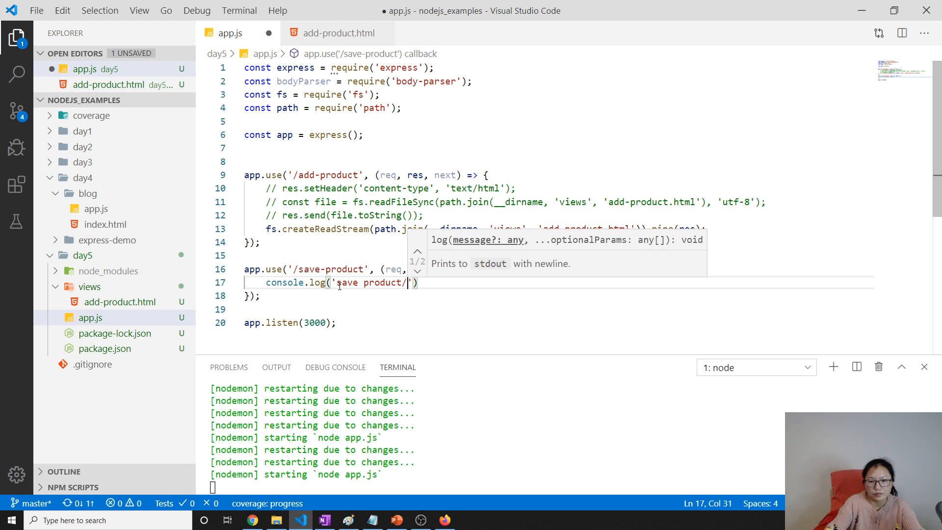
type("...');")
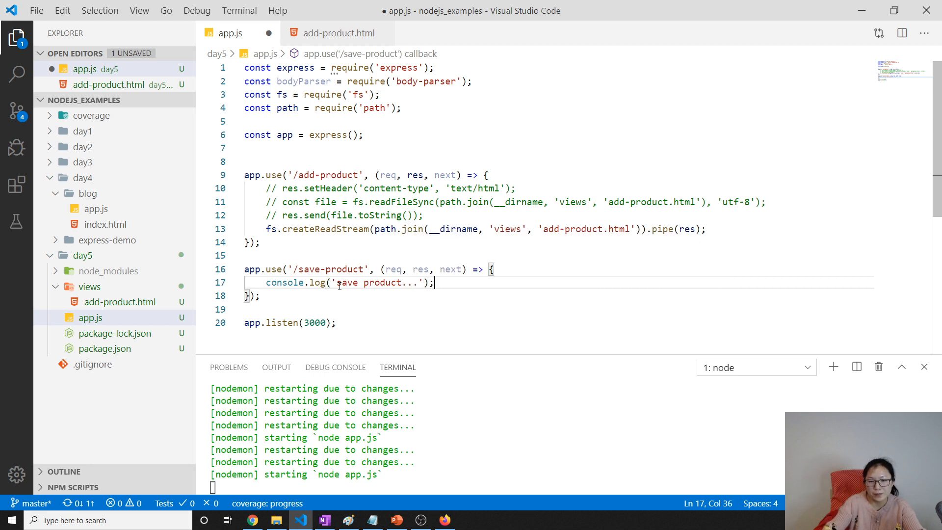
type("res.")
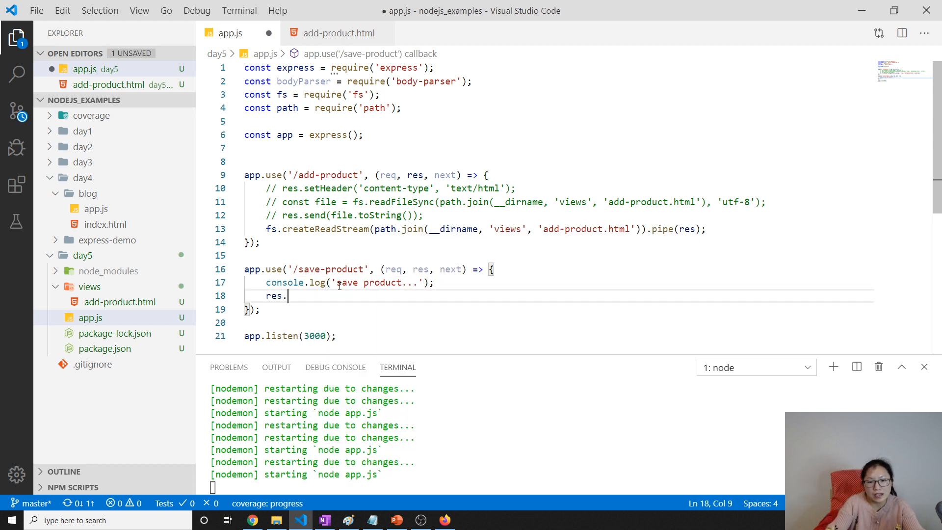
type("s")
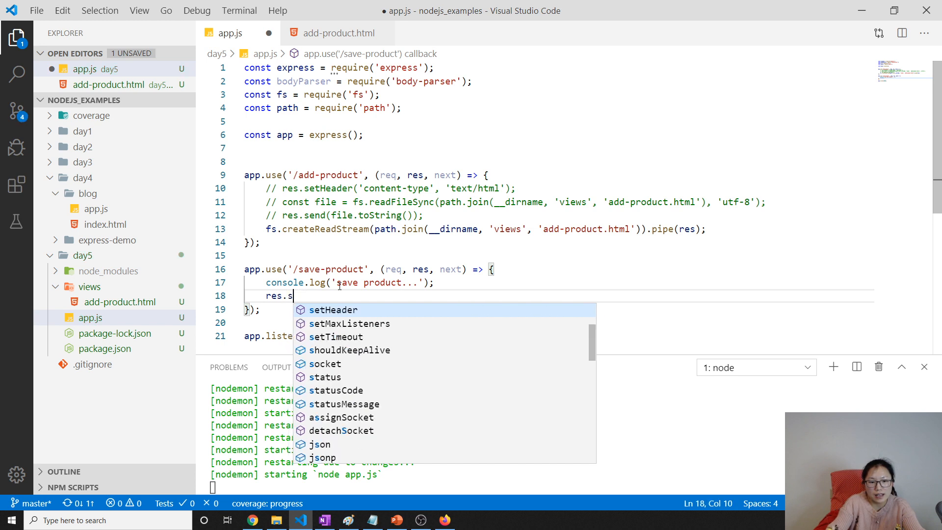
type("end('')")
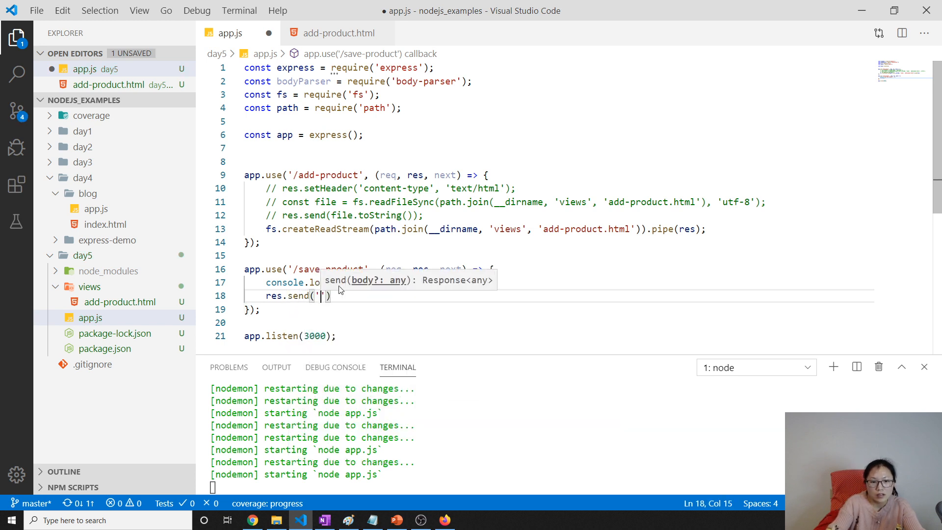
type("Save Success")
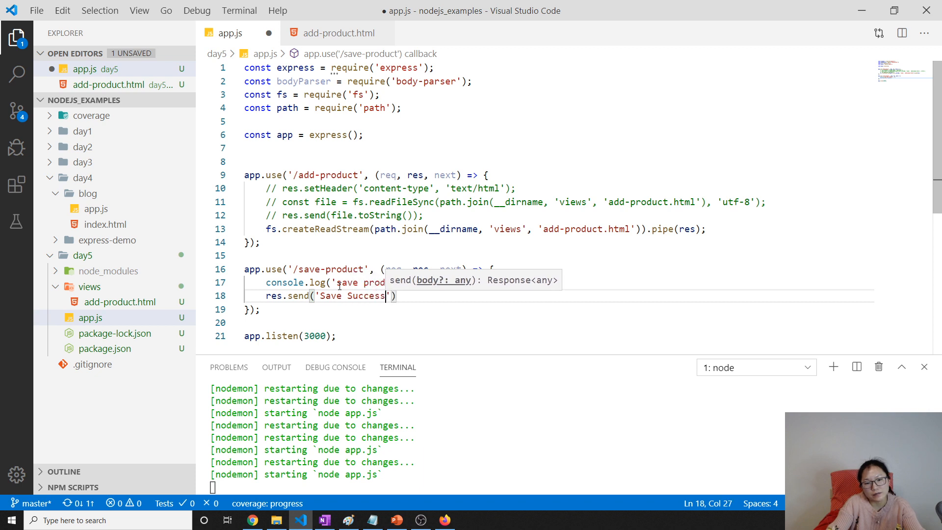
type("fully")
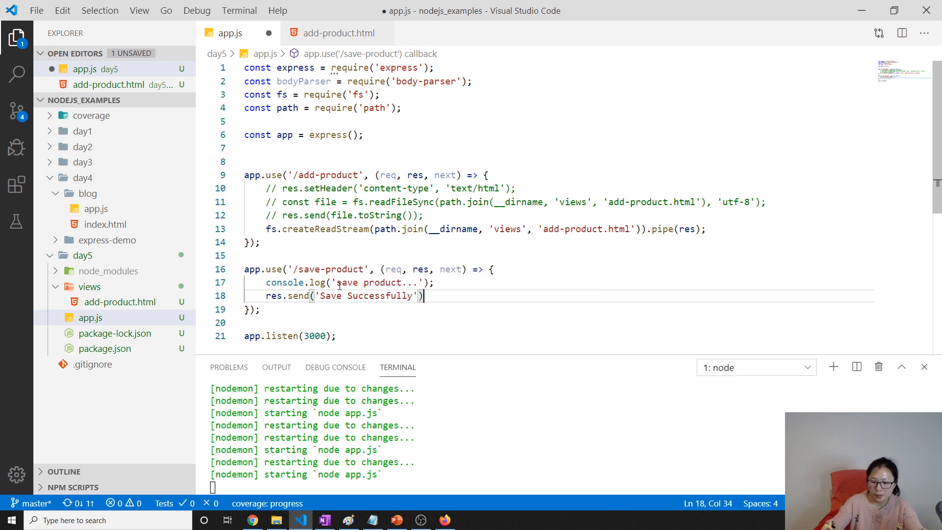
key("ctrl+s")
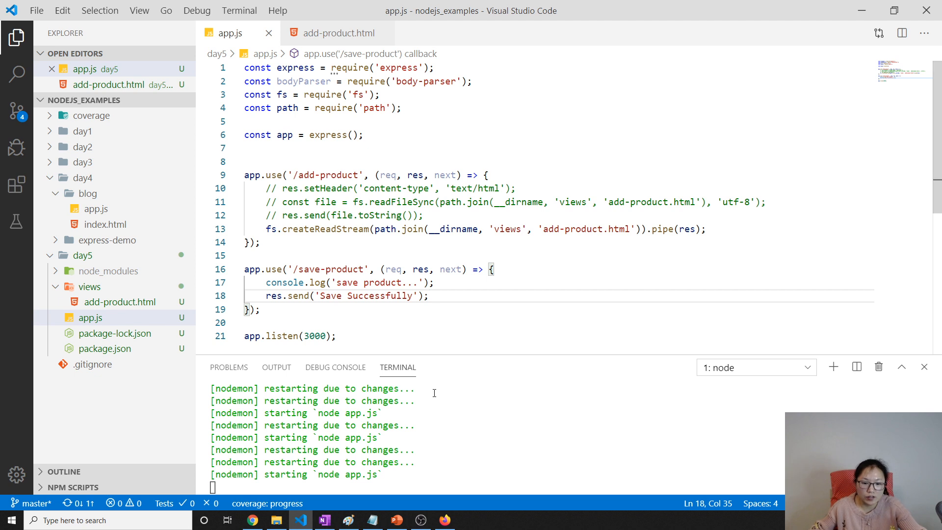
mouse_move(468, 459)
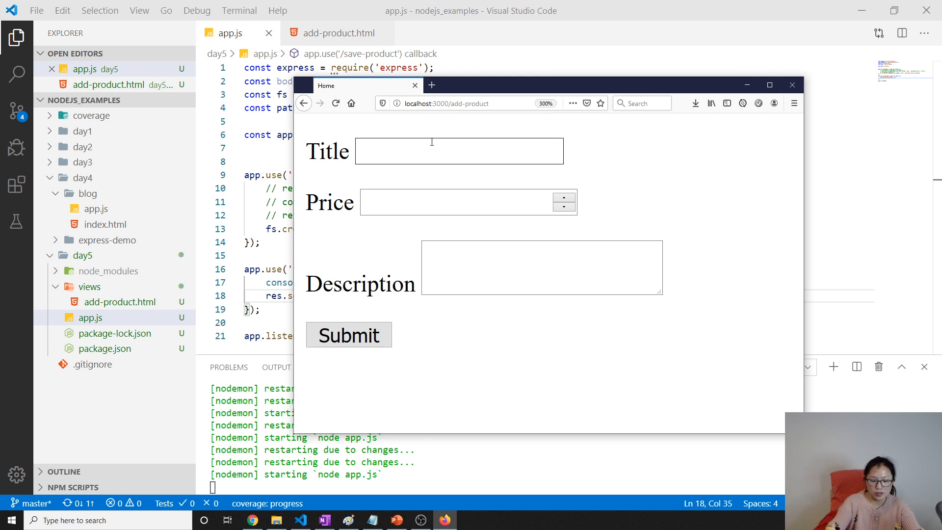
Step: Fill the description with 'good' and submit the add-product form (book, 2, good)
left_click(541, 267)
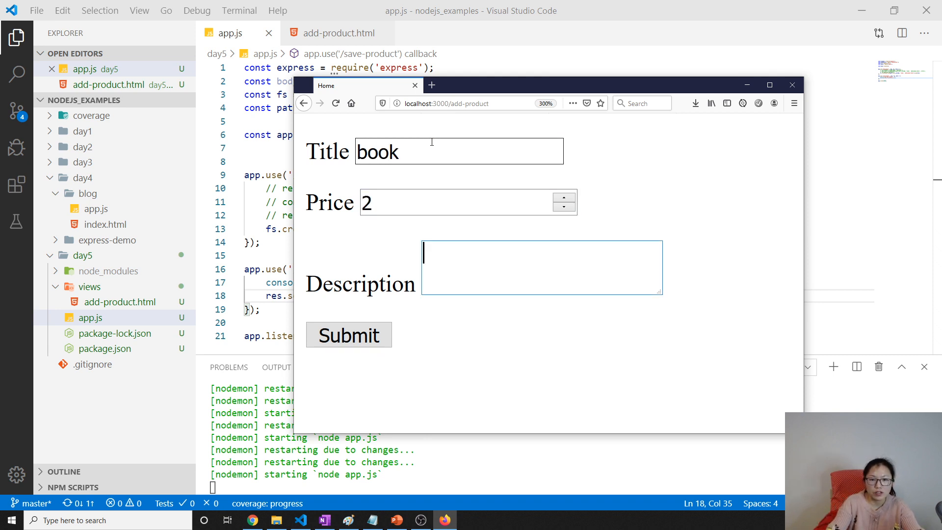
type("good")
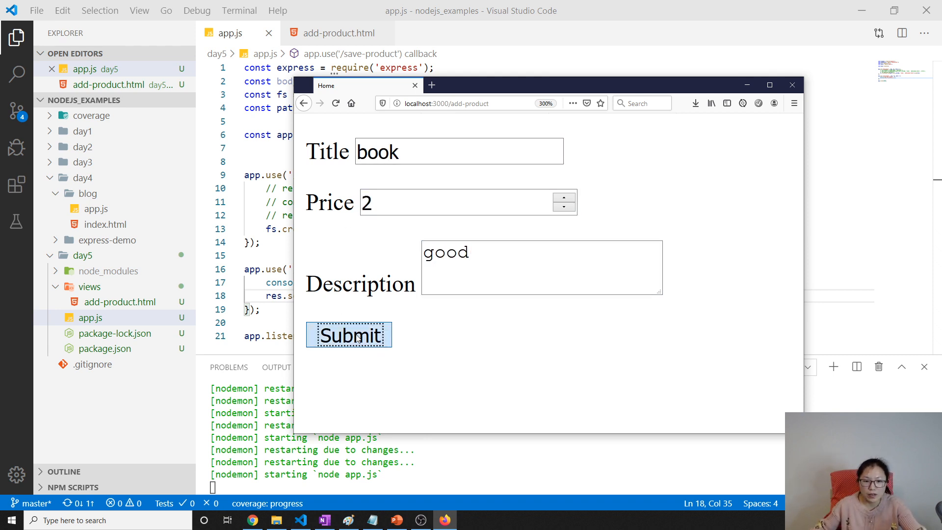
left_click(348, 336)
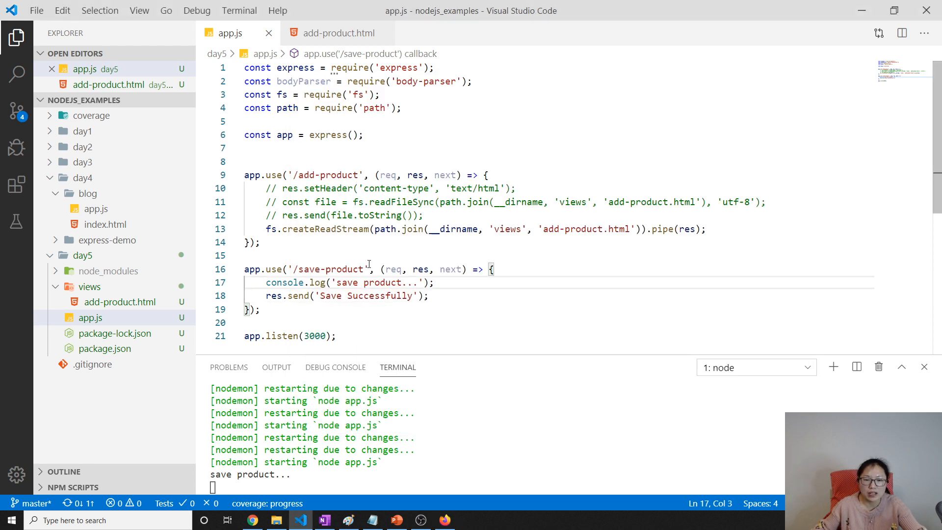
mouse_move(390, 269)
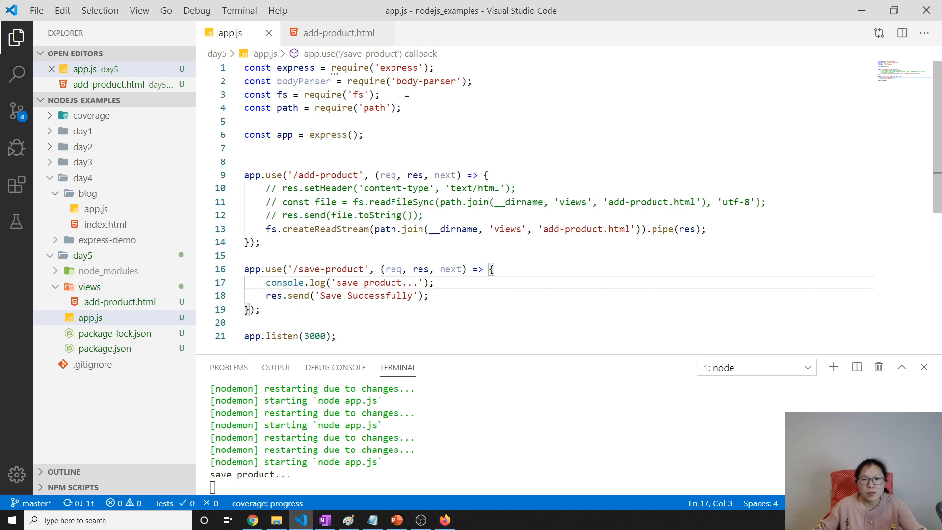
mouse_move(413, 108)
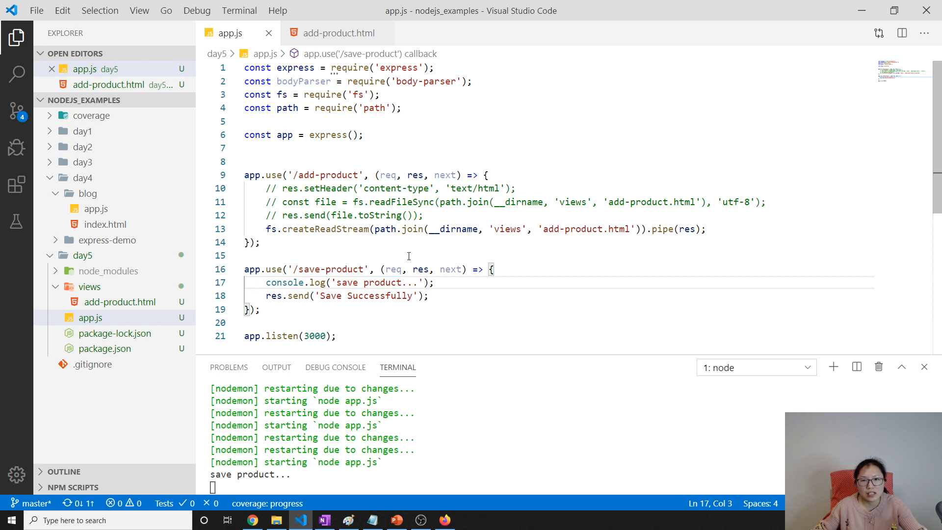
double_click(391, 269)
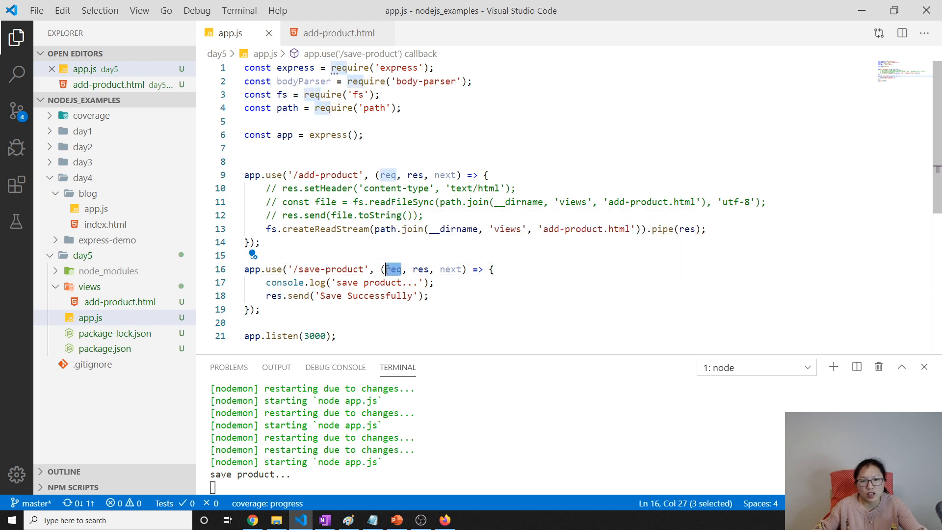
mouse_move(393, 269)
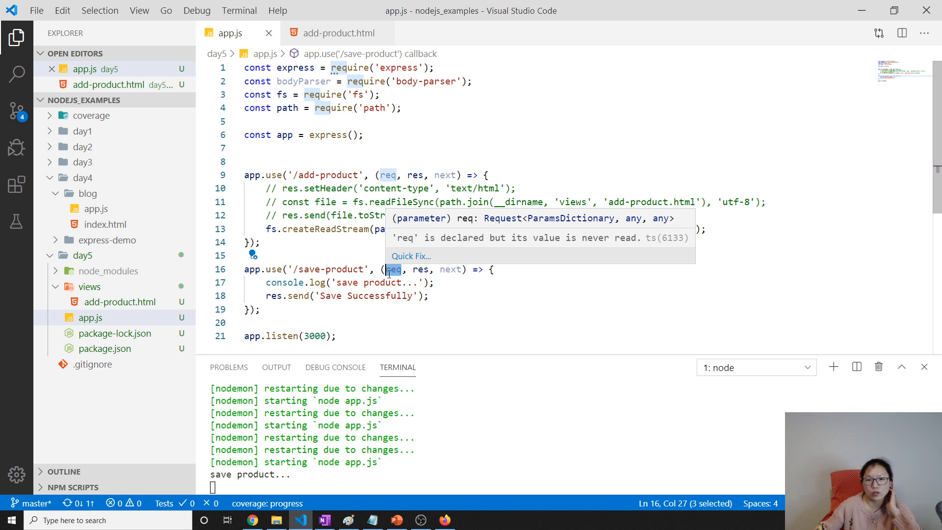
Step: Register app.use(bodyParser.urlencoded()) below const app, log req.body in save-product, and save
left_click(364, 134)
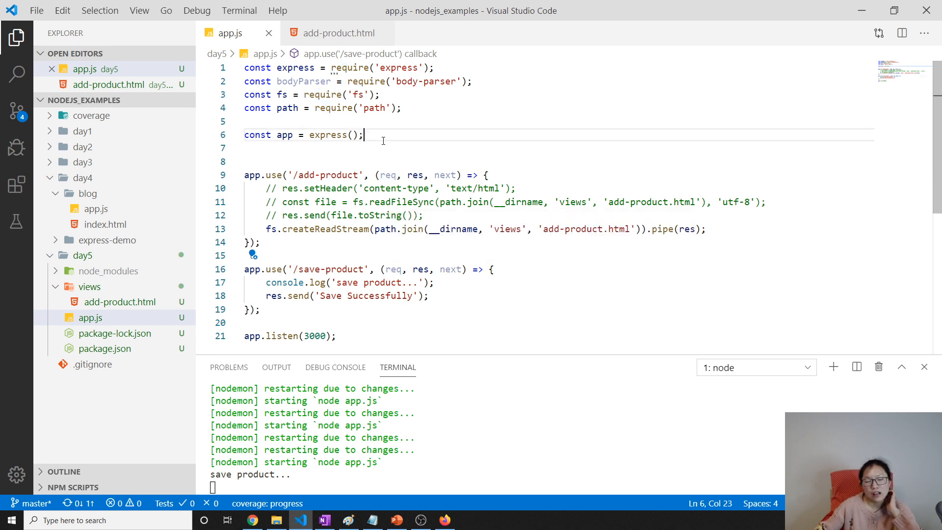
key("Enter")
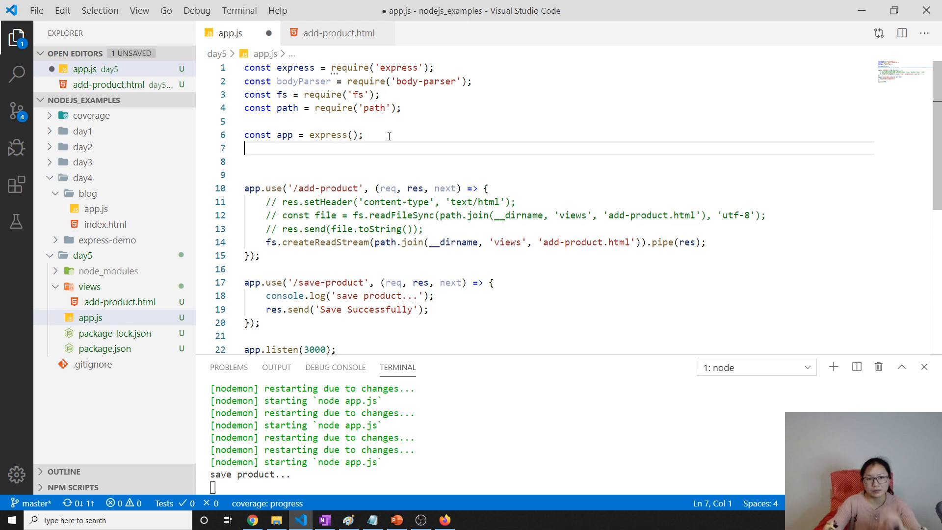
type("app.use(")
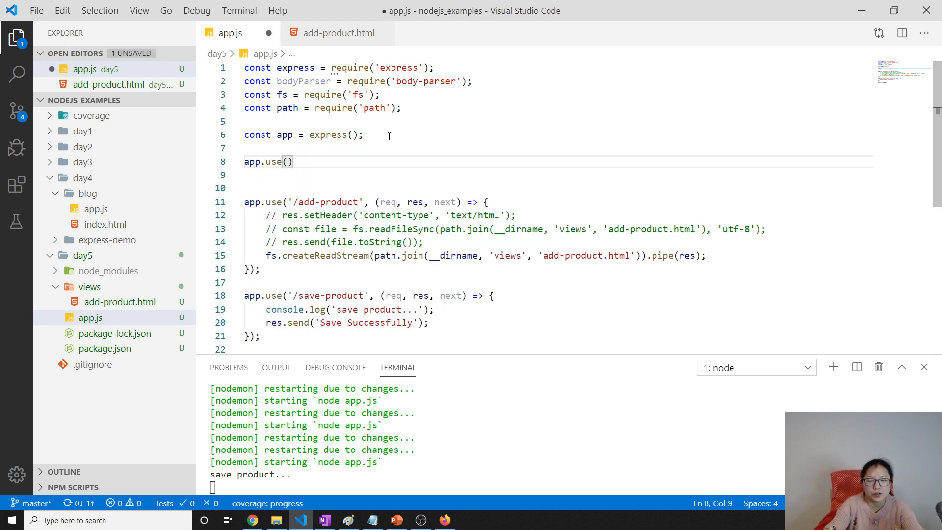
type("bodyParser.urlencoded")
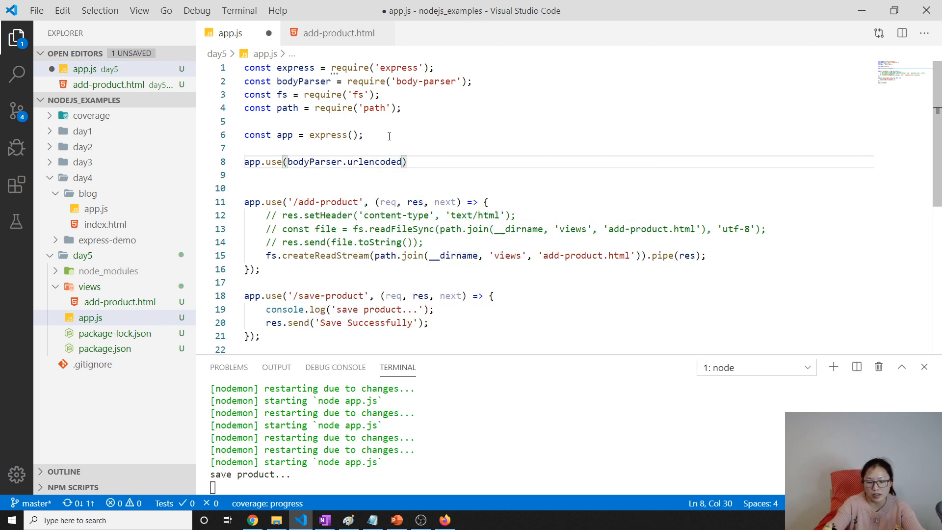
type("();")
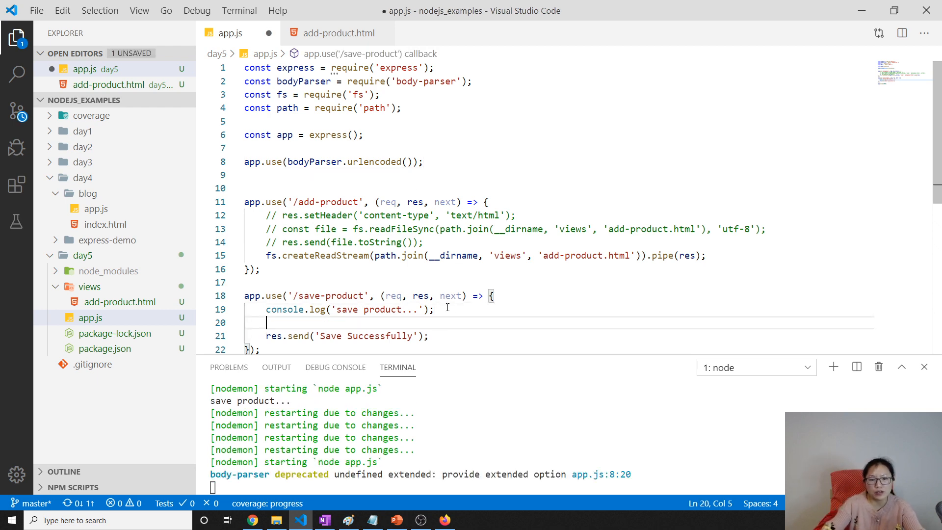
type("console.log(req.body")
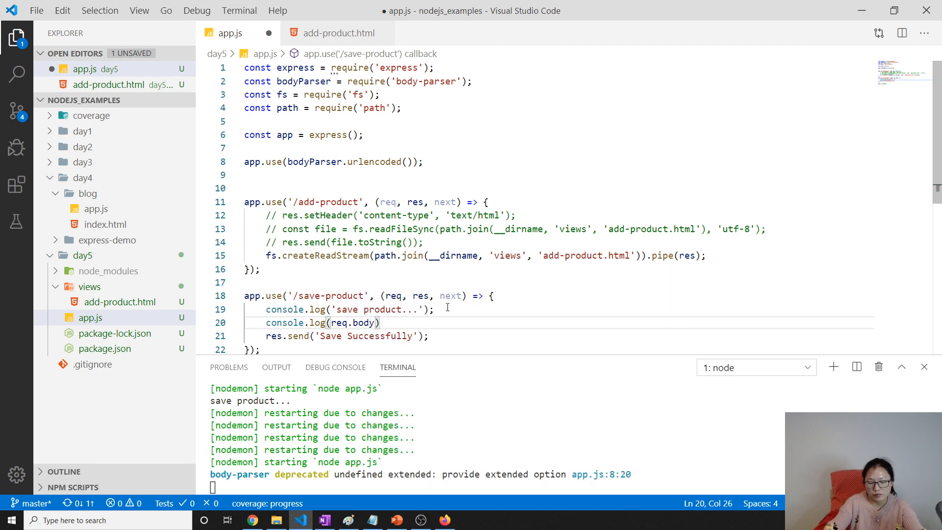
key("ctrl+s")
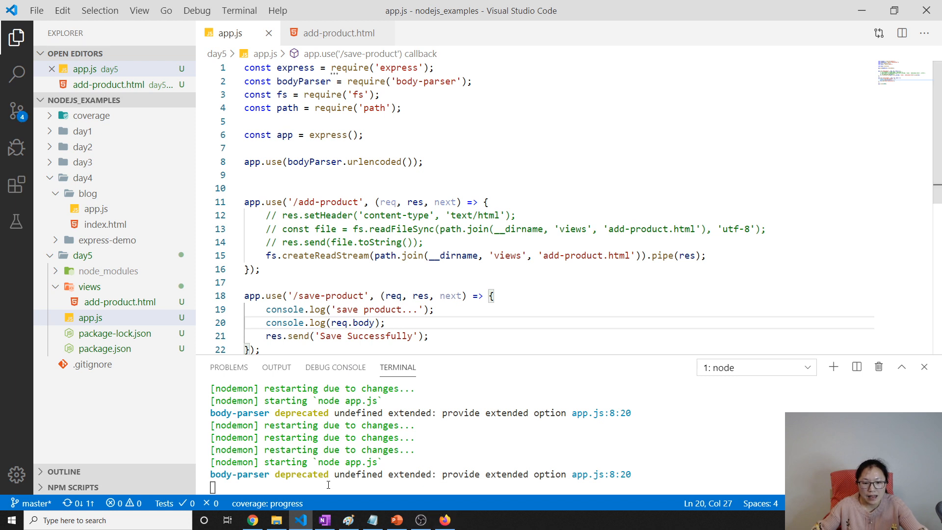
mouse_move(457, 149)
type("{")
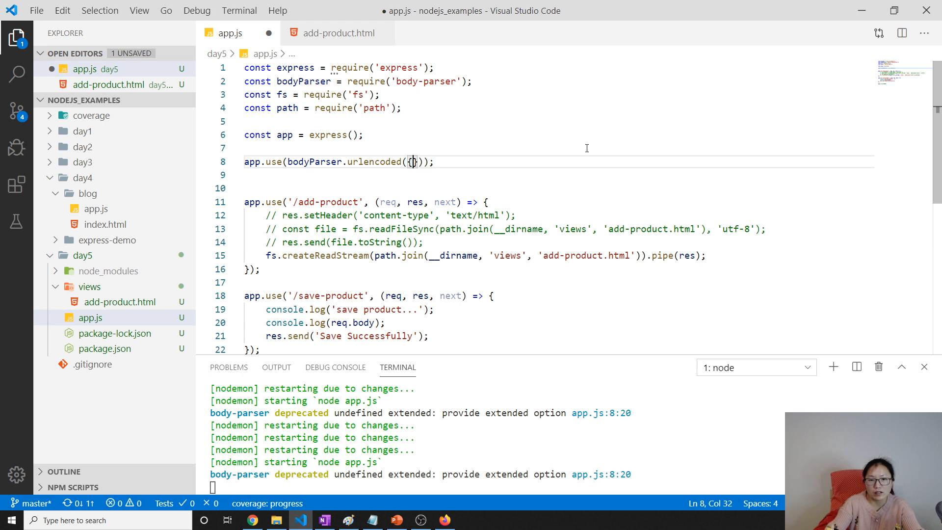
Step: Pass { extended: true } to bodyParser.urlencoded
type("extended:")
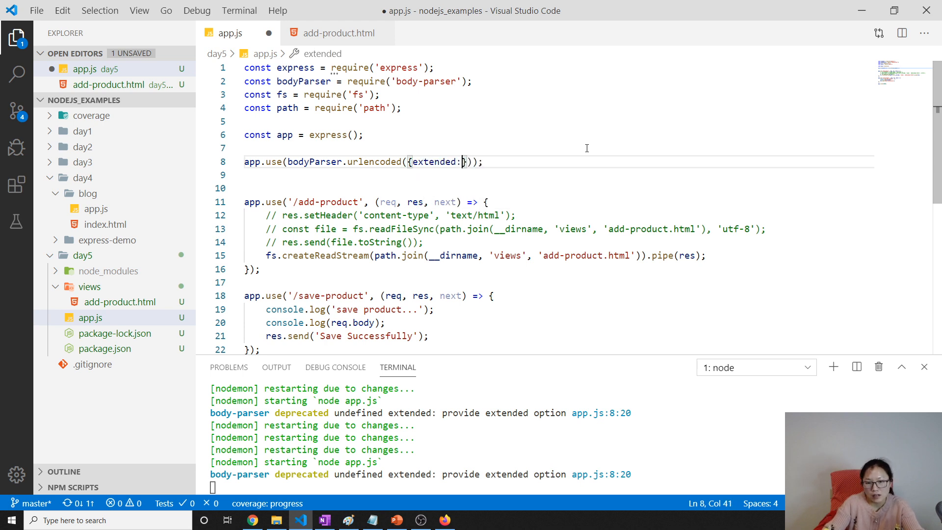
type("true")
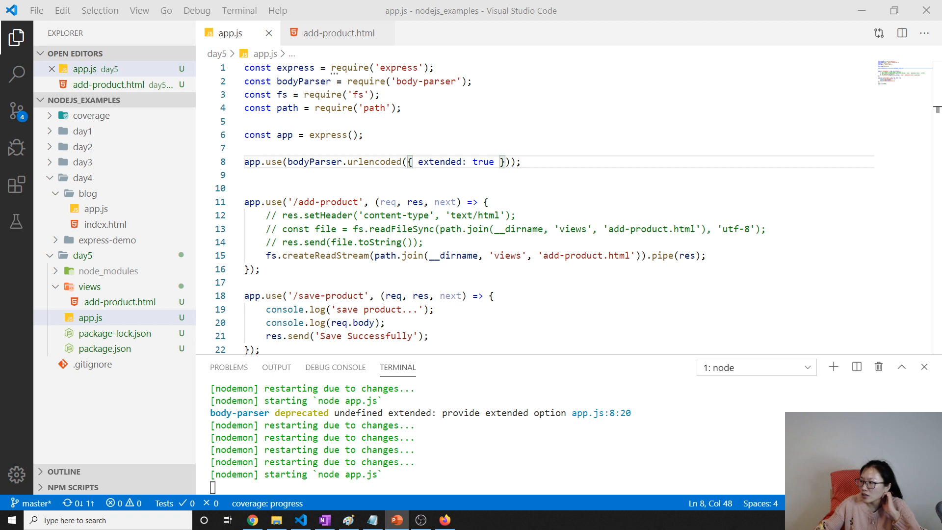
mouse_move(776, 255)
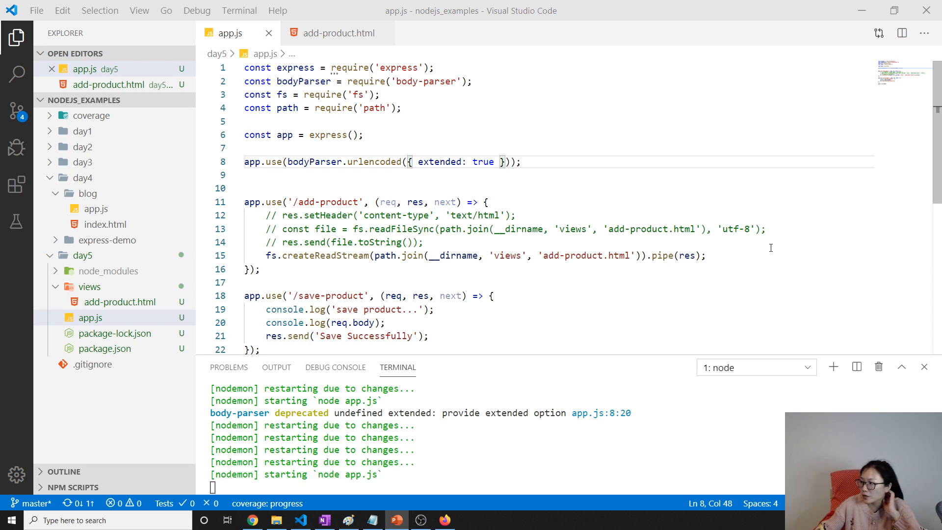
mouse_move(543, 161)
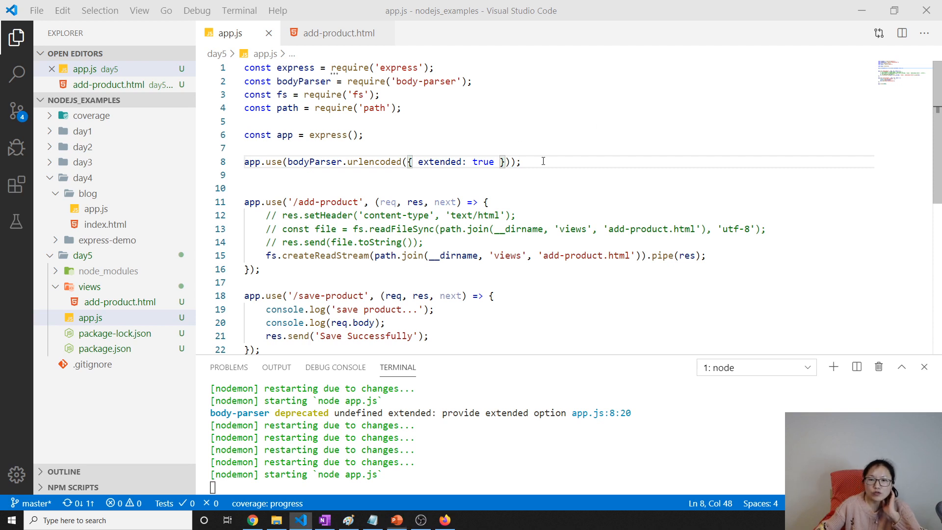
Step: Add comments '//fasle: query string' and '//true: qs' above the parser line and save
left_click(343, 148)
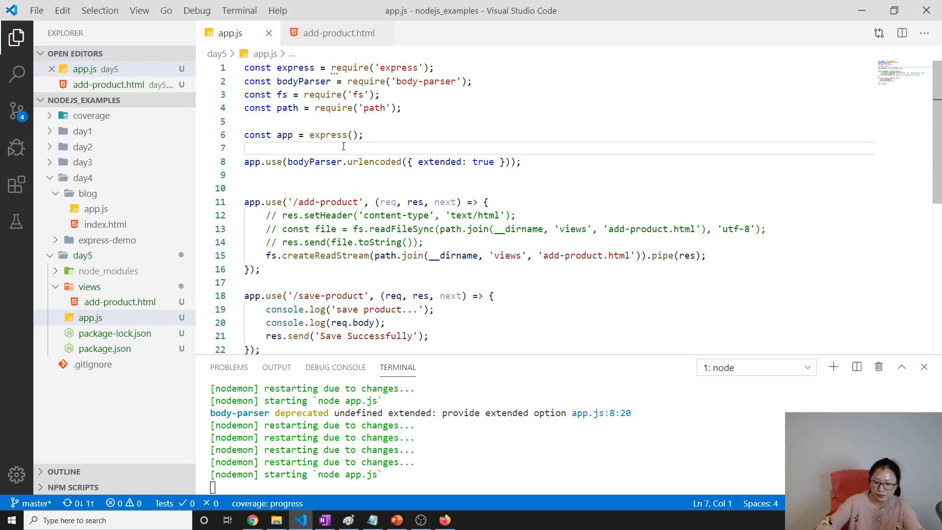
type("//fasle")
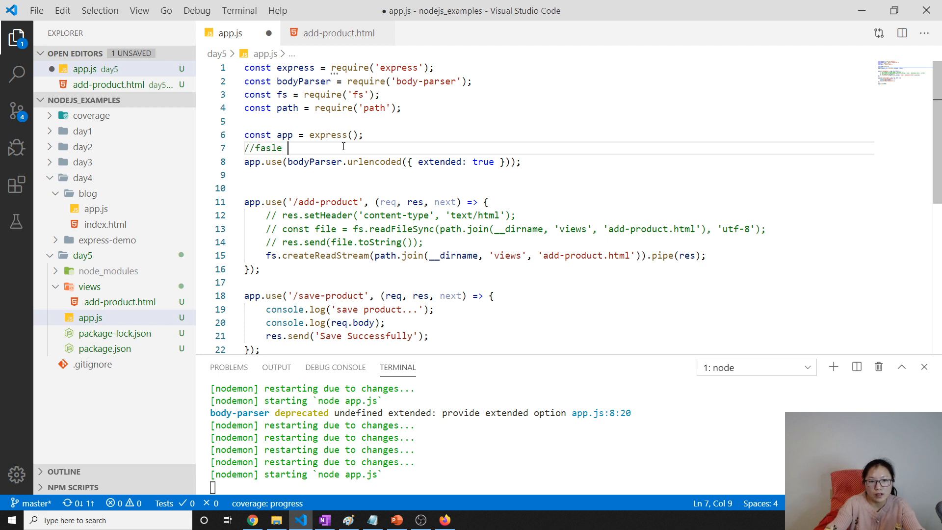
type(":")
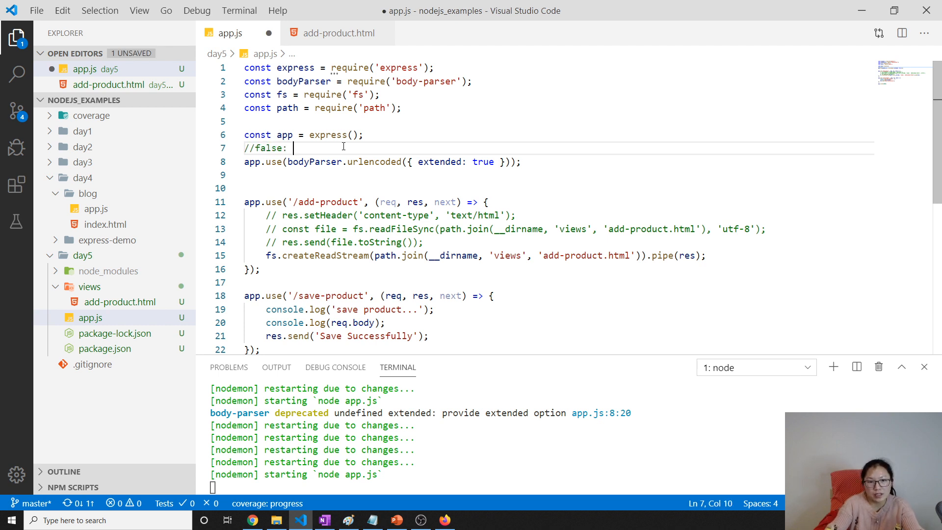
type("query string")
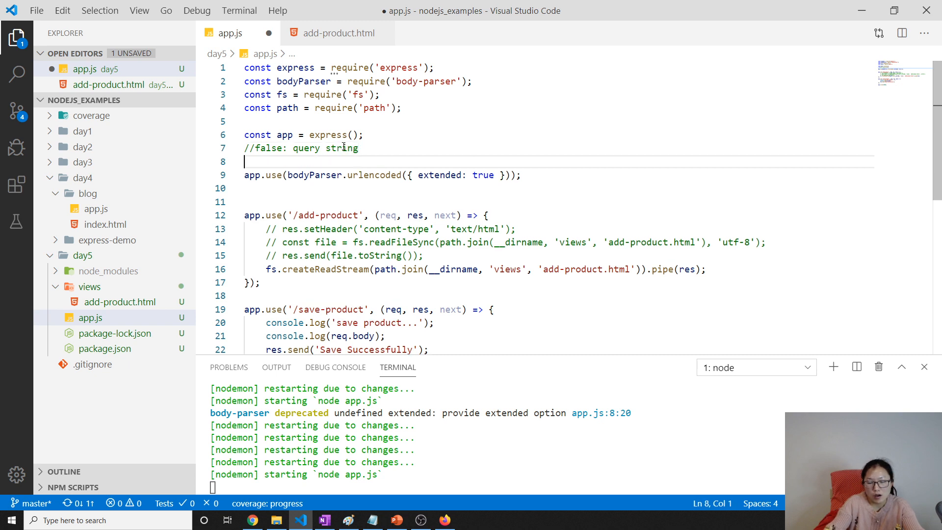
type("//")
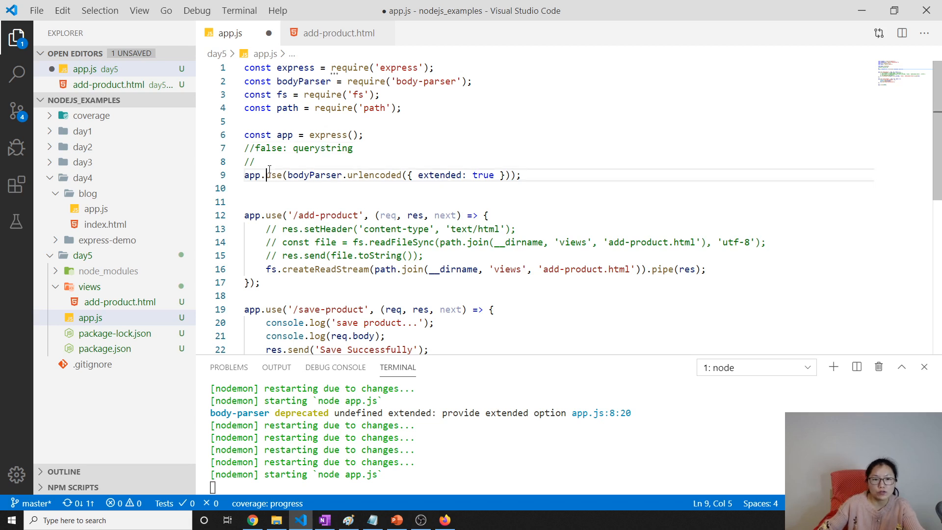
type("true")
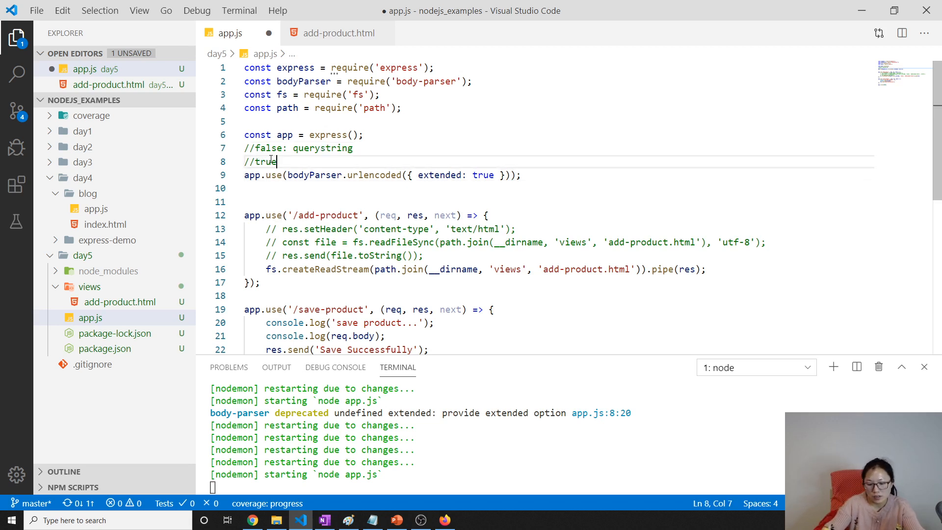
type(": qs")
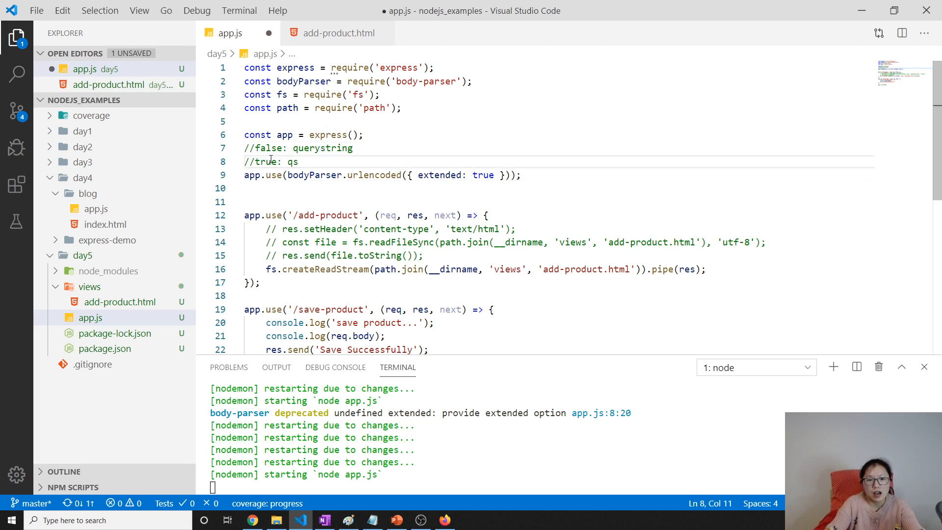
key("ctrl+s")
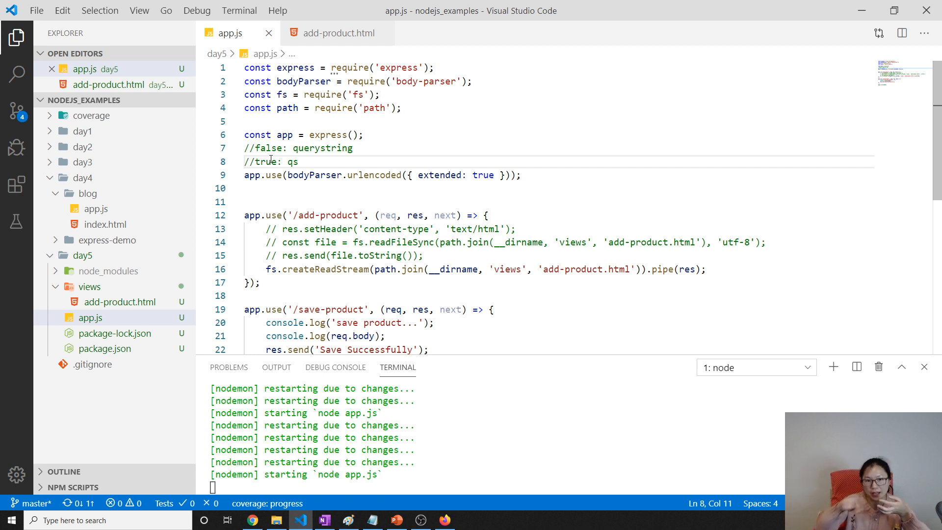
Step: Remove the extra blank line, save app.js, and bring Firefox forward
left_click_drag(296, 161, 250, 161)
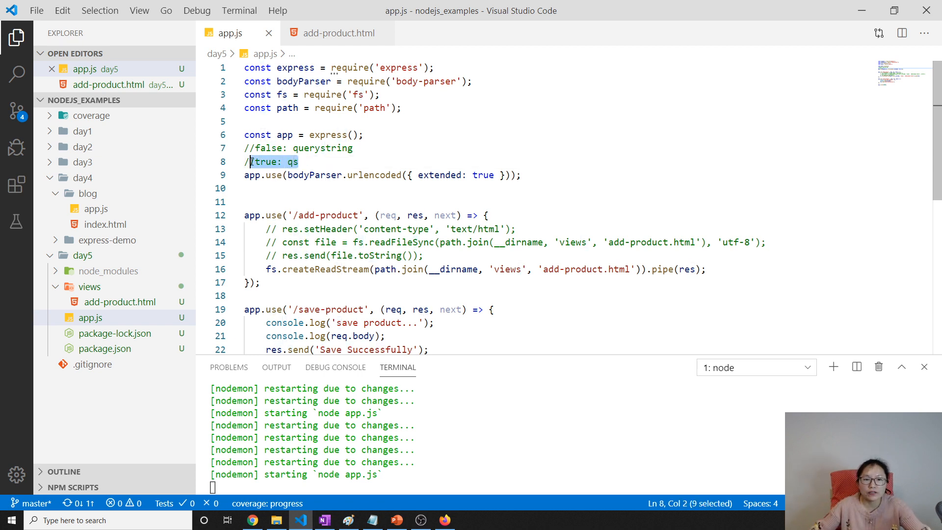
left_click(306, 162)
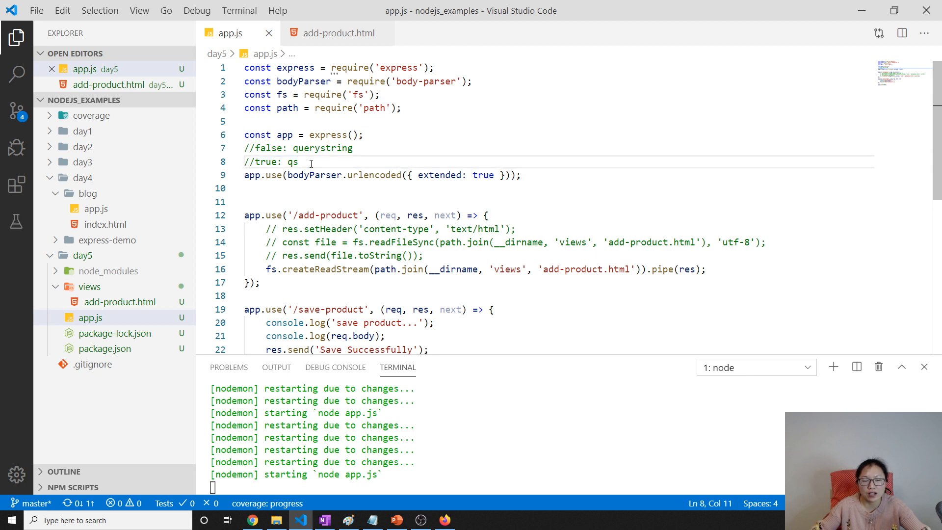
double_click(293, 161)
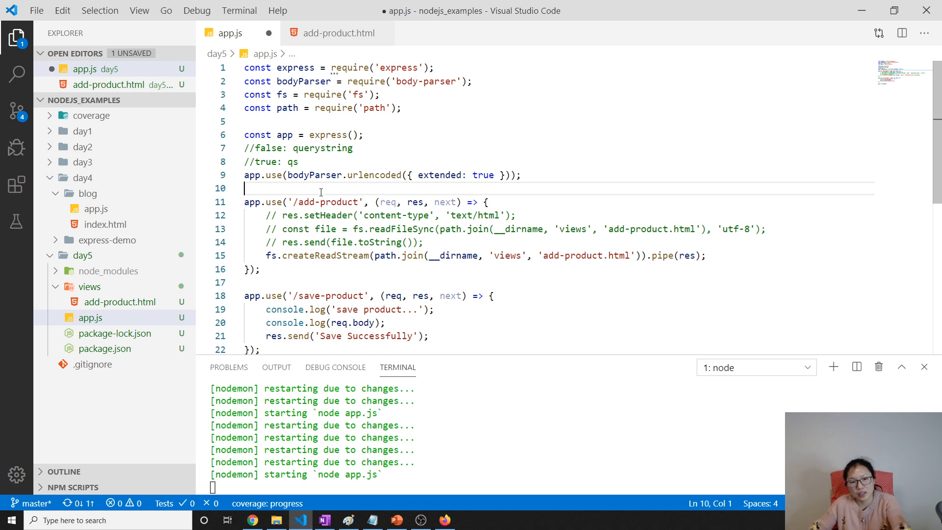
key("ctrl+s")
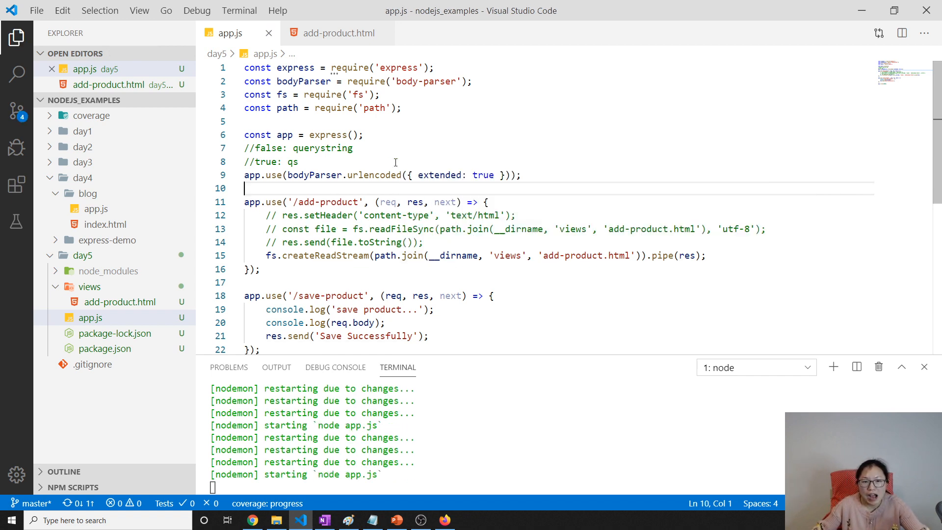
double_click(312, 175)
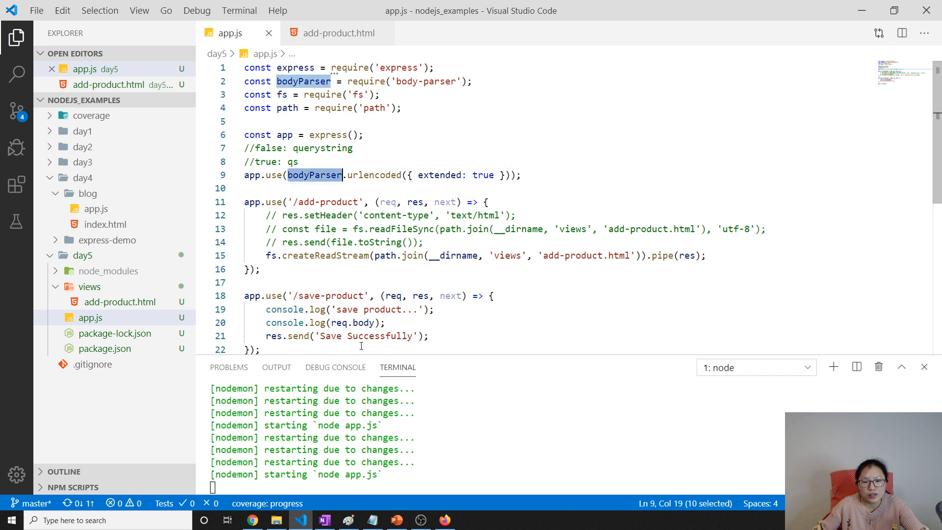
double_click(360, 323)
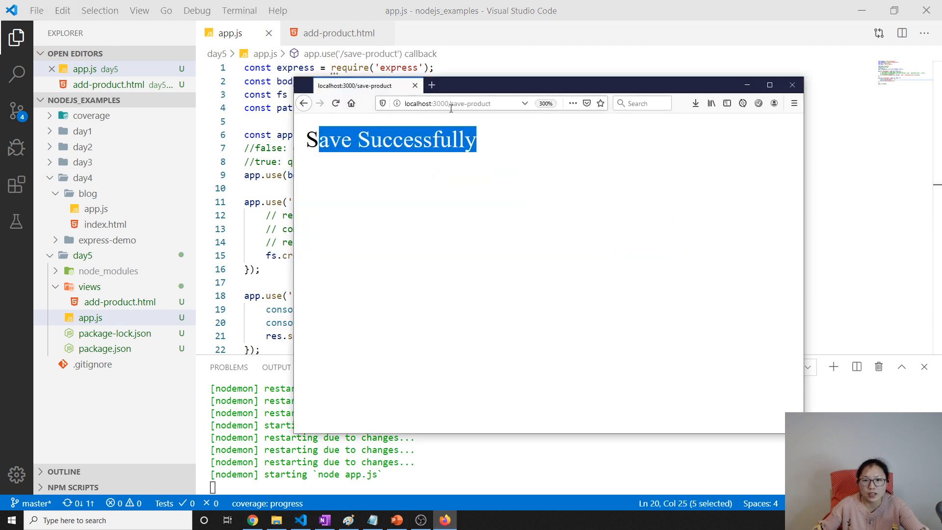
Step: Submit the add-product form at localhost:3000 with title book, price 12 and description Good
type("localhost:3000/add")
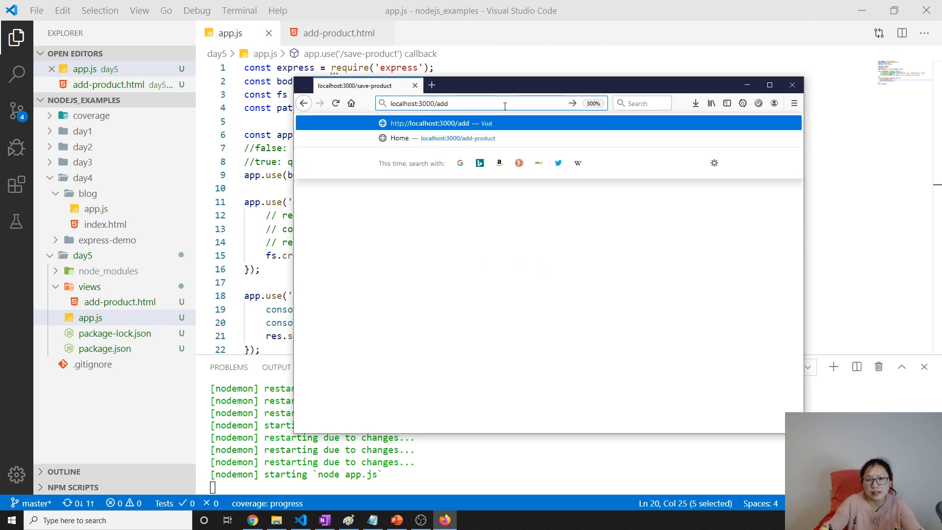
left_click(436, 138)
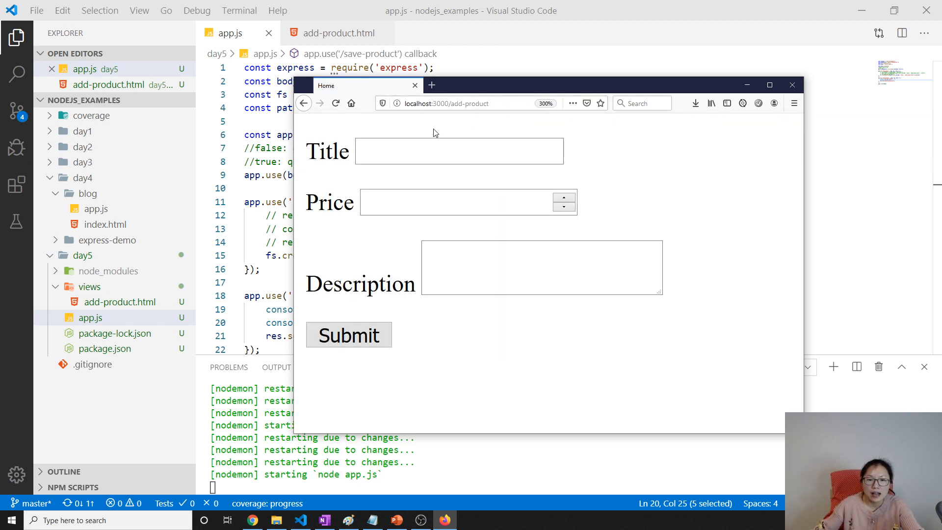
type("book")
type("12")
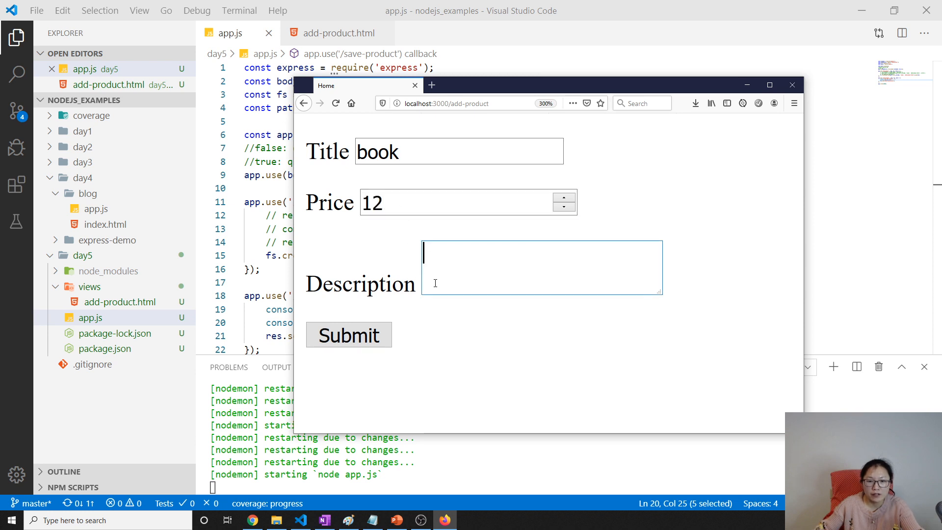
type("Good")
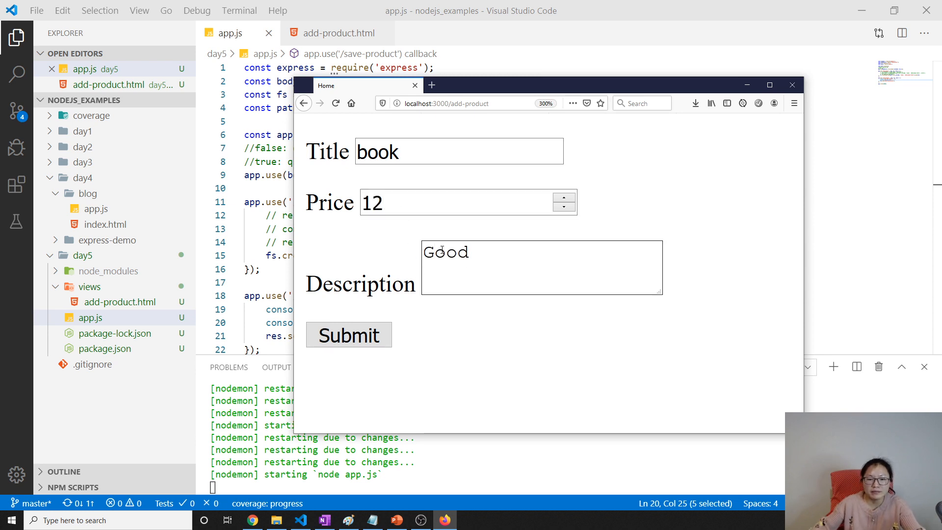
left_click(348, 335)
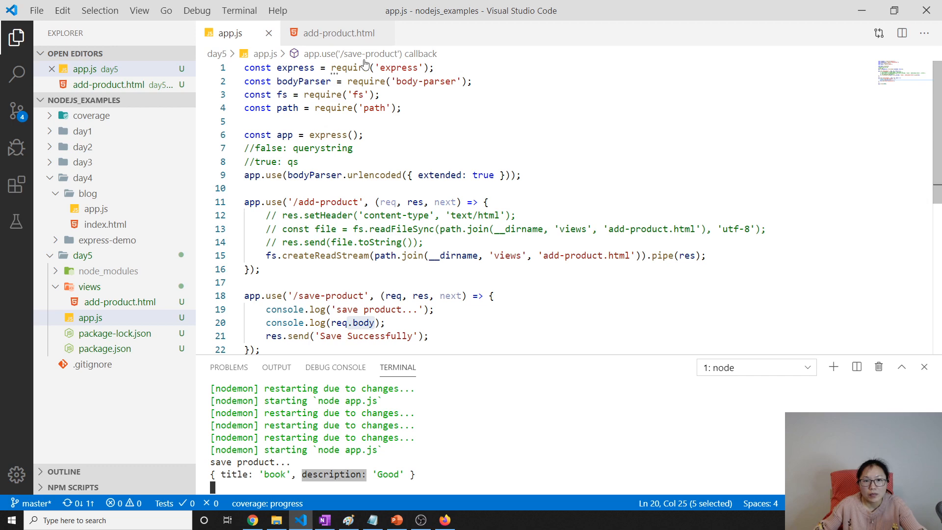
Step: Change the price input's attribute from price="price" to name="price" in add-product.html
left_click(336, 32)
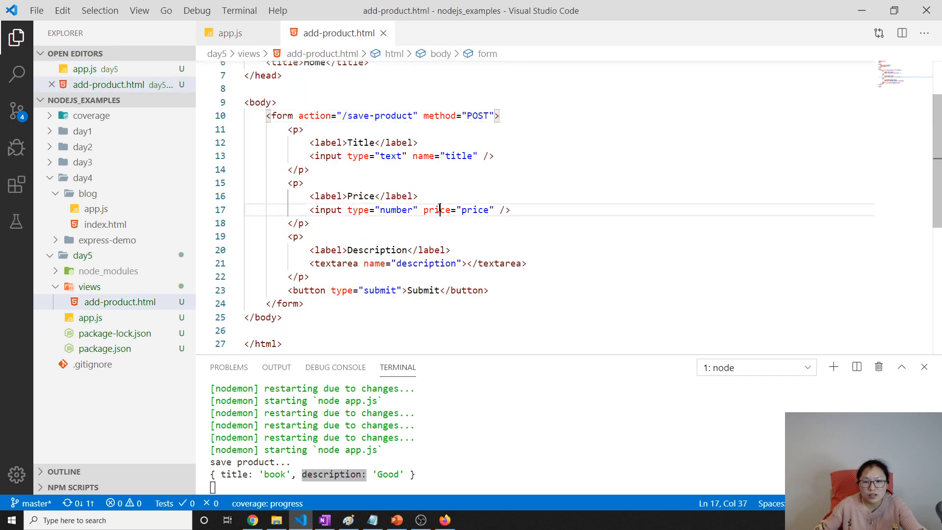
type("name")
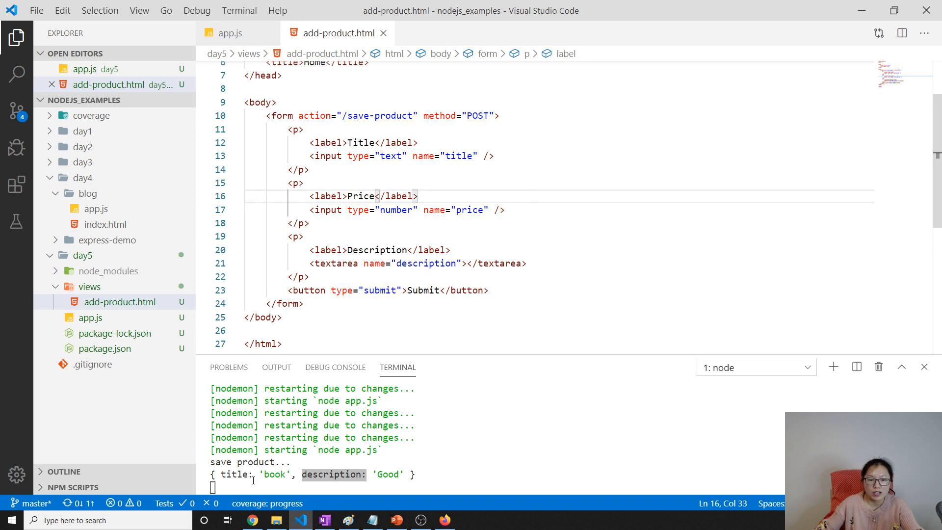
mouse_move(424, 244)
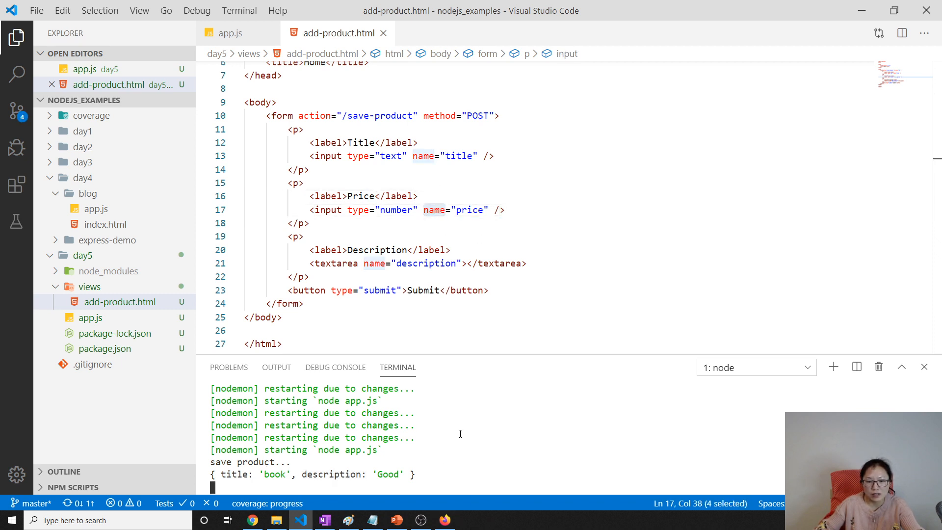
Step: Reload the localhost:3000/add-product page in Firefox
left_click(445, 520)
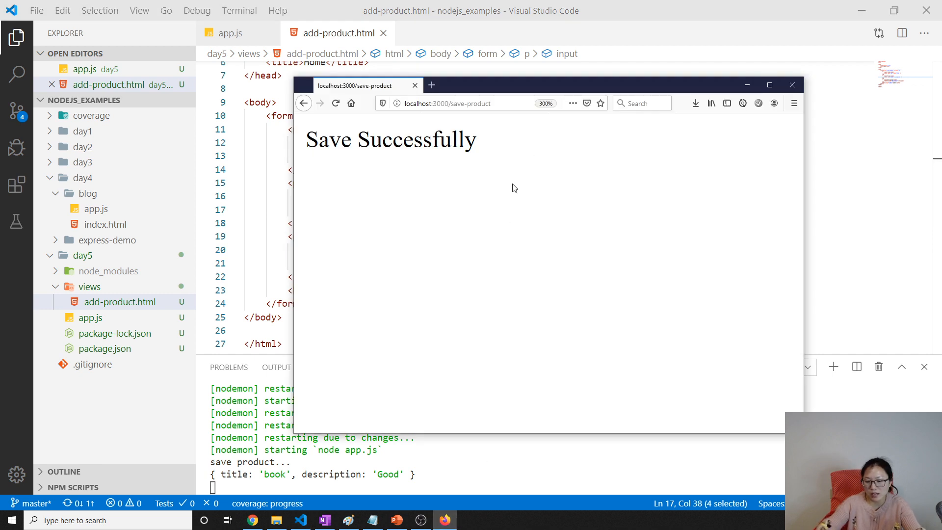
left_click(469, 103)
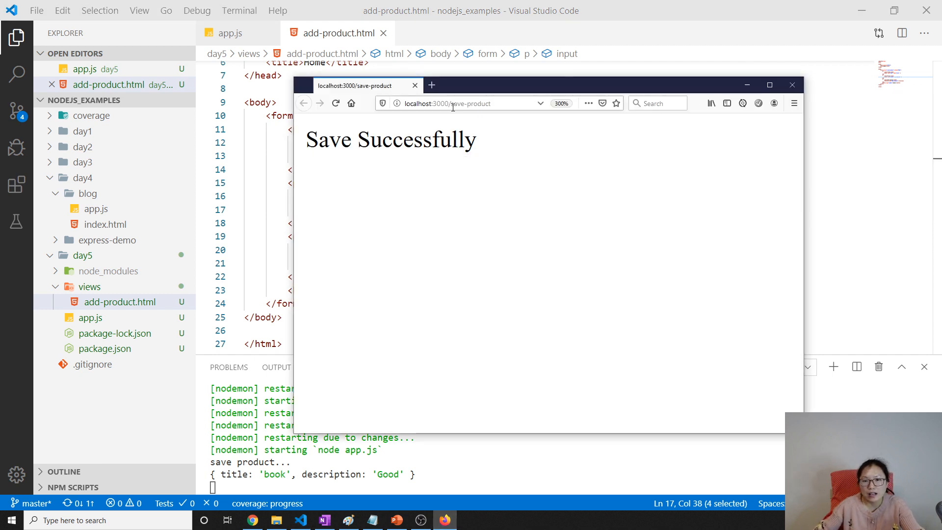
type("localhost:3000/a")
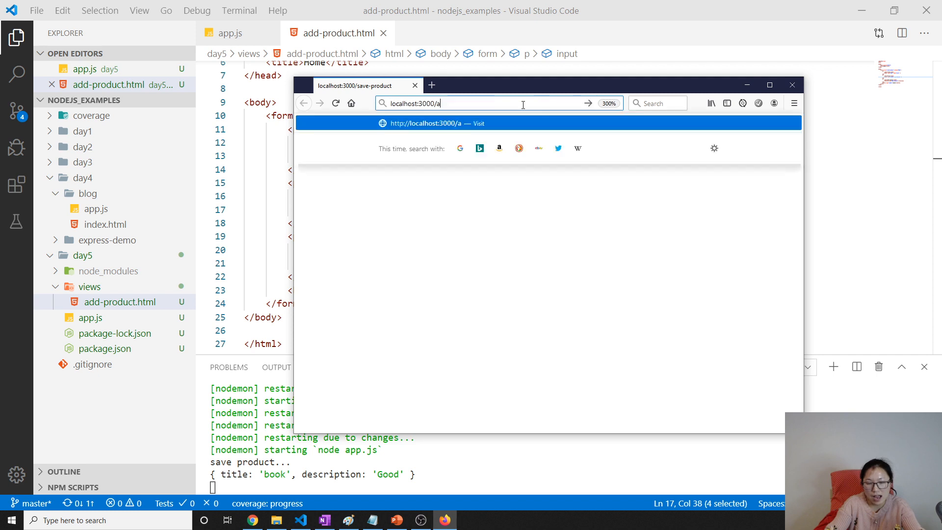
type("dd-pro")
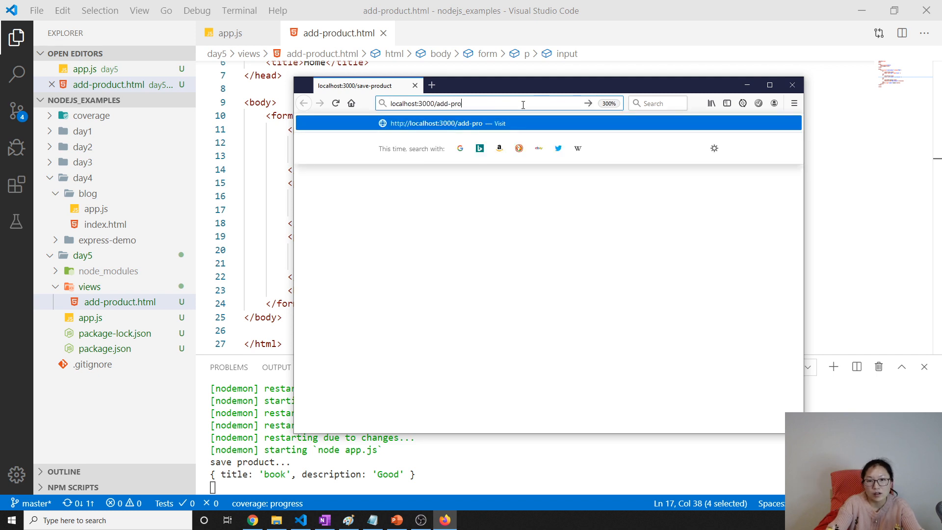
key("Return")
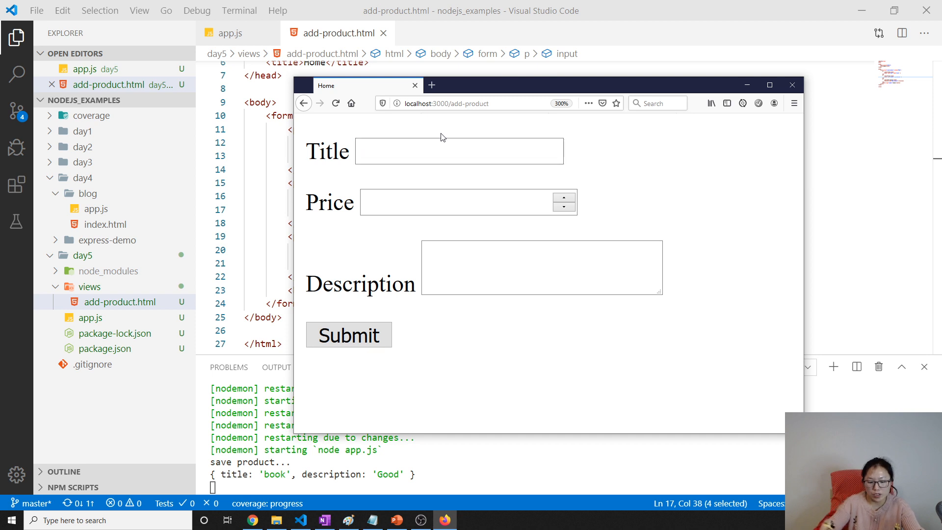
Step: Resubmit the form with book, 12 and good so the terminal logs price too, then return to app.js
left_click(541, 267)
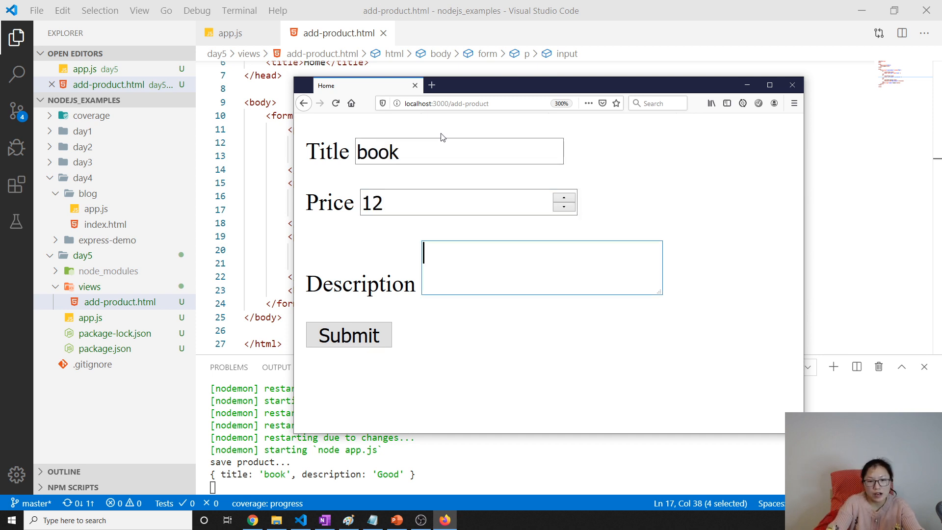
left_click(347, 334)
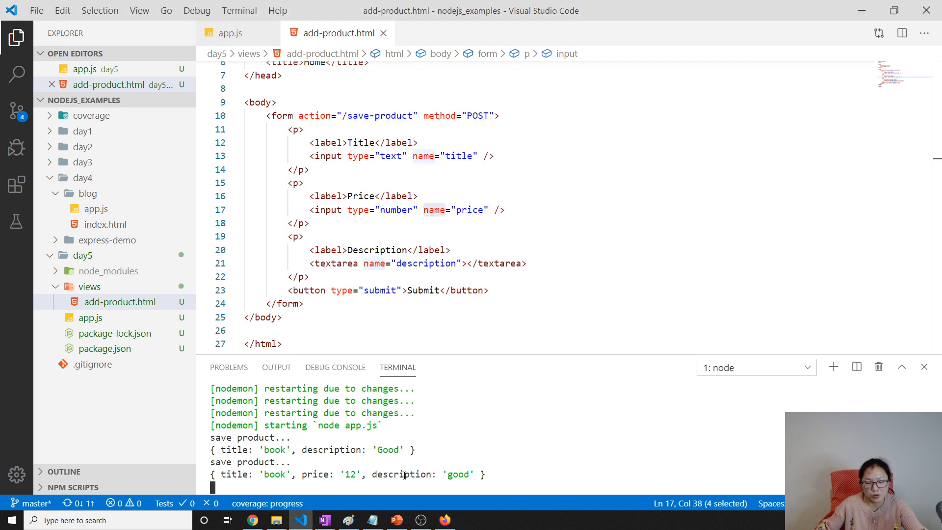
left_click(230, 34)
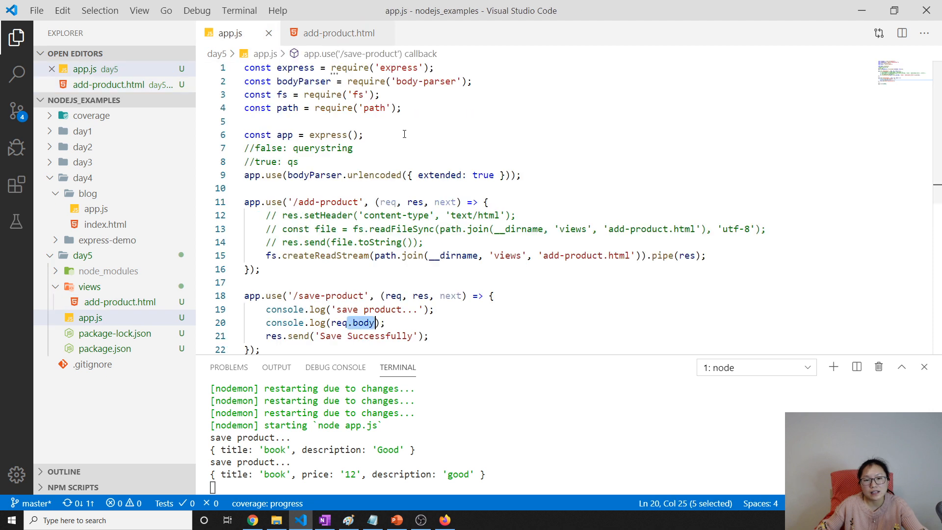